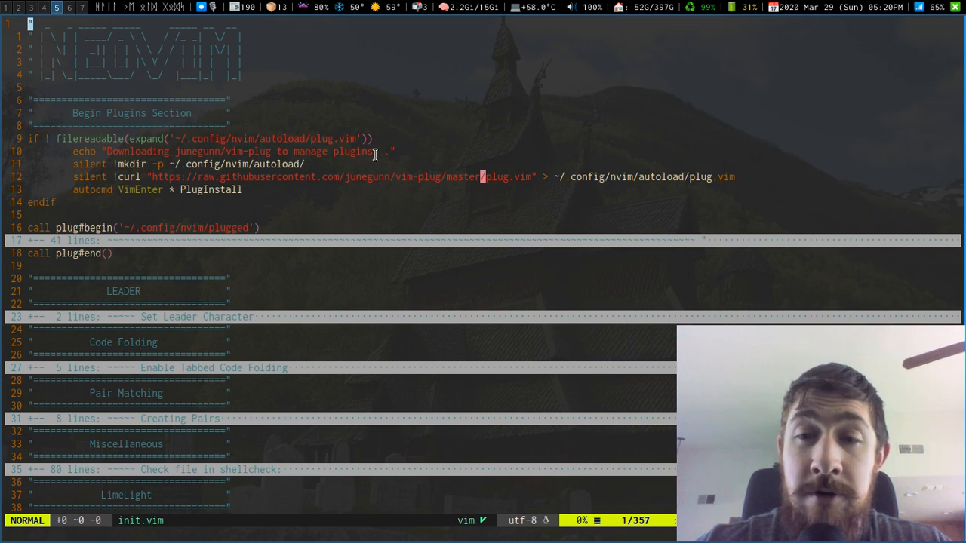
mouse_move(435, 78)
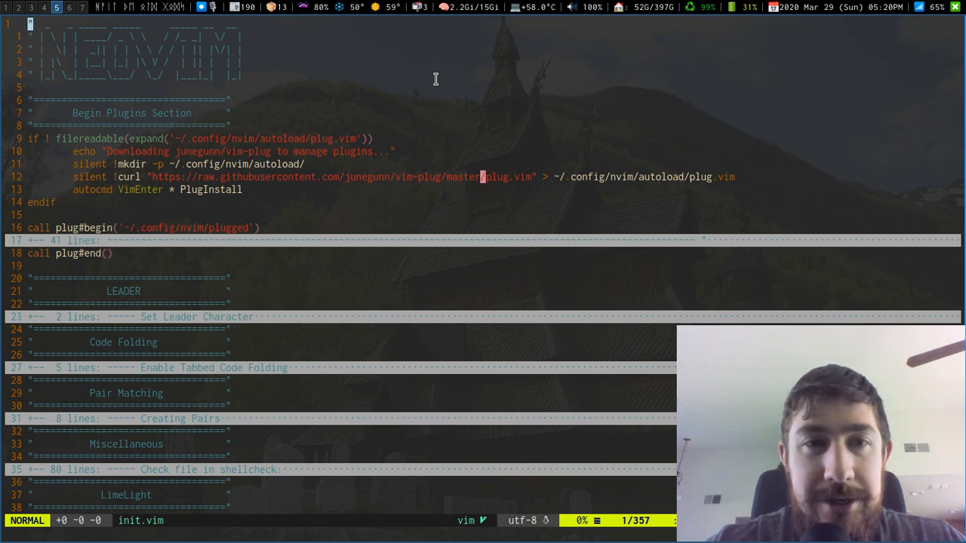
mouse_move(416, 121)
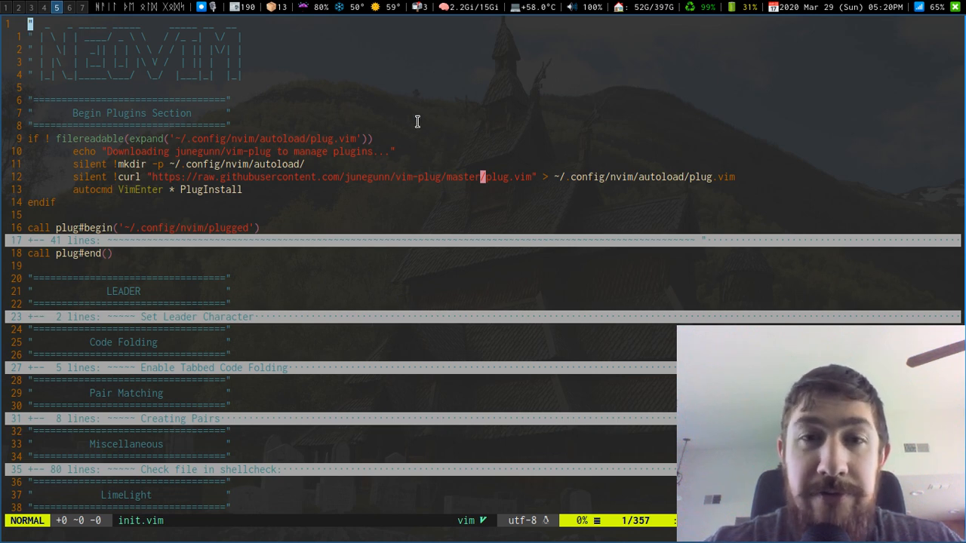
mouse_move(375, 245)
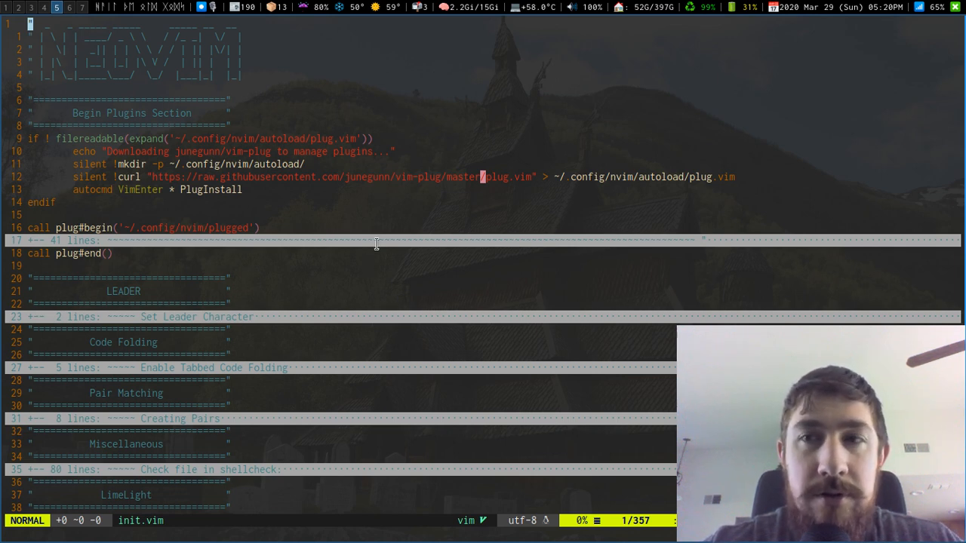
mouse_move(370, 248)
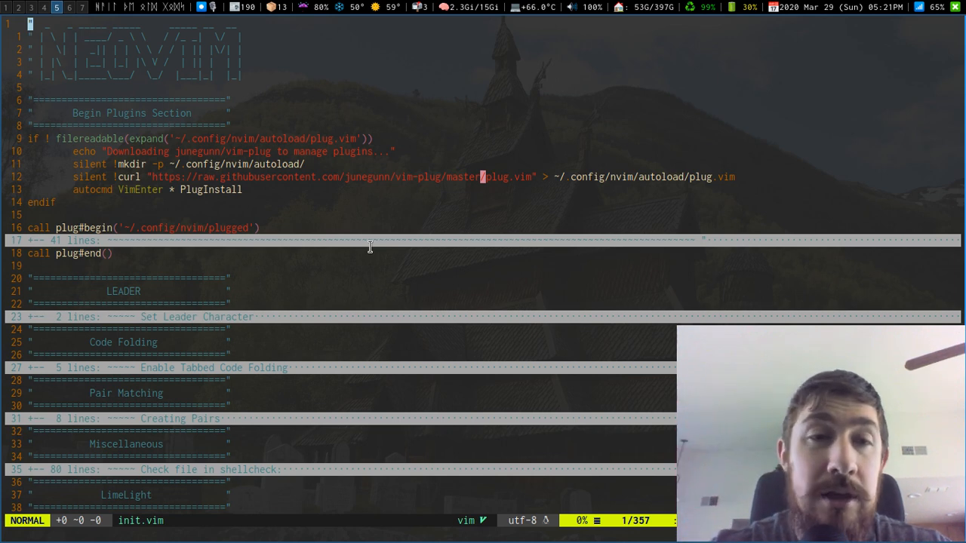
Step: Move down to the plug#begin block and reveal the grouped Plug entries (vim-startify, goyo, nerdtree)
key(j)
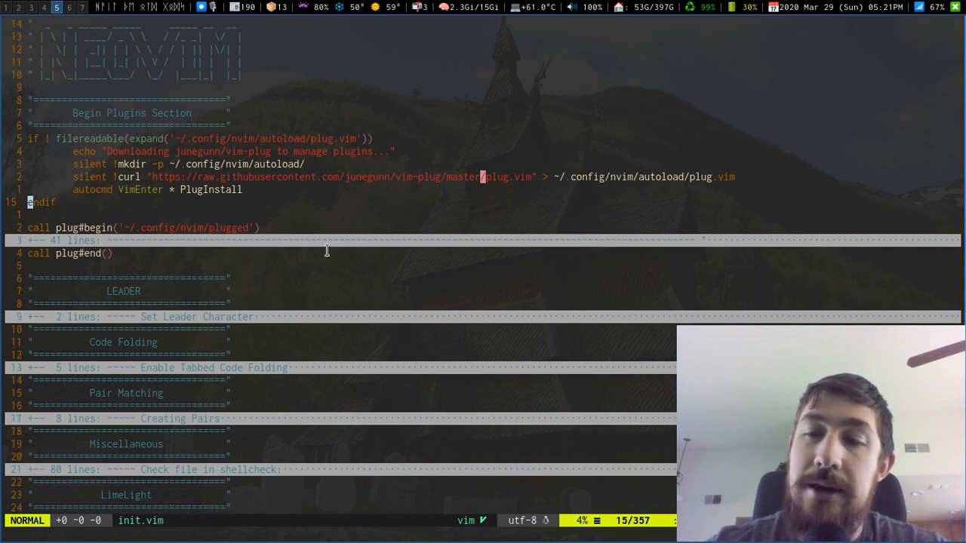
key(j)
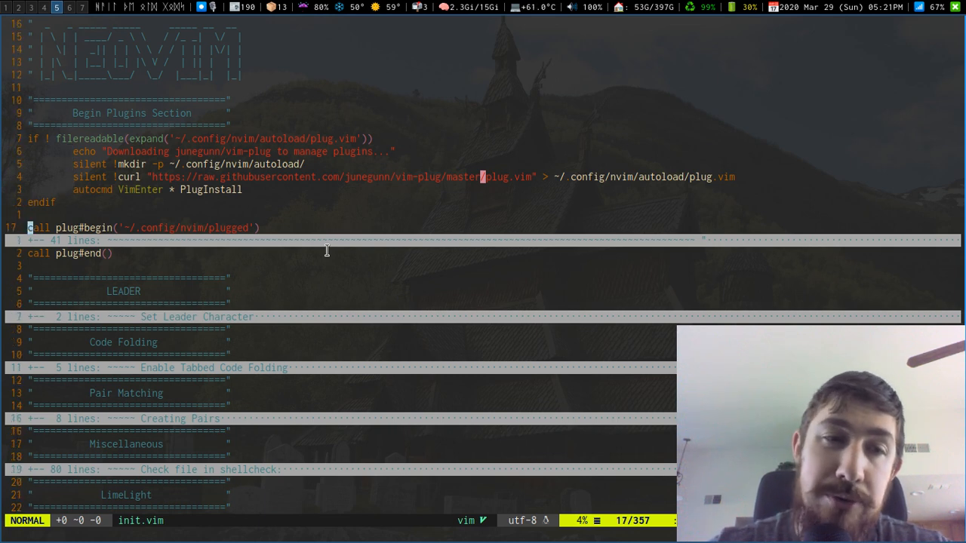
key(j)
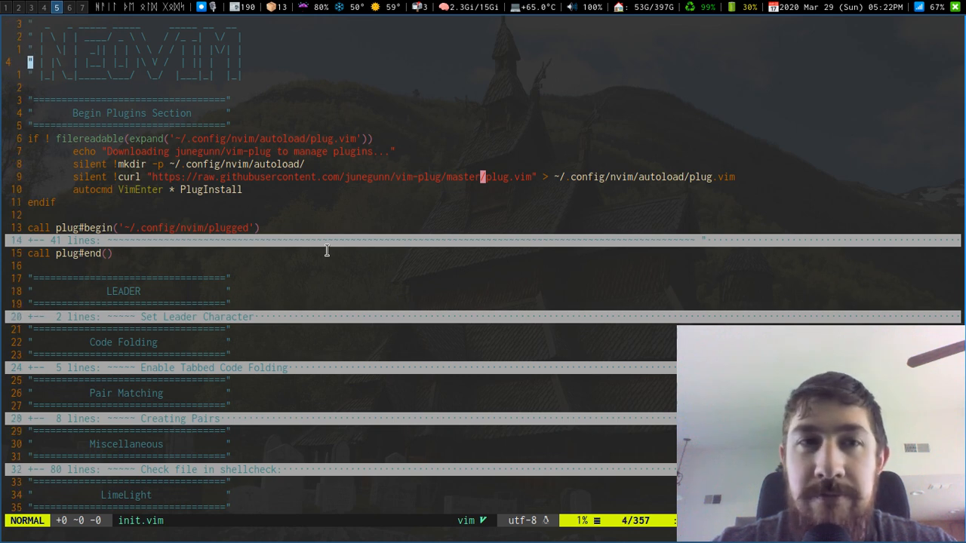
scroll(down, 3)
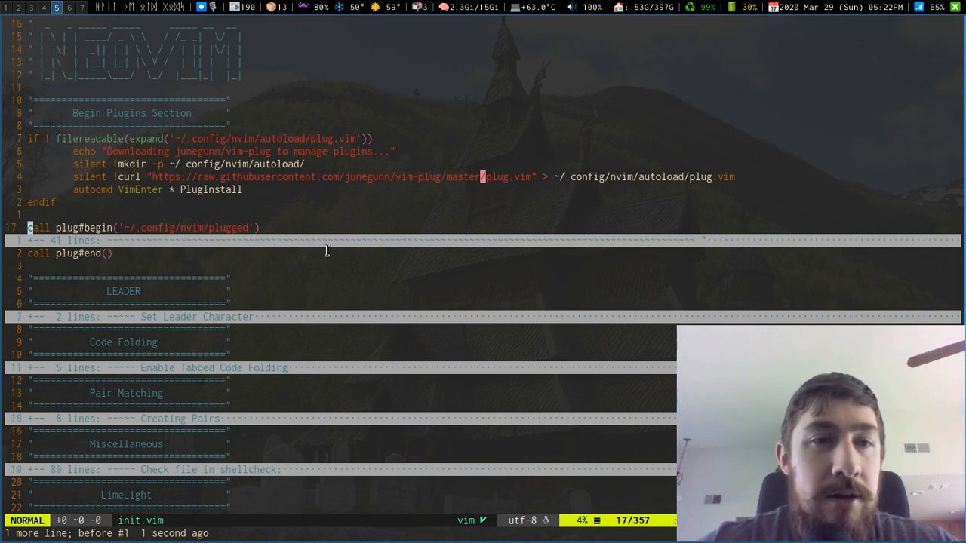
scroll(down, 3)
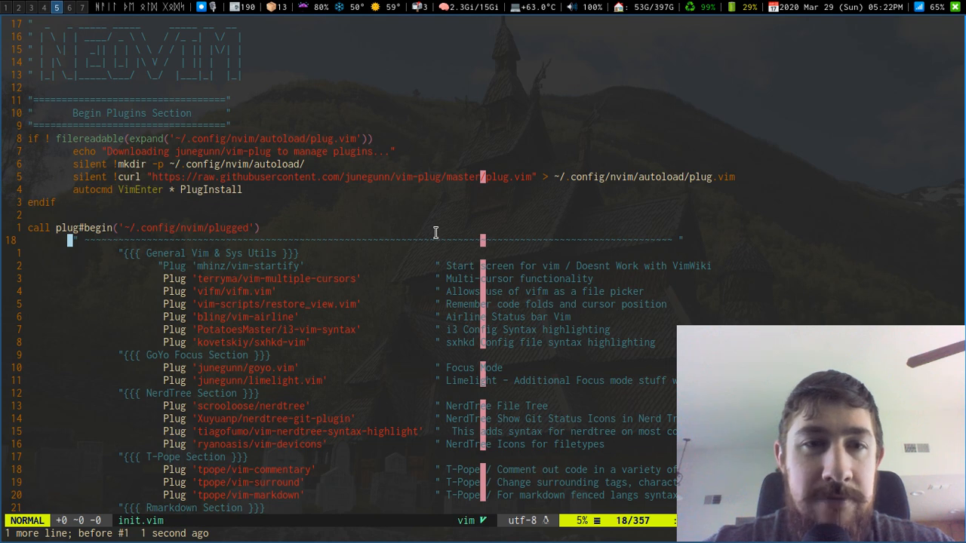
scroll(down, 3)
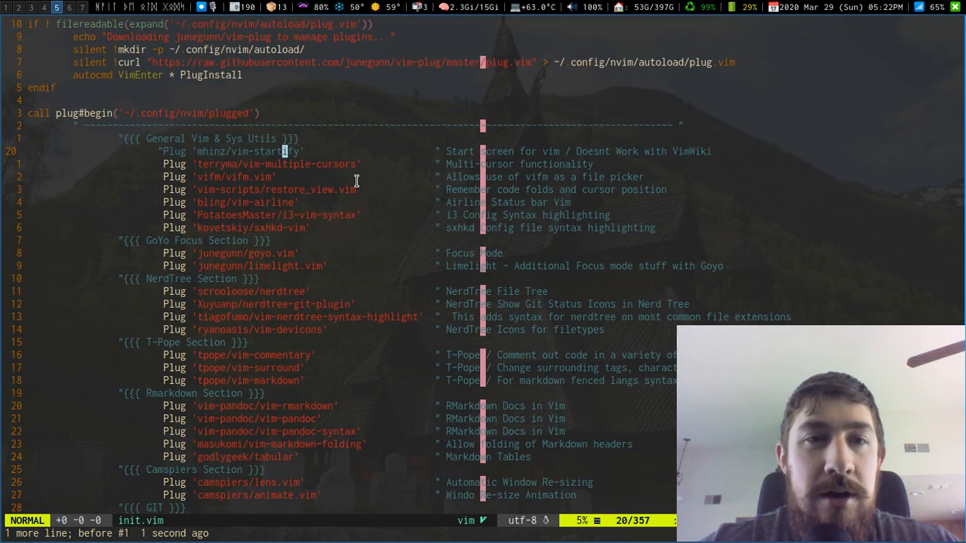
mouse_move(437, 313)
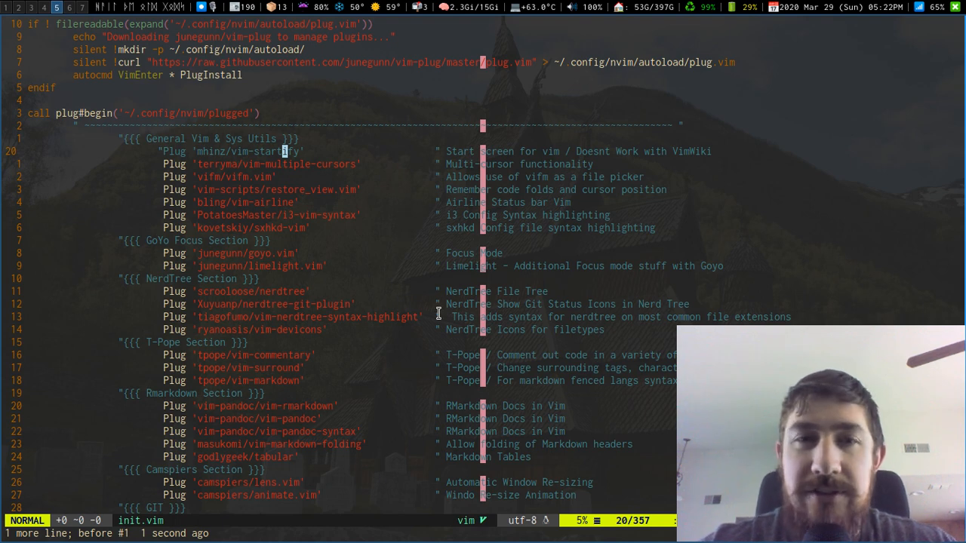
mouse_move(281, 169)
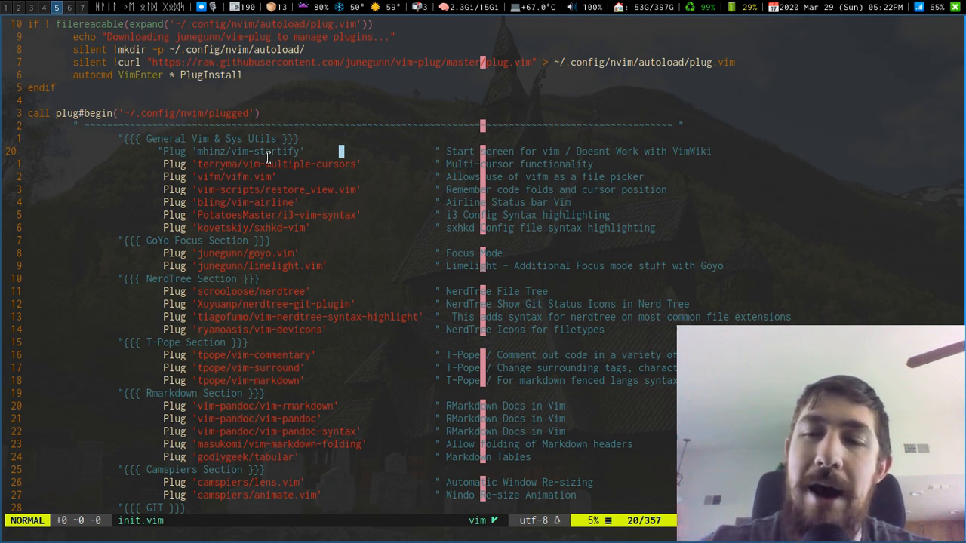
mouse_move(317, 222)
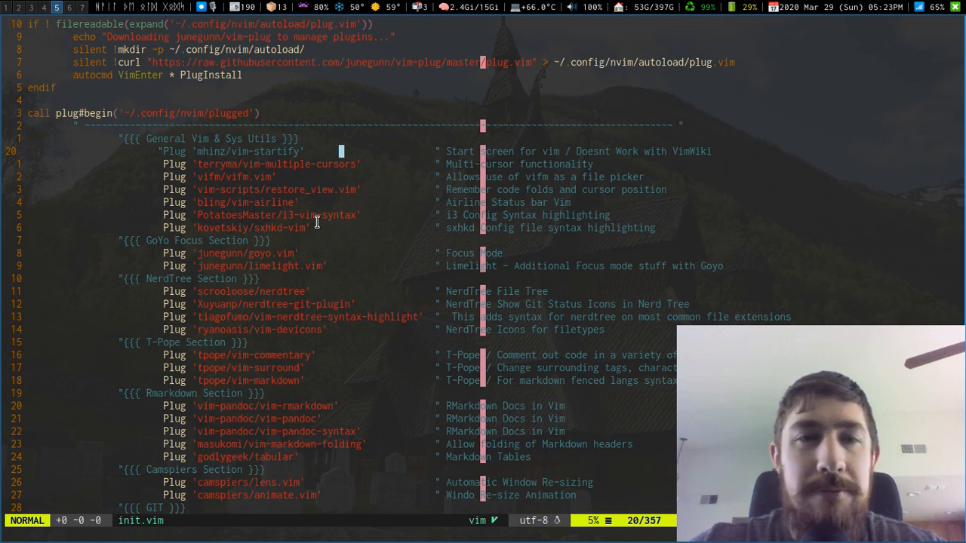
key(j)
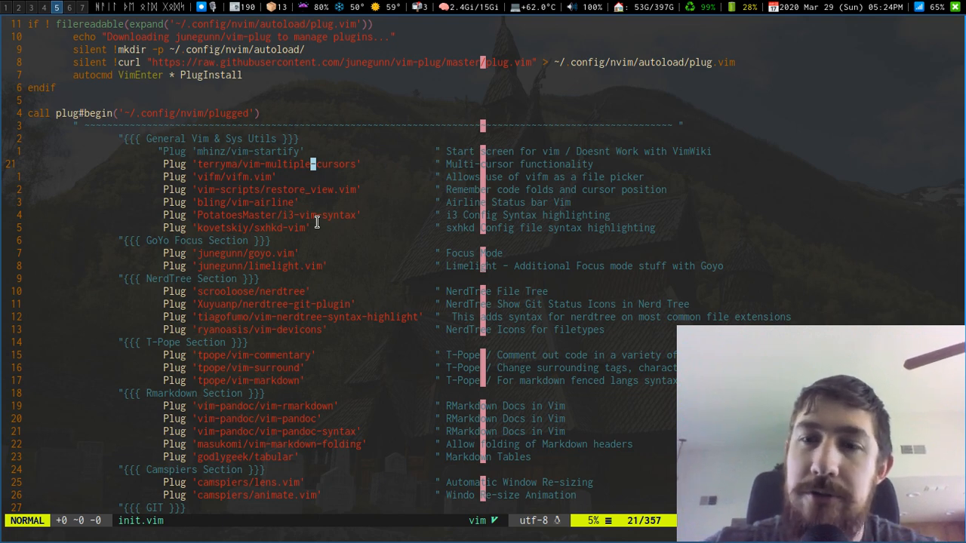
mouse_move(467, 275)
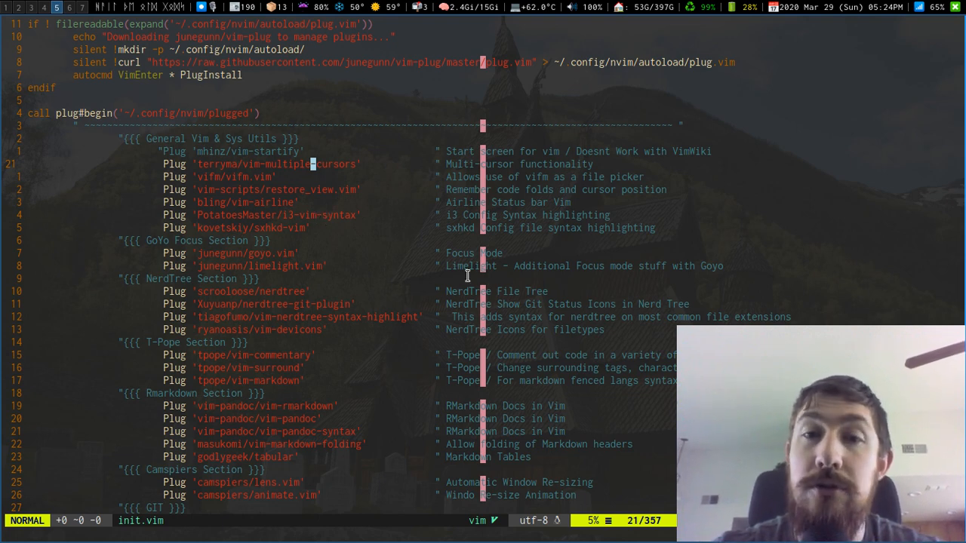
mouse_move(353, 165)
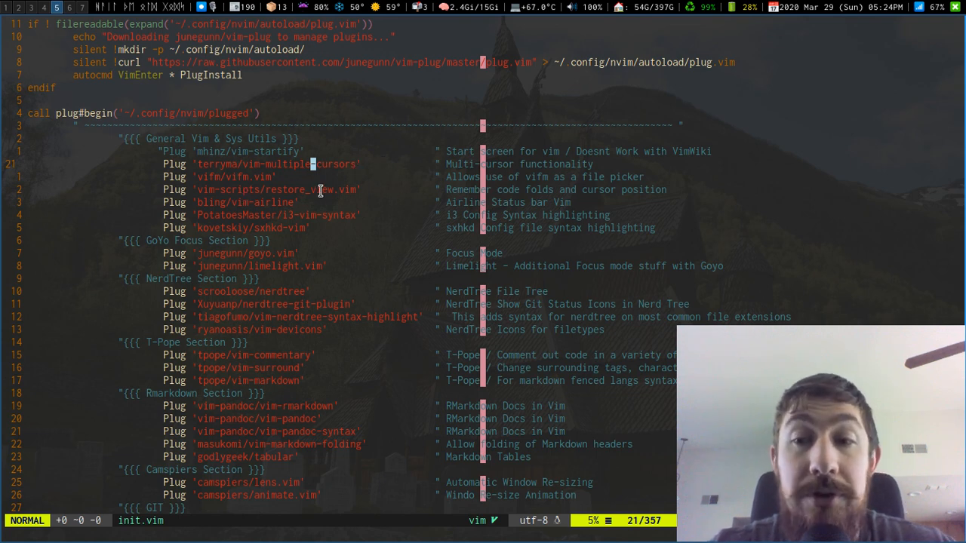
mouse_move(507, 226)
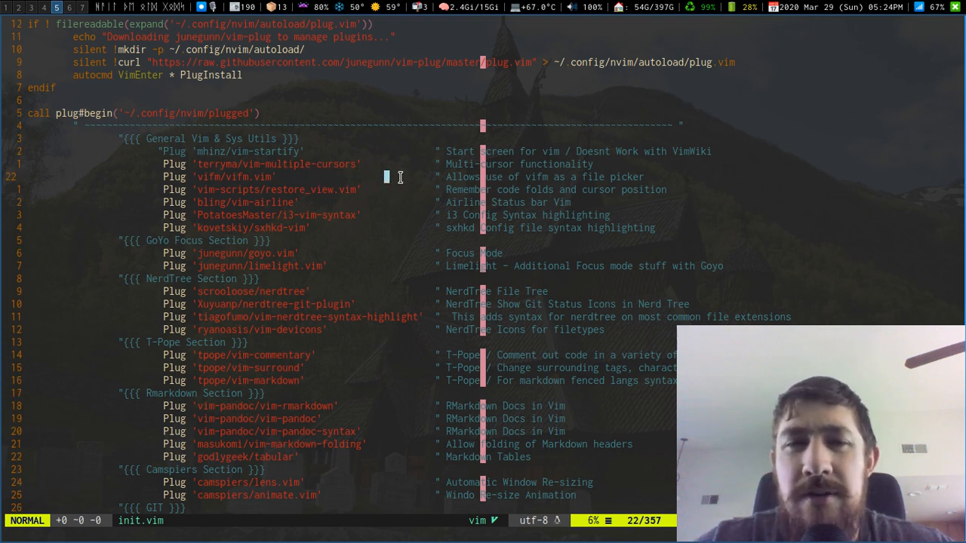
mouse_move(581, 172)
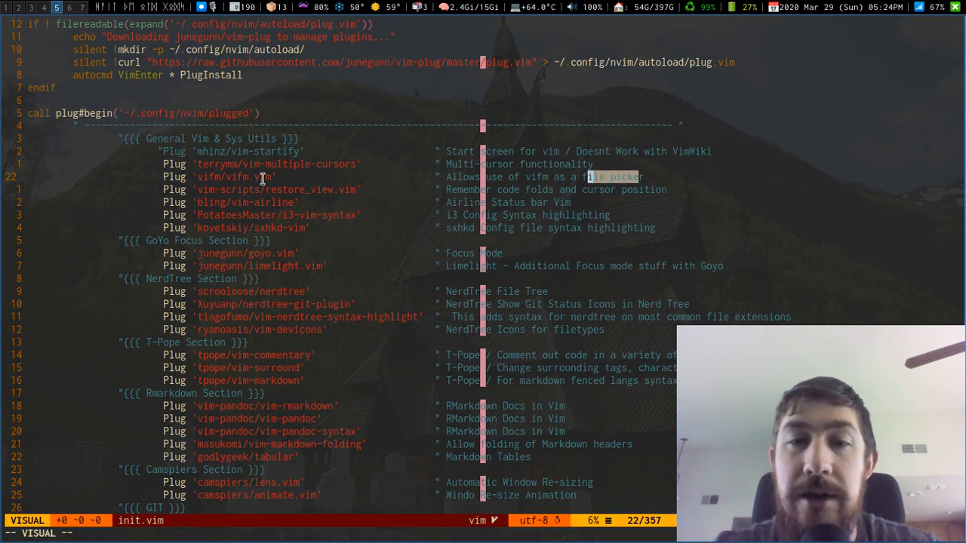
mouse_move(362, 191)
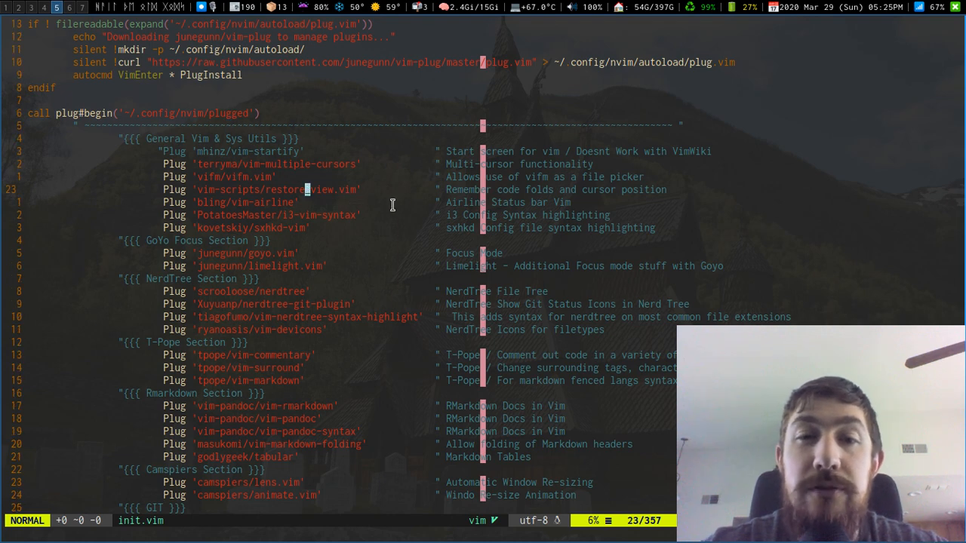
mouse_move(407, 189)
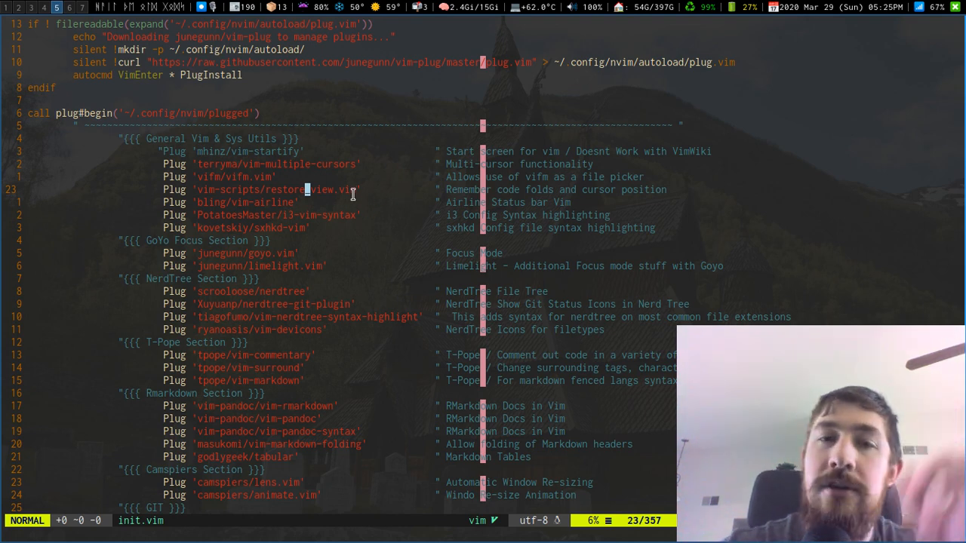
Step: Briefly mark the airline plugin line, then drop the selection and continue down the General utilities entries
scroll(down, 3)
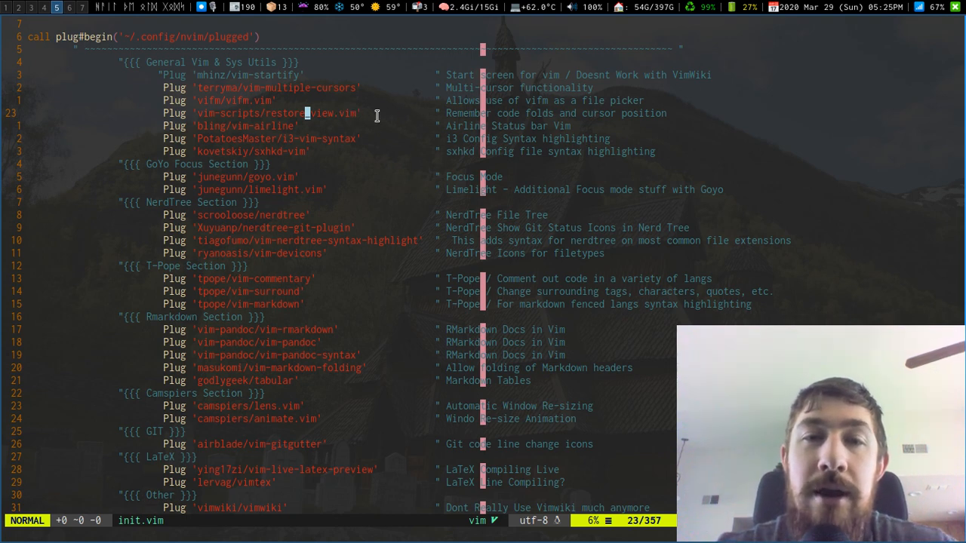
key(V)
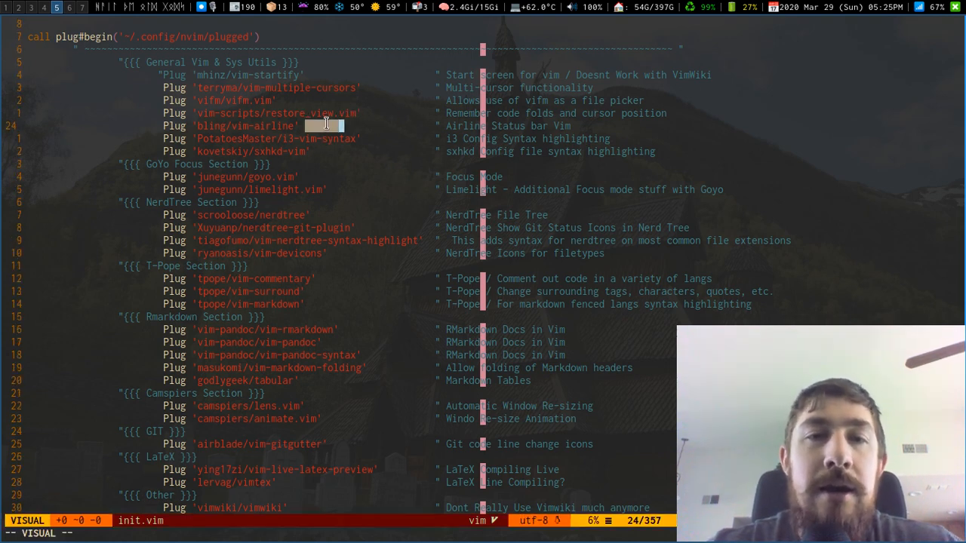
key(Escape)
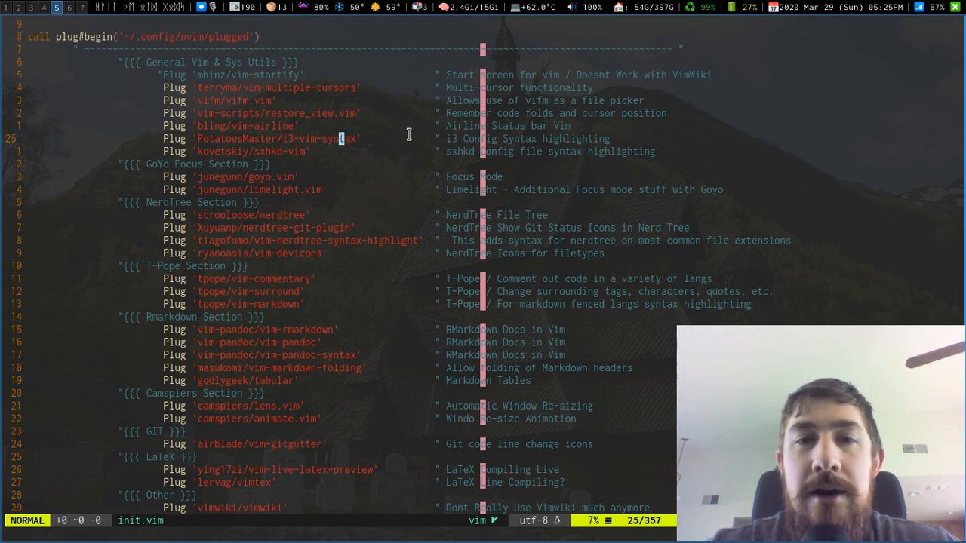
mouse_move(541, 145)
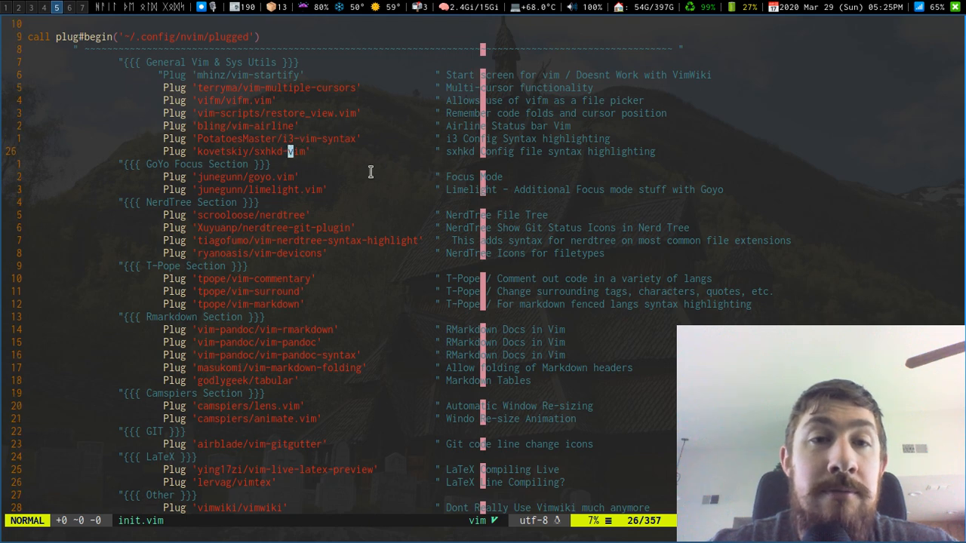
mouse_move(342, 151)
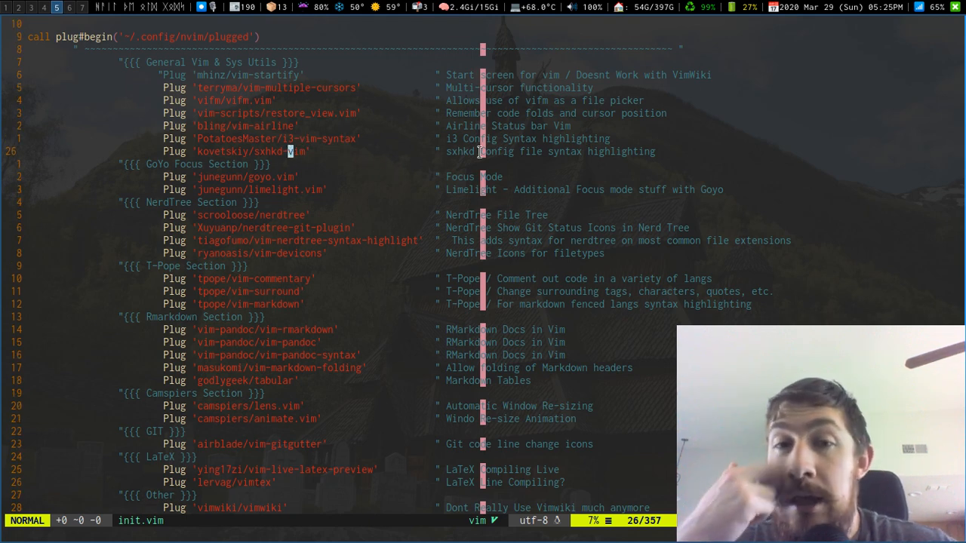
mouse_move(576, 151)
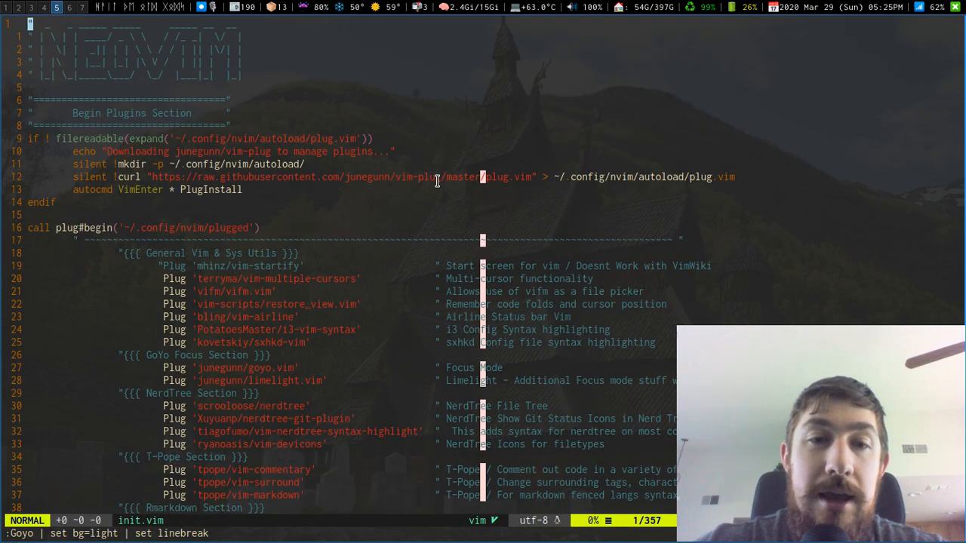
Step: Move down past the plugins and unfold the Code Folding section with za
scroll(down, 3)
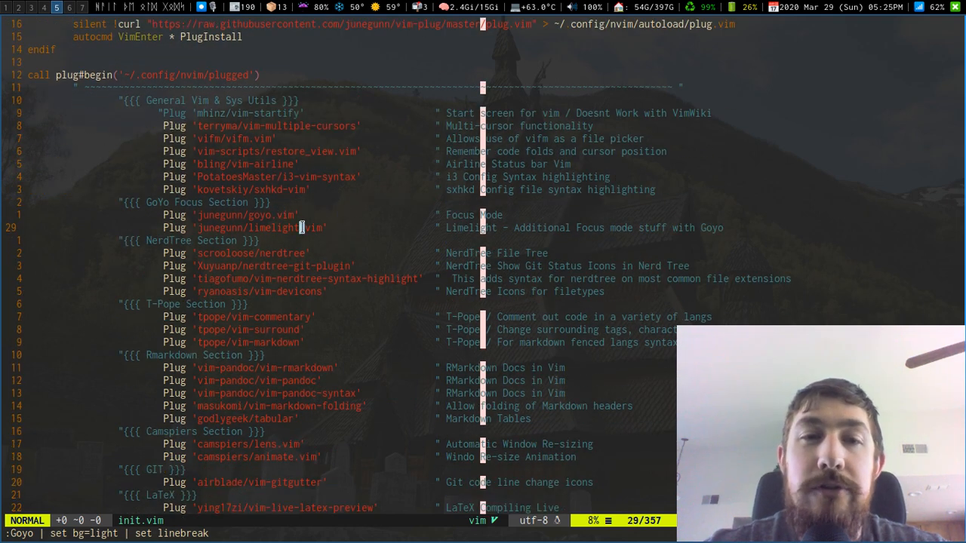
mouse_move(356, 213)
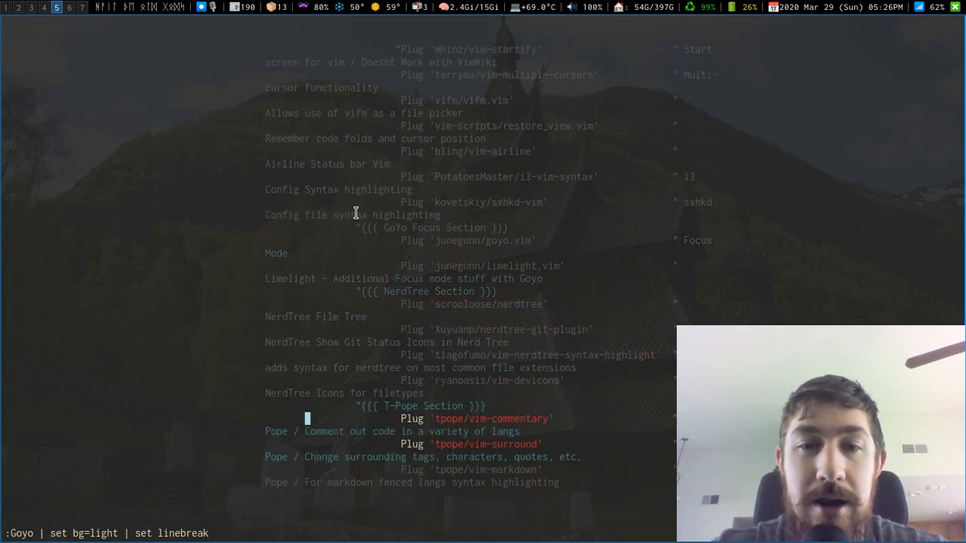
scroll(down, 3)
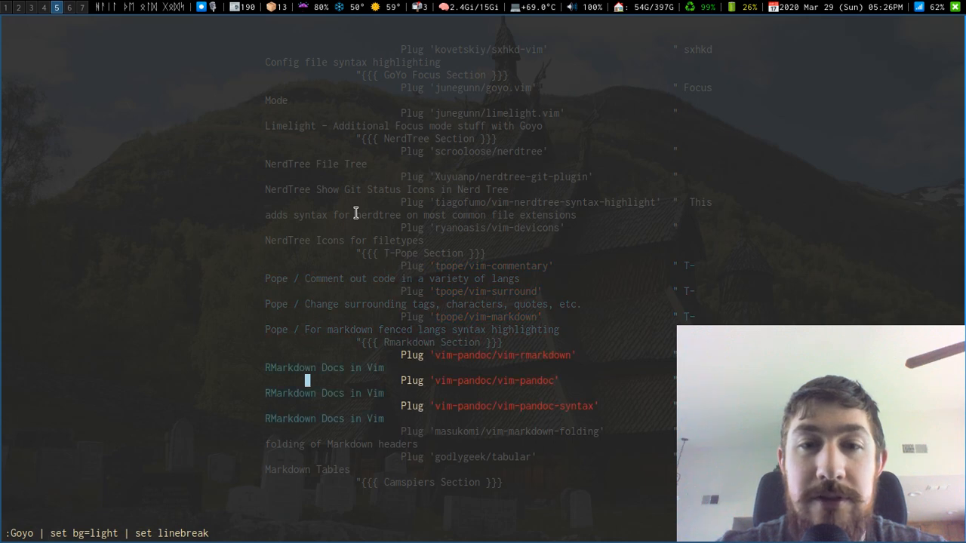
scroll(down, 3)
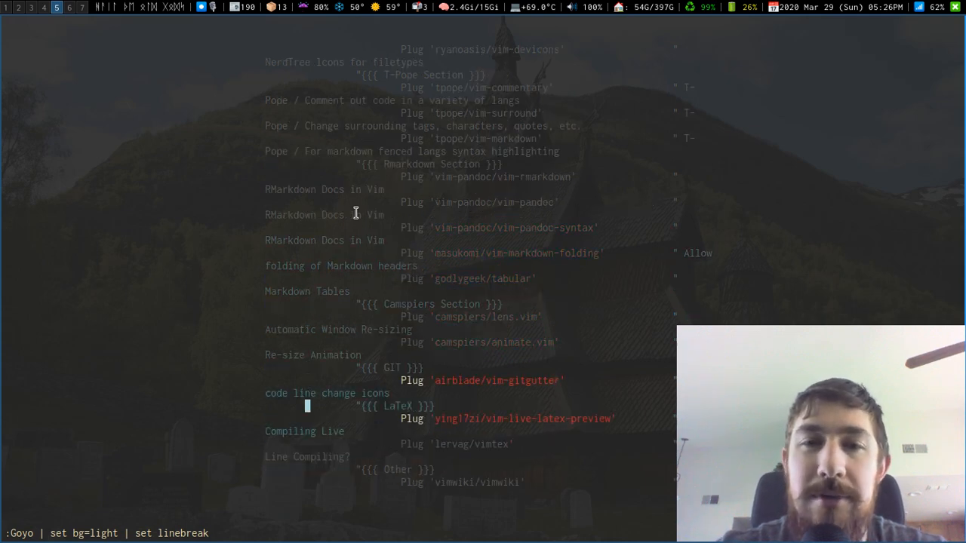
scroll(down, 3)
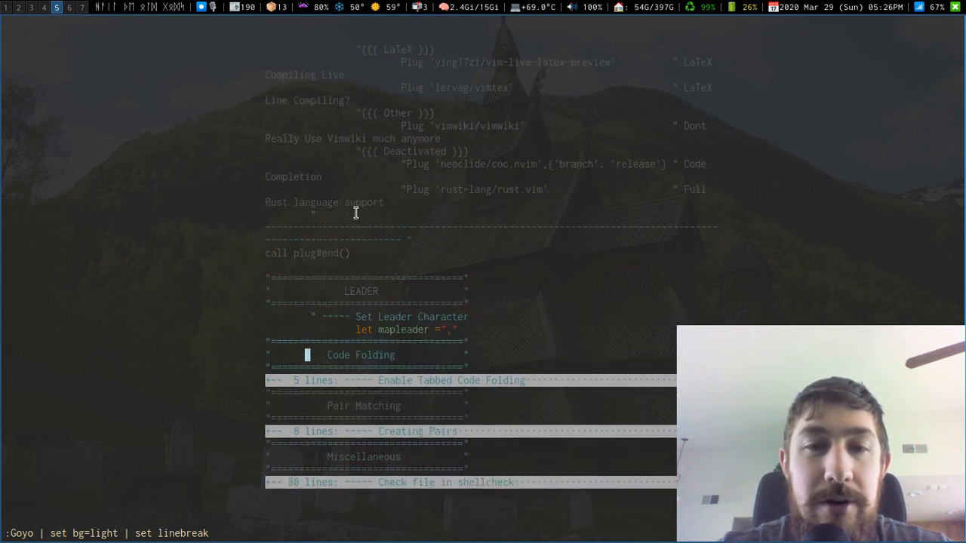
key(za)
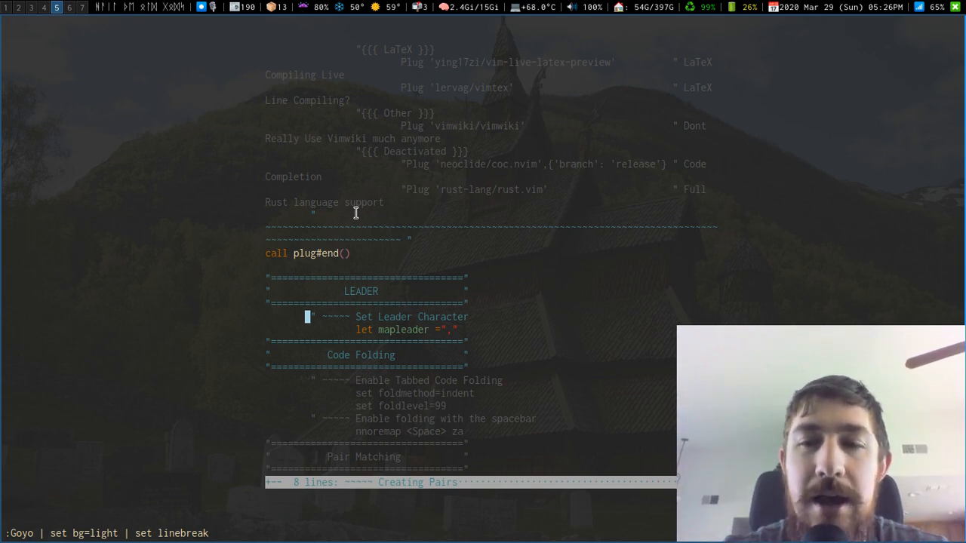
scroll(up, 3)
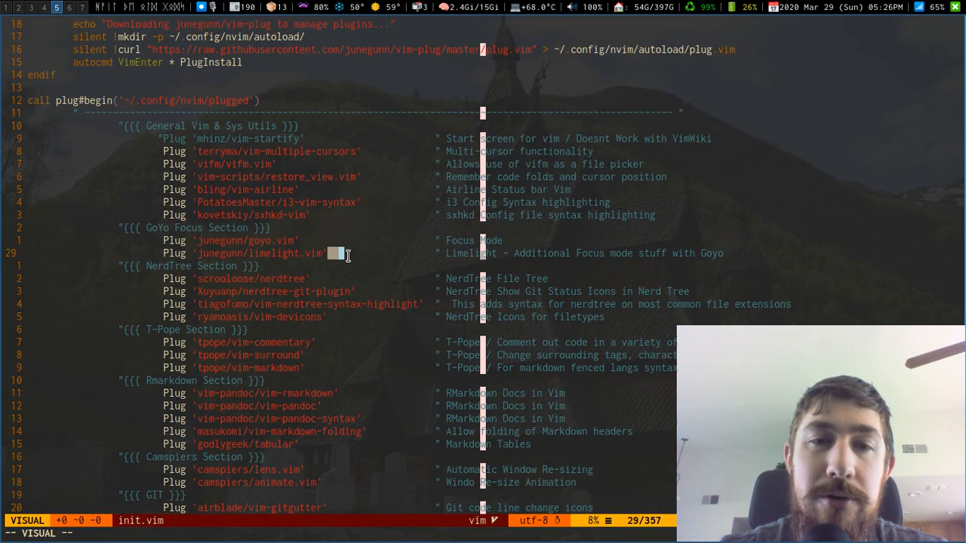
key(Escape)
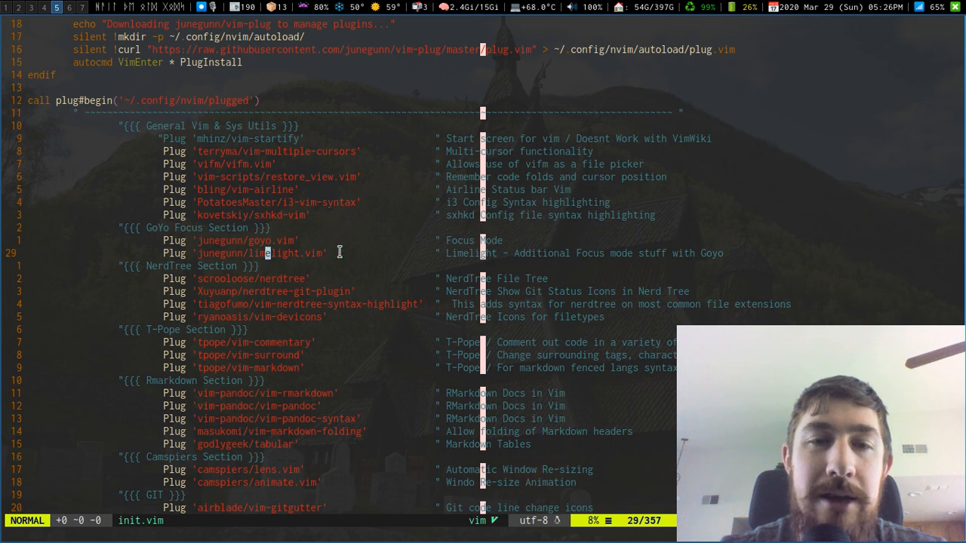
scroll(down, 3)
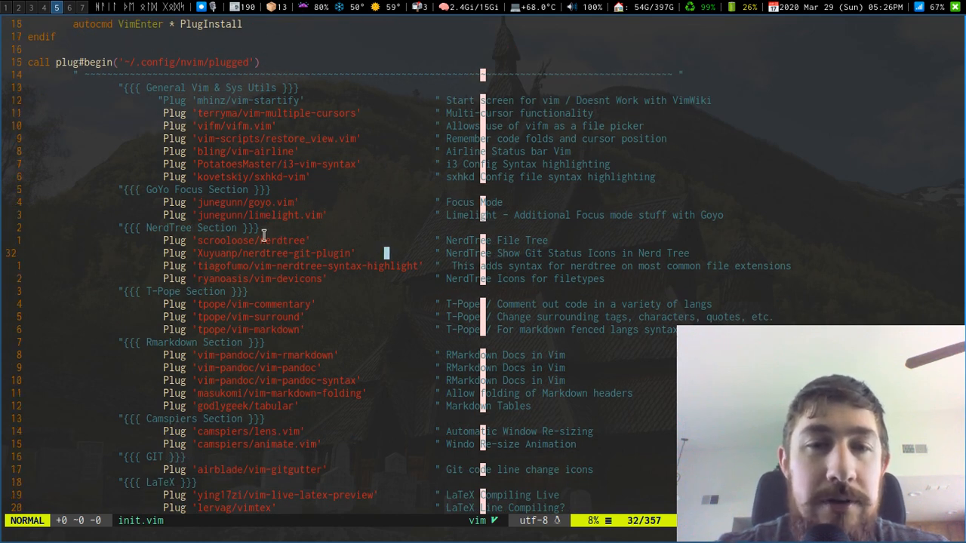
key(k)
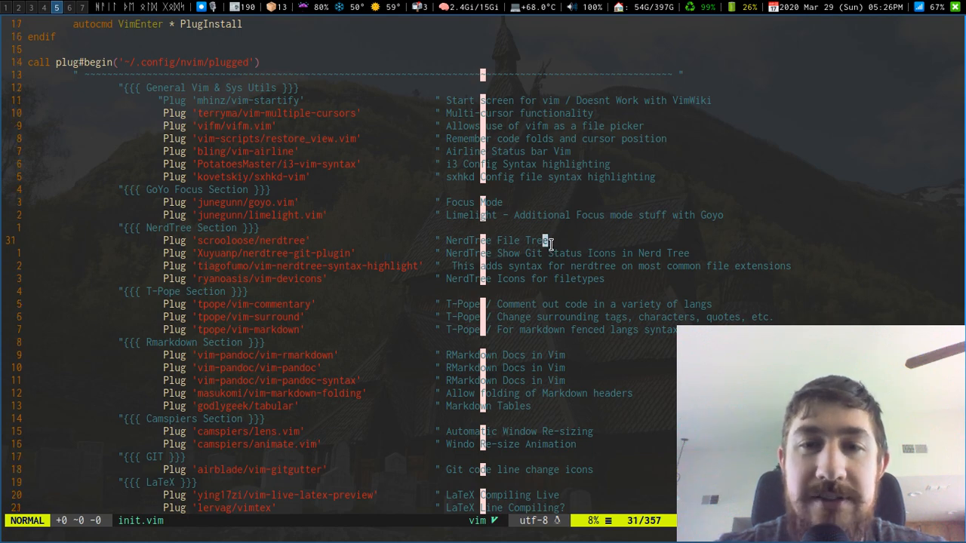
key(j)
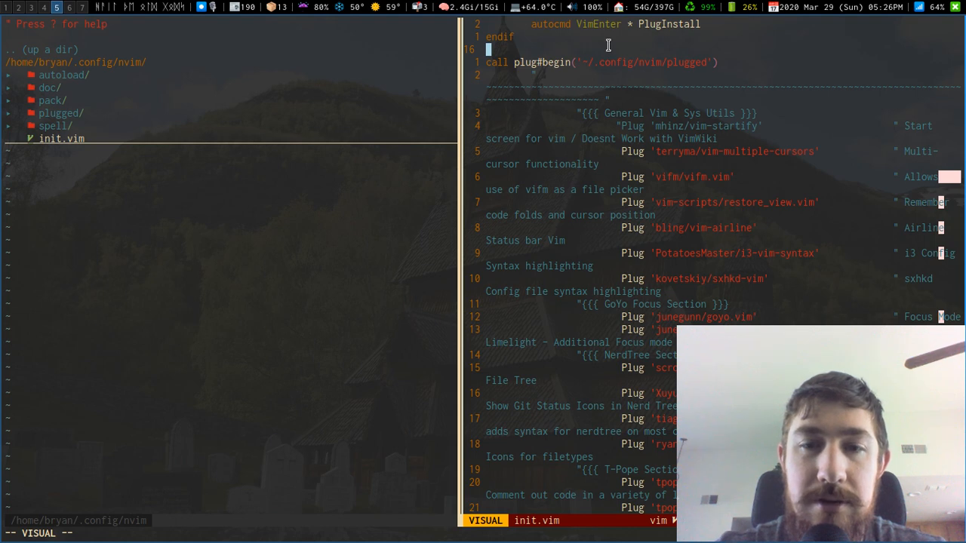
Step: Start a "hello comment line on the empty line above plug#begin
key(i)
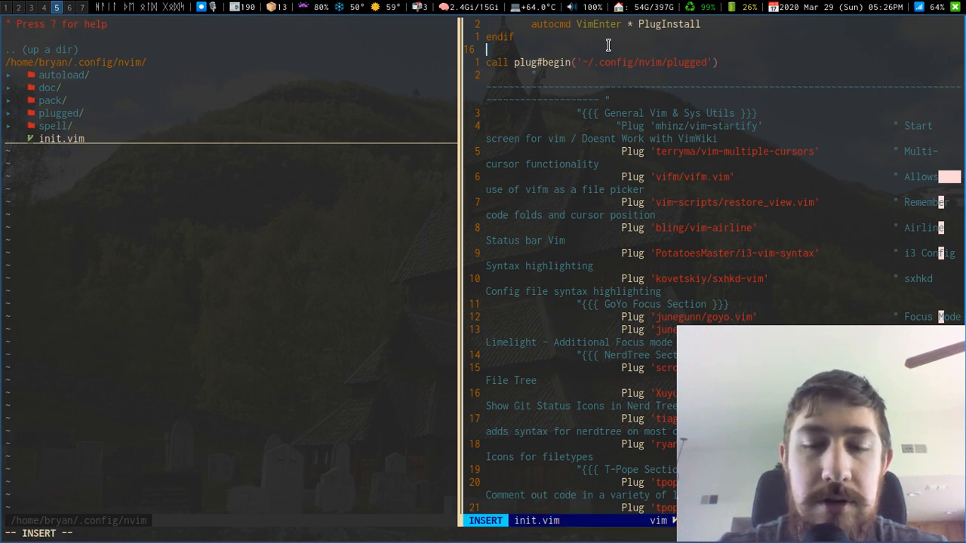
text("hello)
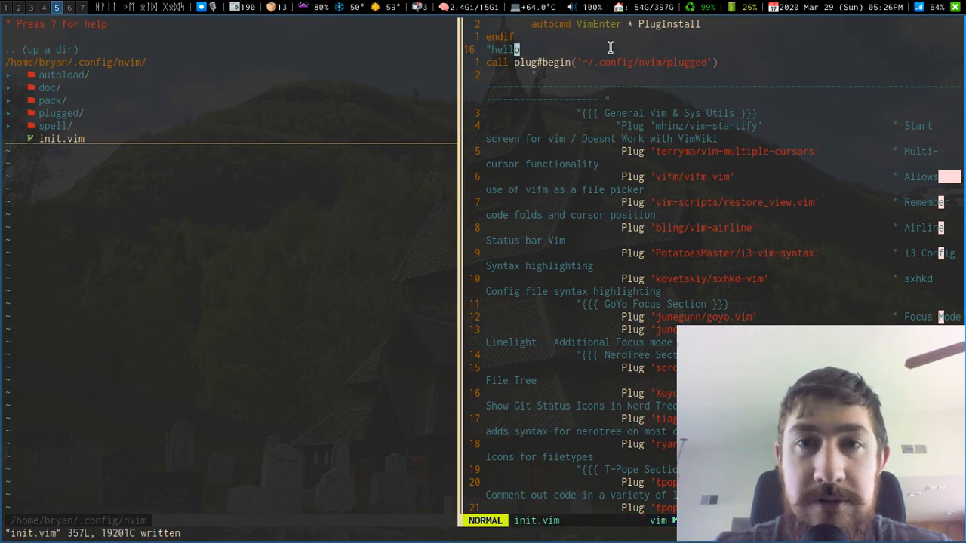
mouse_move(317, 175)
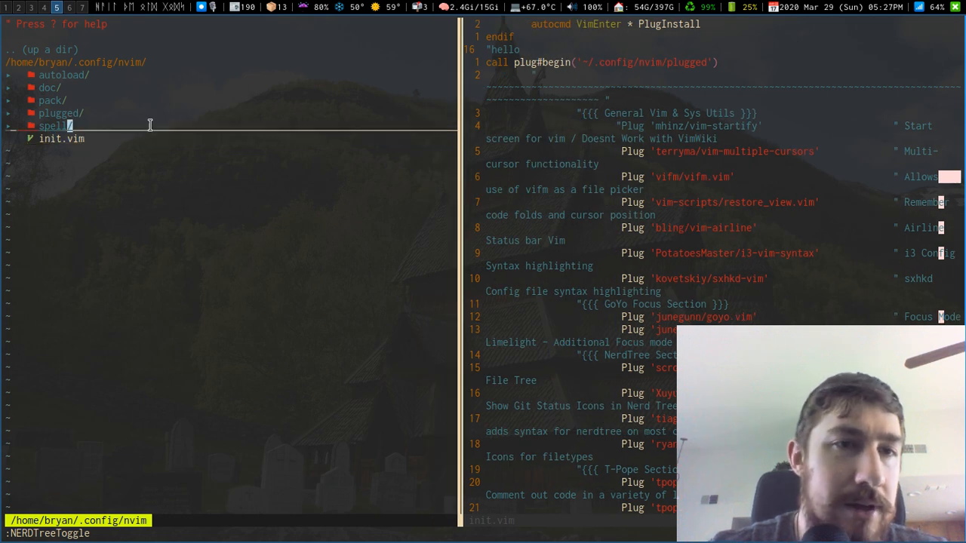
mouse_move(220, 11)
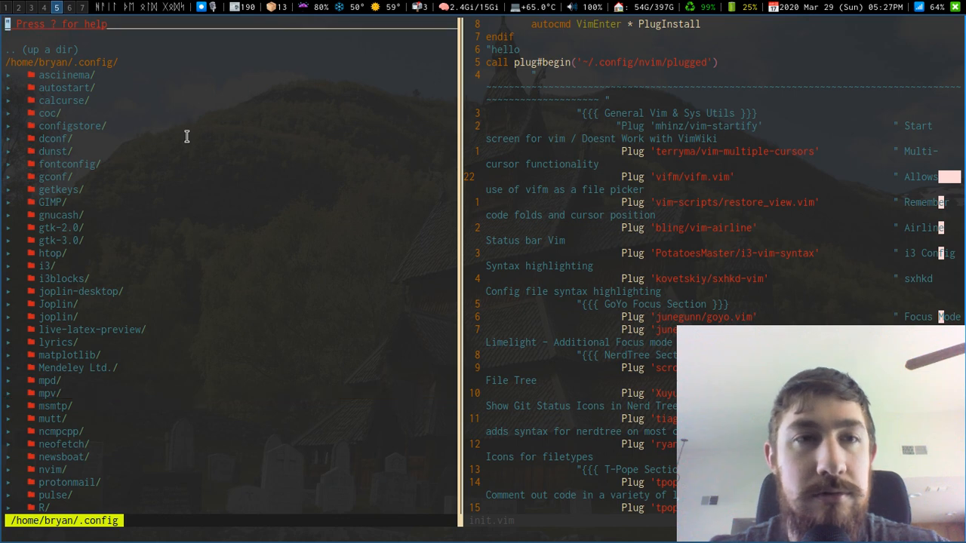
Step: Move the file tree up to the home folder and expand the GithubRepos runes project
click(24, 49)
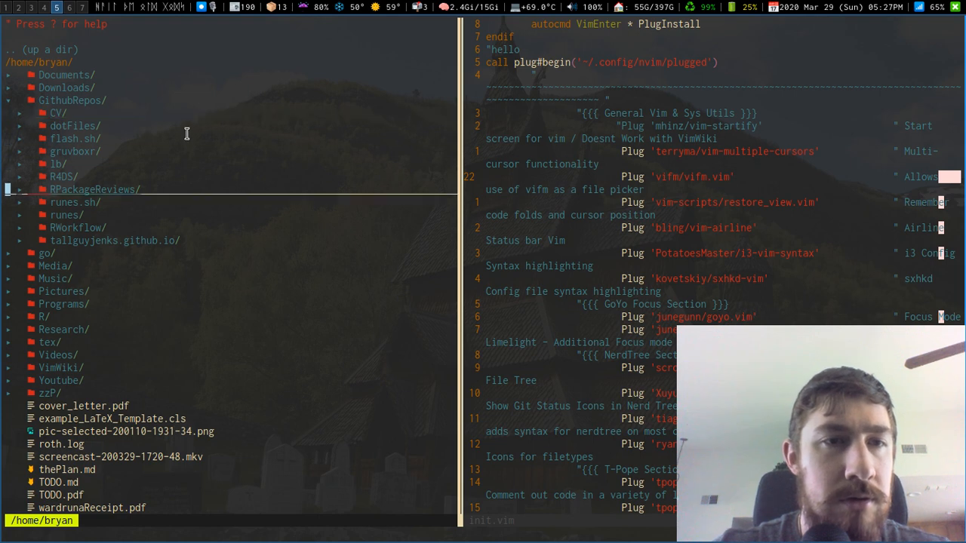
click(113, 240)
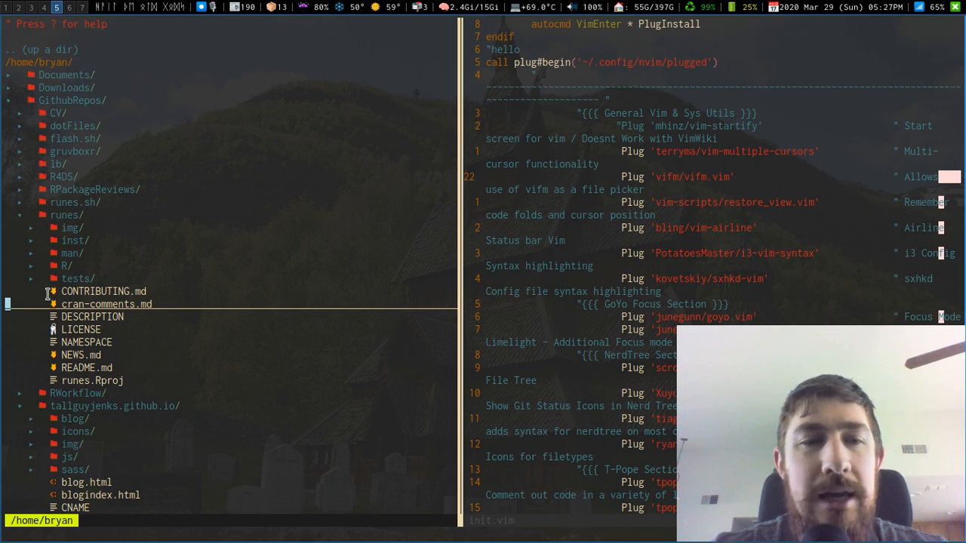
mouse_move(124, 329)
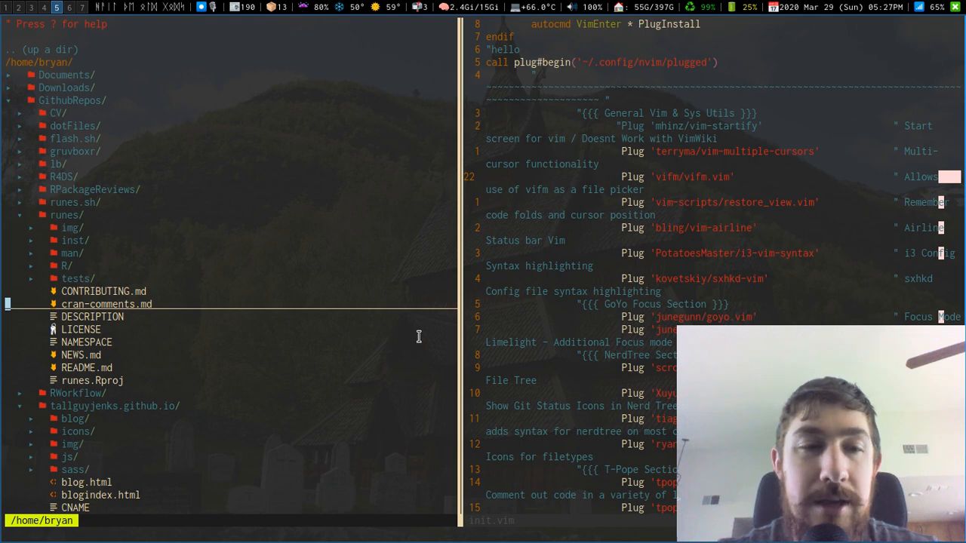
mouse_move(650, 151)
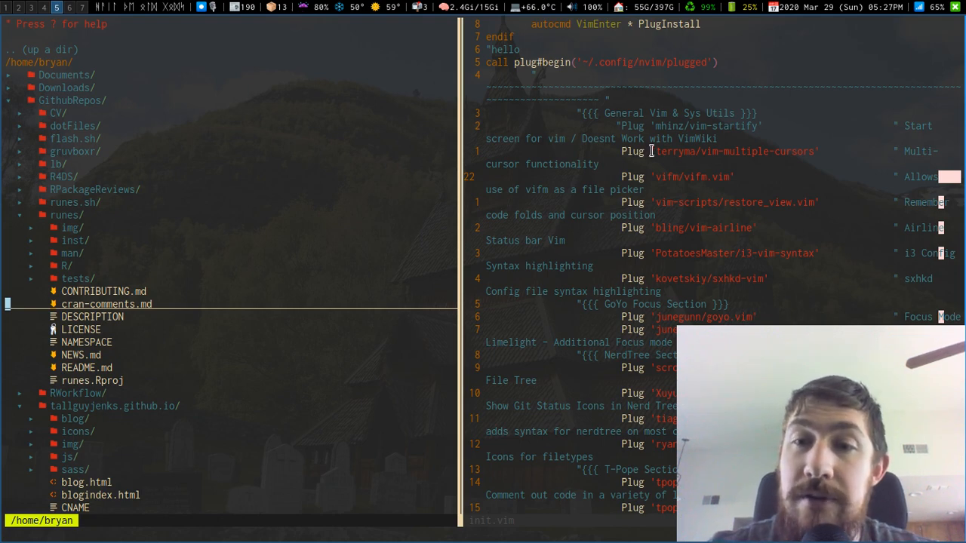
scroll(down, 3)
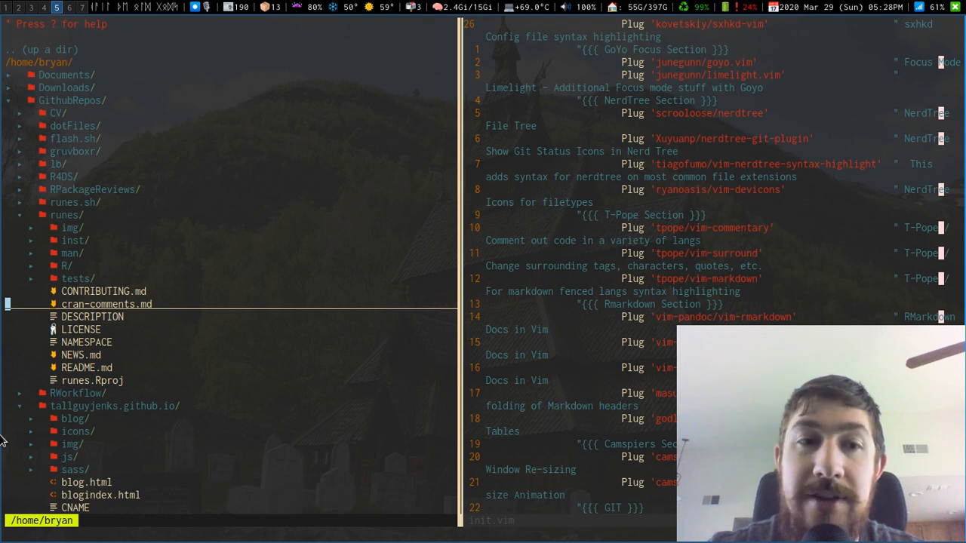
mouse_move(415, 210)
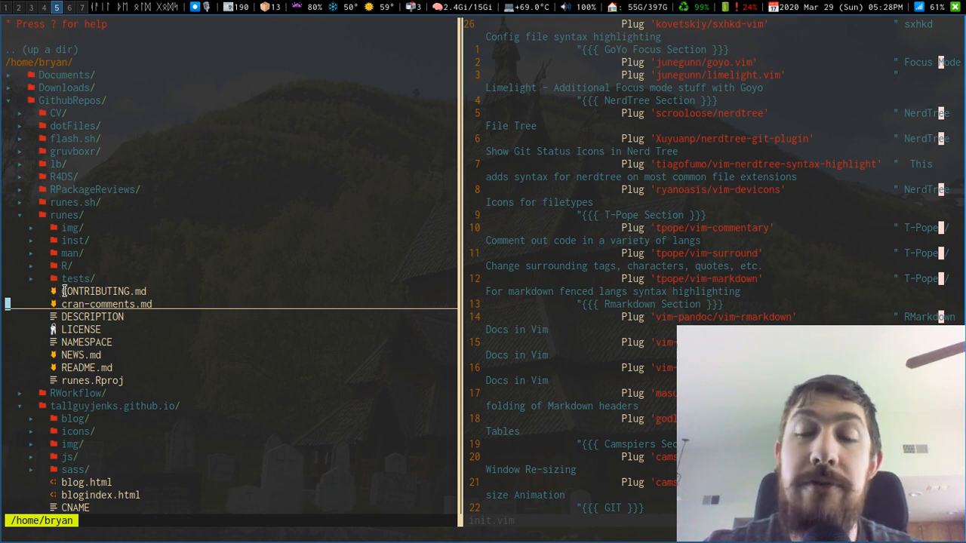
mouse_move(848, 88)
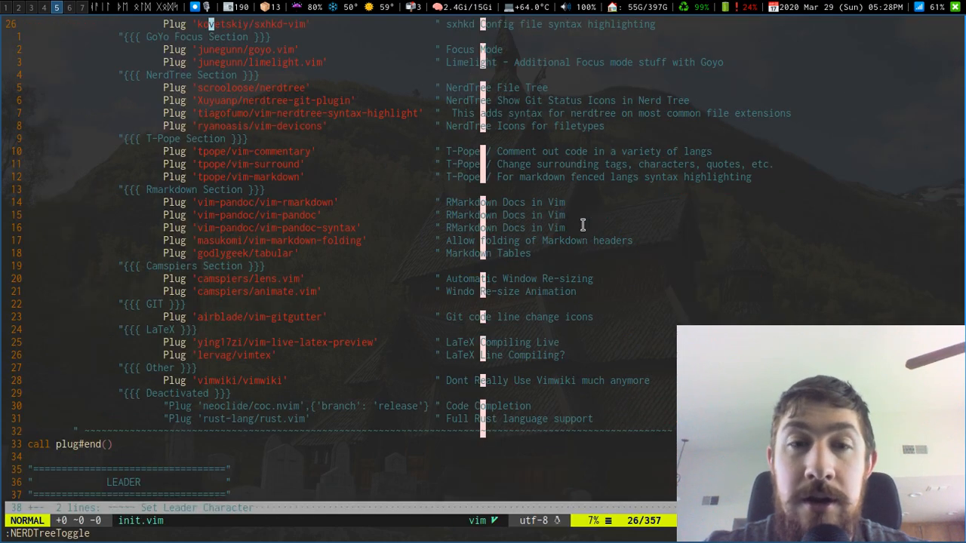
scroll(up, 3)
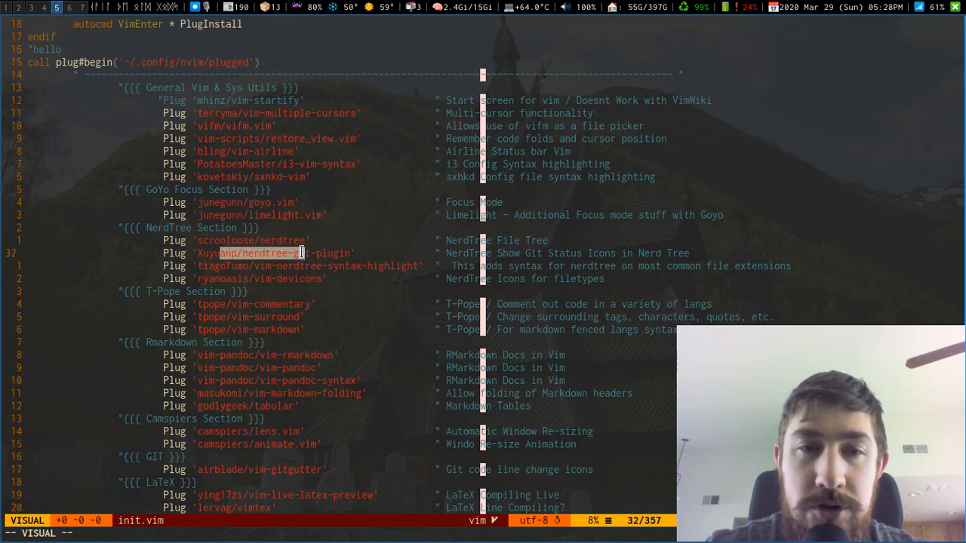
mouse_move(368, 278)
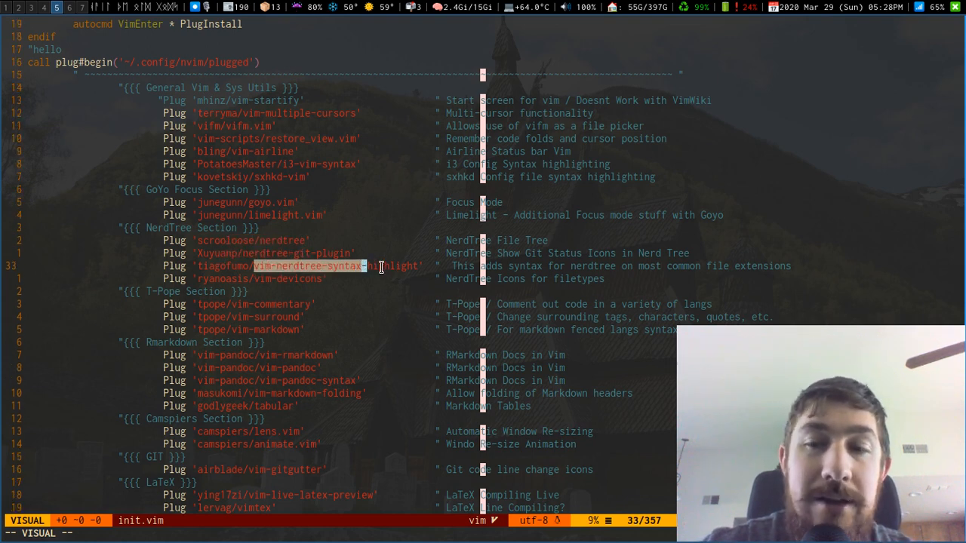
mouse_move(326, 278)
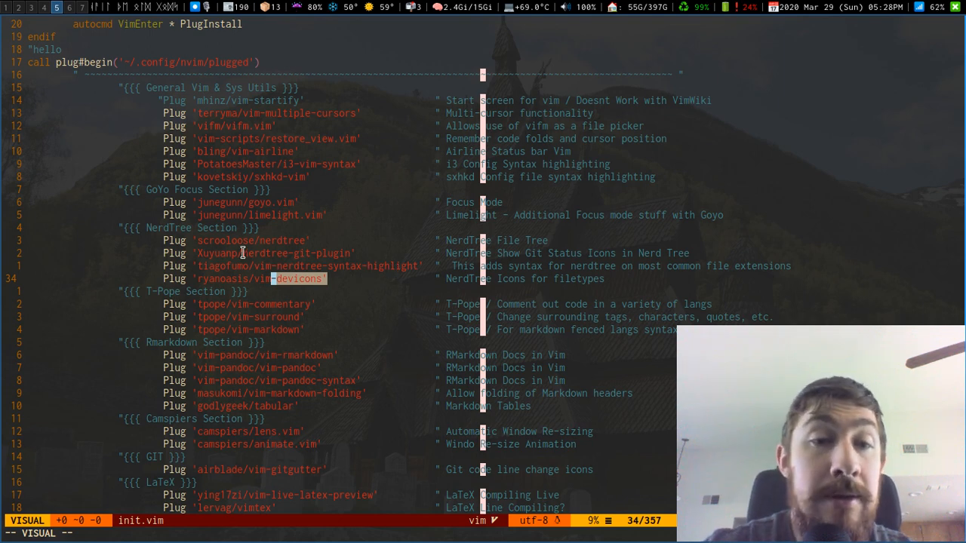
scroll(down, 3)
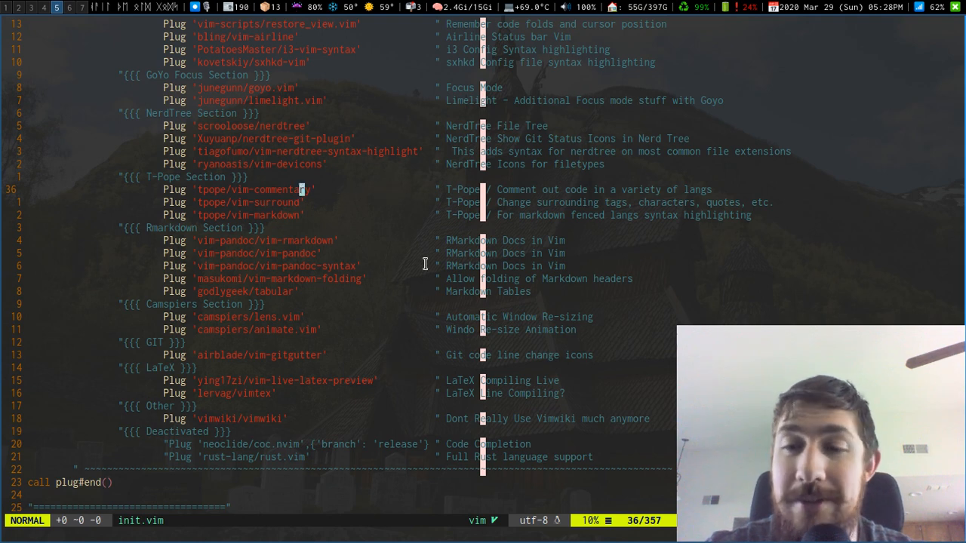
mouse_move(255, 172)
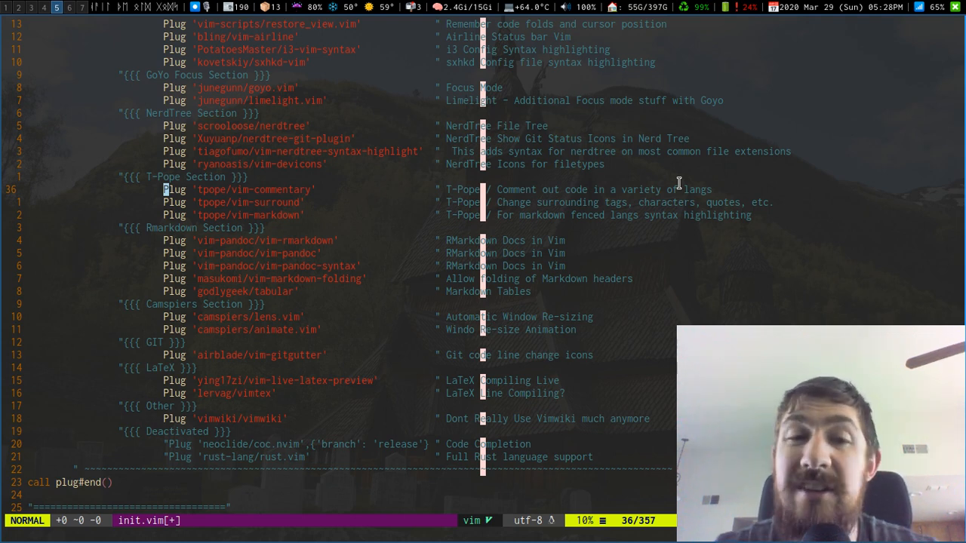
key(j)
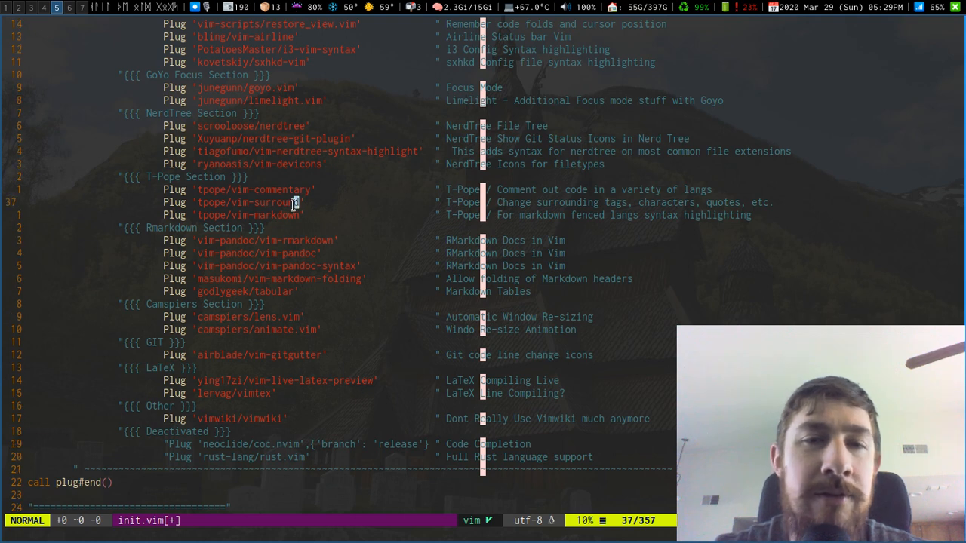
mouse_move(522, 193)
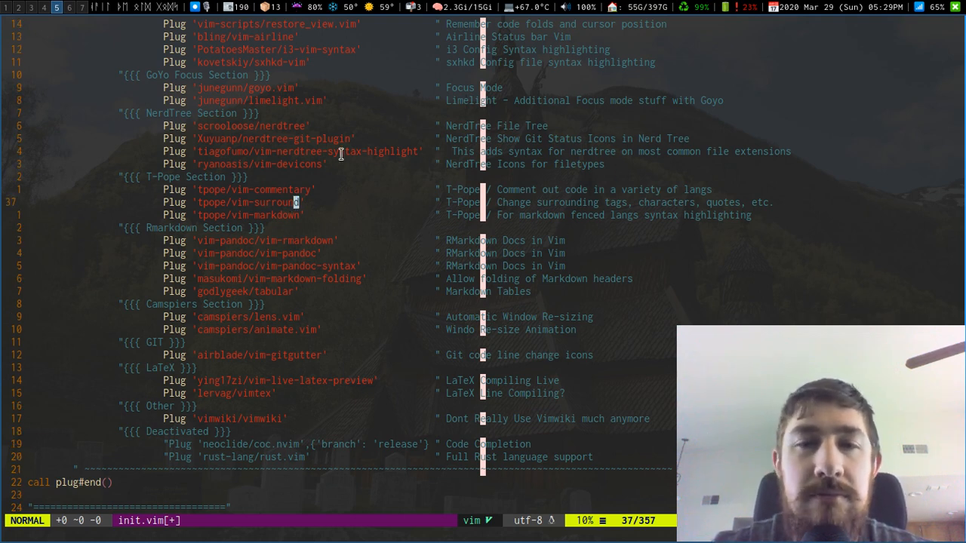
mouse_move(768, 202)
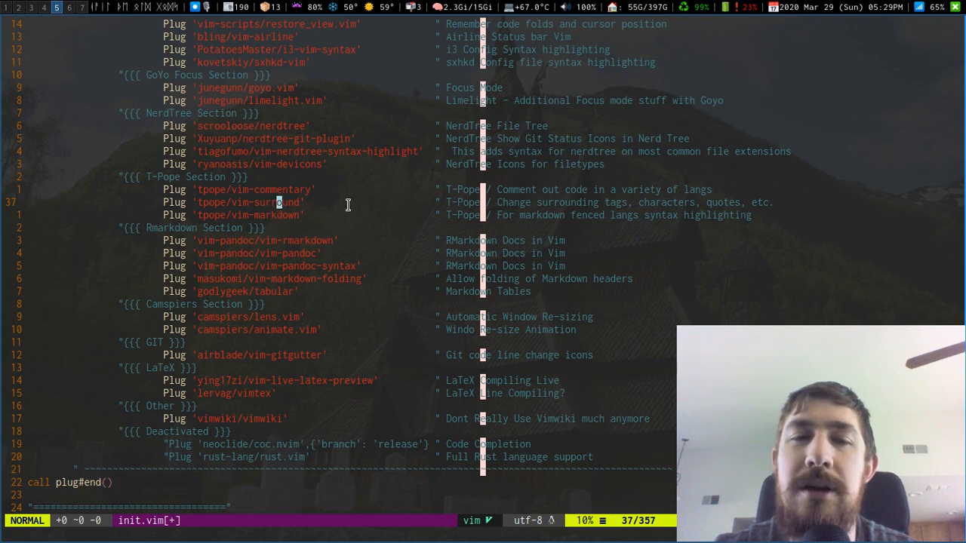
mouse_move(371, 203)
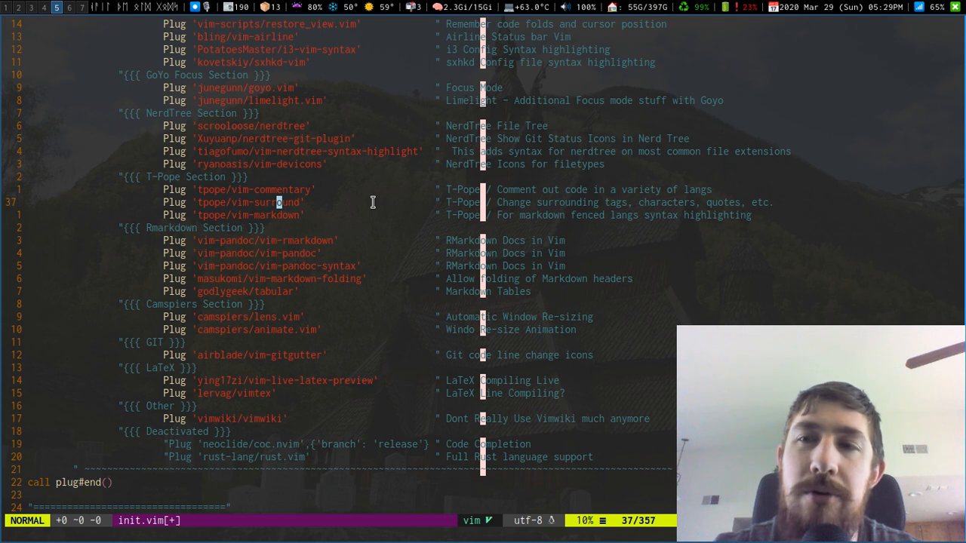
mouse_move(300, 202)
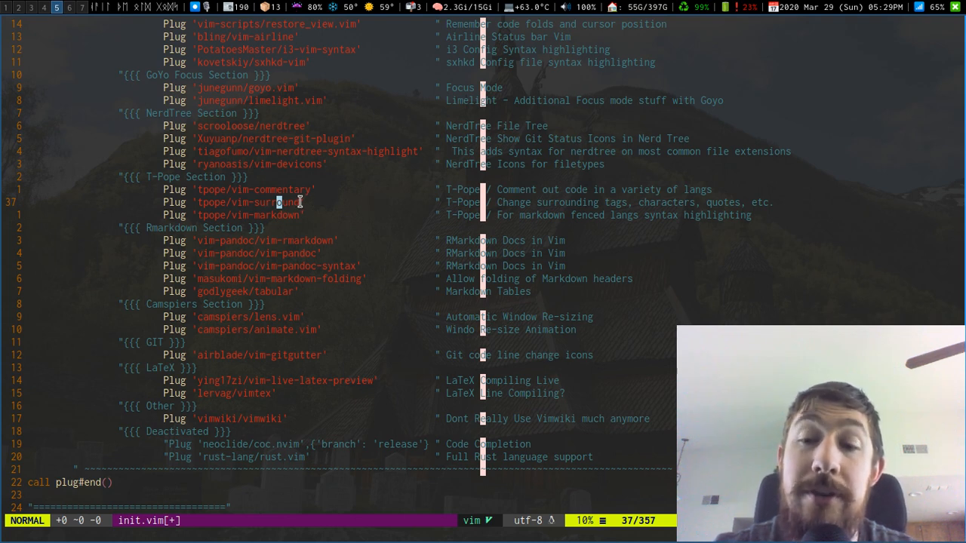
key(j)
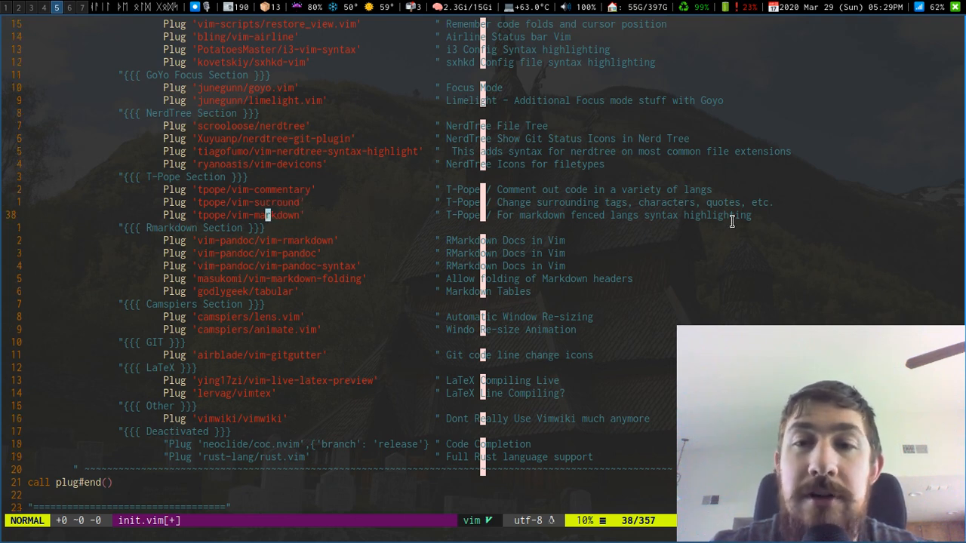
mouse_move(643, 226)
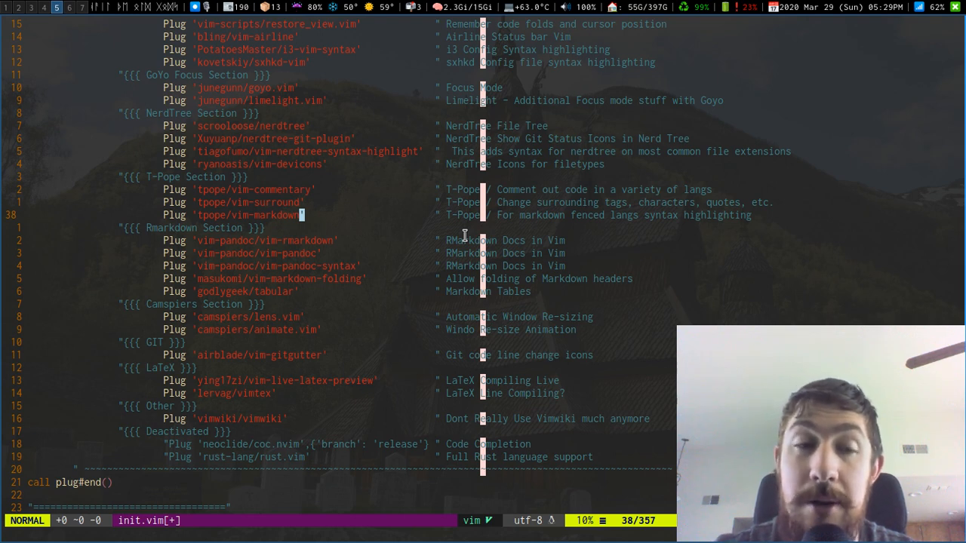
mouse_move(326, 211)
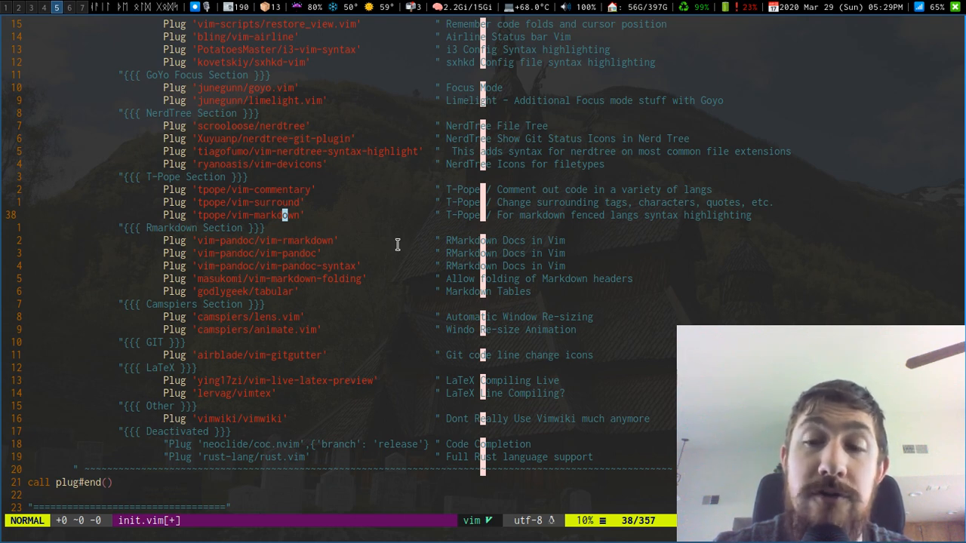
mouse_move(272, 217)
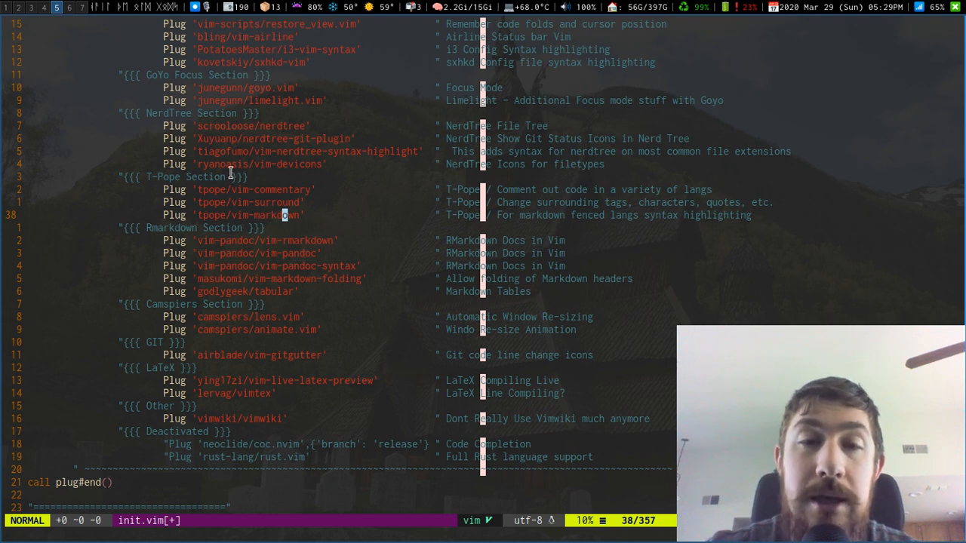
key(j)
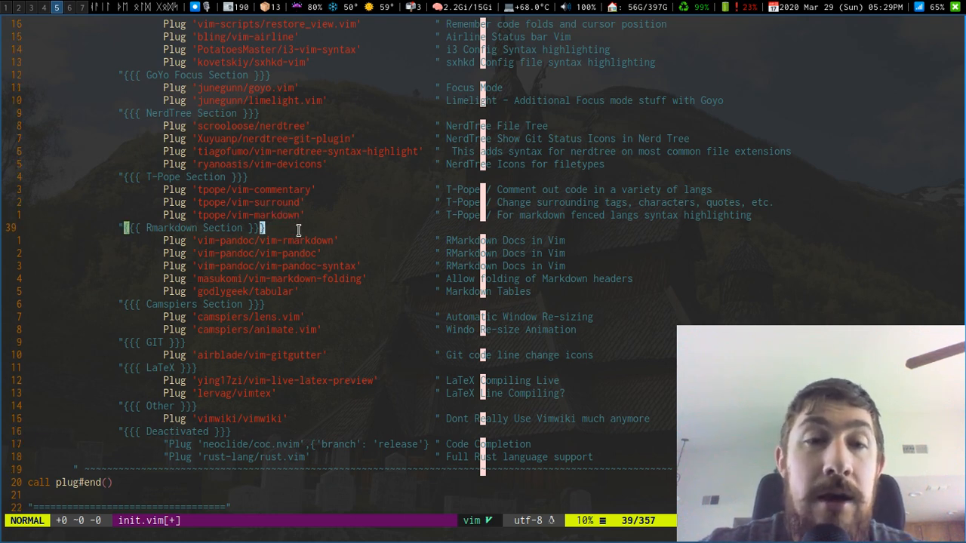
key(j)
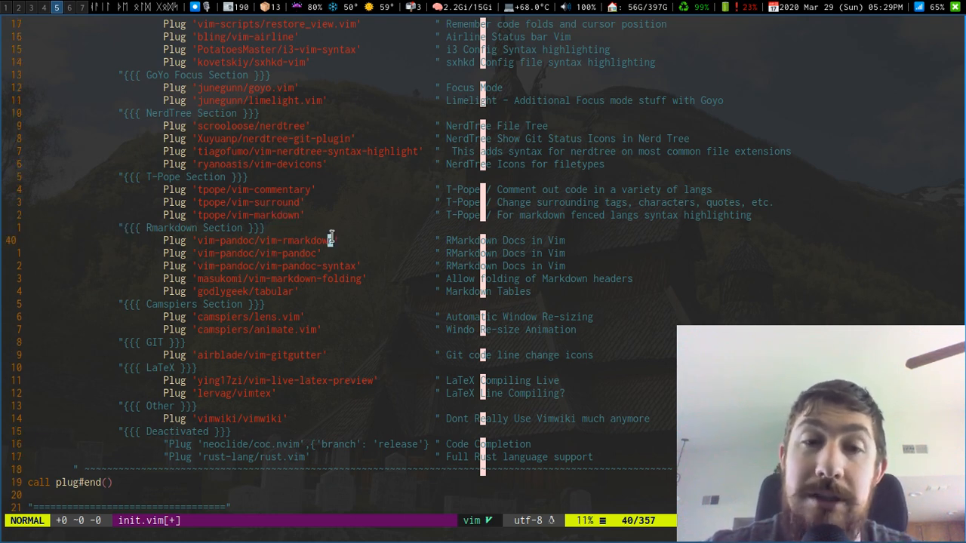
mouse_move(403, 282)
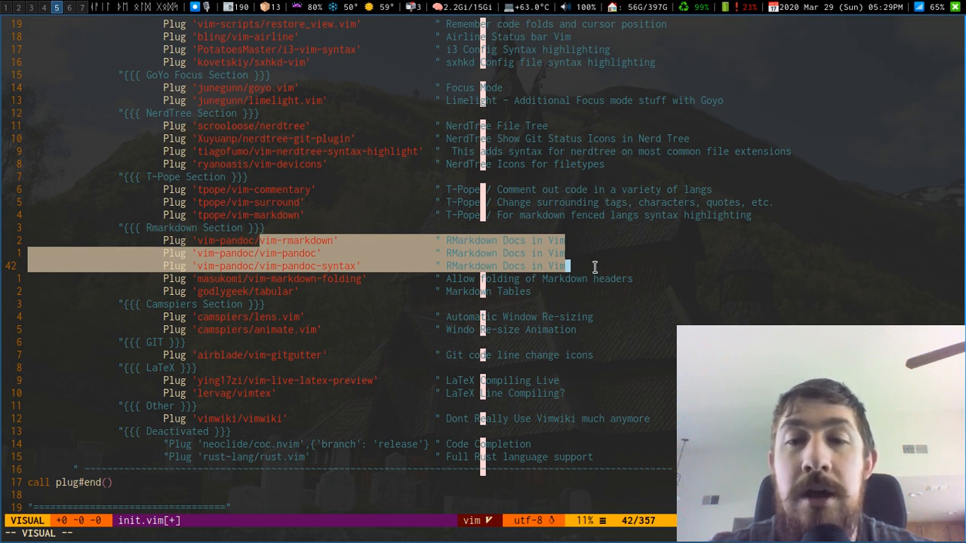
key(Escape)
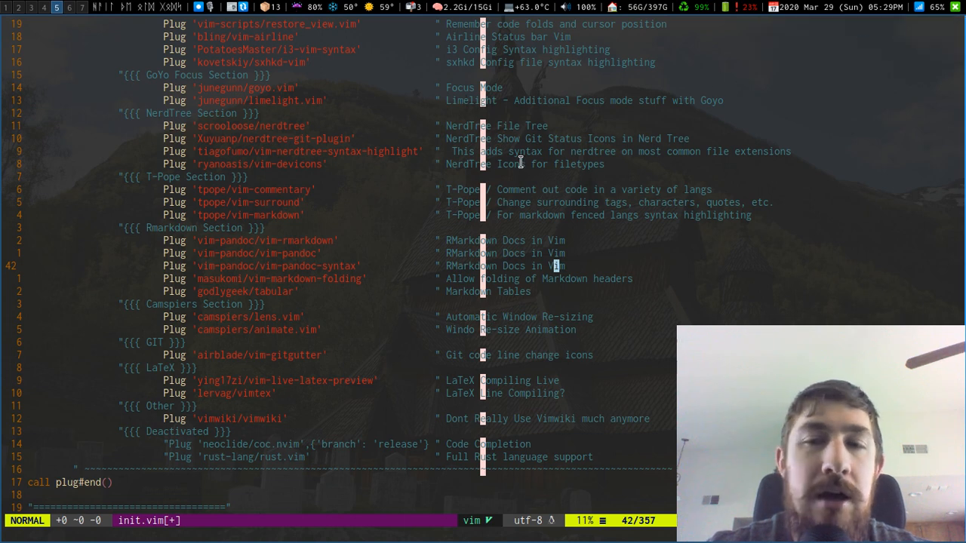
mouse_move(486, 219)
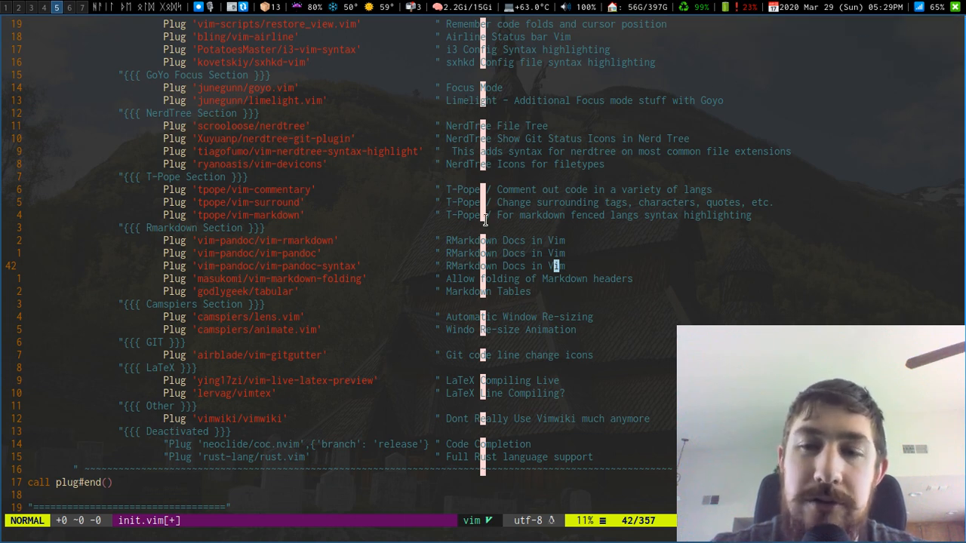
mouse_move(589, 246)
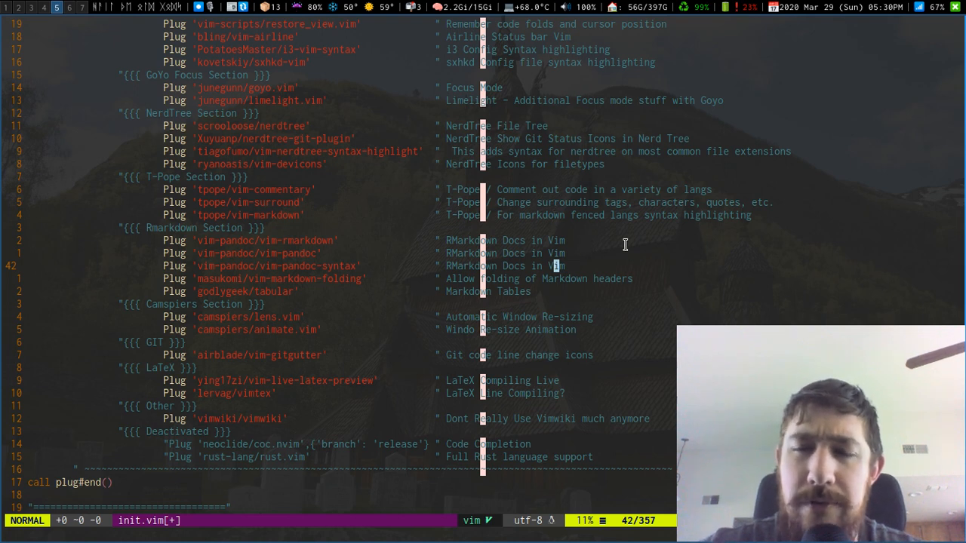
mouse_move(510, 206)
text(v .local/bin/)
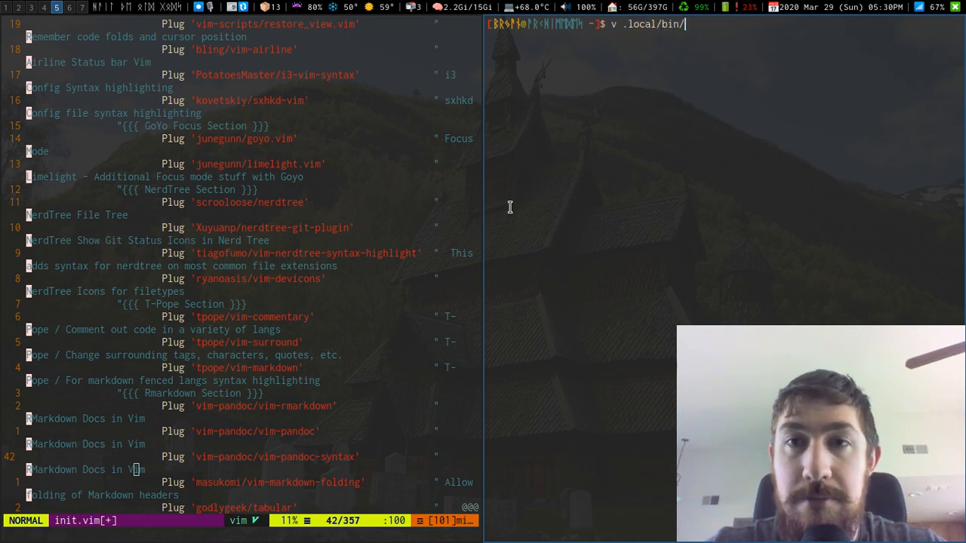
key(Return)
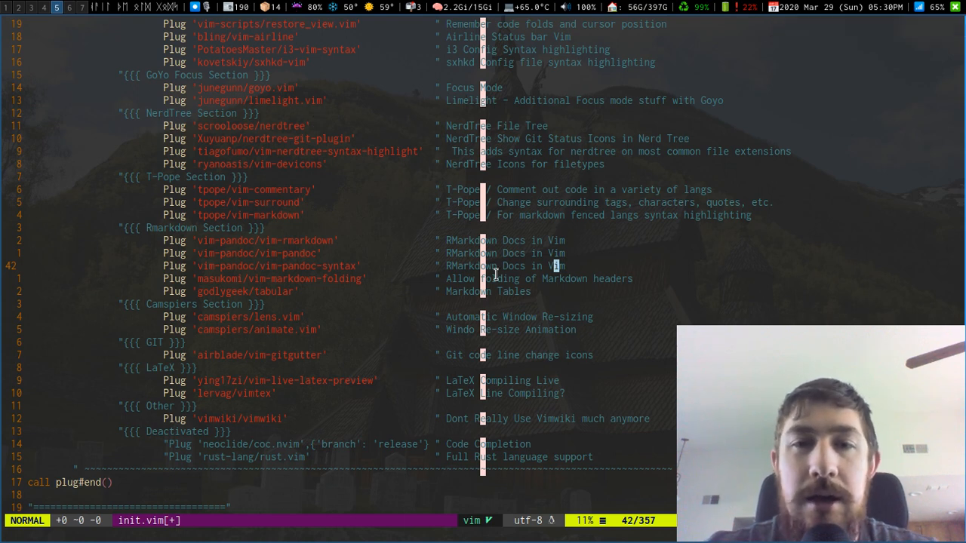
key(V)
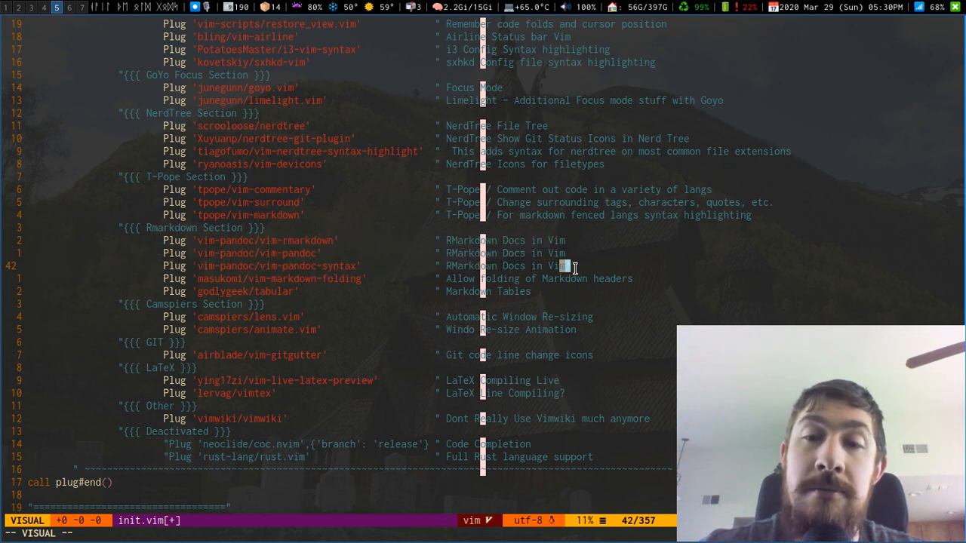
key(Escape)
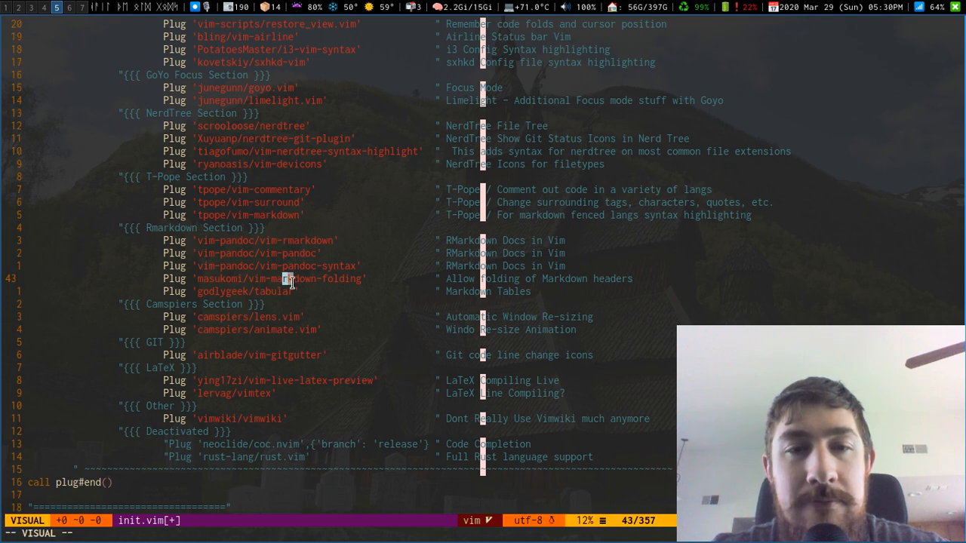
Step: Clear the selection on the markdown-folding line and move down to the vim-tabular plugin line
key(Escape)
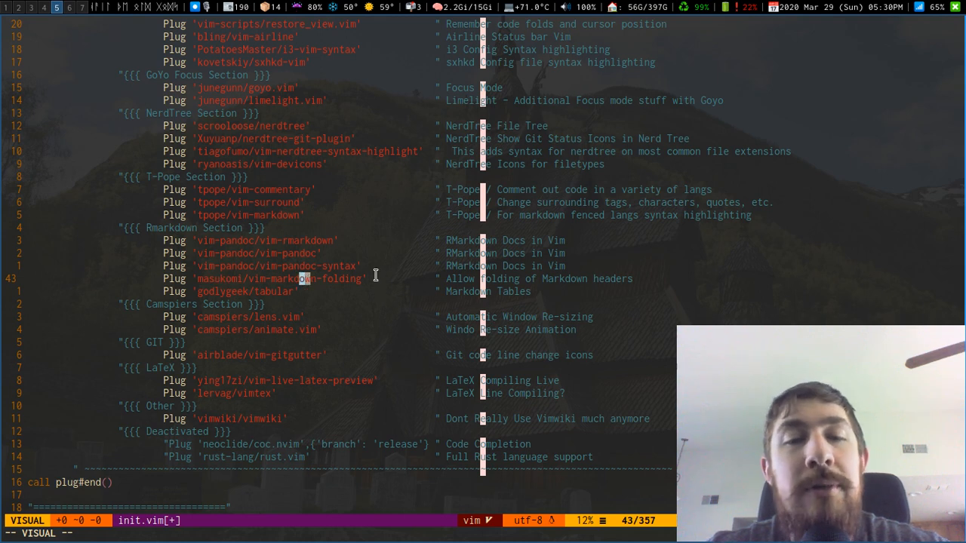
key(Escape)
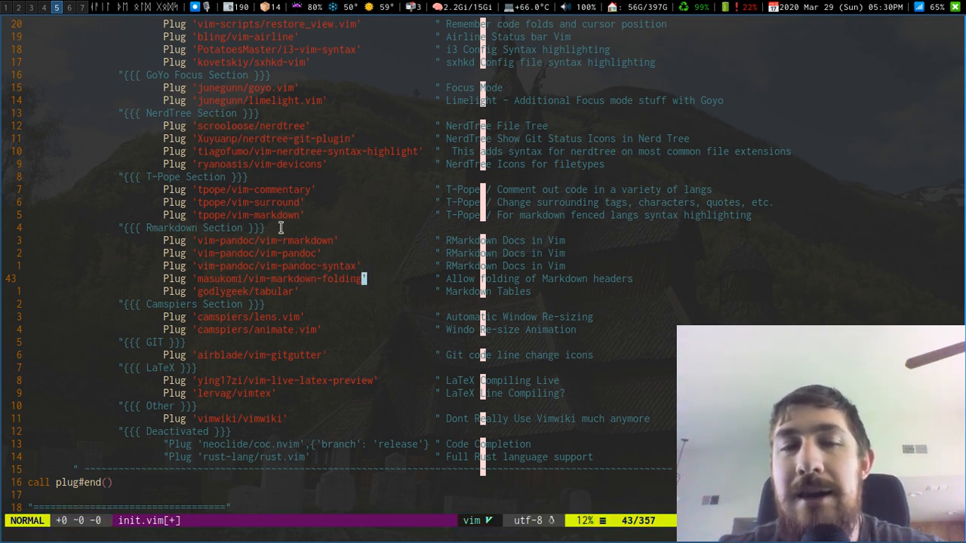
mouse_move(421, 302)
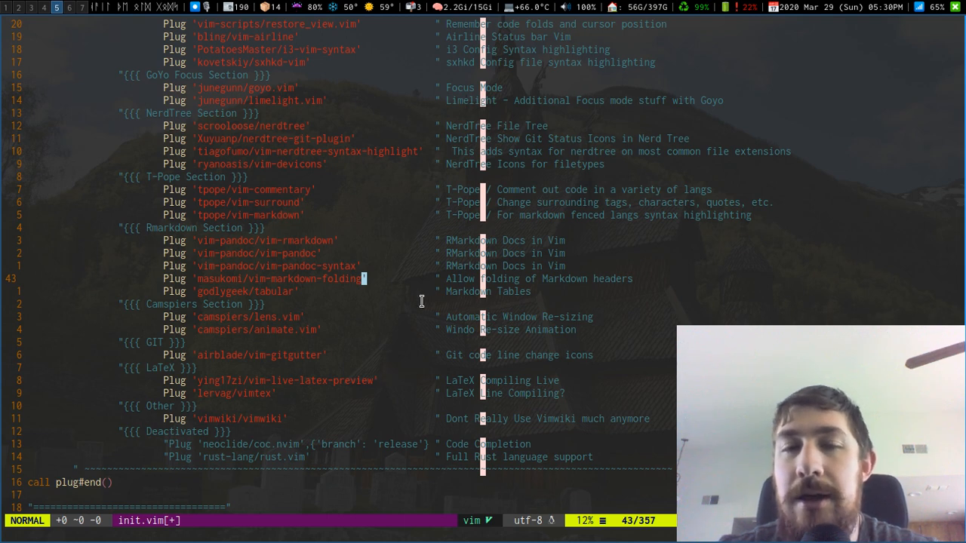
mouse_move(293, 151)
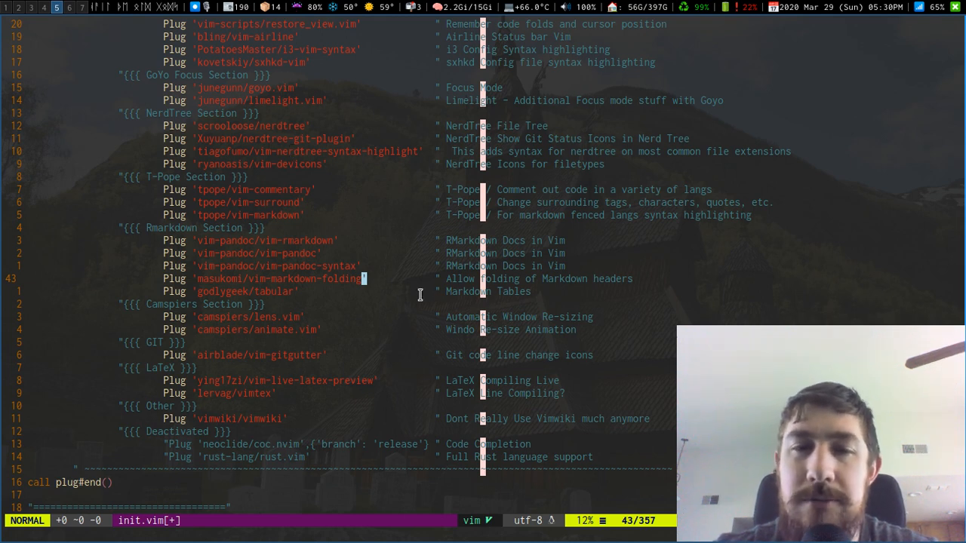
key(j)
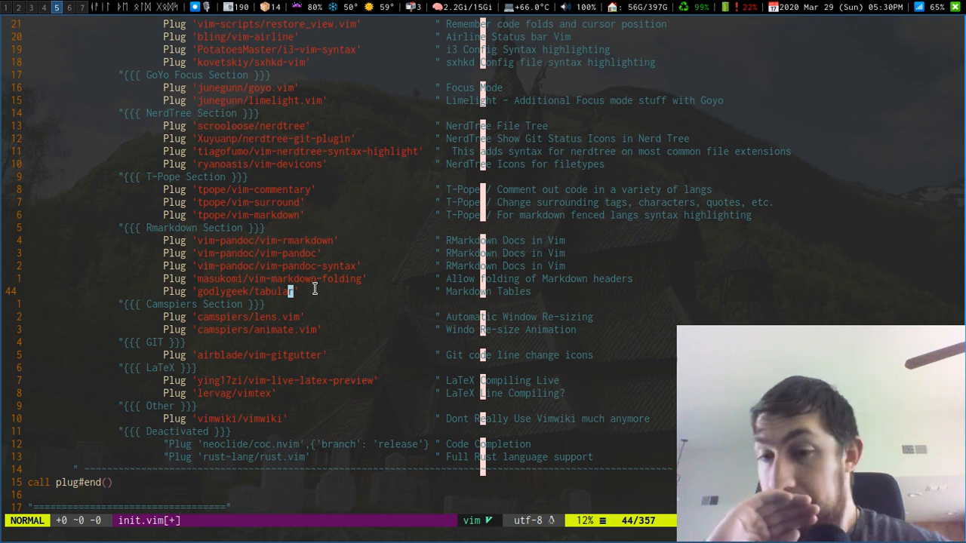
mouse_move(417, 324)
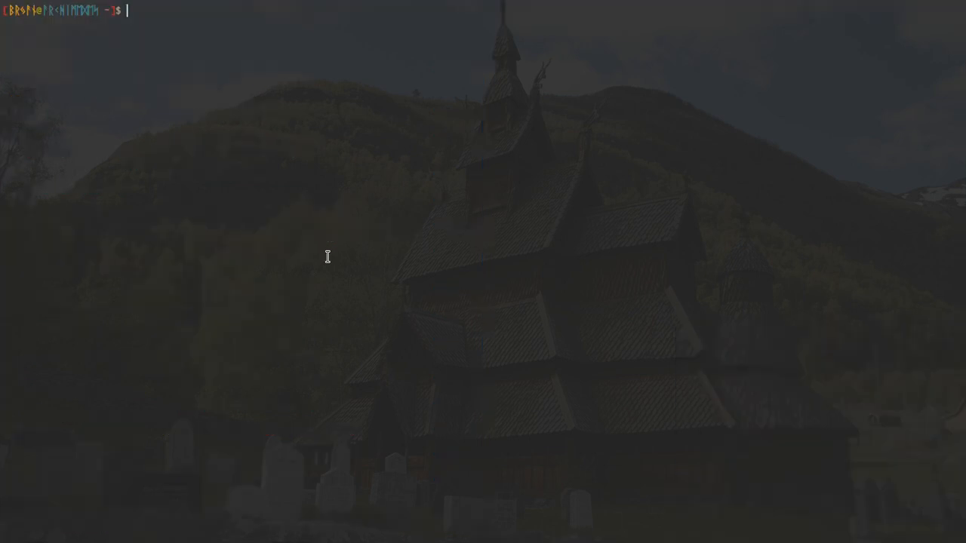
Step: Change into GithubRepos/RPackageReviews and start opening README.md in vim
text(cd GithubRepos/R)
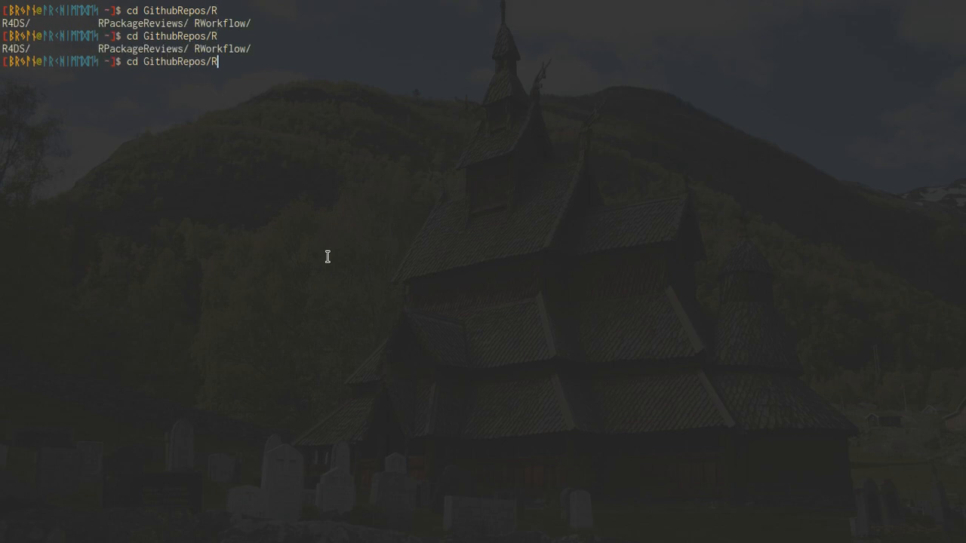
key(Return)
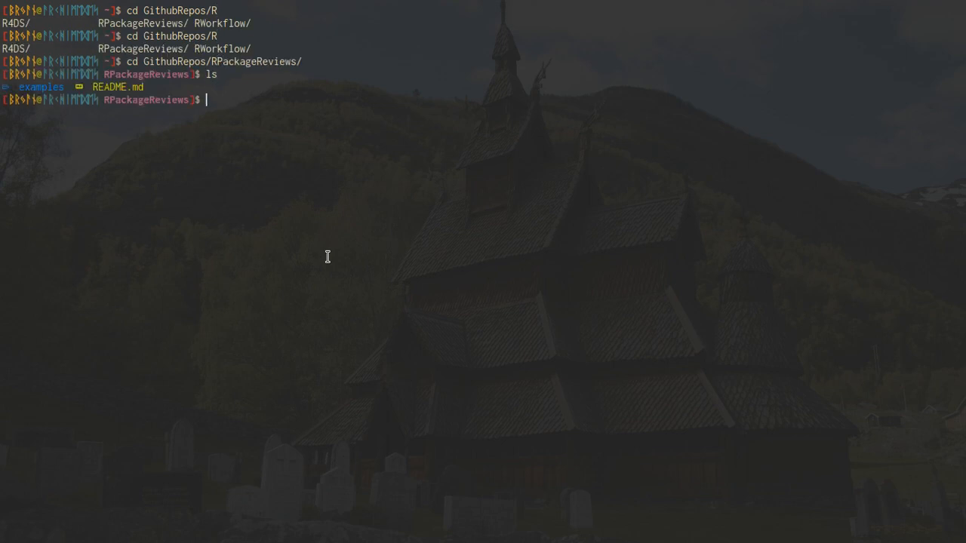
text(vim README.md)
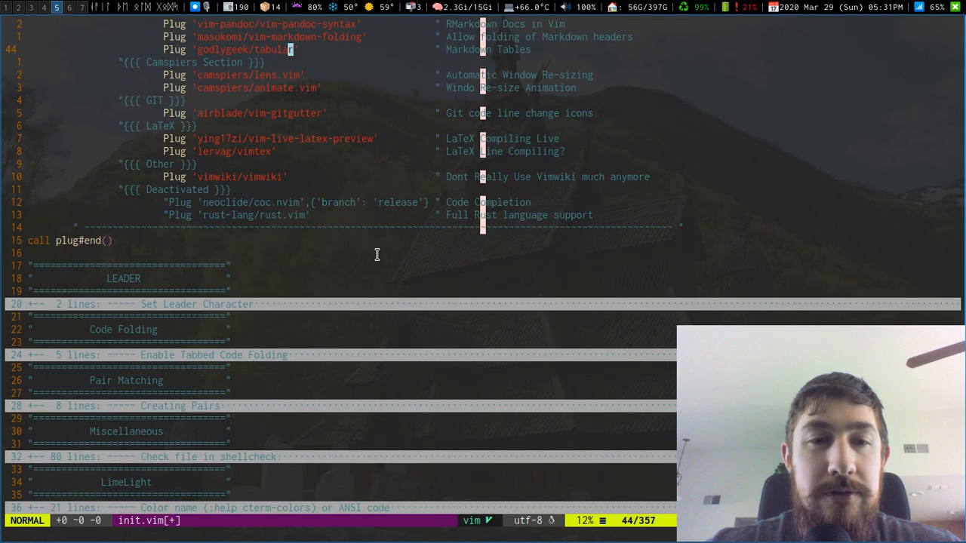
mouse_move(226, 273)
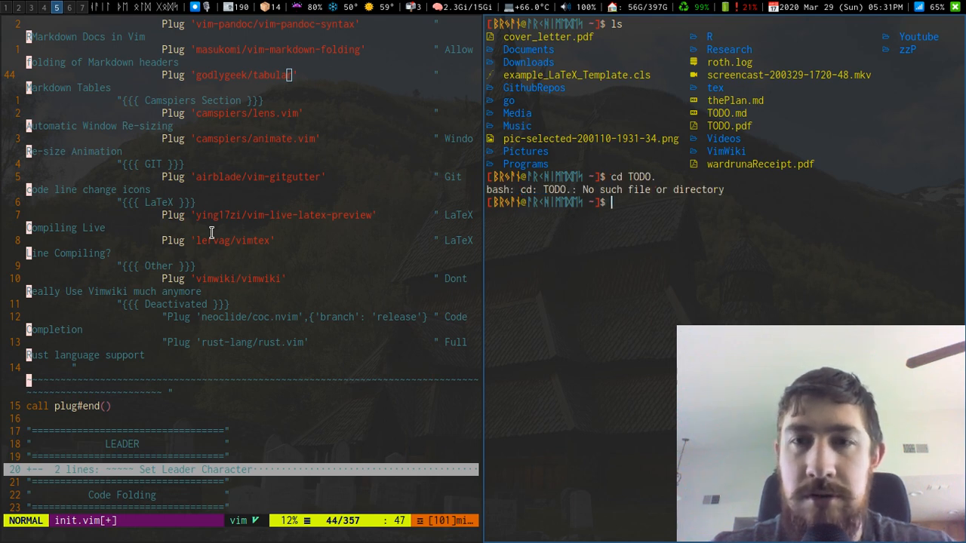
Step: After mistakenly trying cd TODO., open TODO.md in the editor with v
text(cd TODO.)
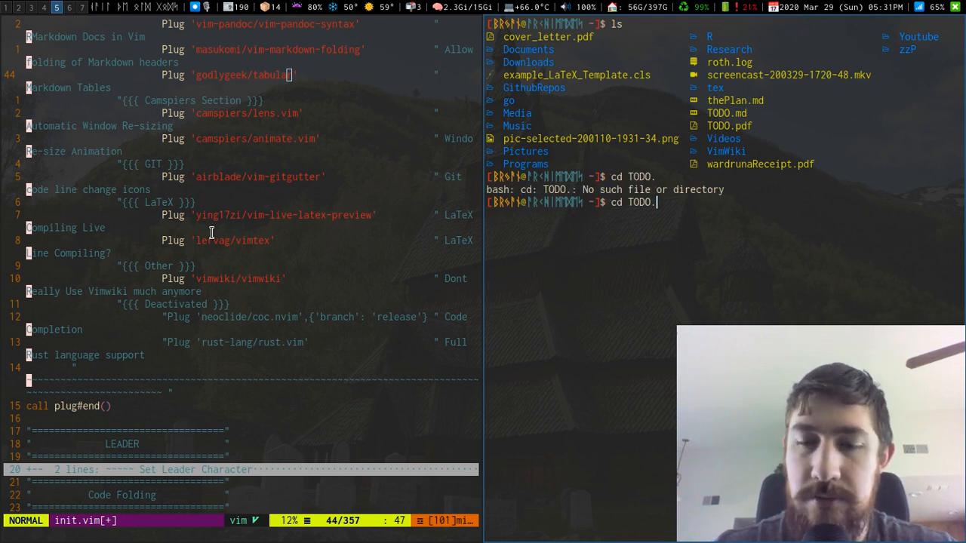
key(Return)
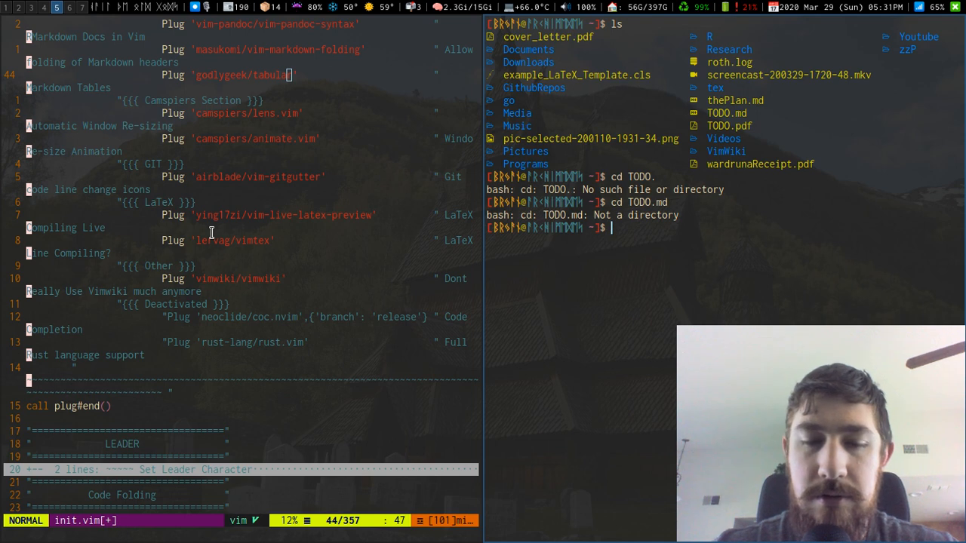
text(v TODO.md)
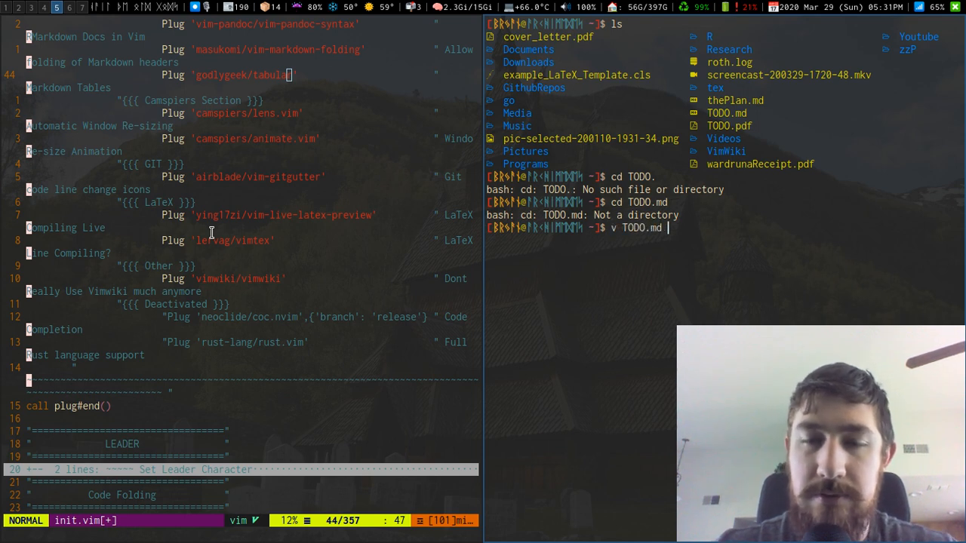
key(Return)
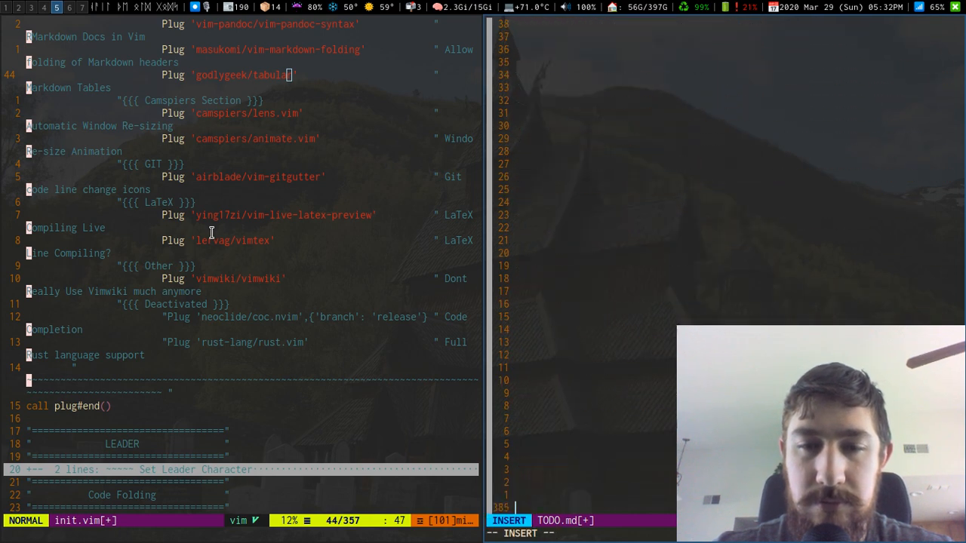
Step: Add a |header1|header2| vimwiki table row, let it format, and close TODO.md
key(Escape)
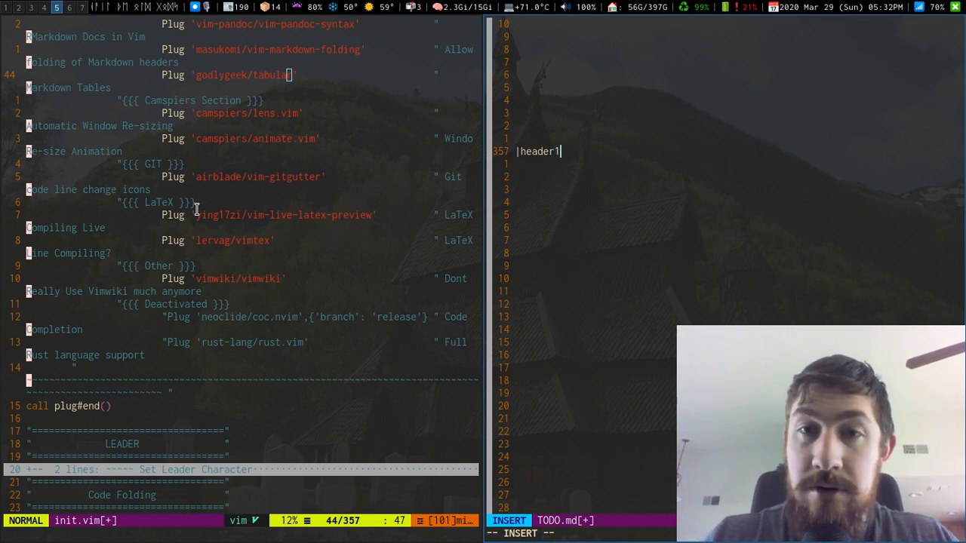
text(|header2 |)
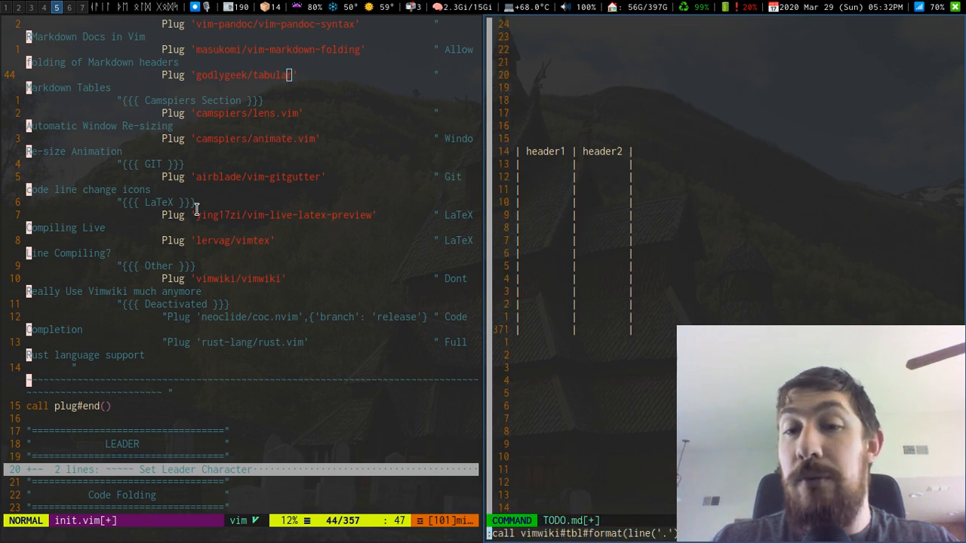
key(Return)
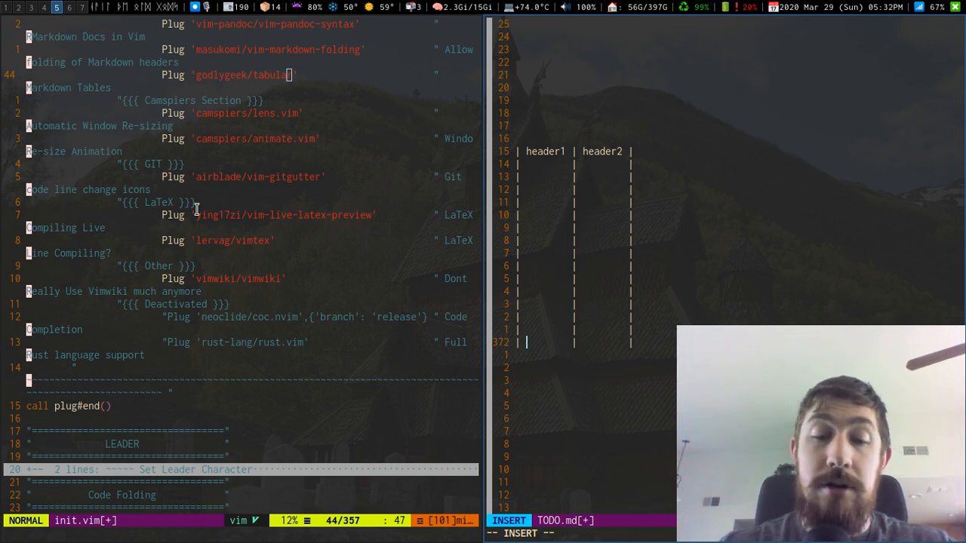
key(Escape)
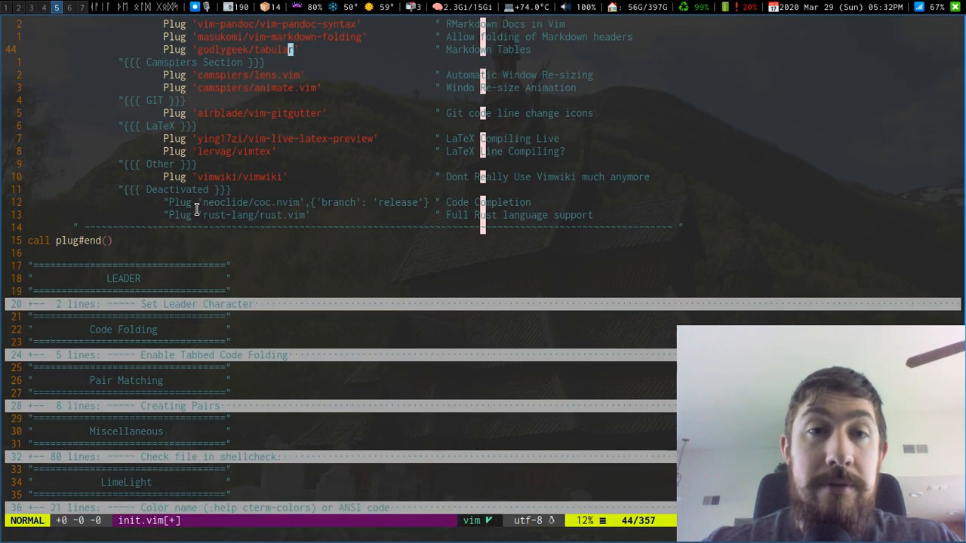
key(j)
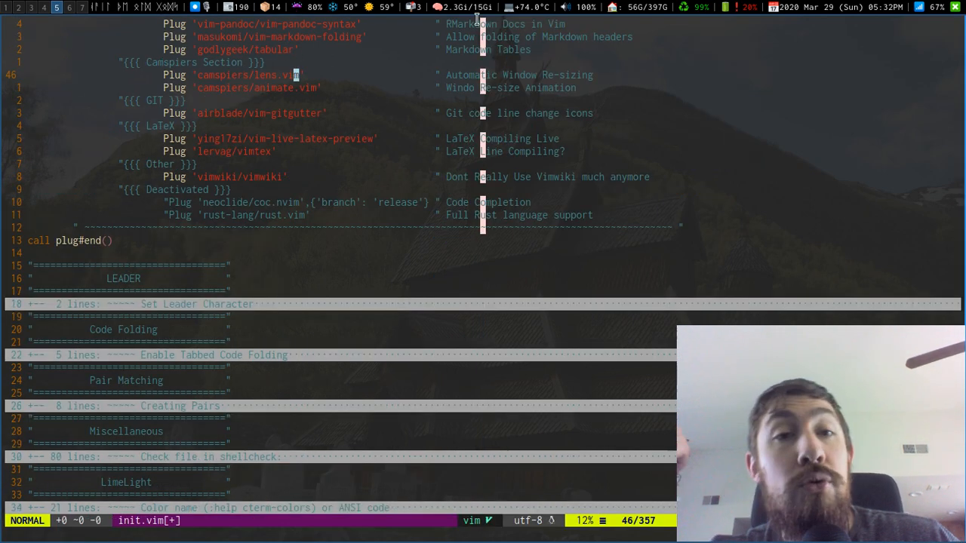
mouse_move(400, 54)
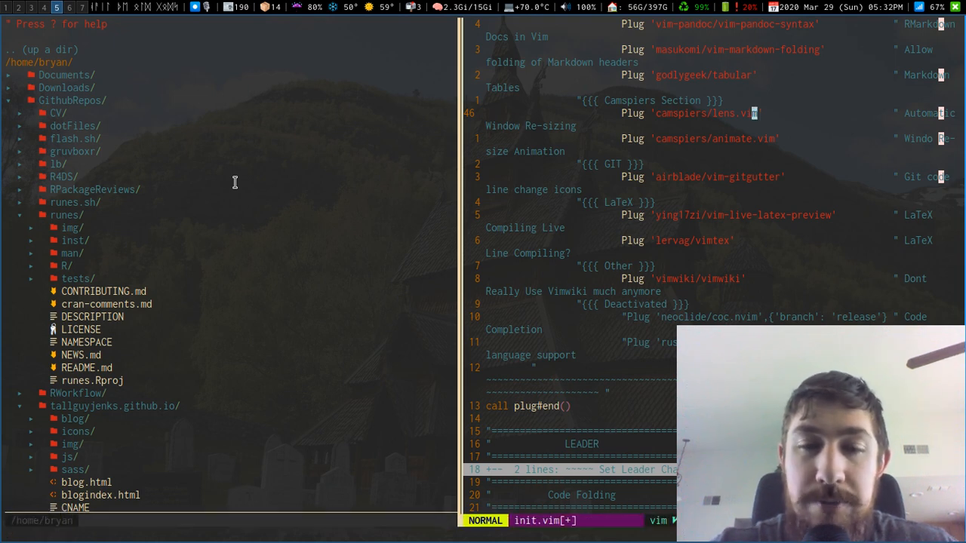
text(:vsp)
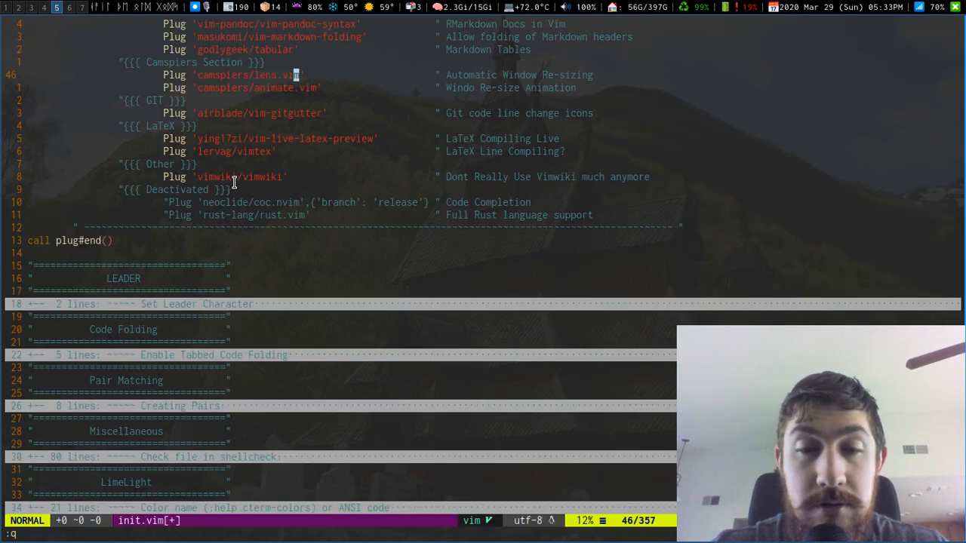
mouse_move(335, 92)
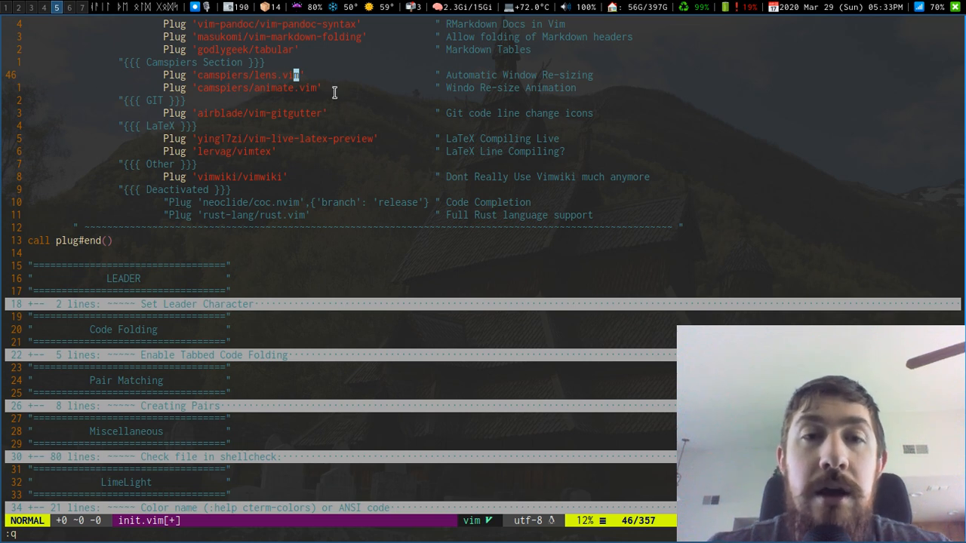
key(j)
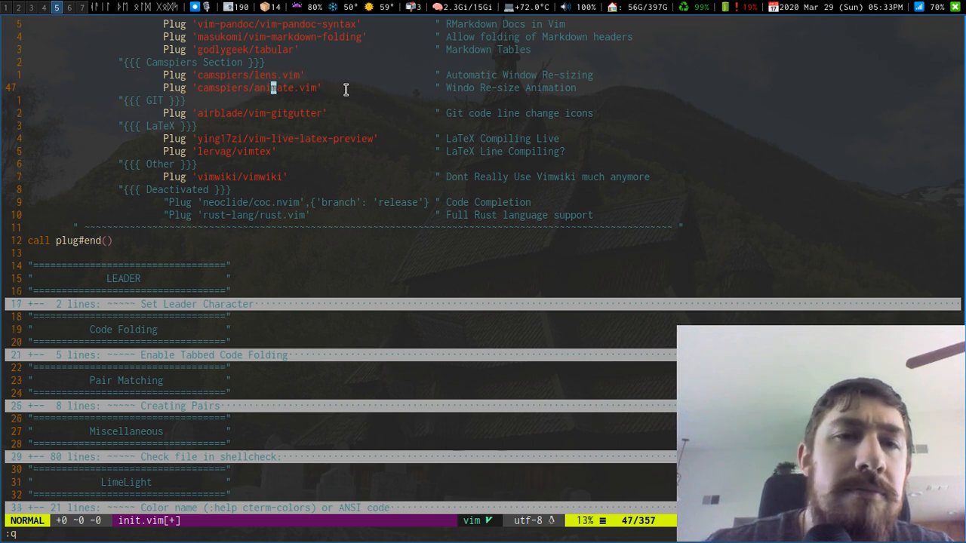
mouse_move(247, 130)
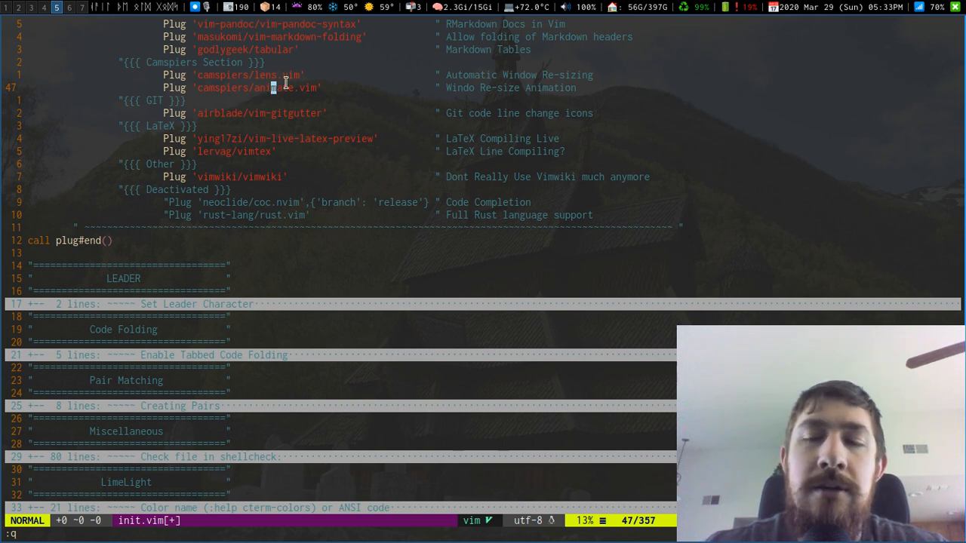
key(v)
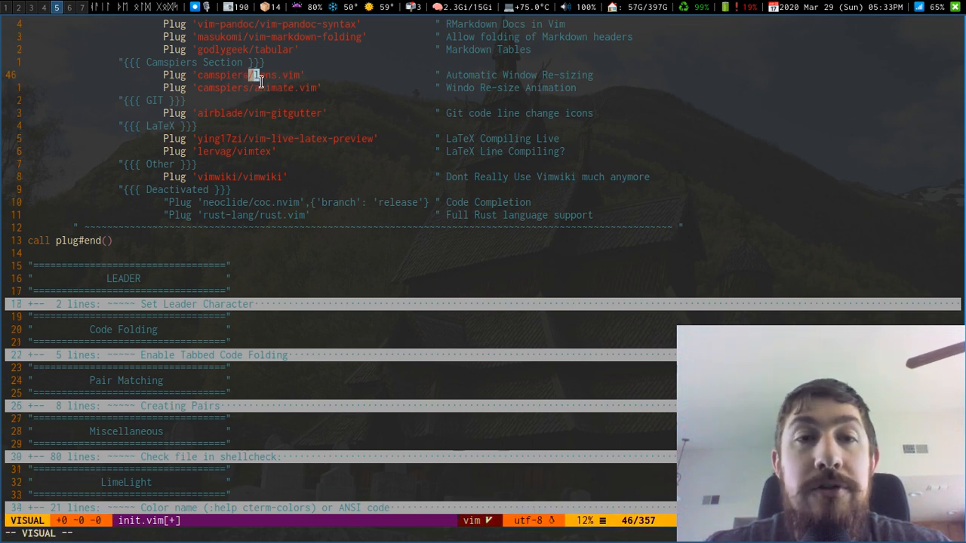
key(Escape)
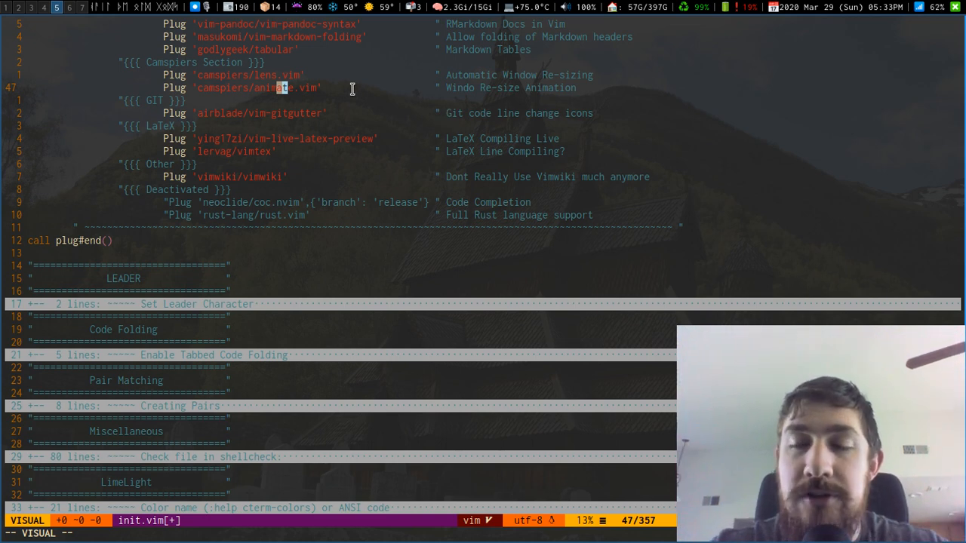
mouse_move(329, 130)
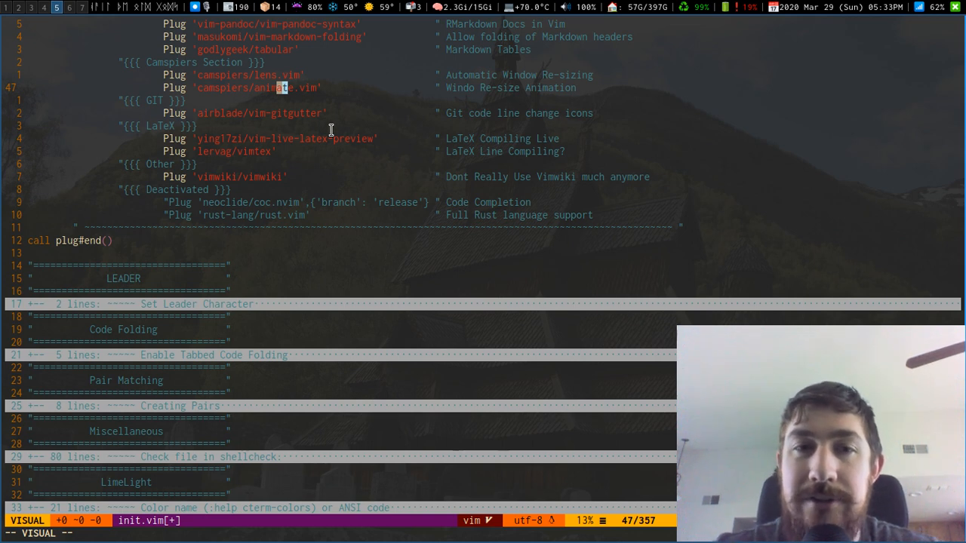
mouse_move(380, 127)
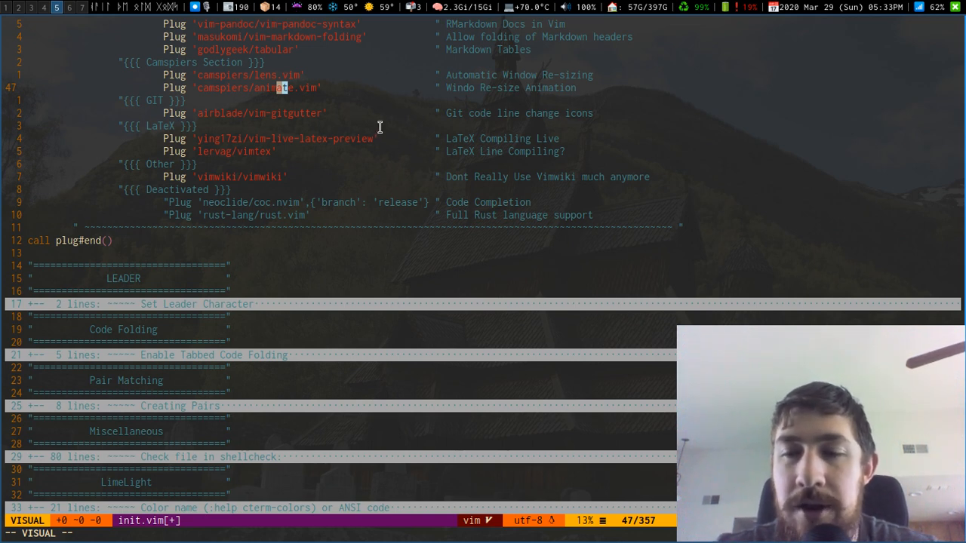
mouse_move(293, 118)
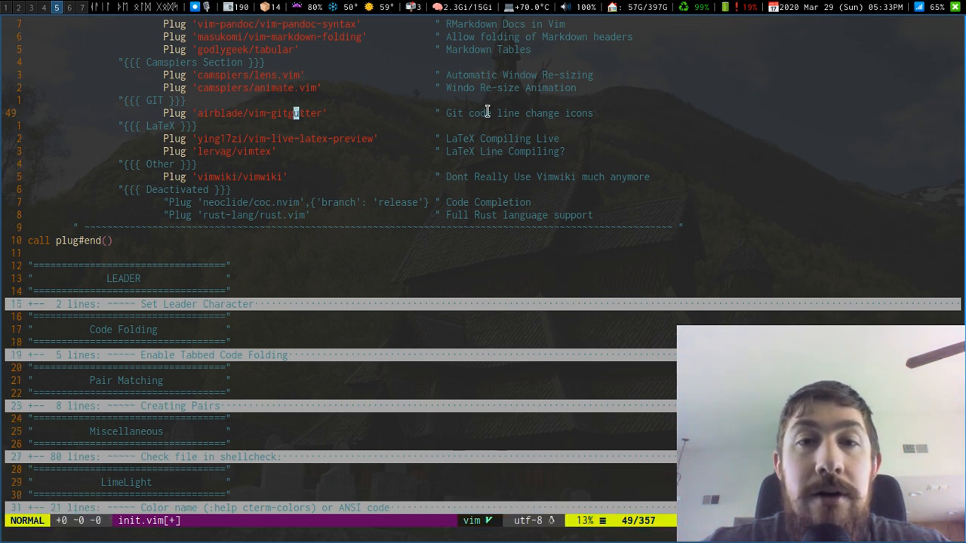
Step: Select the git gutter comment, leave the selection and toggle the file tree before saving
key(v)
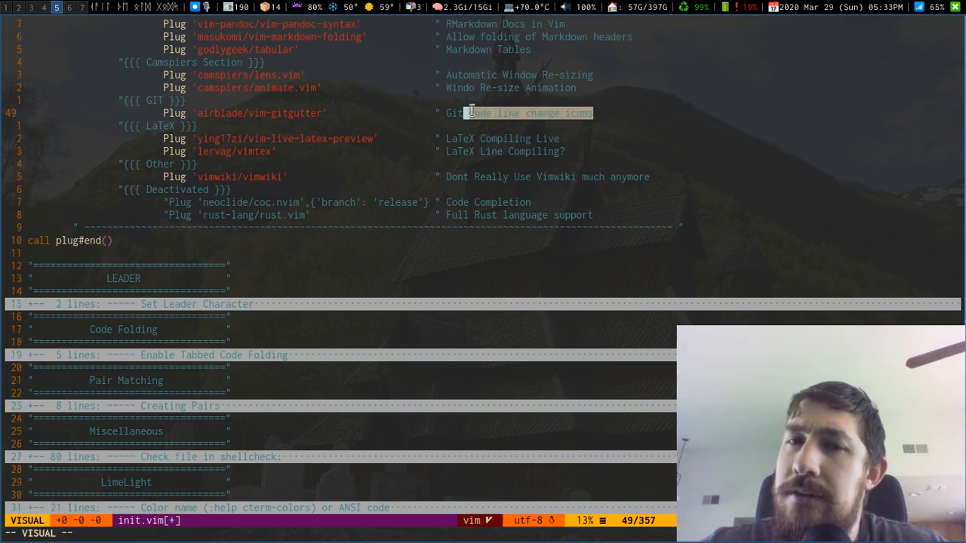
key(Escape)
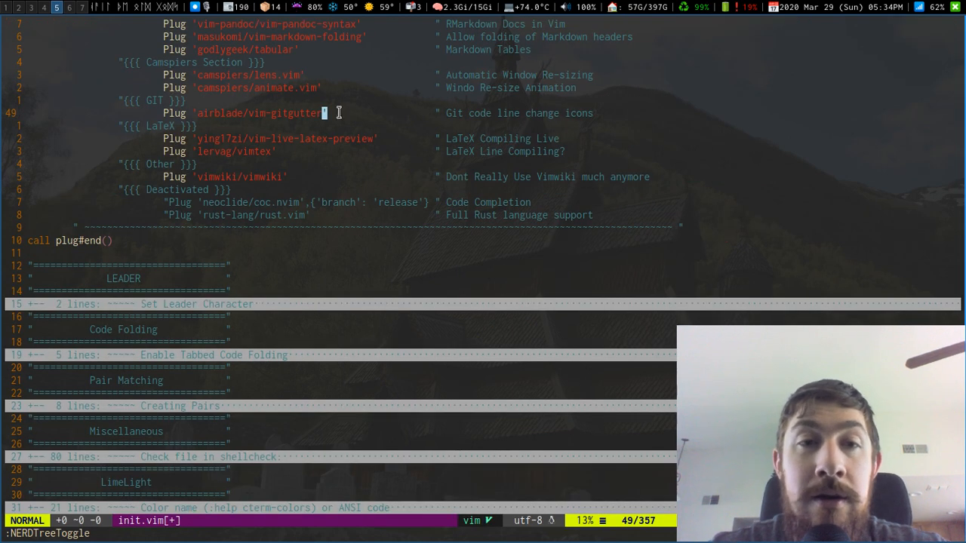
mouse_move(15, 194)
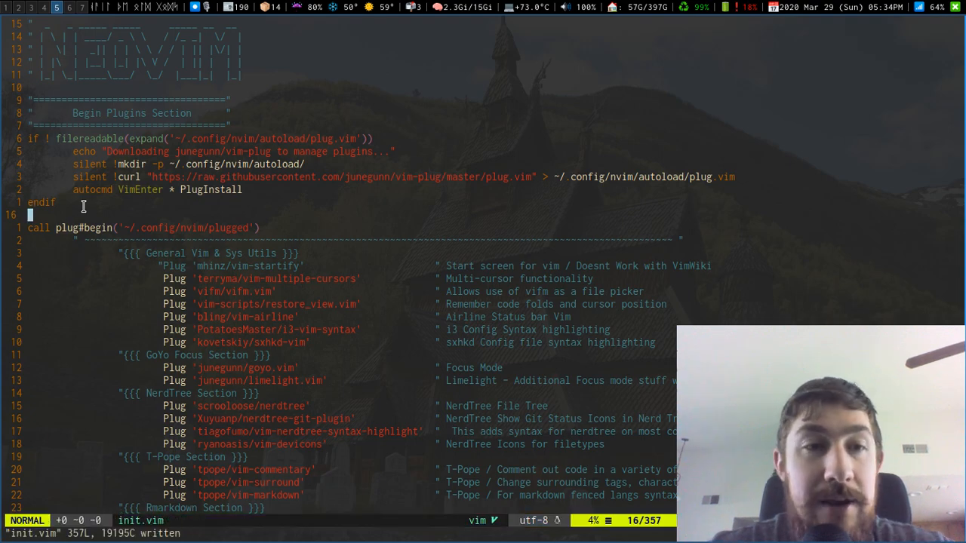
scroll(down, 3)
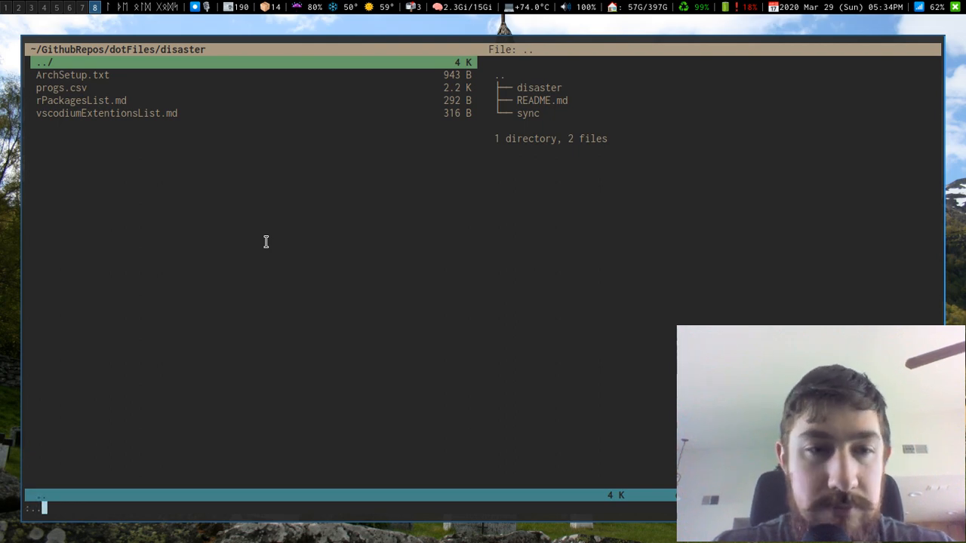
Step: Move ranger up a directory, add the "hello comment above call plug#begin, and split a terminal beside init.vim
text(:cd ../.)
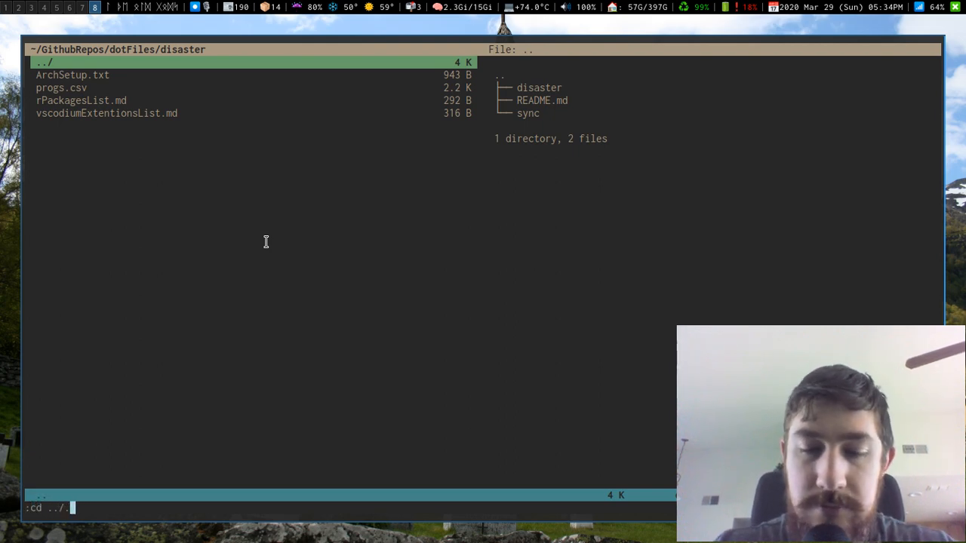
key(Return)
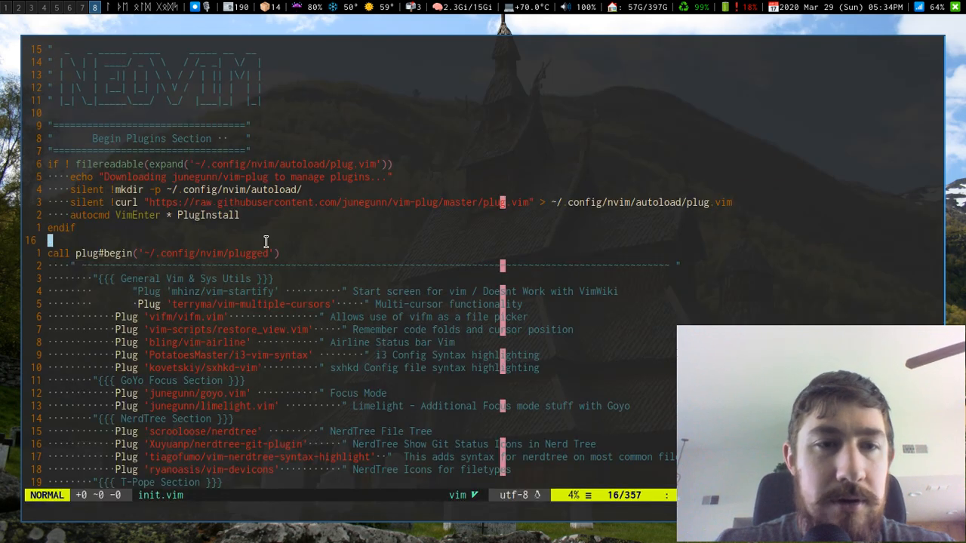
text("hello)
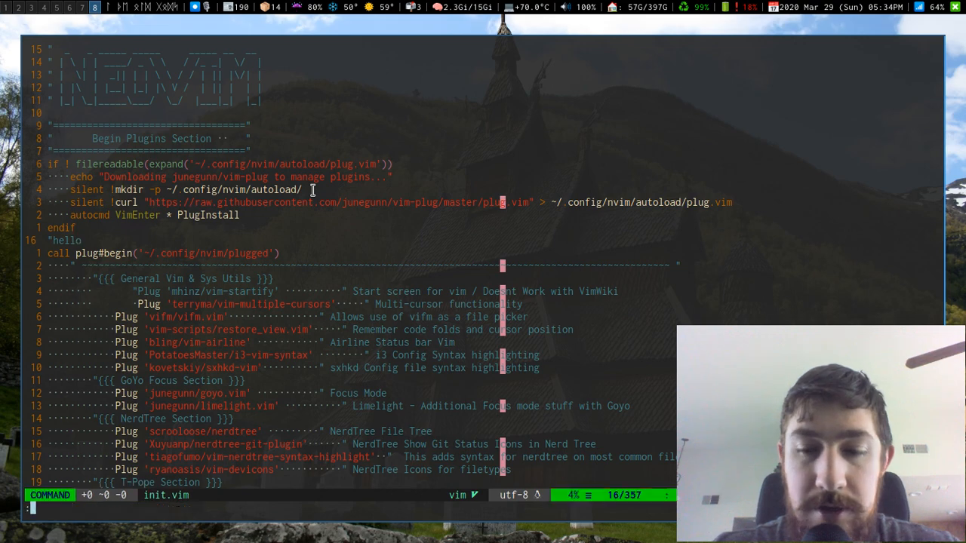
key(Escape)
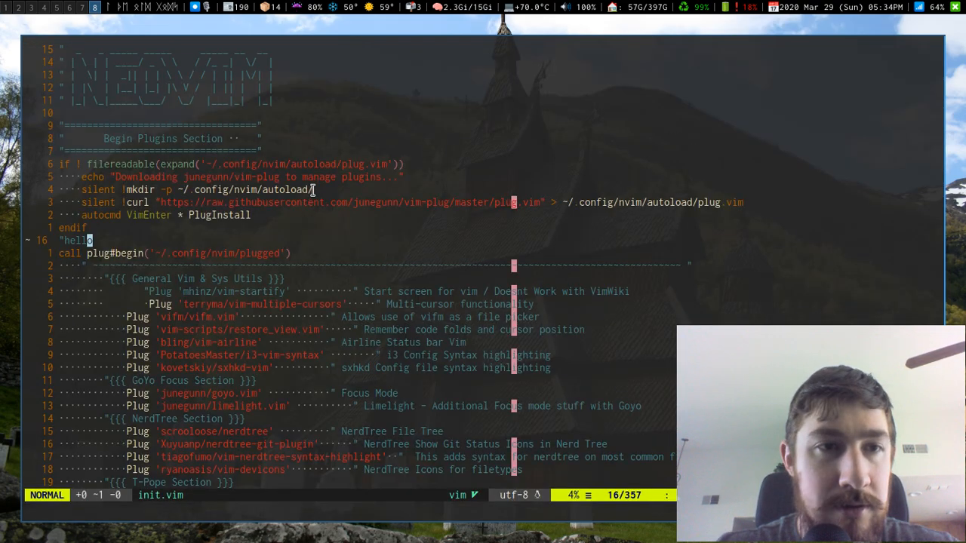
key(v)
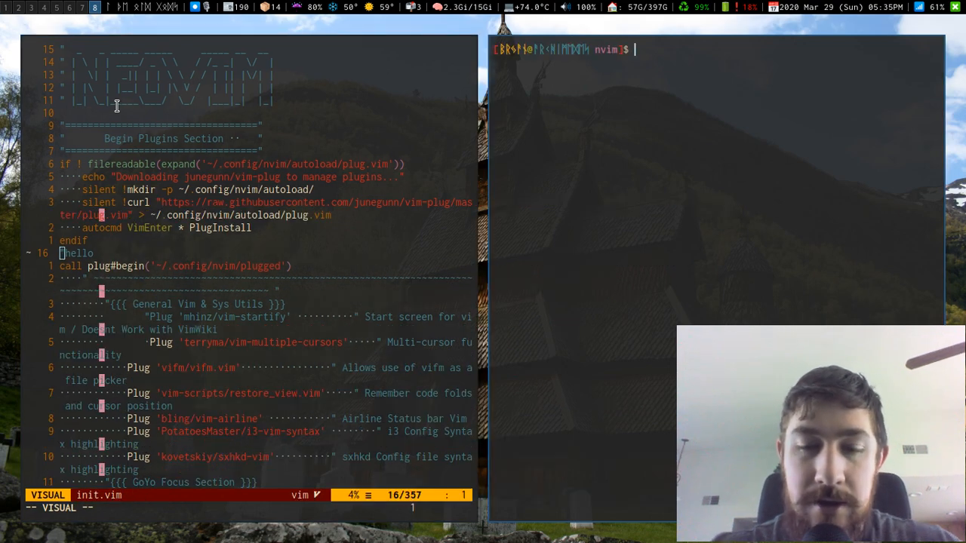
Step: Stage all changed files with git add * and show the config folder's file tree
text(git add *)
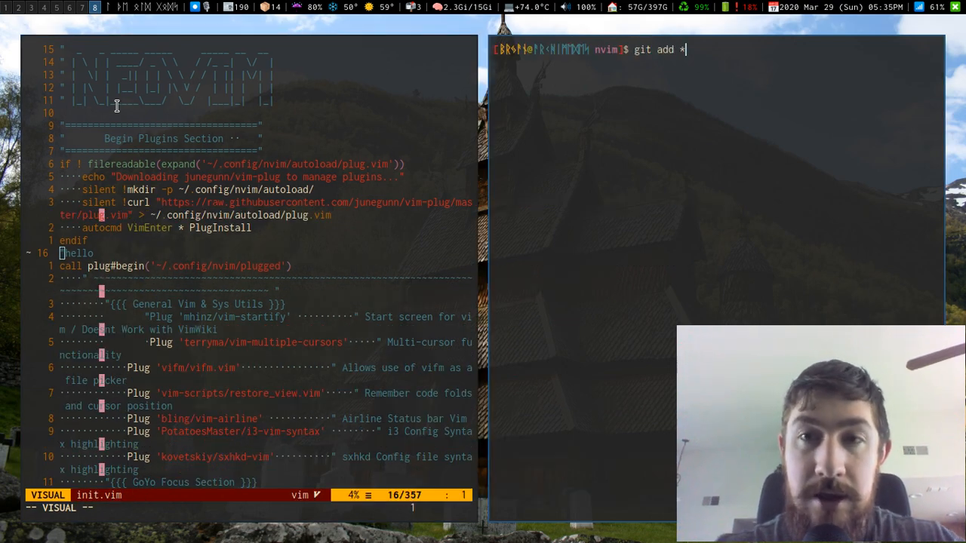
key(Return)
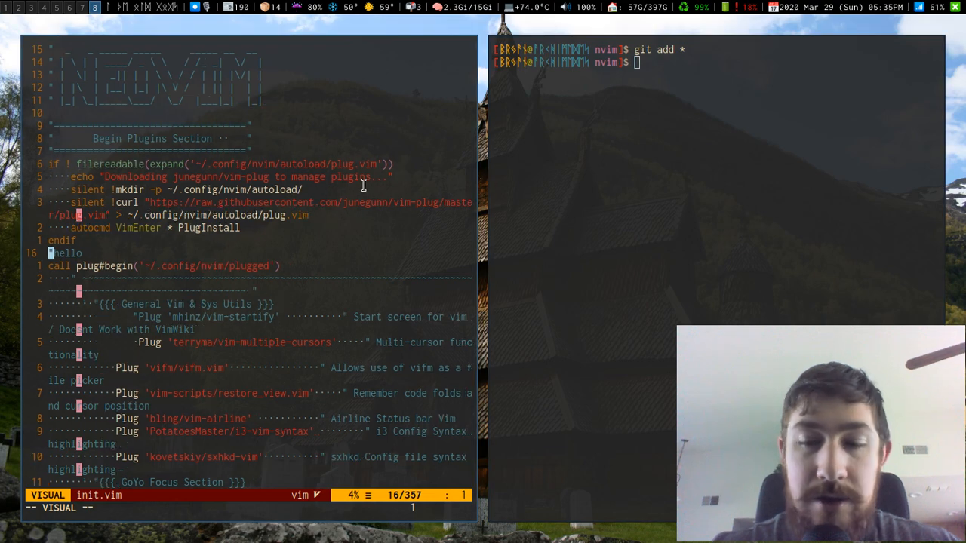
key(Escape)
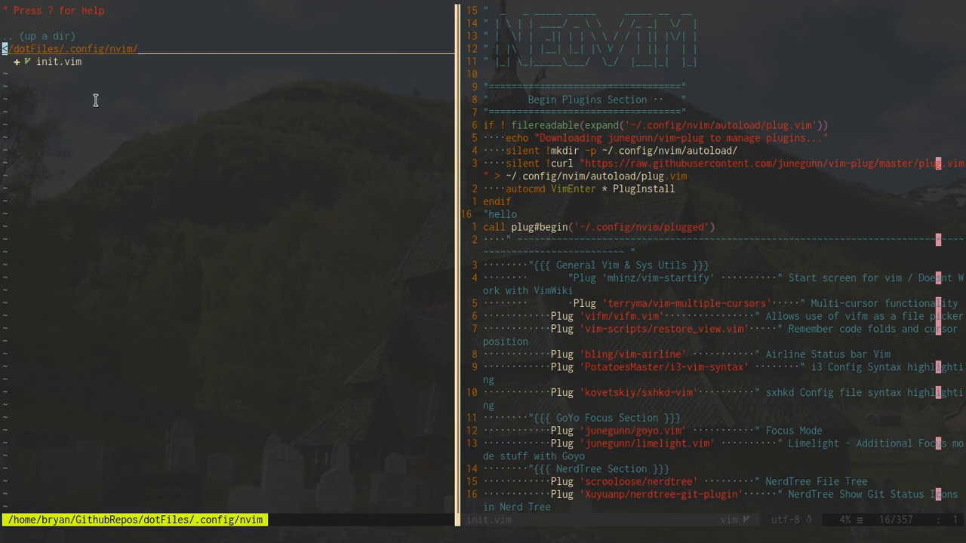
mouse_move(9, 78)
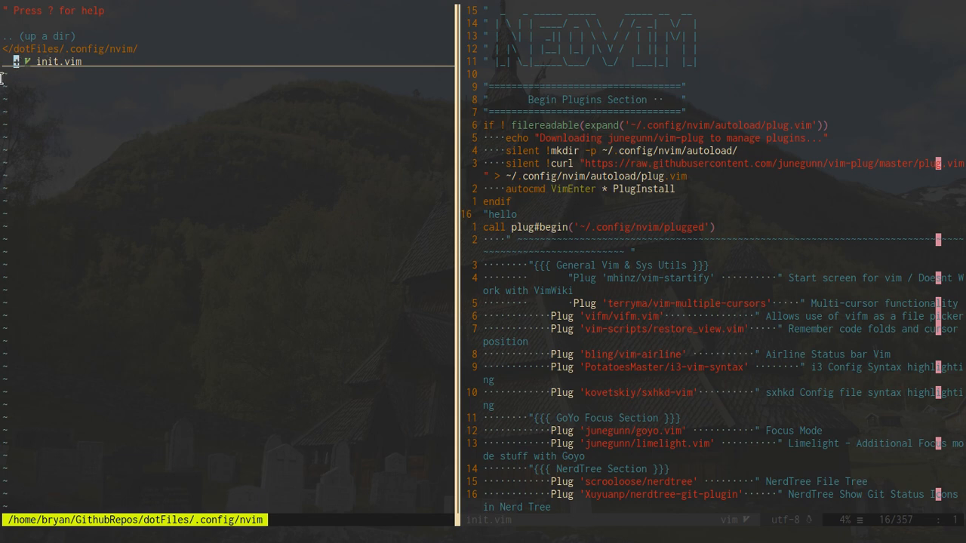
mouse_move(846, 190)
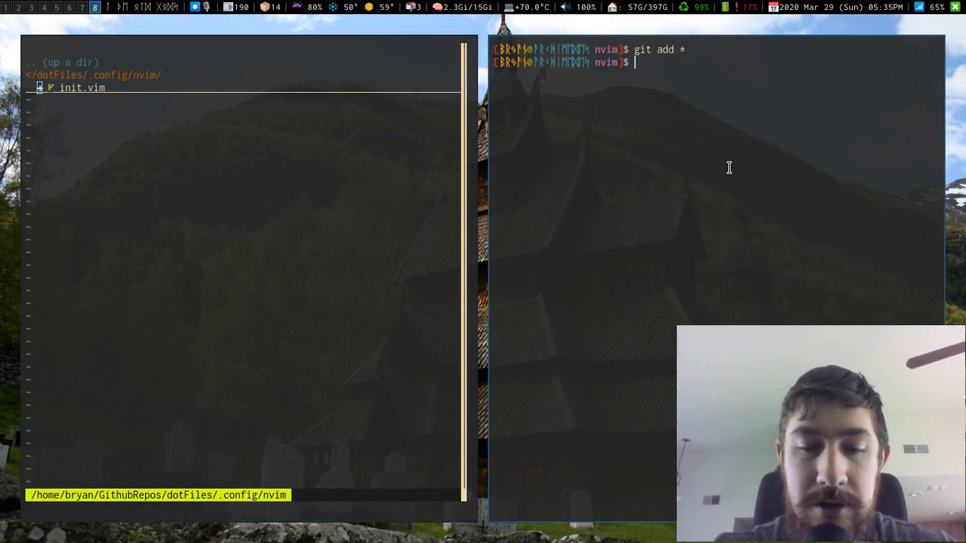
Step: Attempt to remove init.vim from git with git rm, after a mistyped 'got rm'
text(got rm)
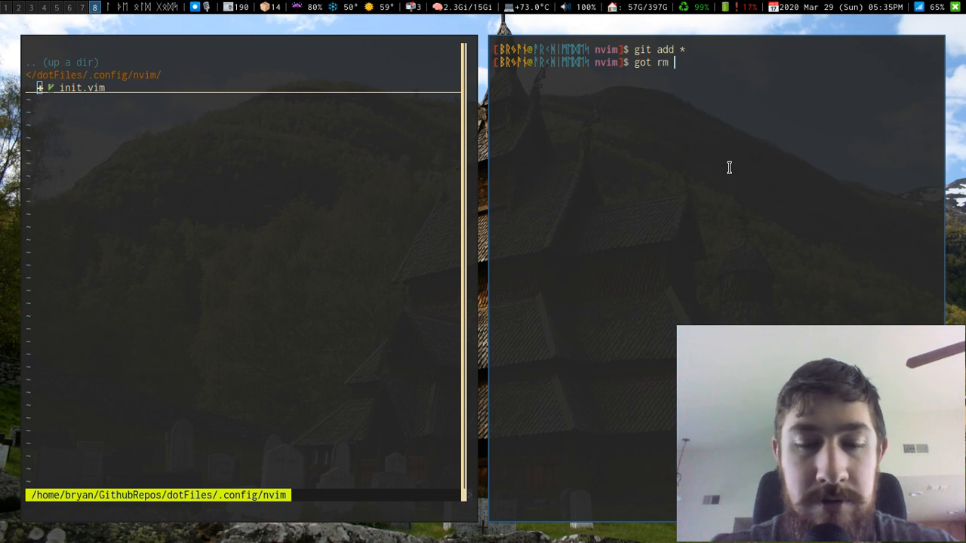
key(Return)
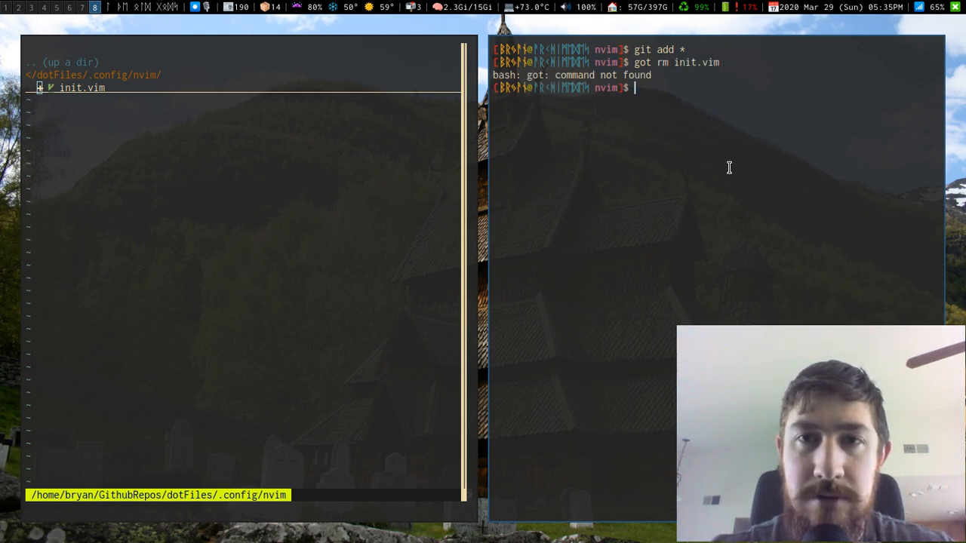
text(git rm)
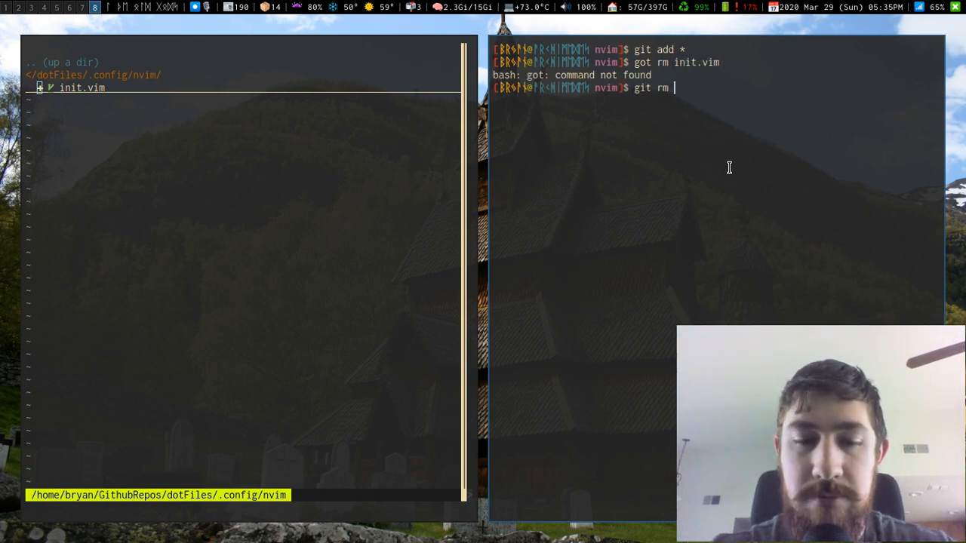
key(Return)
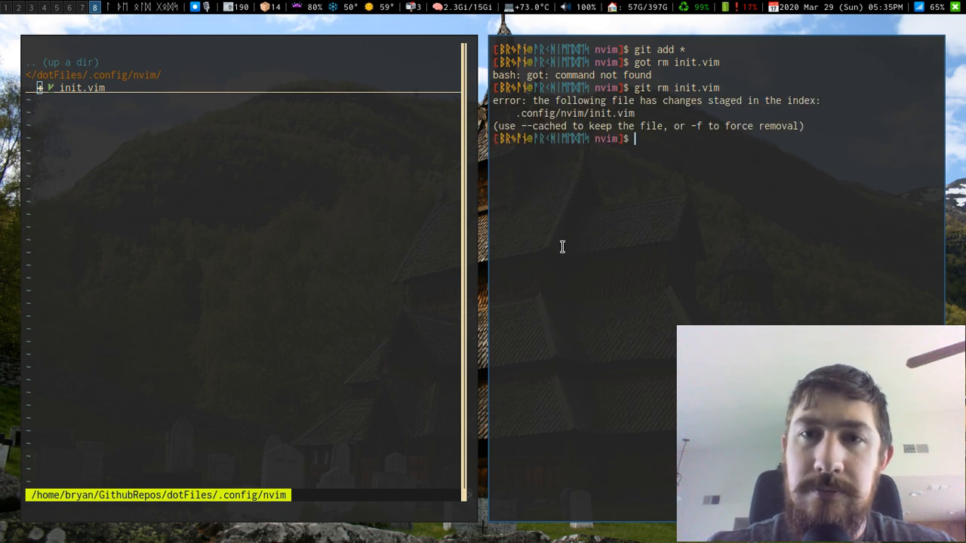
mouse_move(671, 178)
text(git status)
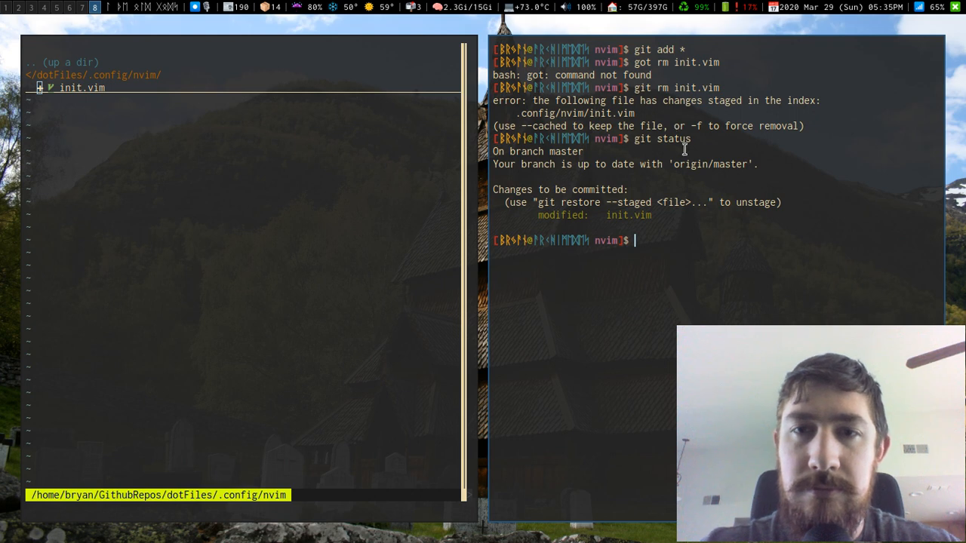
Step: Run git restore --staged to undo the removal so init.vim stays staged
text(g)
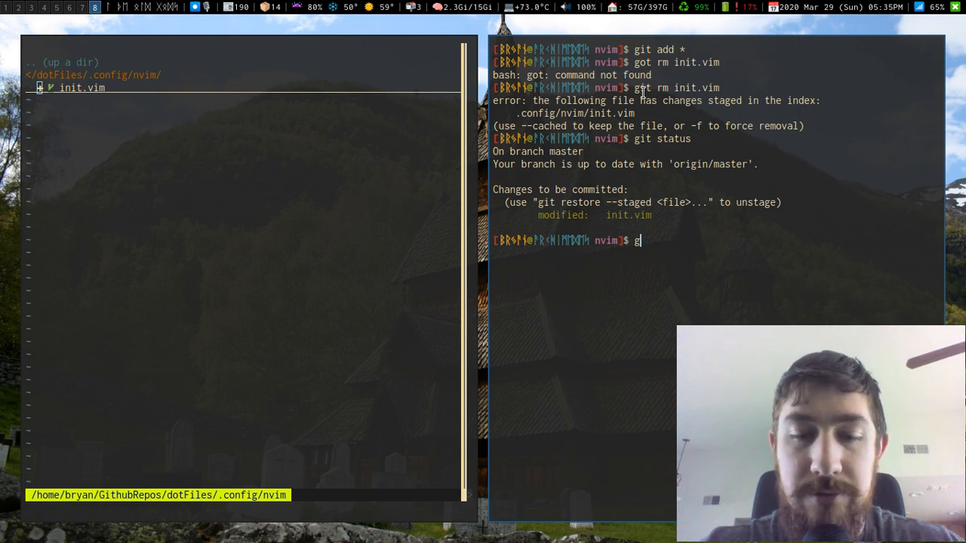
text(it restore --stage)
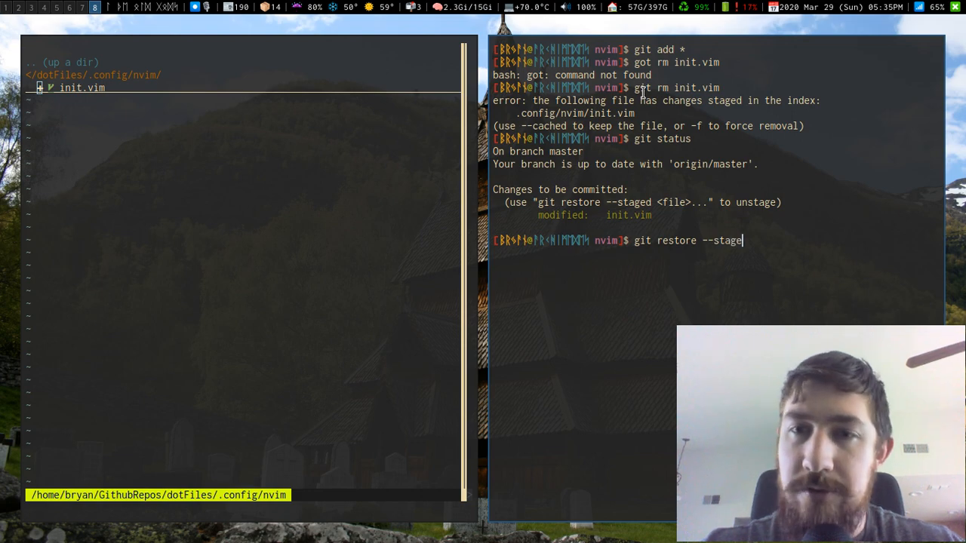
key(Return)
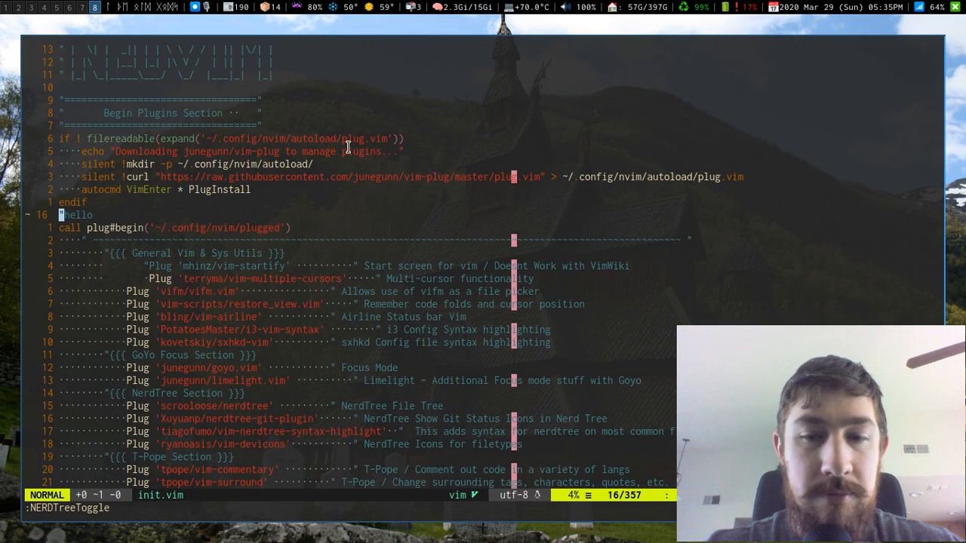
Step: Focus the init.vim split and close the NERDTree file browser pane
key(Return)
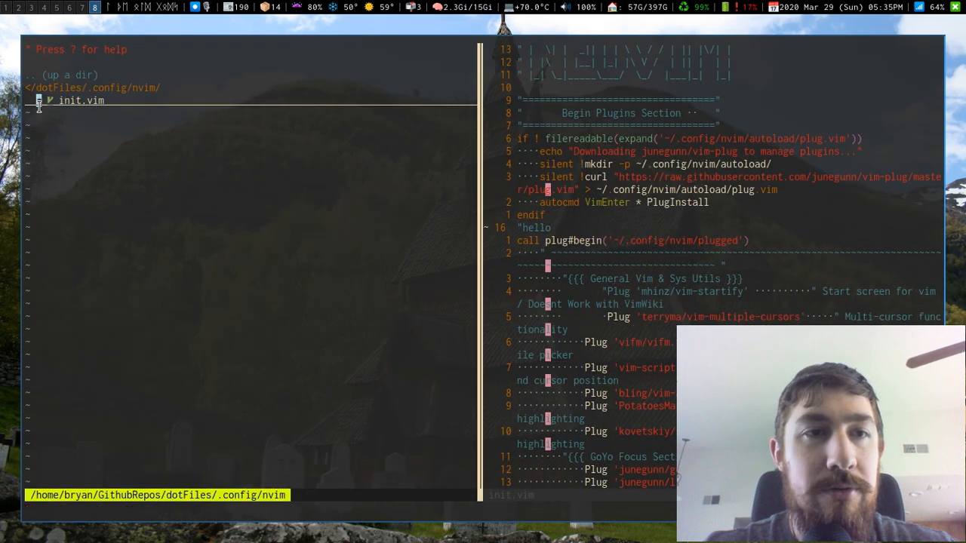
key(v)
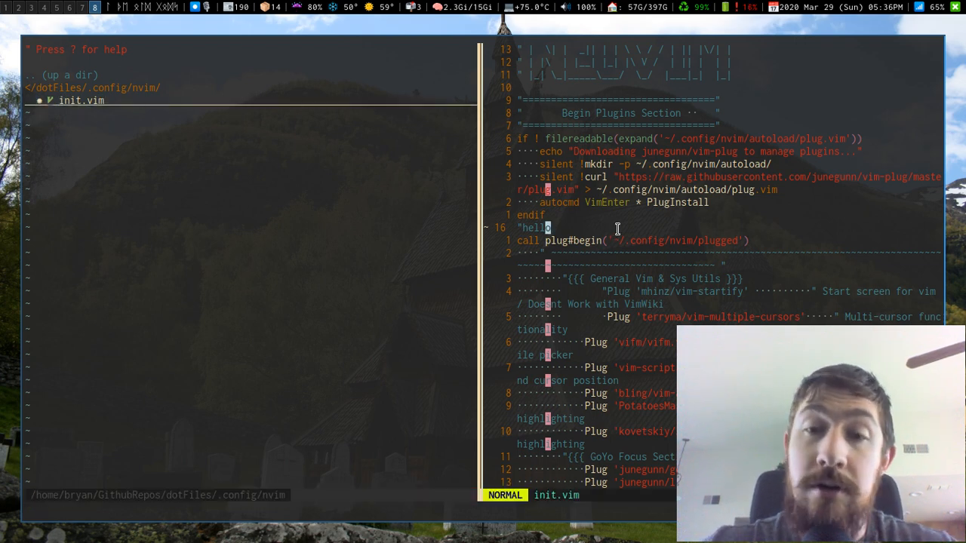
key(u)
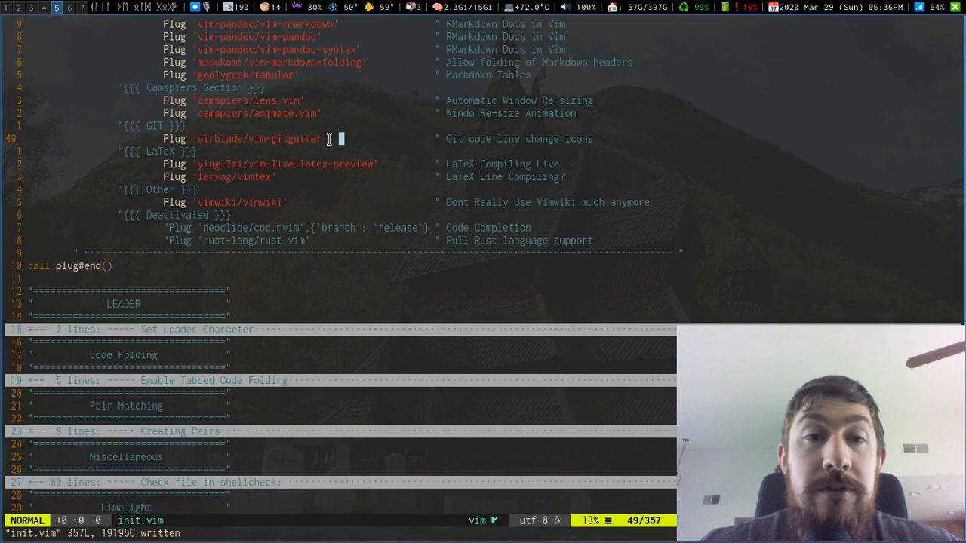
mouse_move(557, 154)
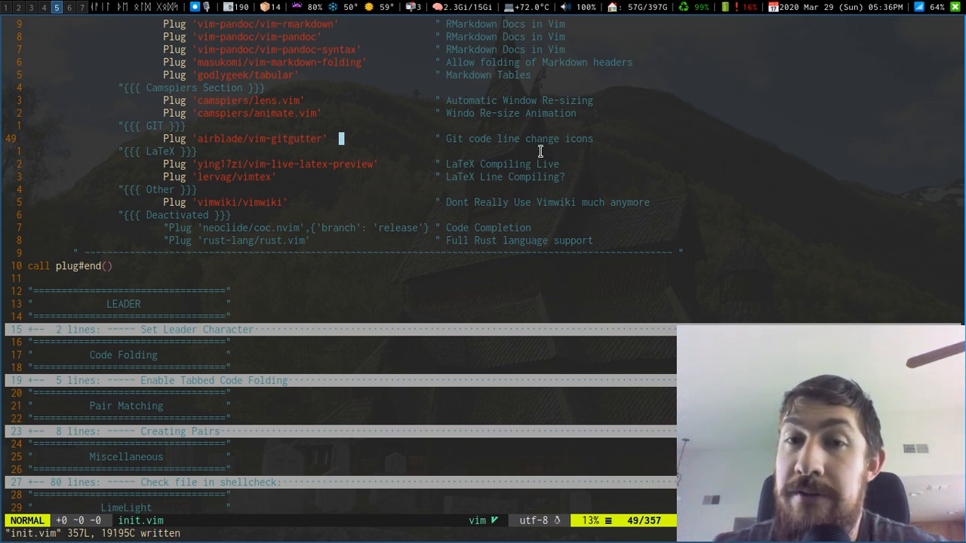
mouse_move(489, 139)
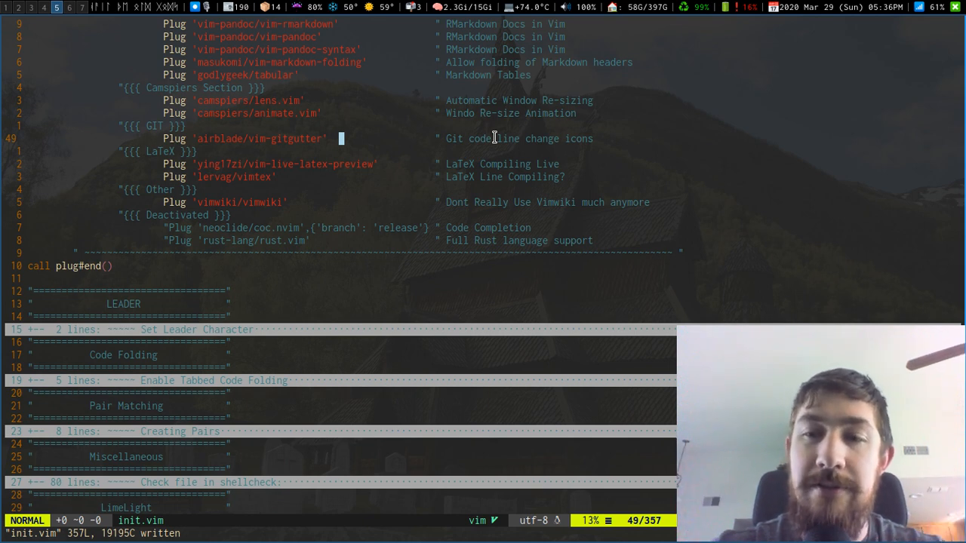
mouse_move(425, 182)
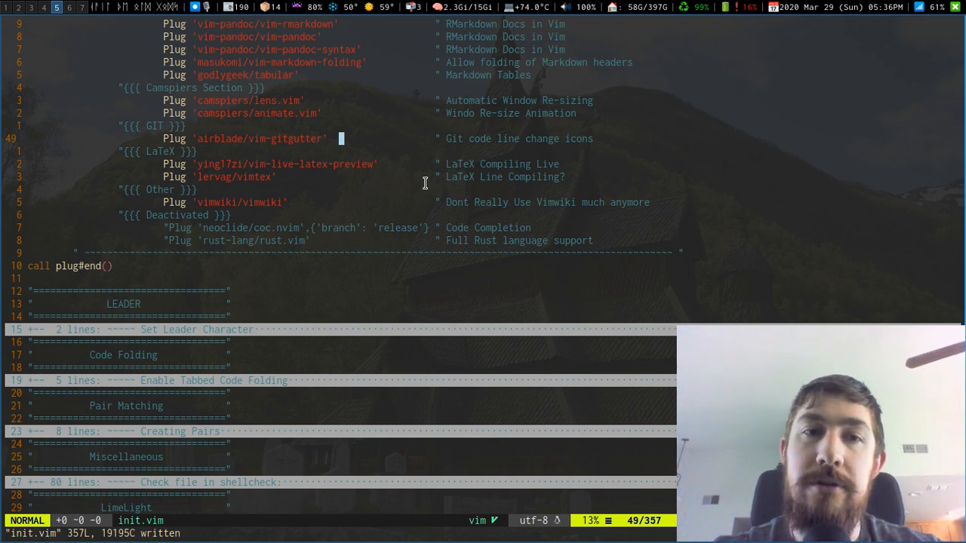
mouse_move(581, 205)
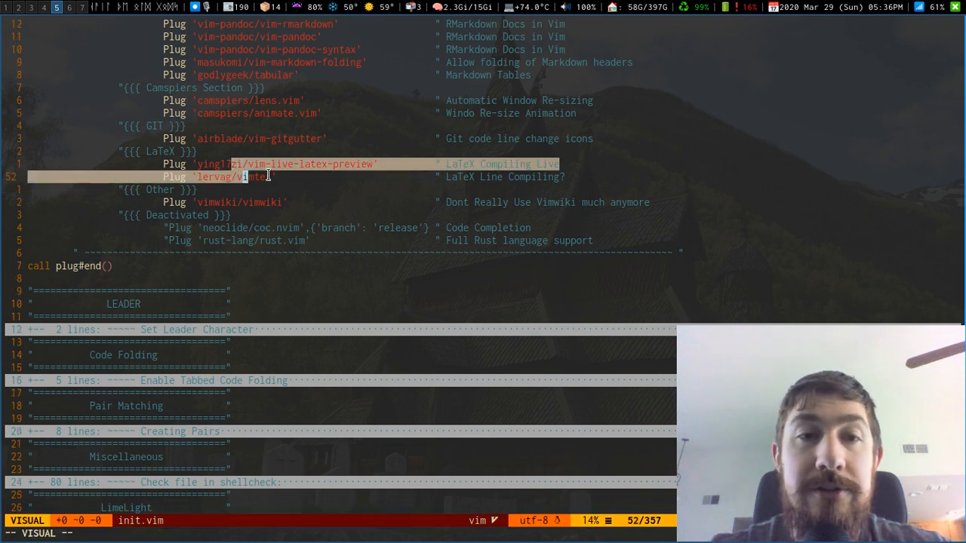
key(Escape)
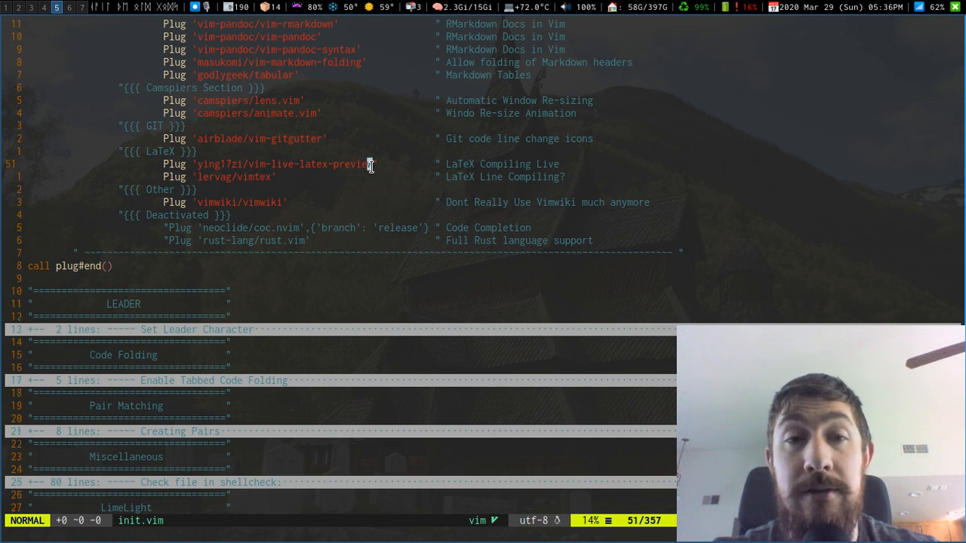
mouse_move(441, 179)
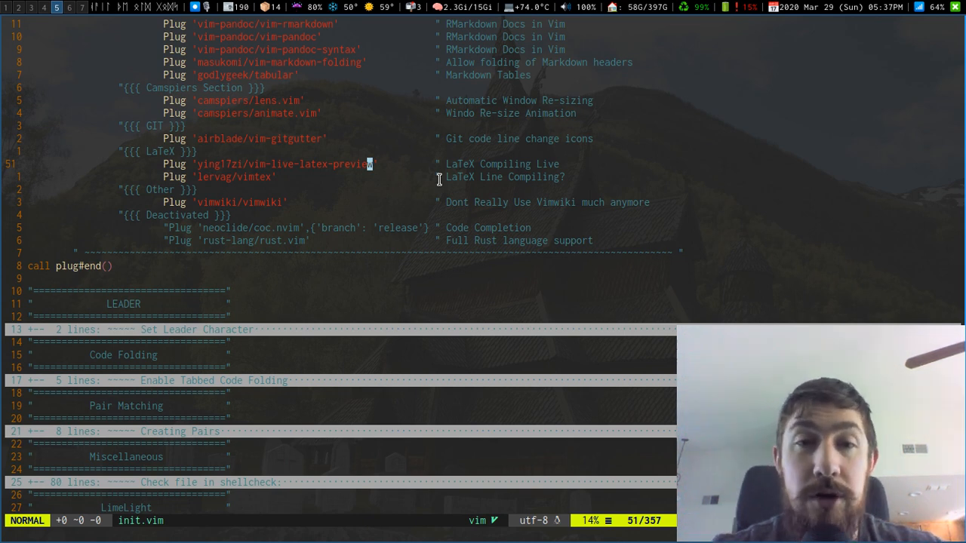
mouse_move(380, 124)
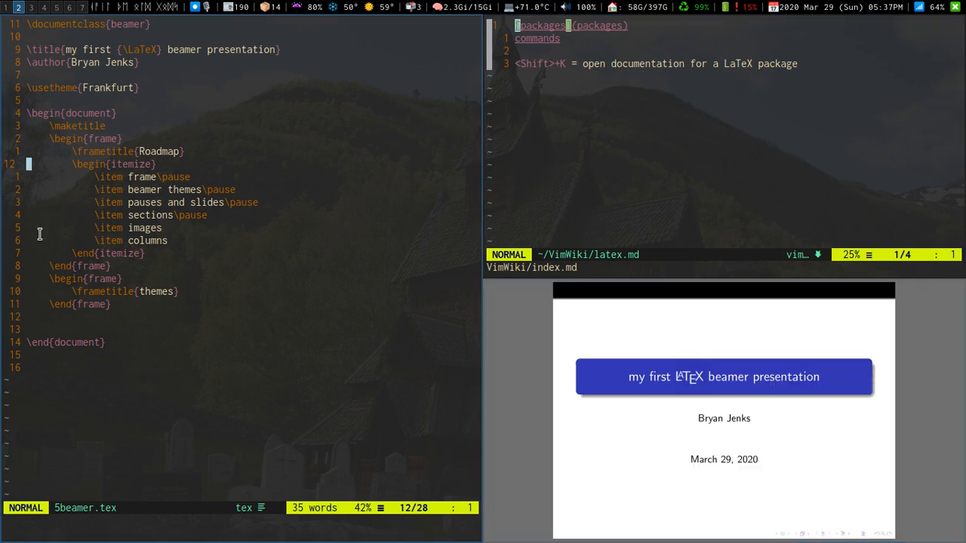
mouse_move(767, 389)
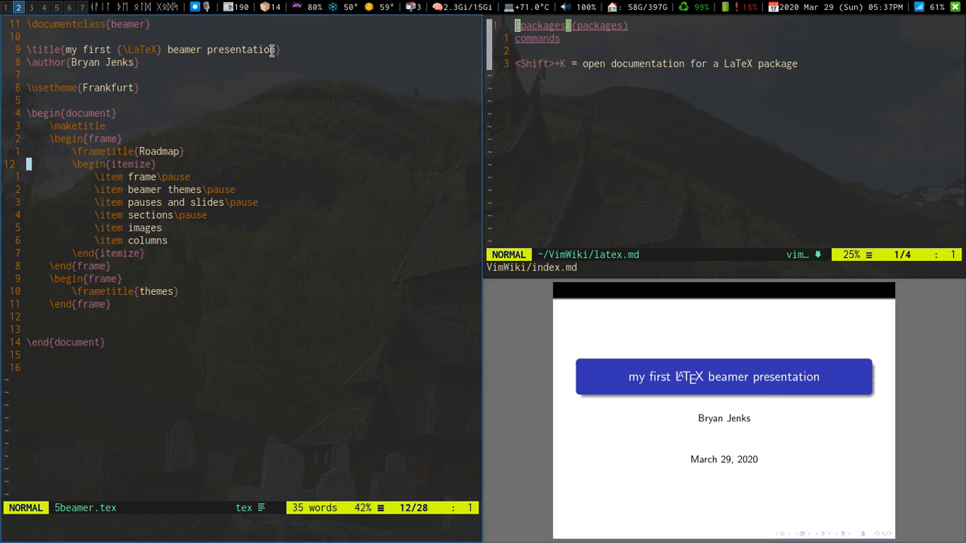
Step: Append 'hello youtube' to the beamer \title line, then undo it
text(h)
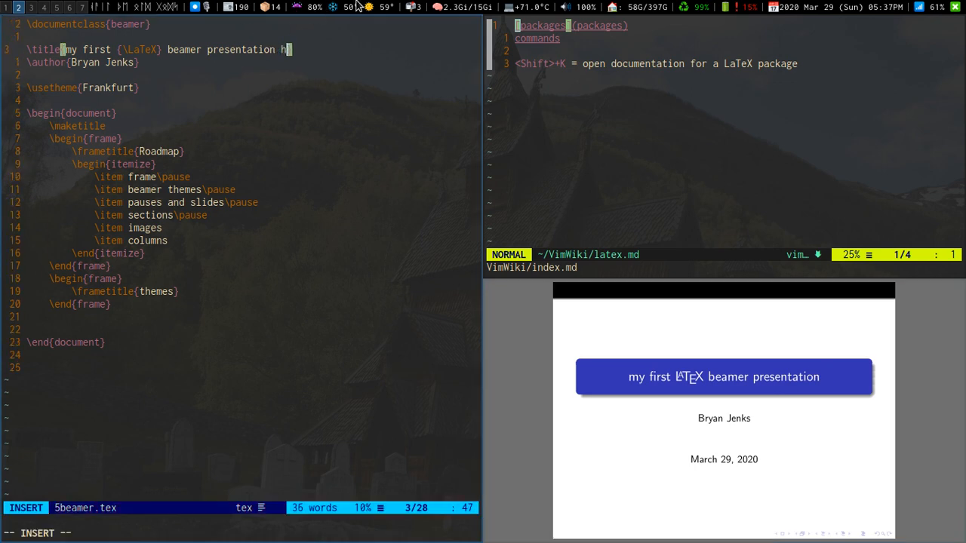
text(hello youtube)
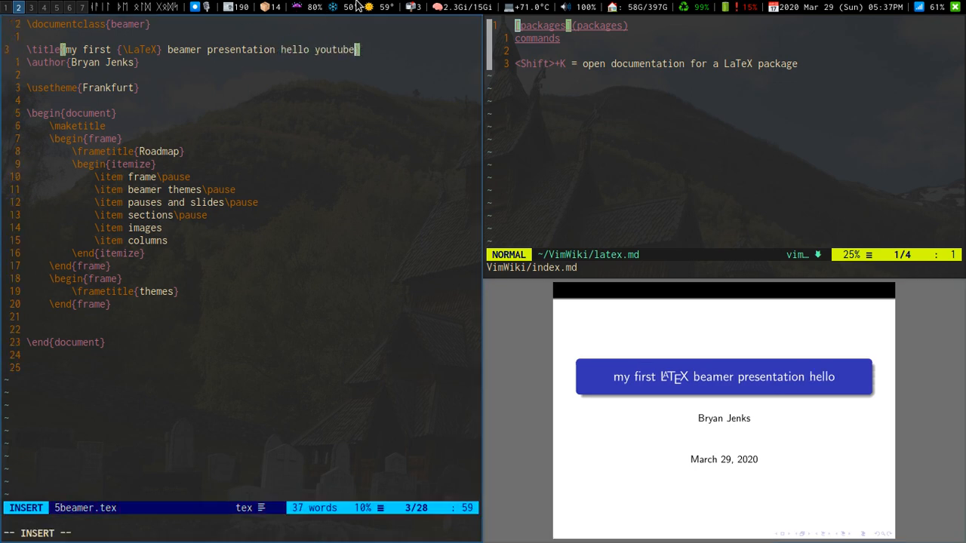
mouse_move(903, 426)
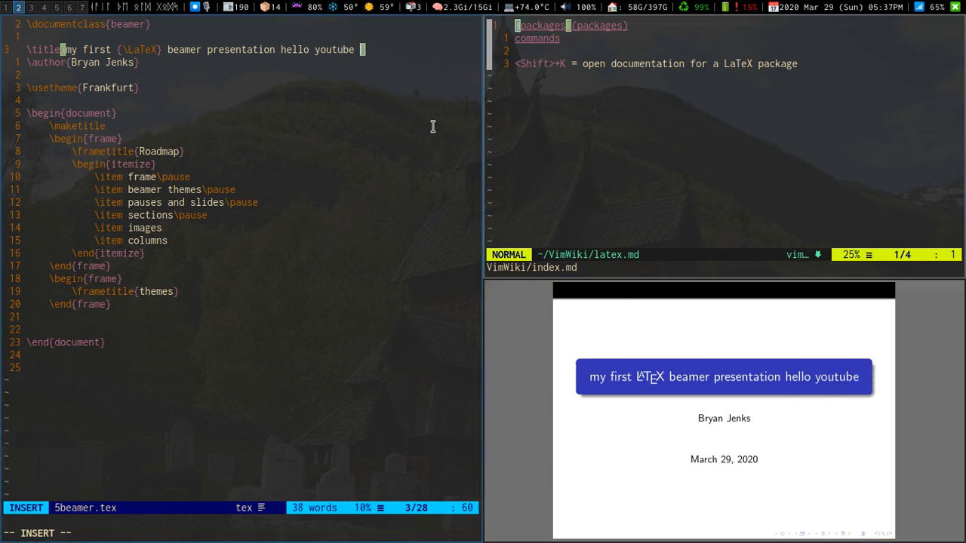
mouse_move(377, 35)
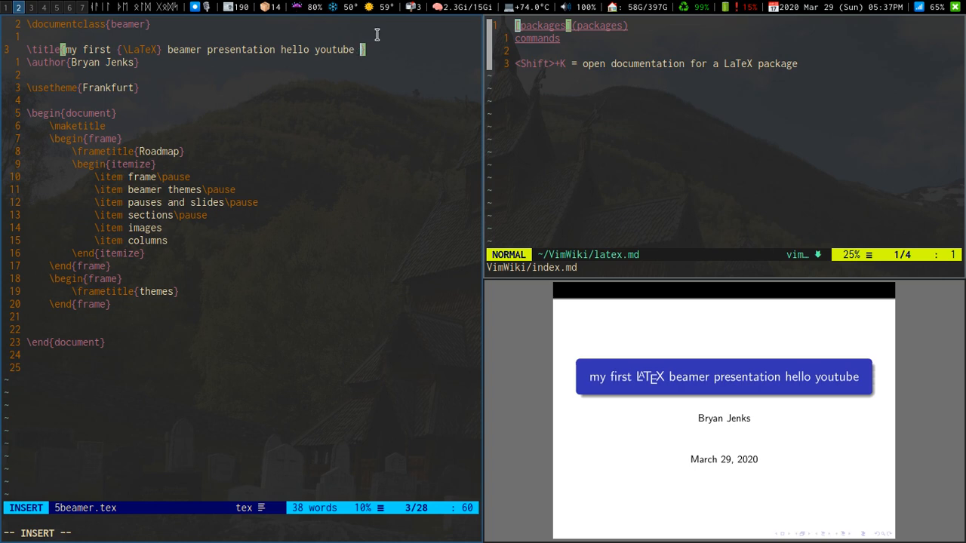
key(BackSpace)
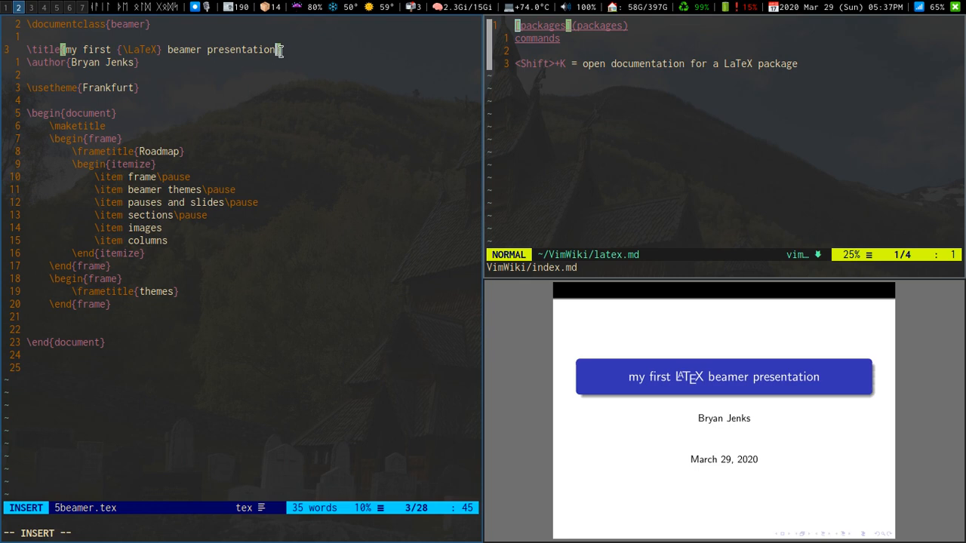
Step: Retype 'hello youtube' on the title and return to the init.vim window
text(hello youtube)
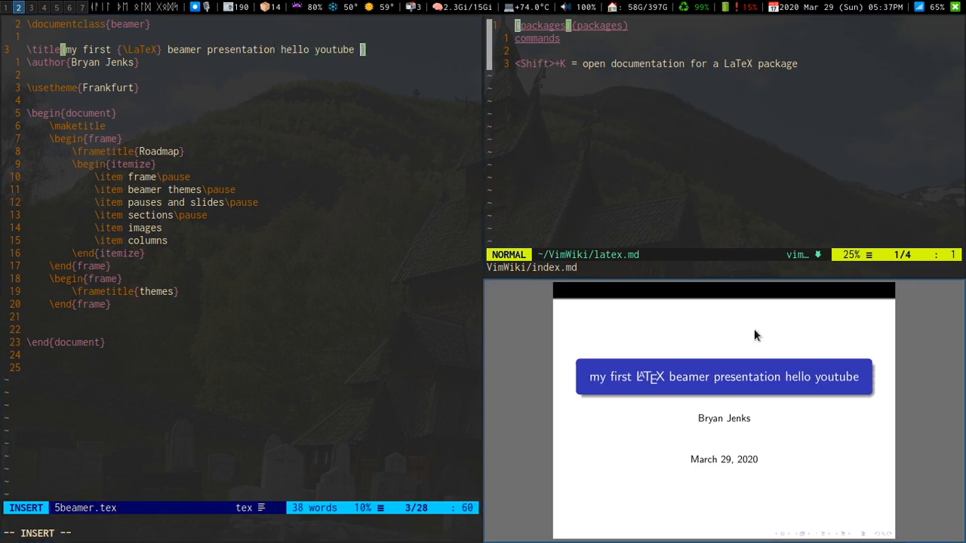
mouse_move(381, 207)
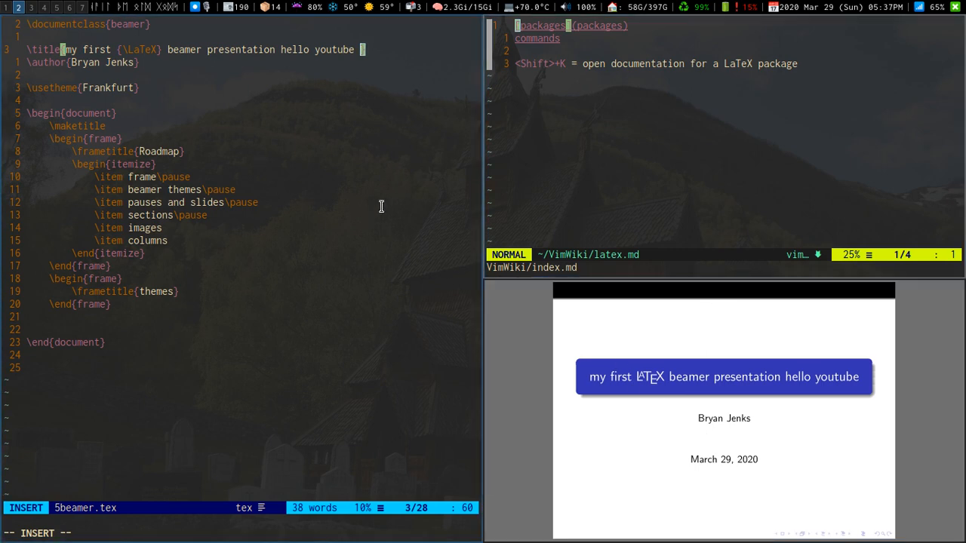
mouse_move(590, 335)
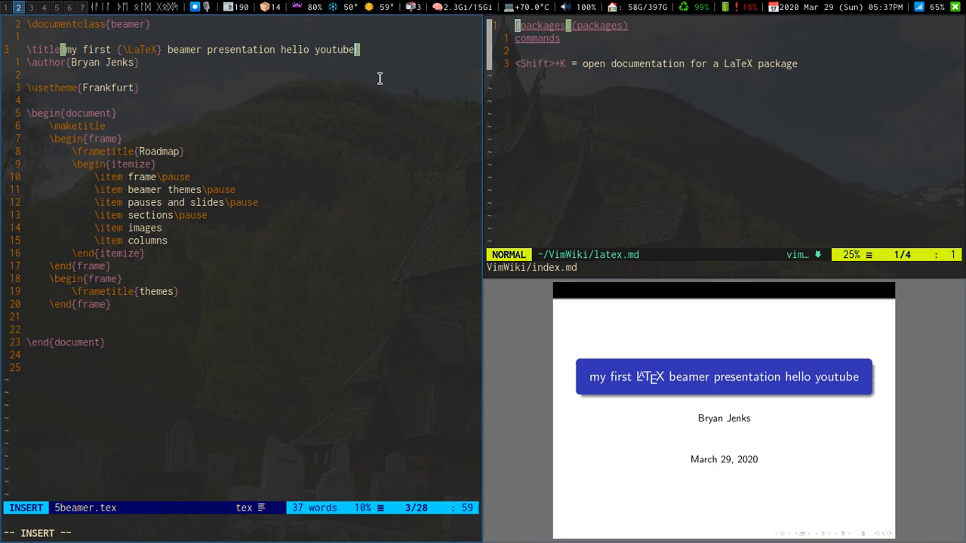
key(BackSpace)
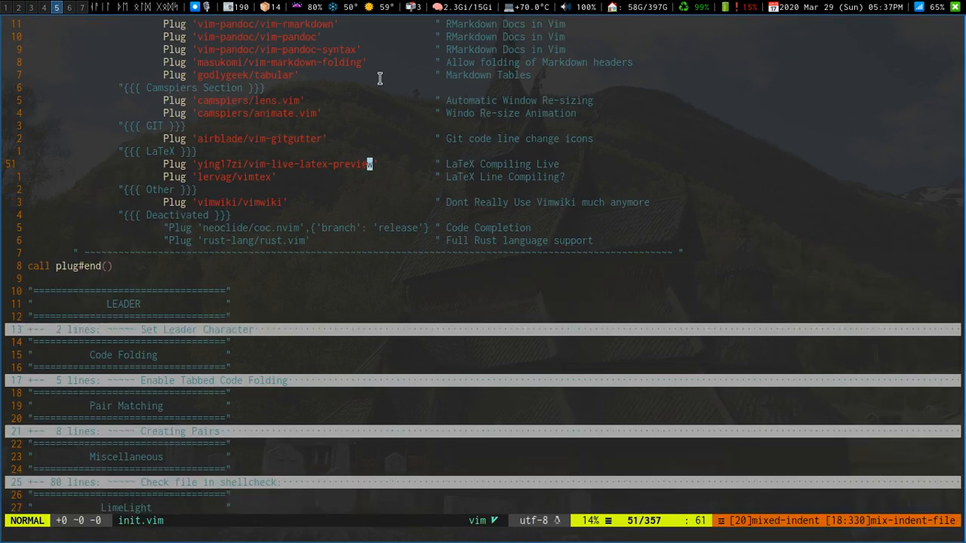
mouse_move(370, 82)
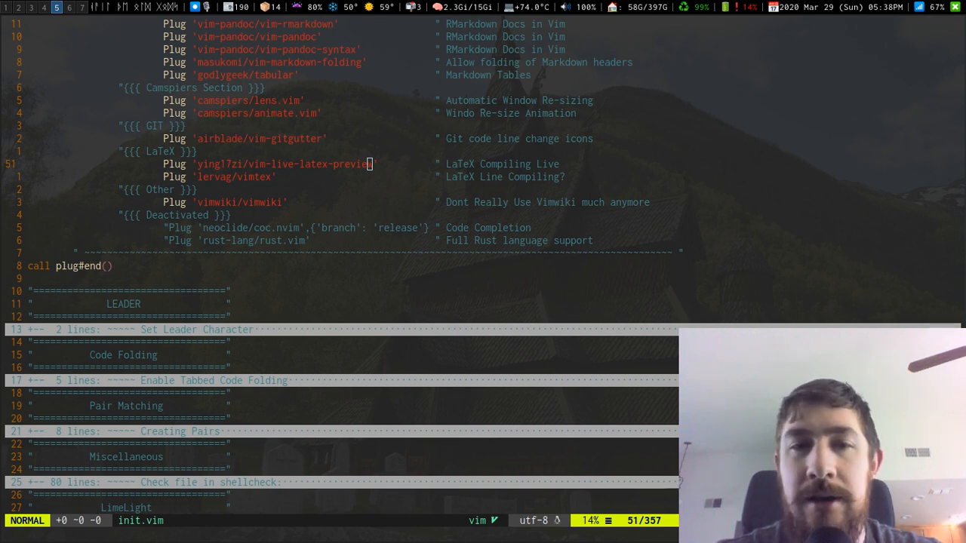
mouse_move(404, 214)
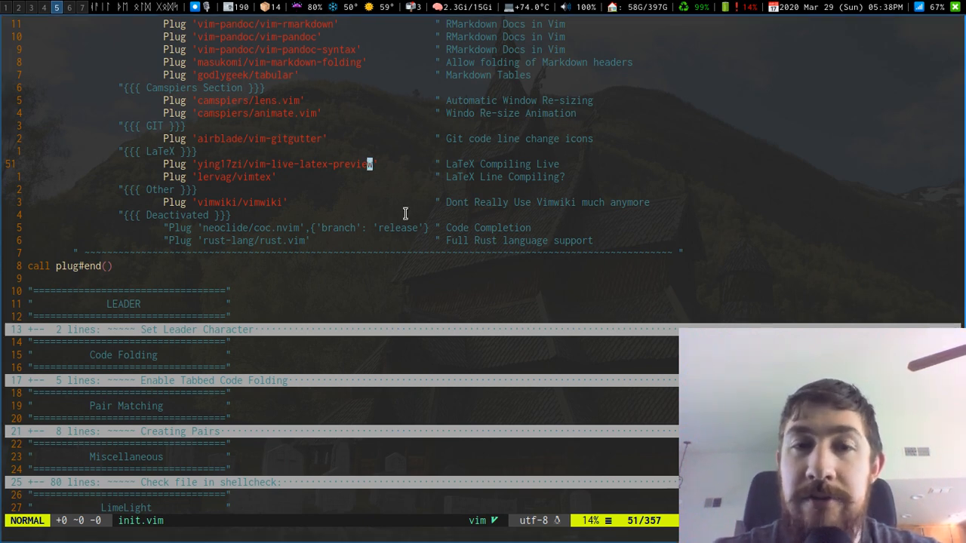
mouse_move(363, 162)
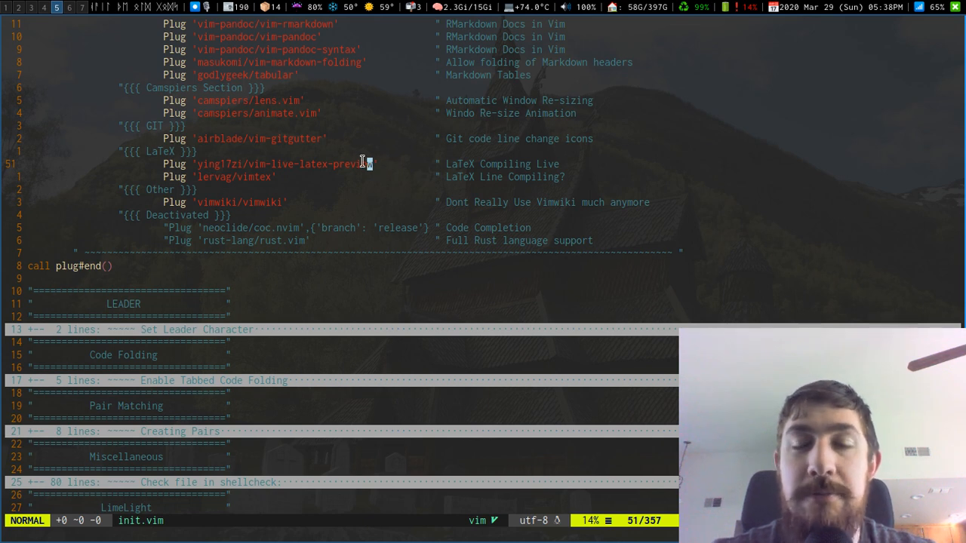
mouse_move(151, 112)
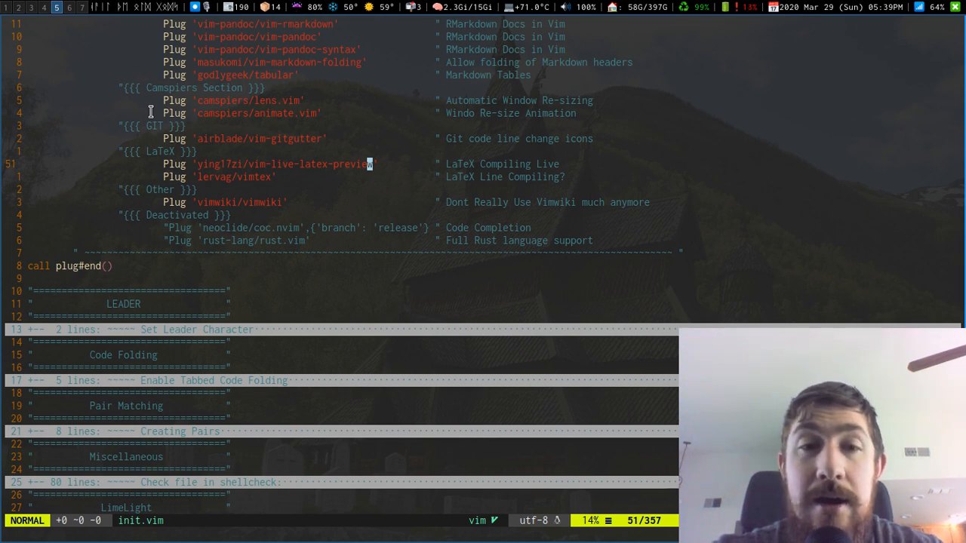
mouse_move(262, 188)
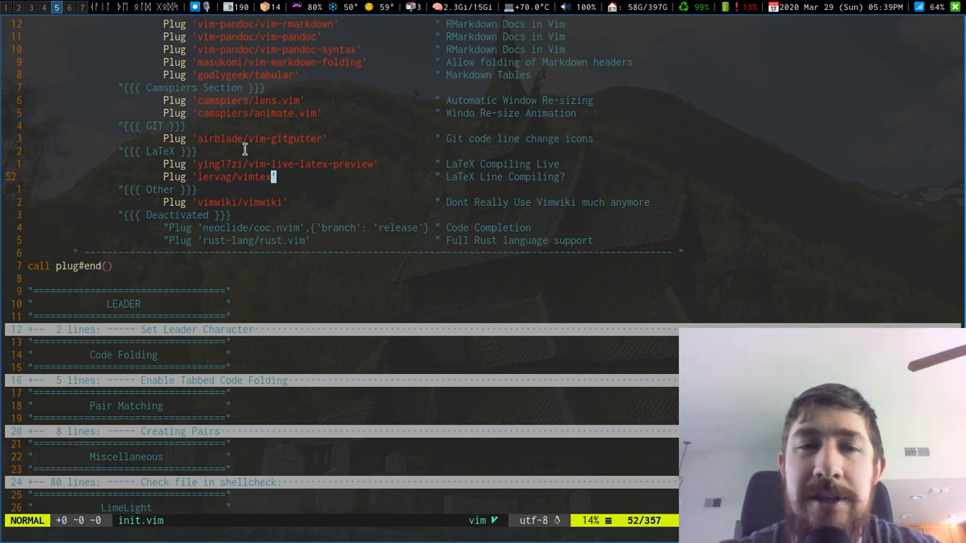
mouse_move(322, 207)
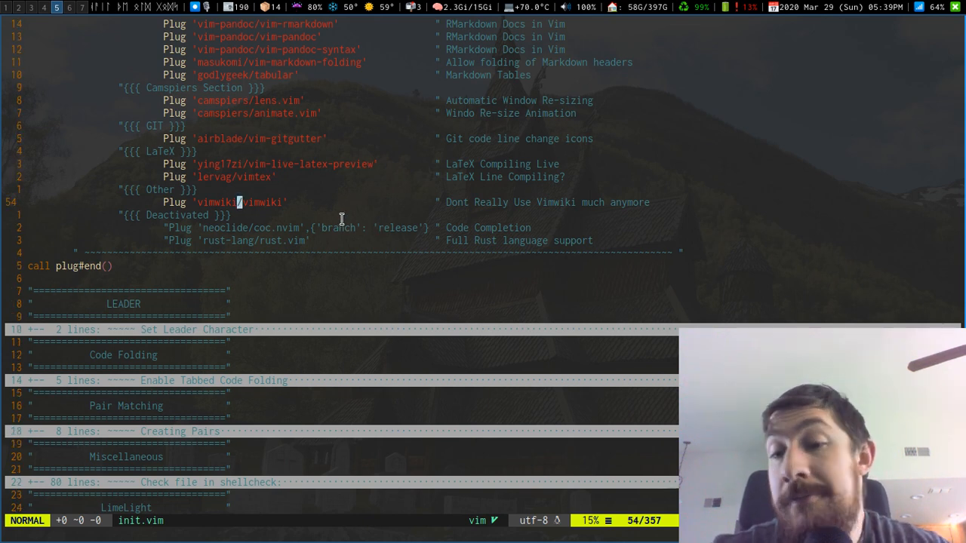
mouse_move(467, 193)
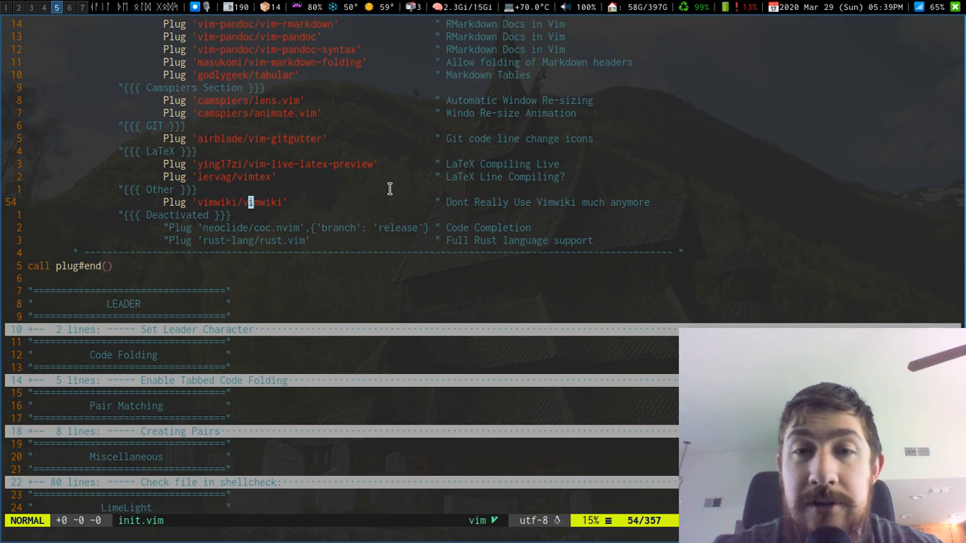
key(v)
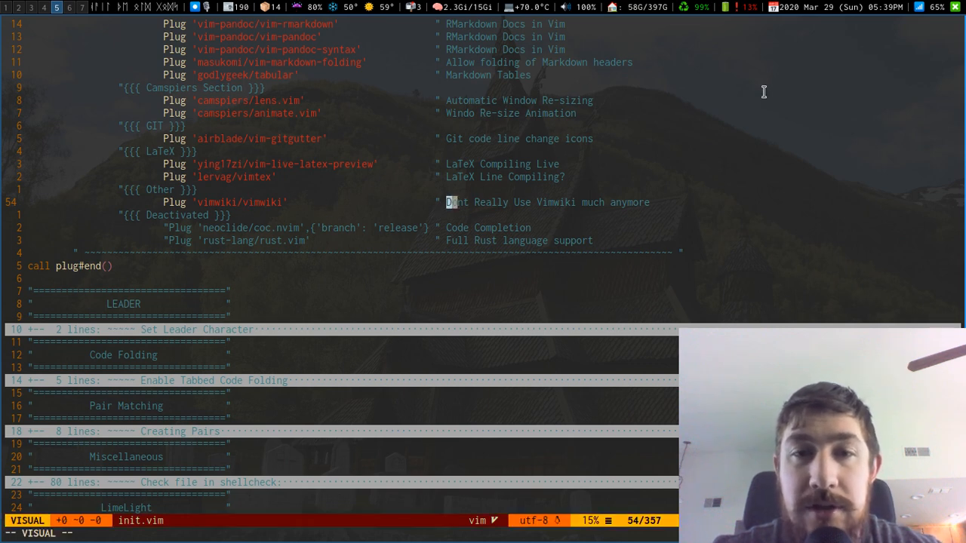
key(Escape)
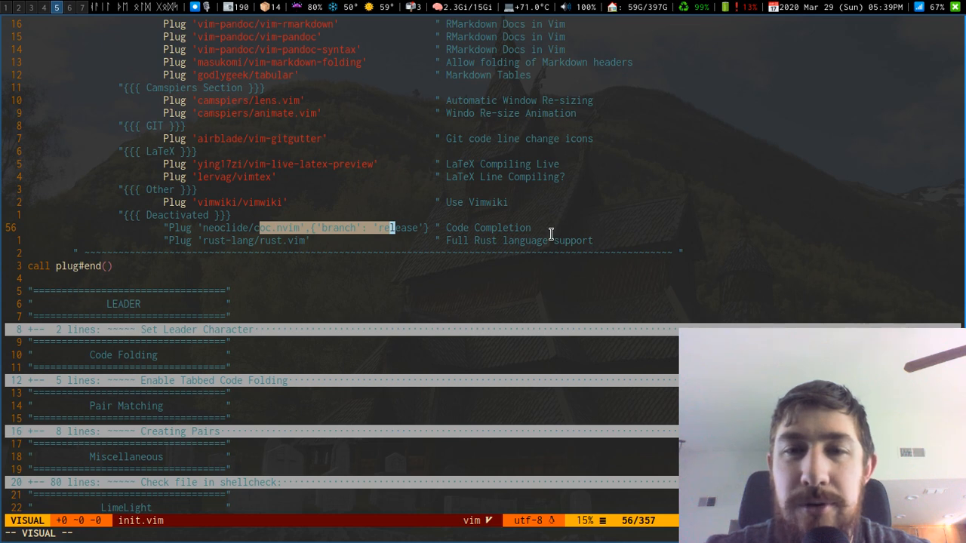
key(Escape)
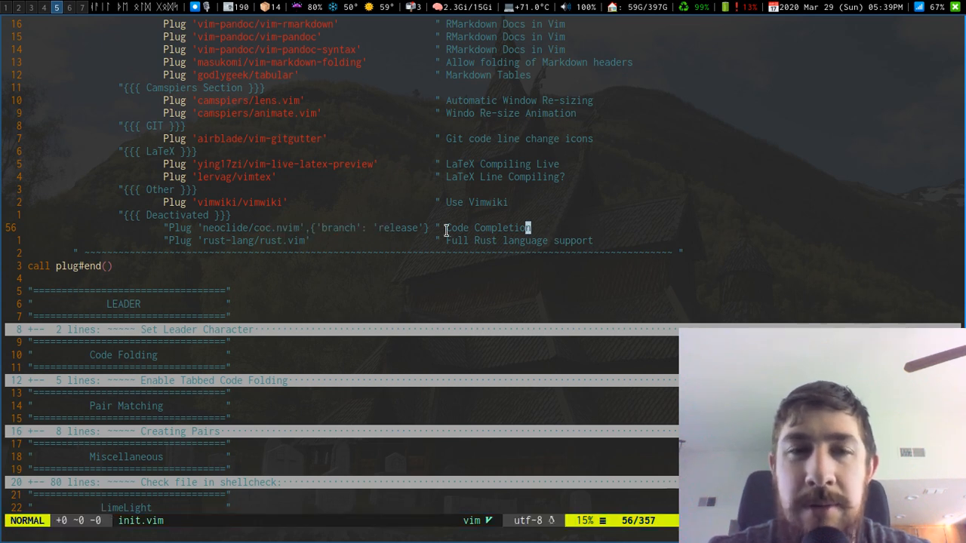
mouse_move(549, 228)
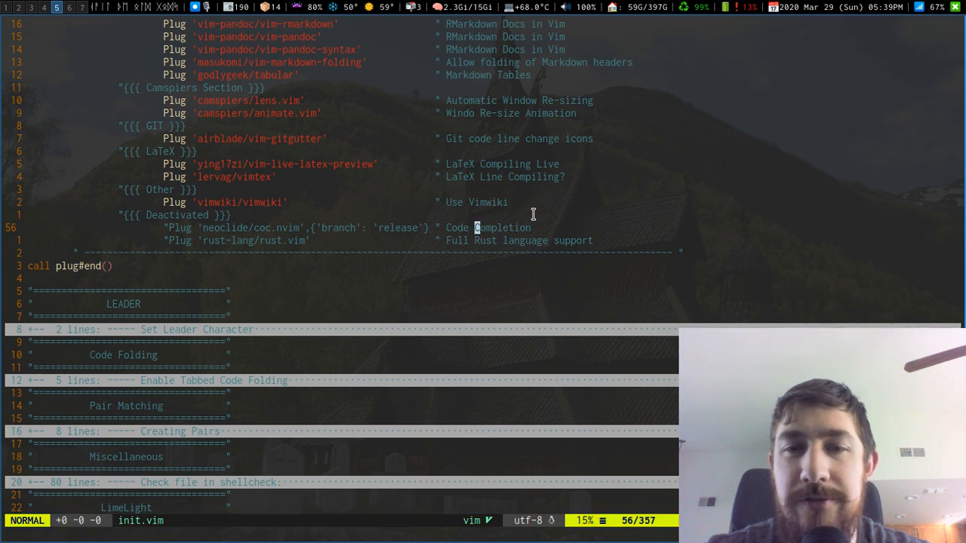
mouse_move(538, 208)
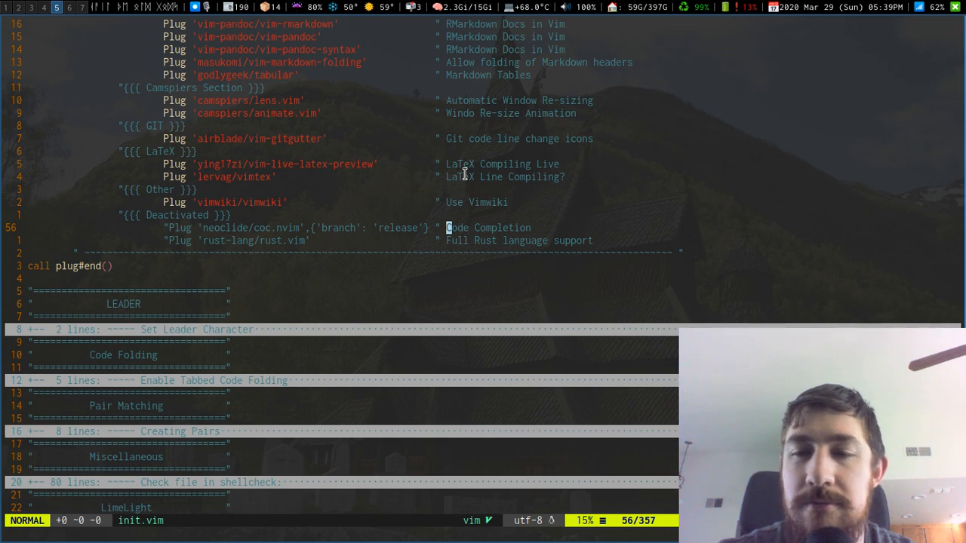
mouse_move(528, 220)
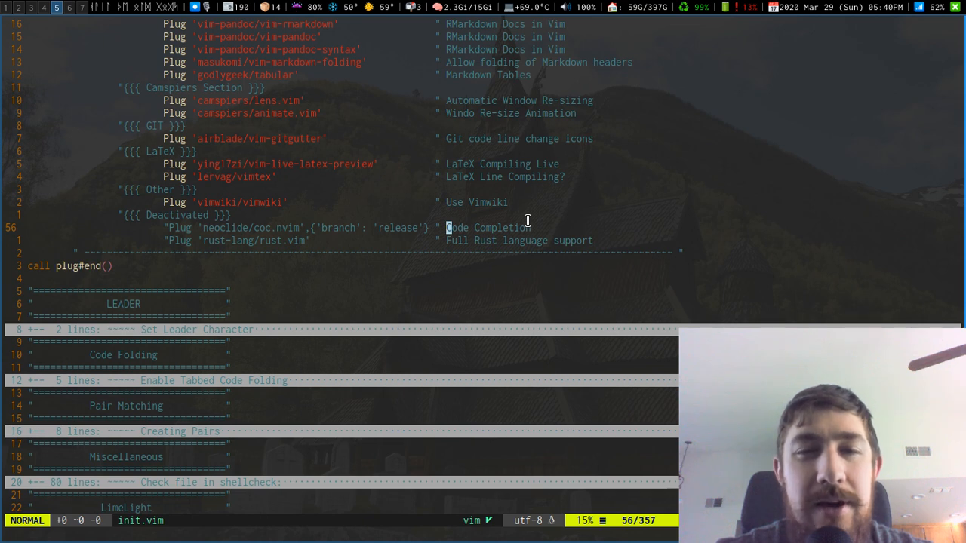
mouse_move(611, 203)
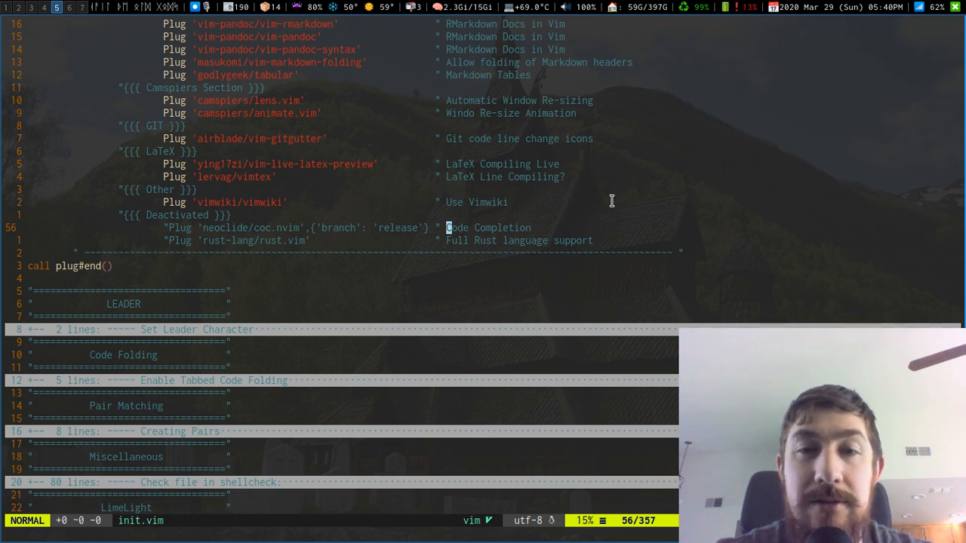
mouse_move(475, 249)
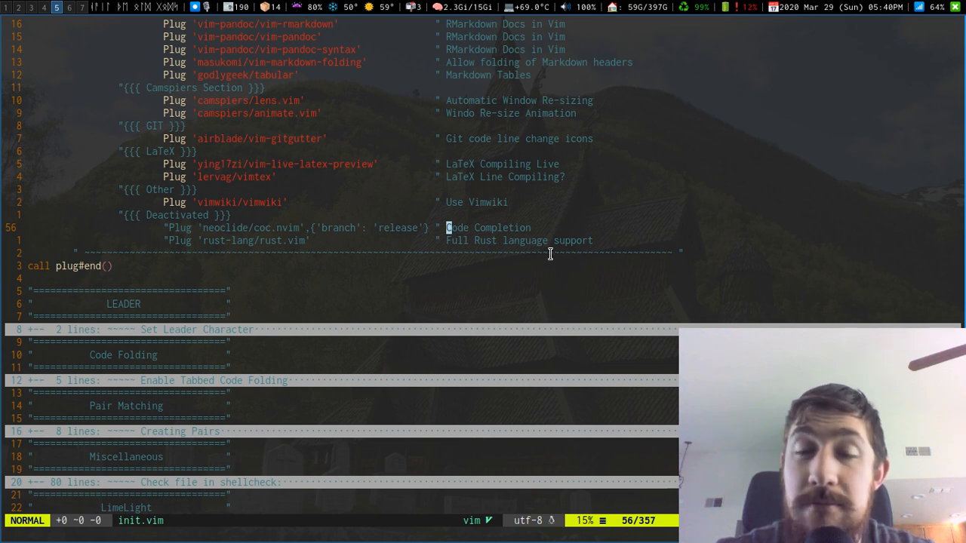
mouse_move(354, 223)
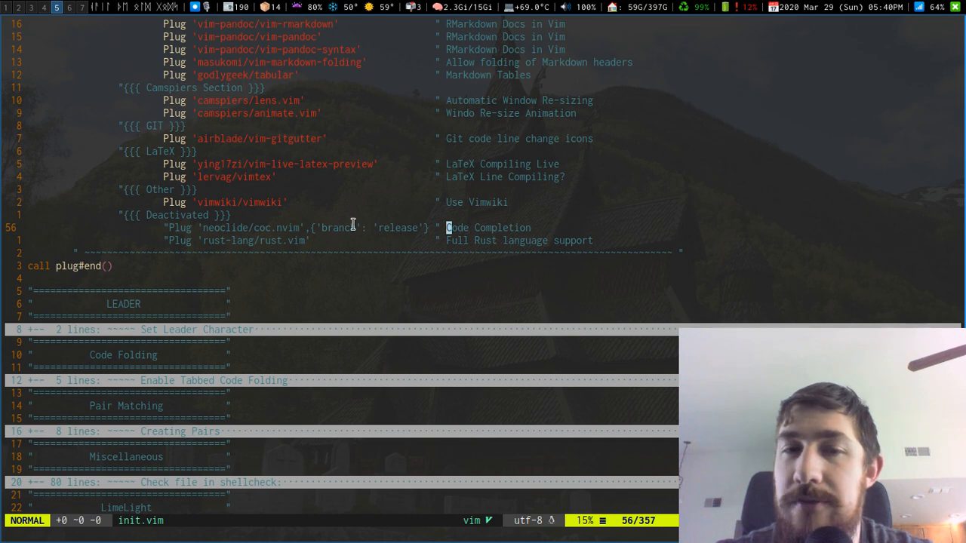
mouse_move(264, 230)
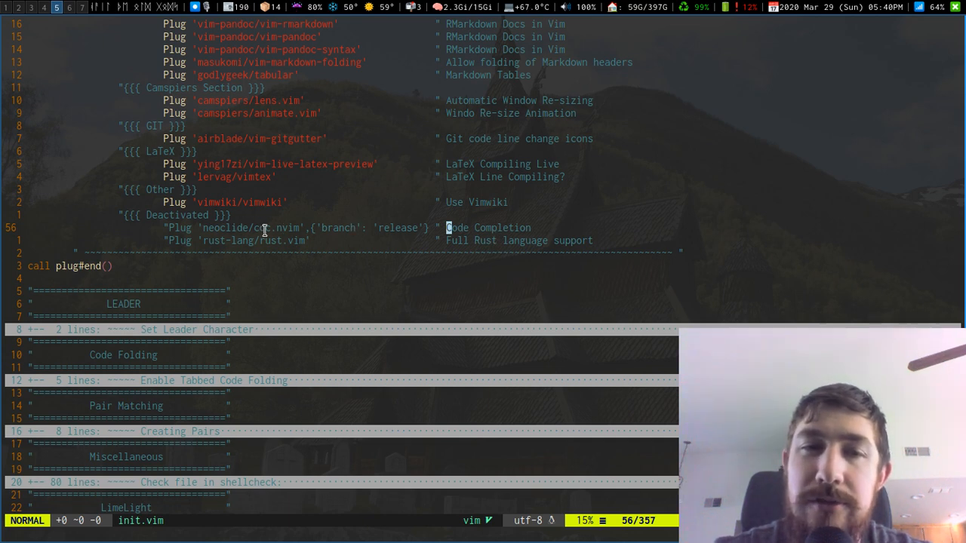
mouse_move(354, 227)
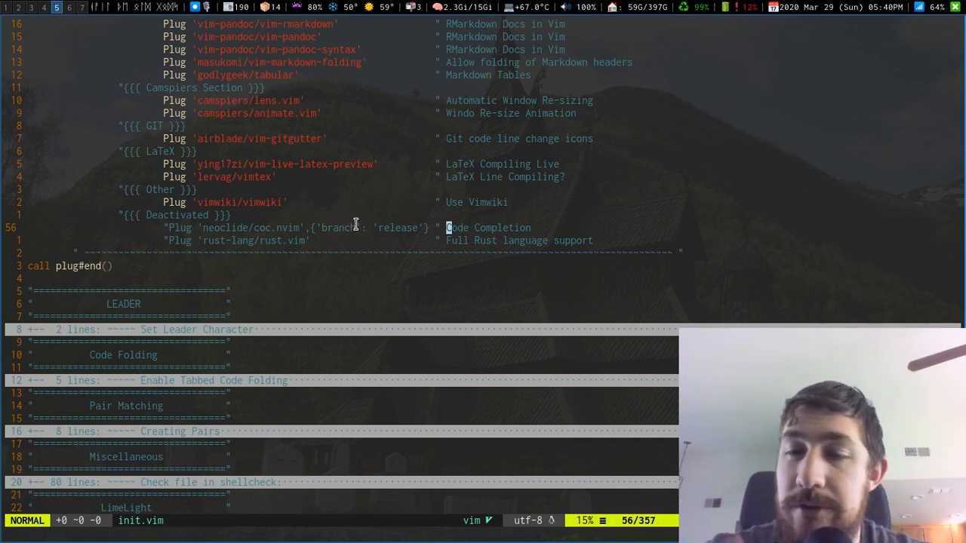
key(j)
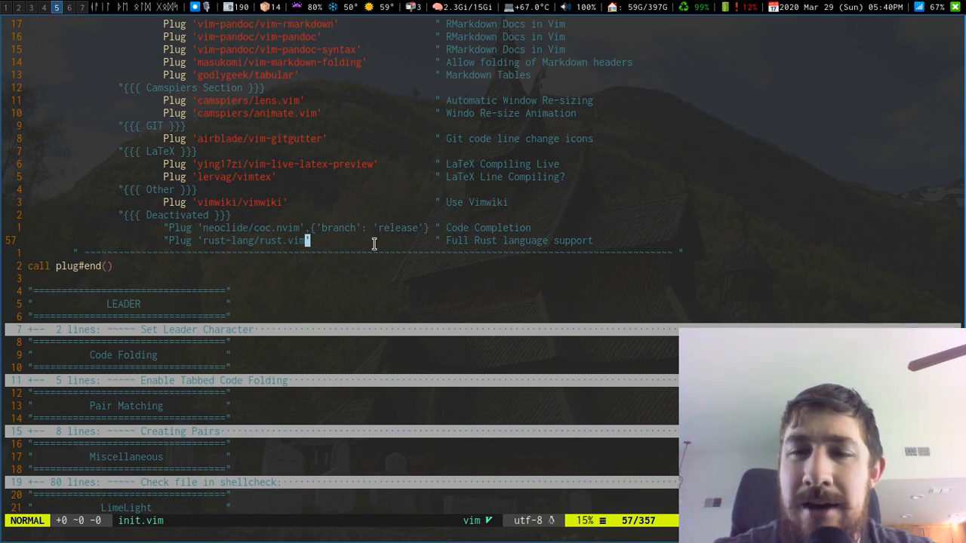
mouse_move(498, 259)
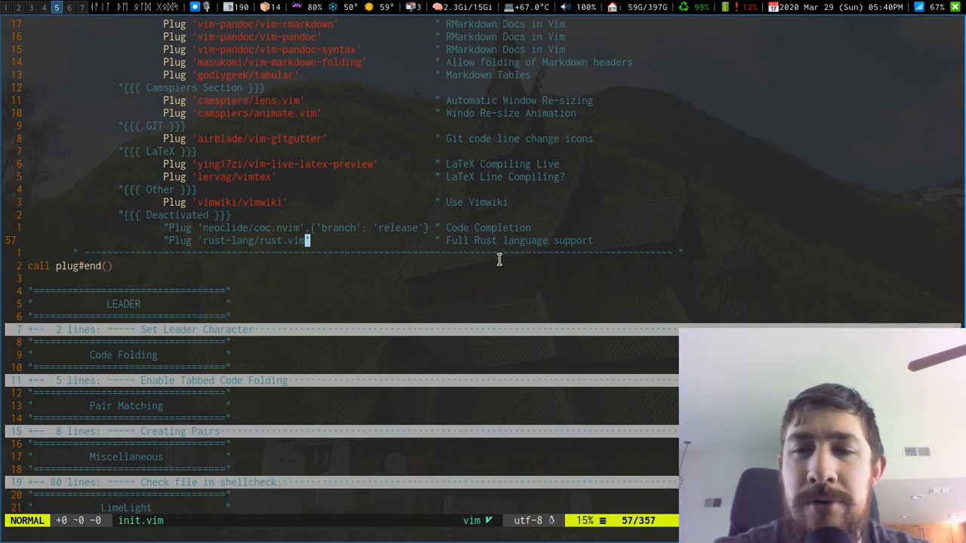
mouse_move(429, 215)
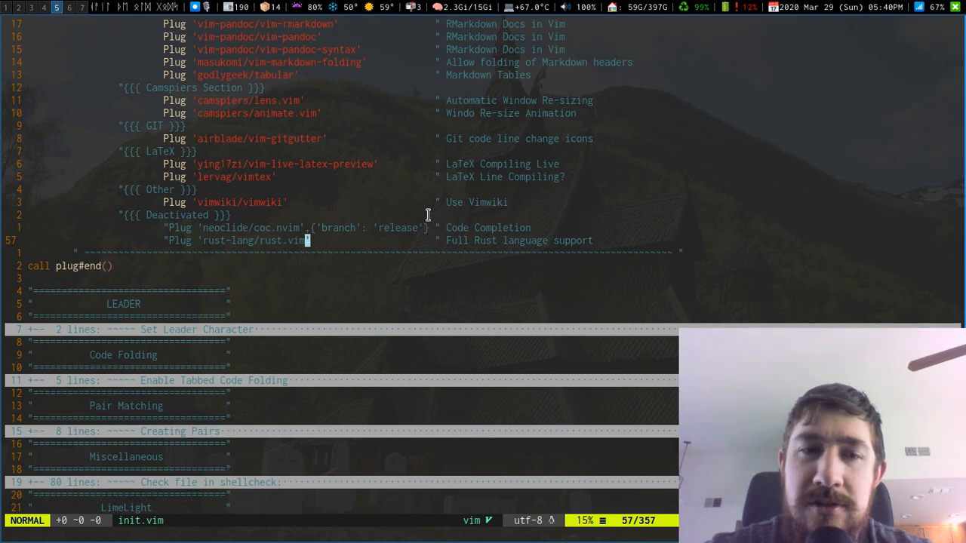
Step: Open the Code Folding section, review its foldmethod settings, and fold it again
scroll(down, 3)
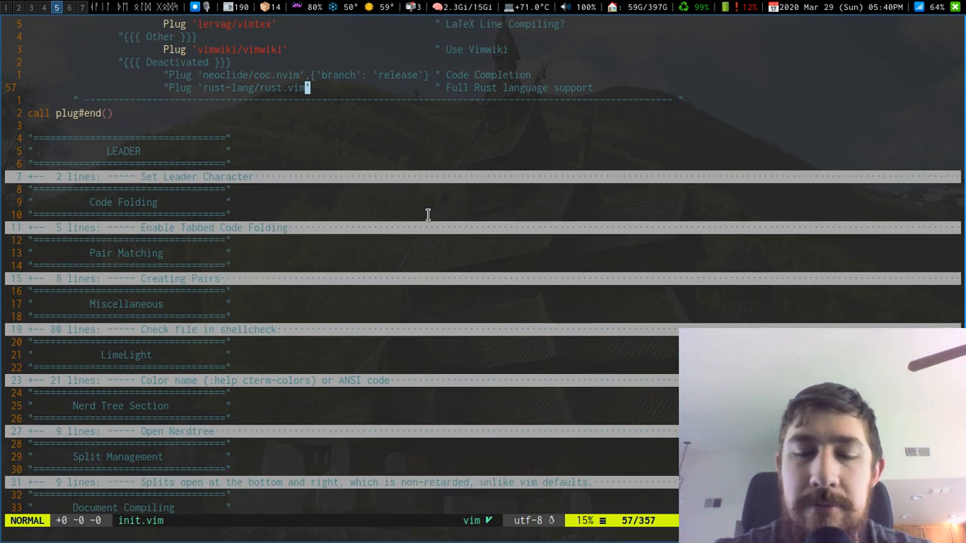
scroll(down, 3)
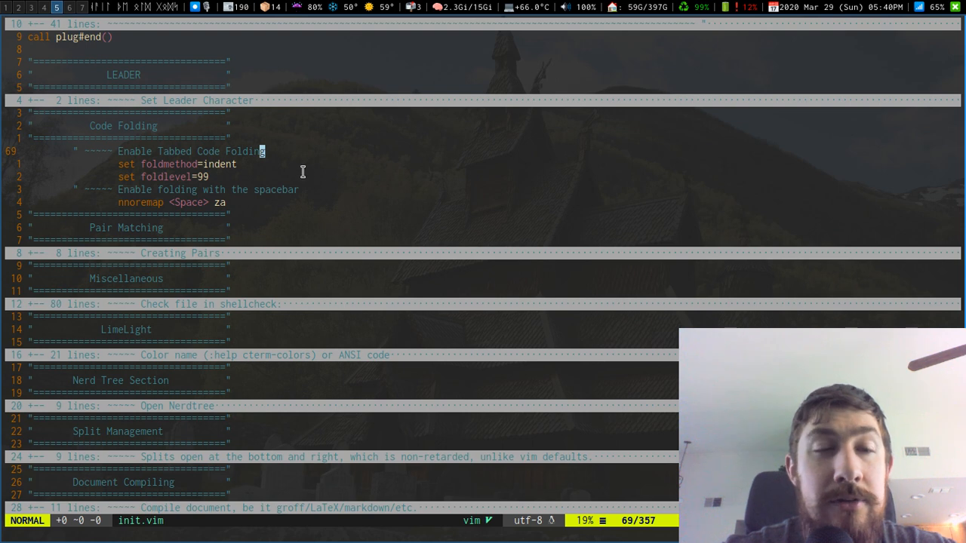
key(j)
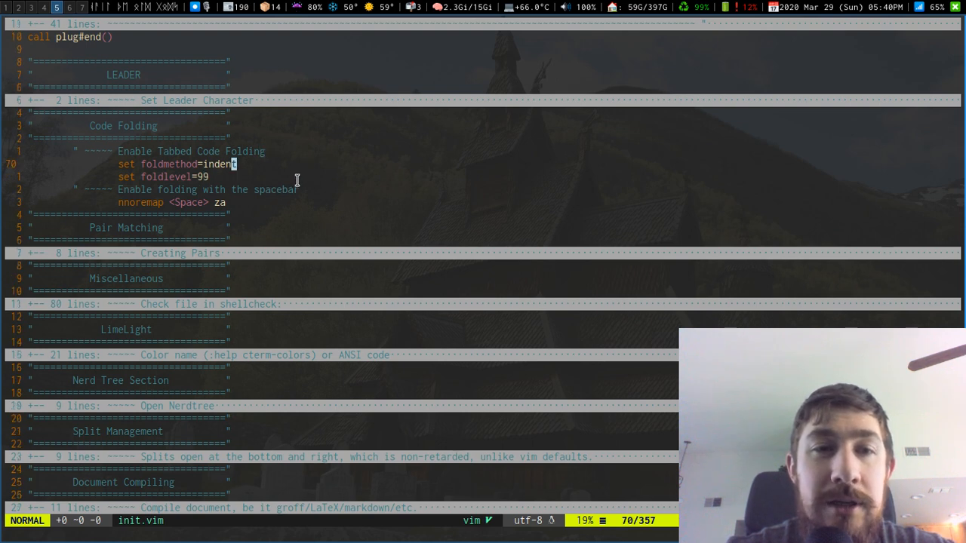
key(k)
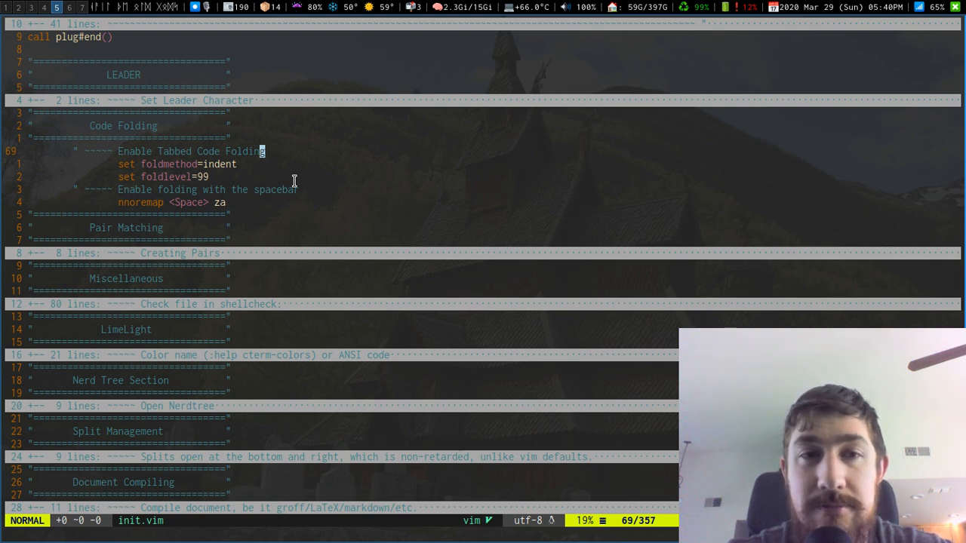
key(za)
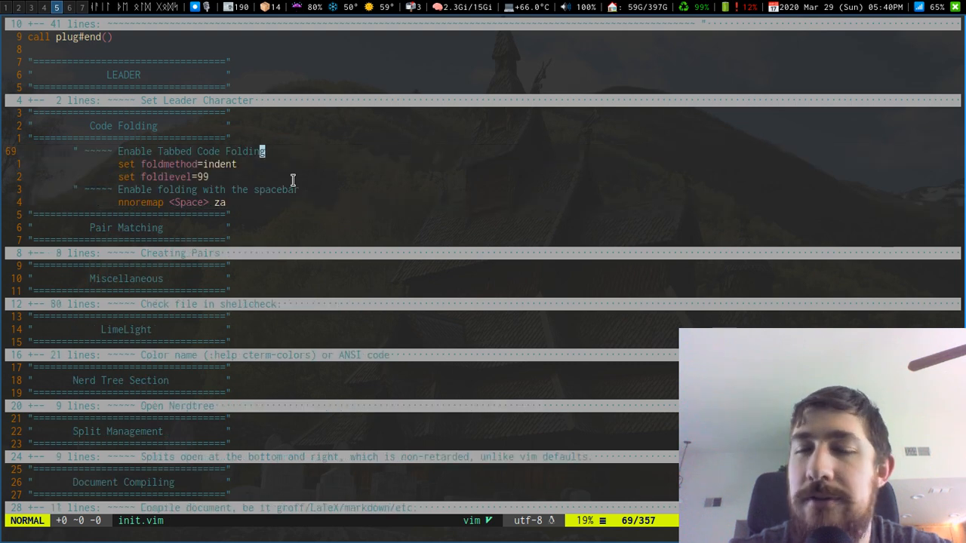
mouse_move(281, 168)
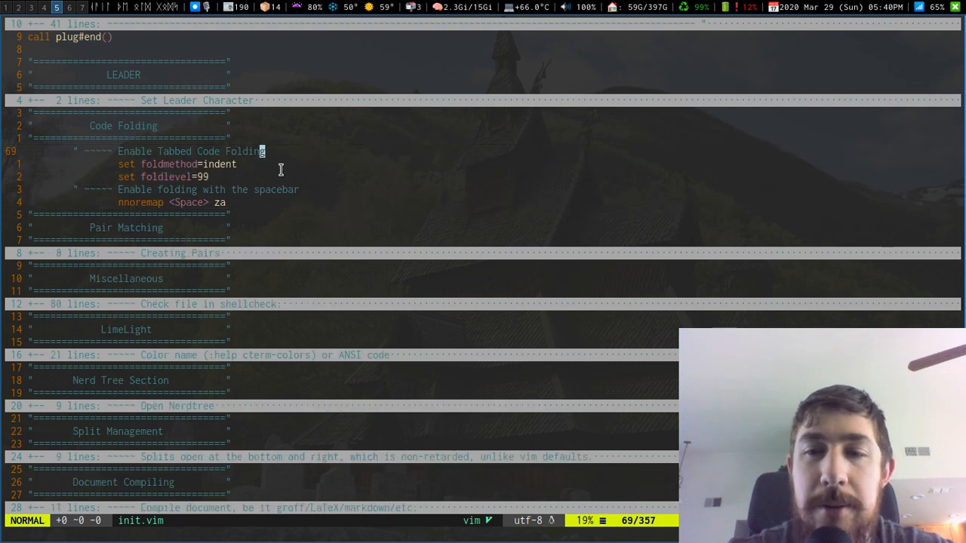
key(za)
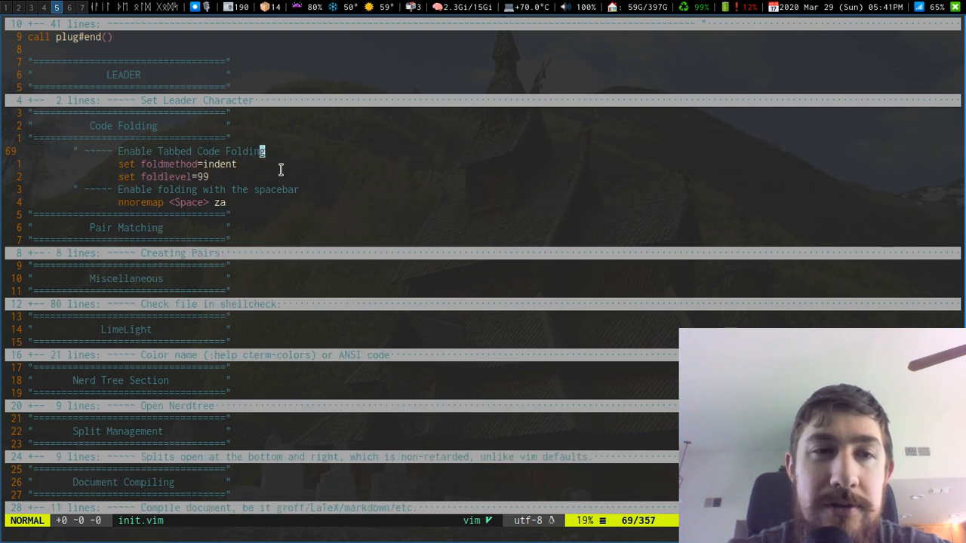
mouse_move(263, 149)
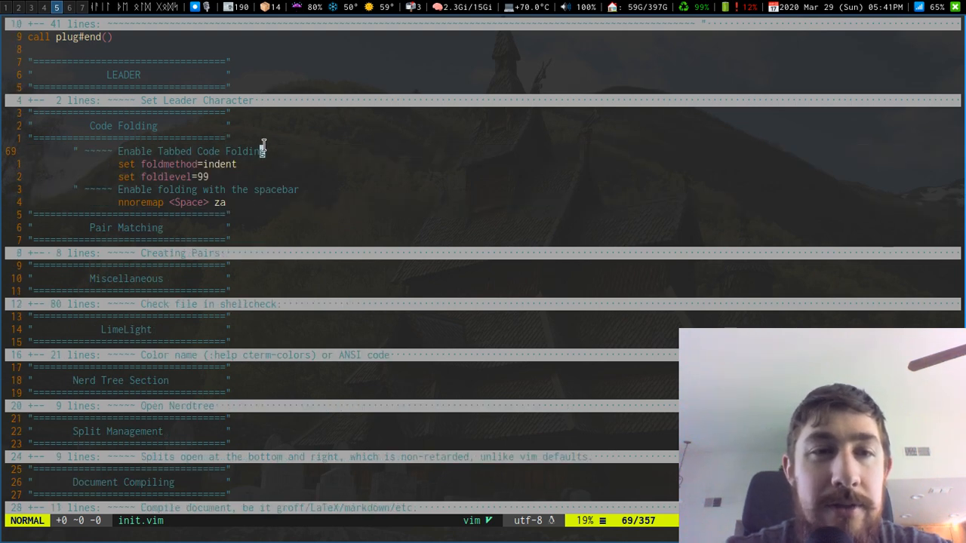
key(V)
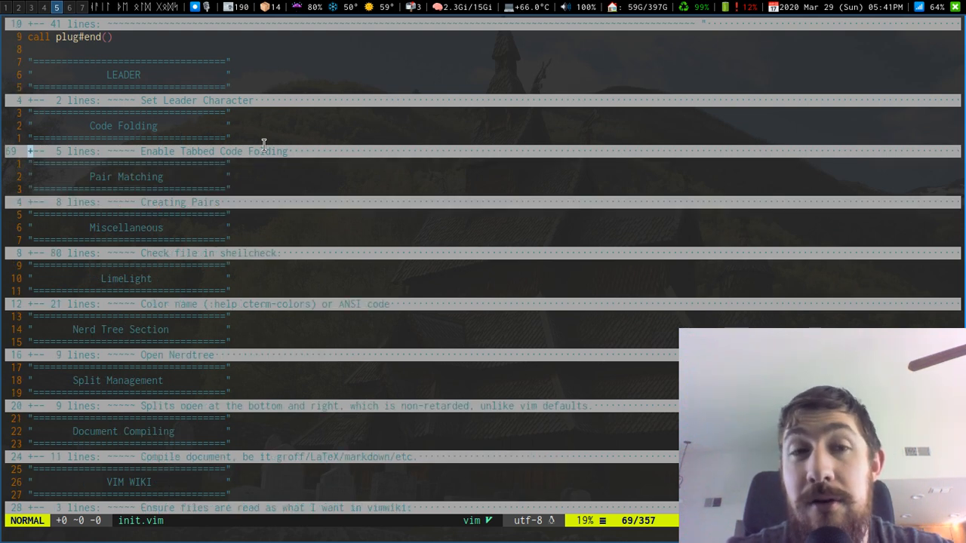
Step: Unfold the Creating Pairs section to show its inoremap bracket mappings
key(za)
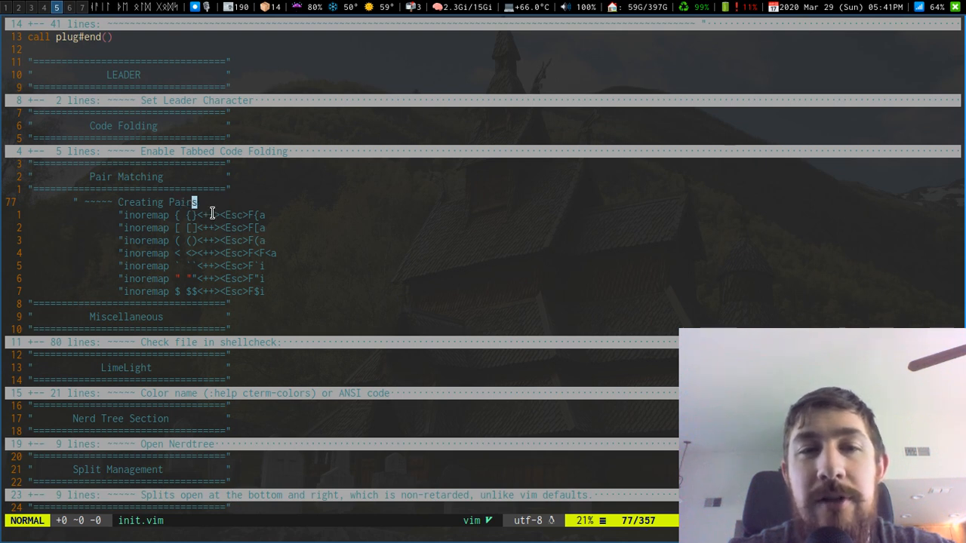
Step: Step through the bracket inoremap mappings, briefly selecting the angle-bracket mapping
key(j)
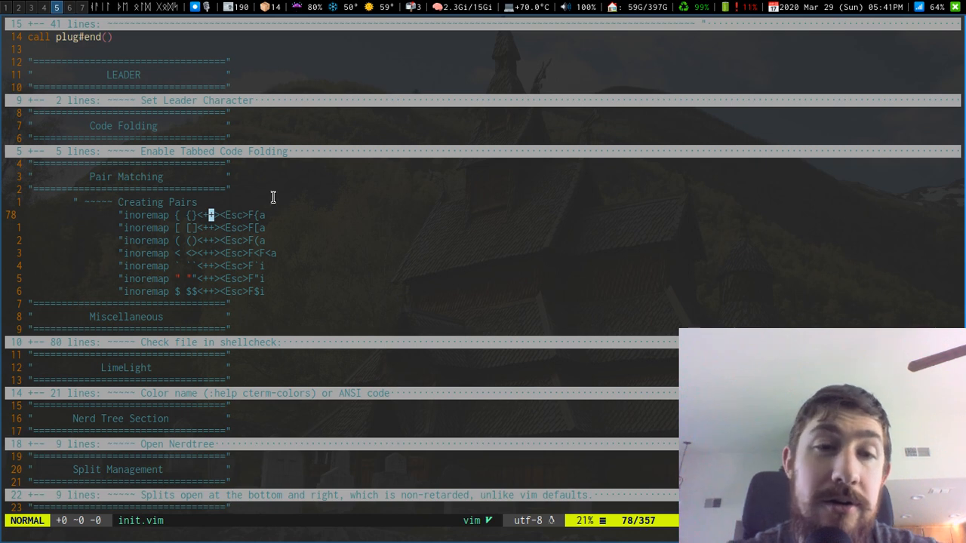
mouse_move(160, 217)
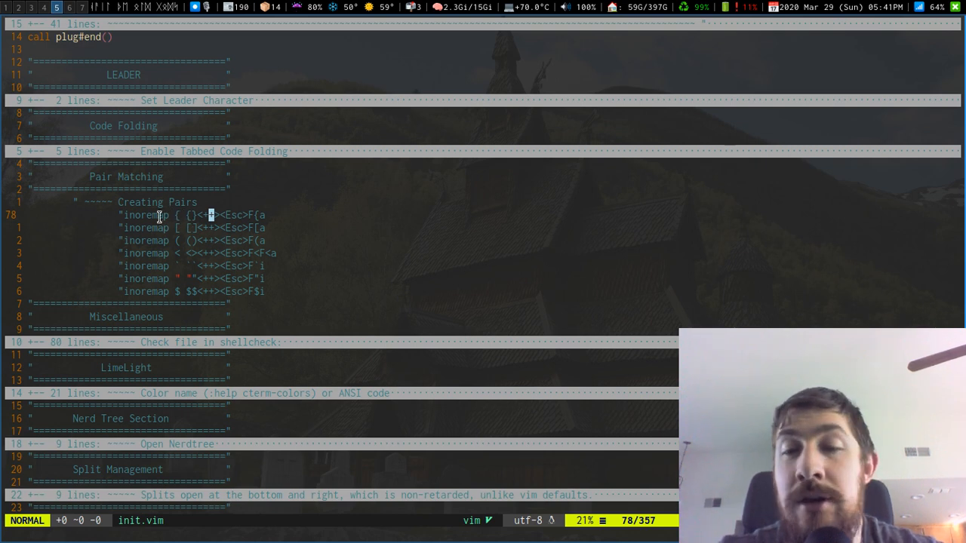
mouse_move(229, 256)
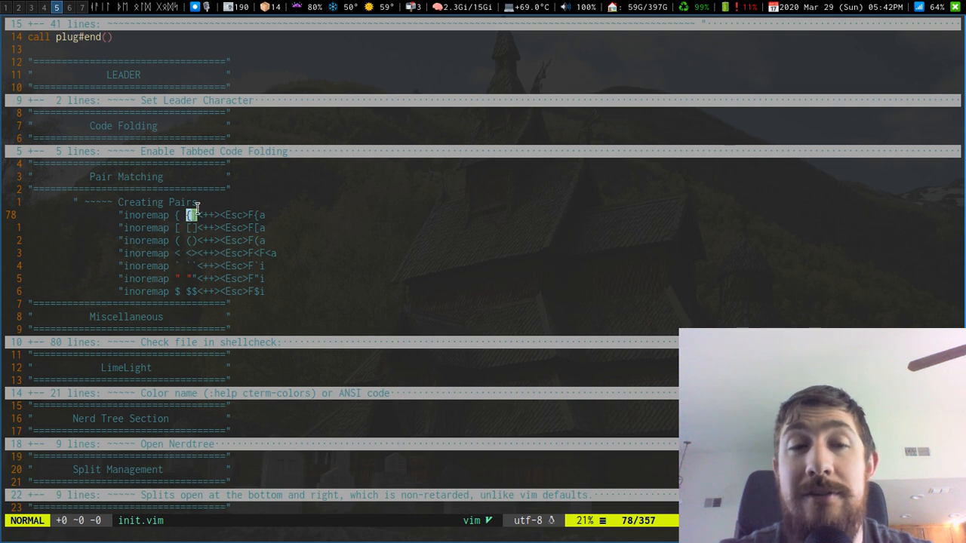
mouse_move(339, 245)
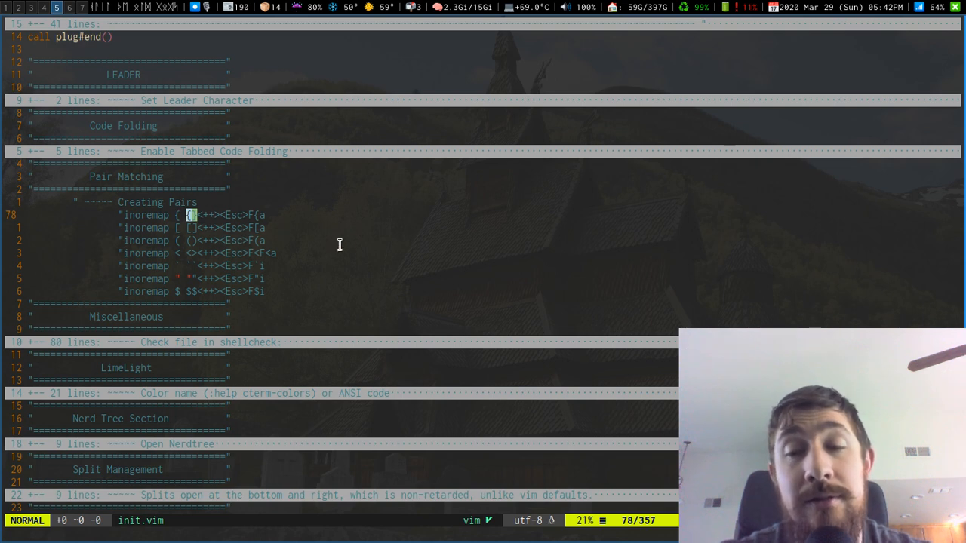
mouse_move(218, 215)
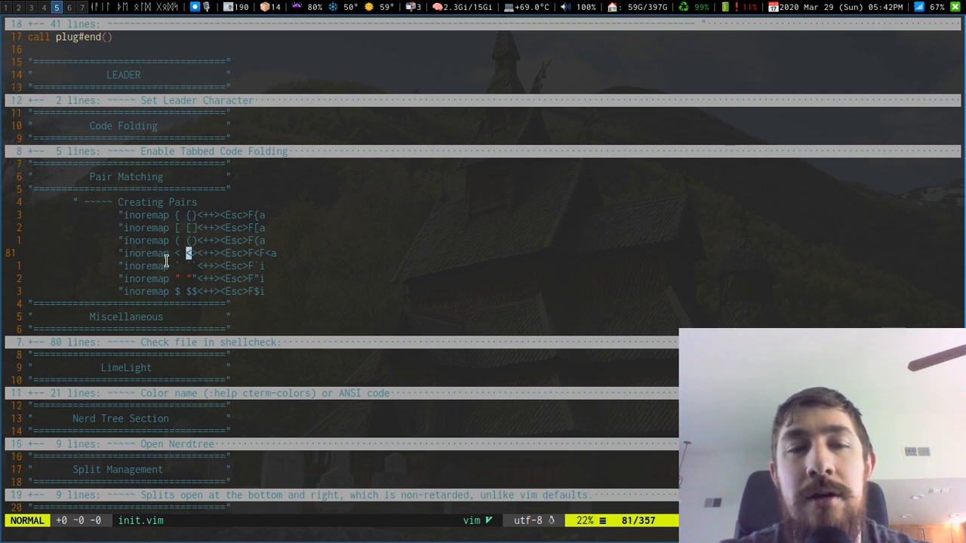
key(v)
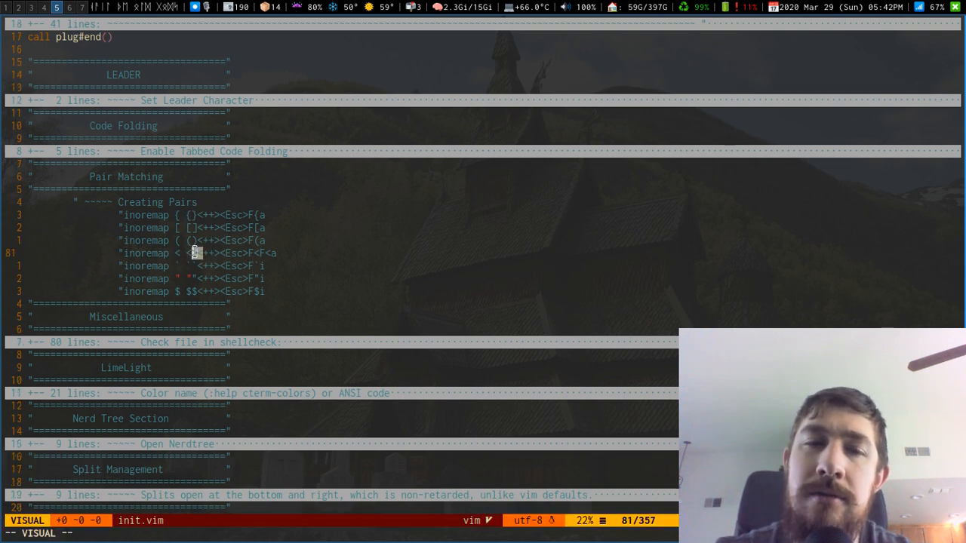
key(Escape)
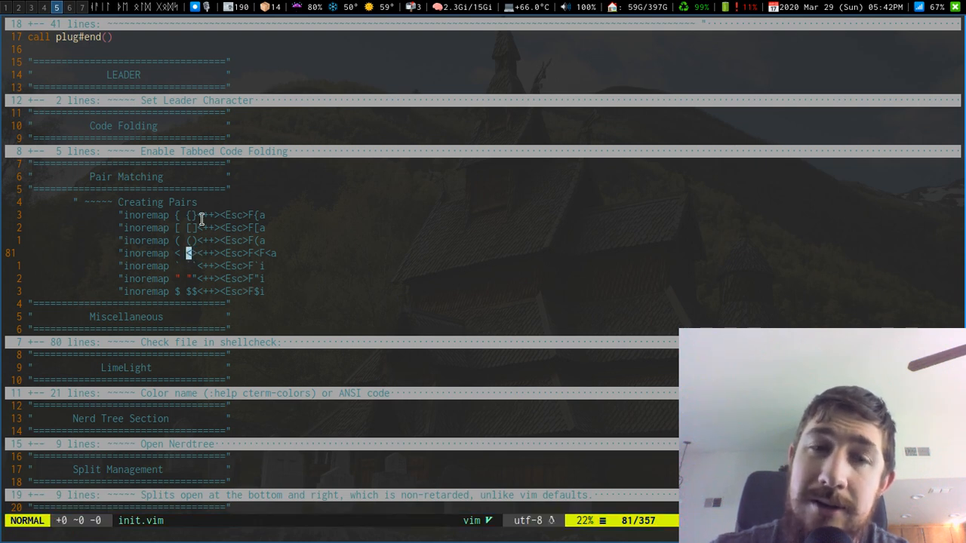
mouse_move(253, 214)
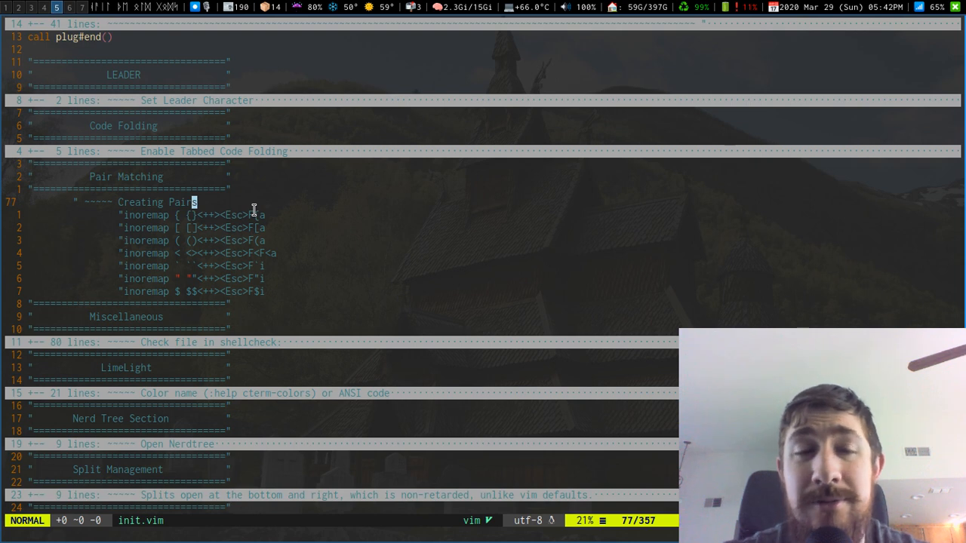
mouse_move(255, 230)
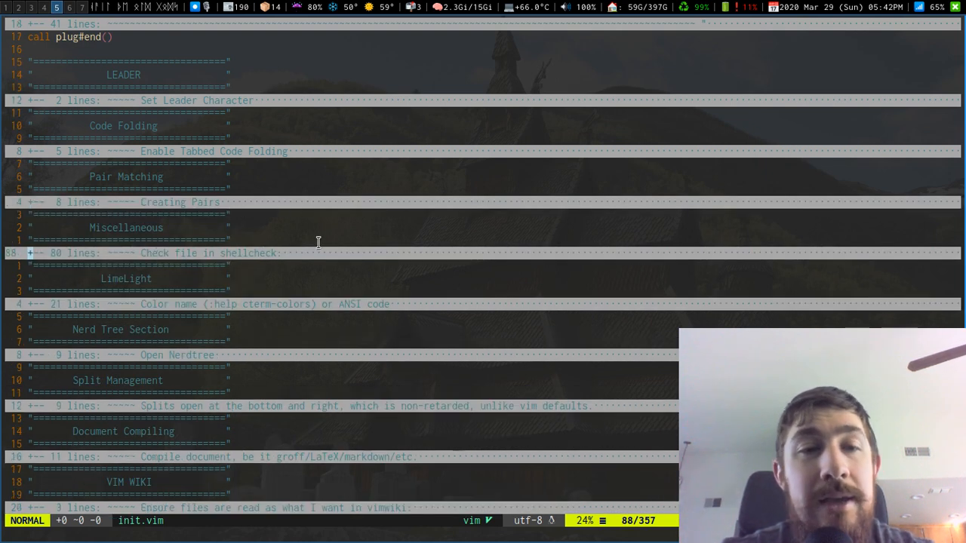
mouse_move(128, 183)
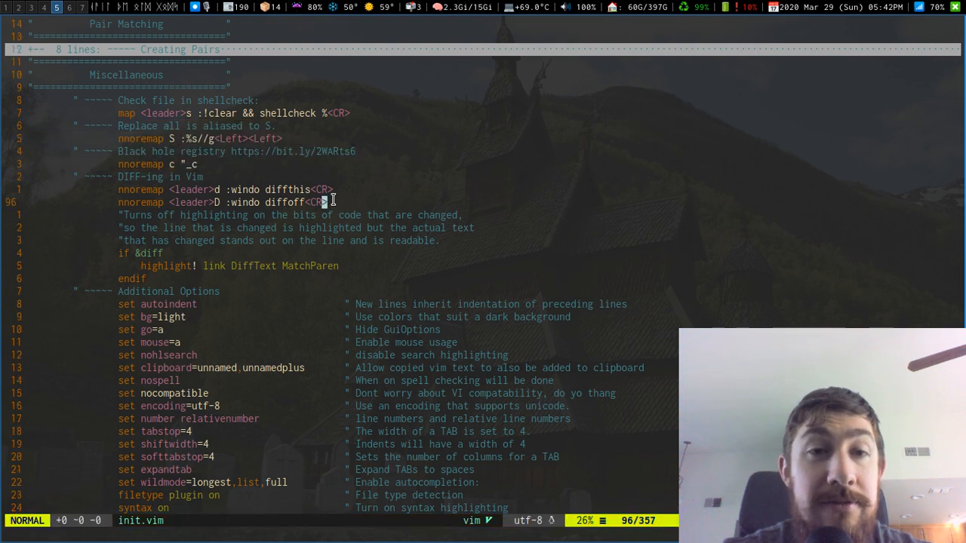
key(V)
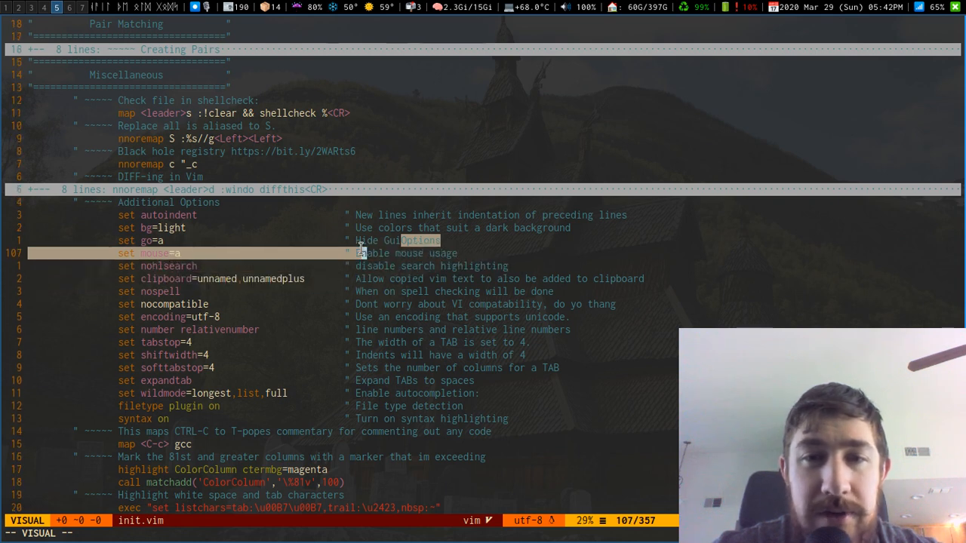
mouse_move(365, 259)
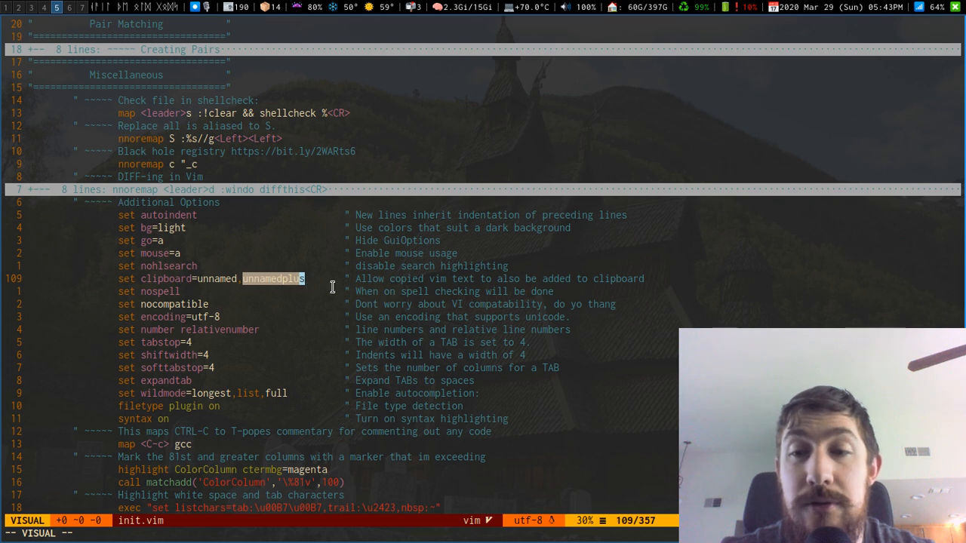
mouse_move(447, 291)
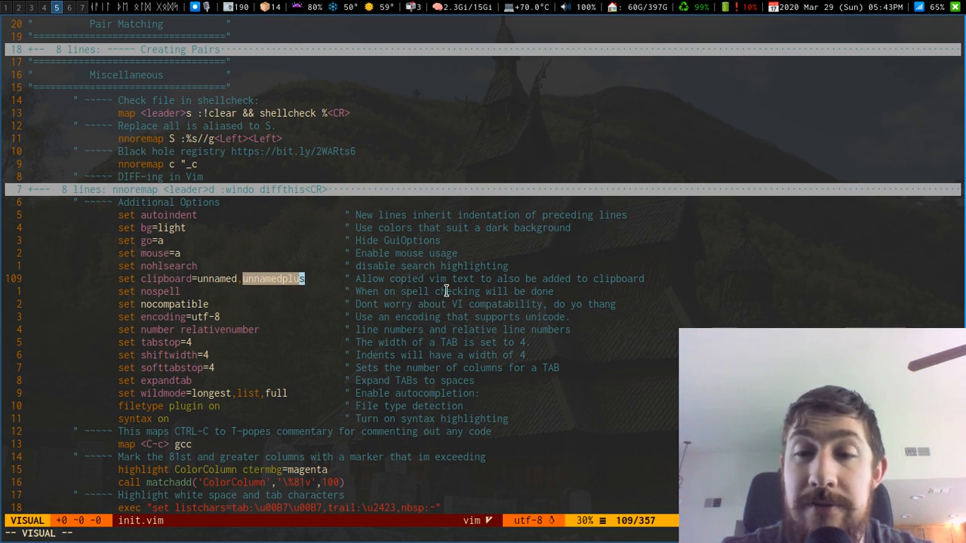
mouse_move(521, 279)
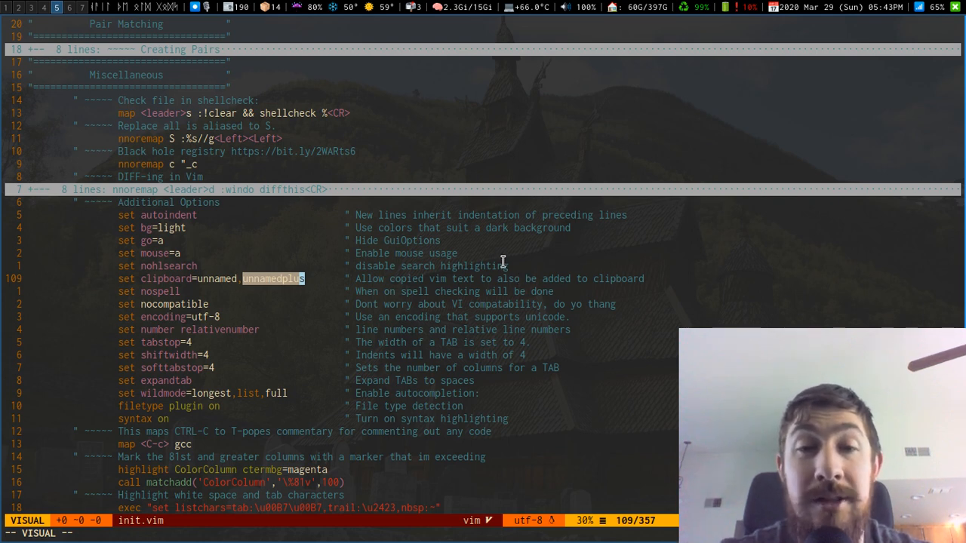
mouse_move(304, 256)
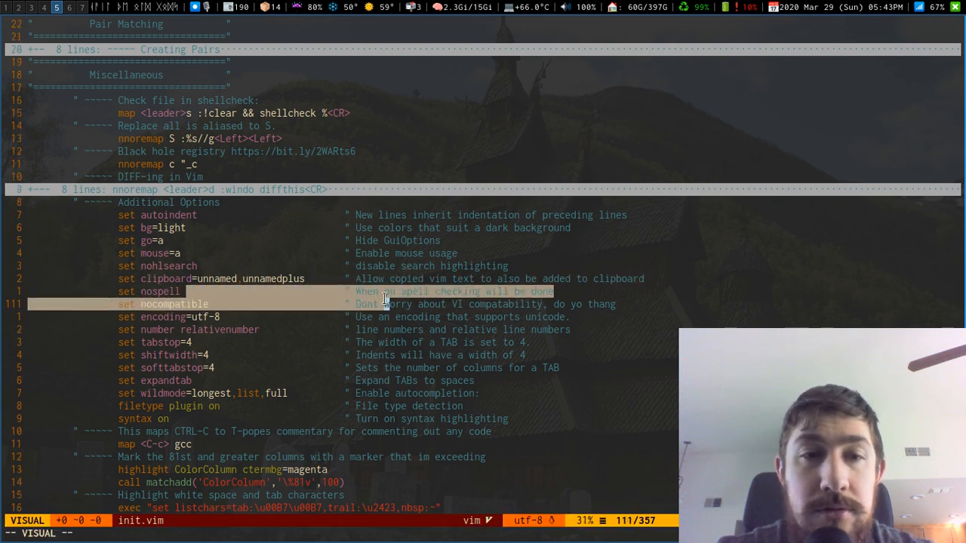
key(Escape)
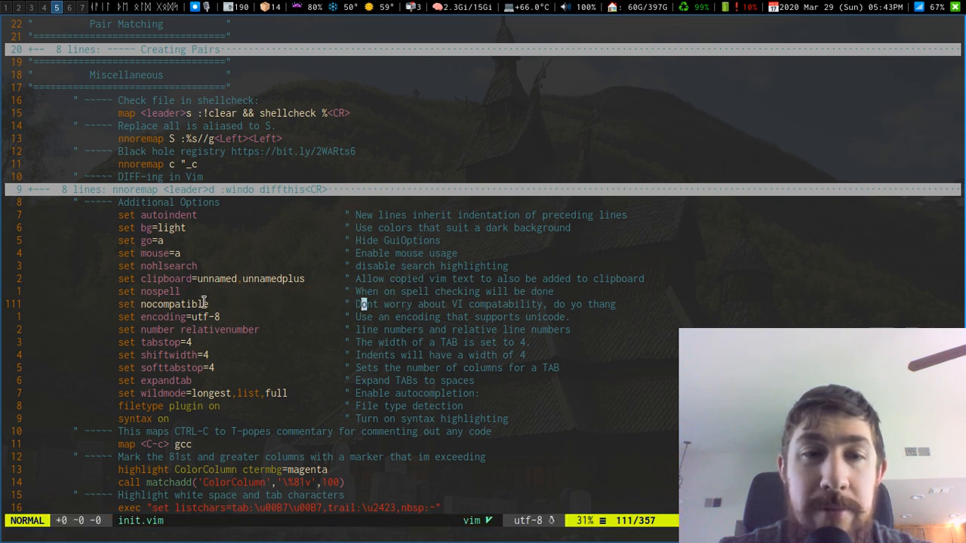
key(j)
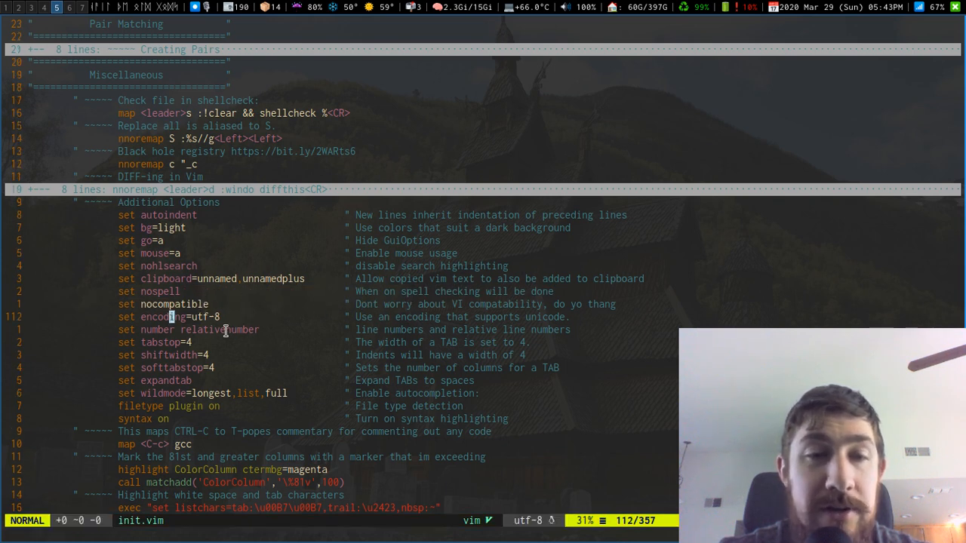
key(j)
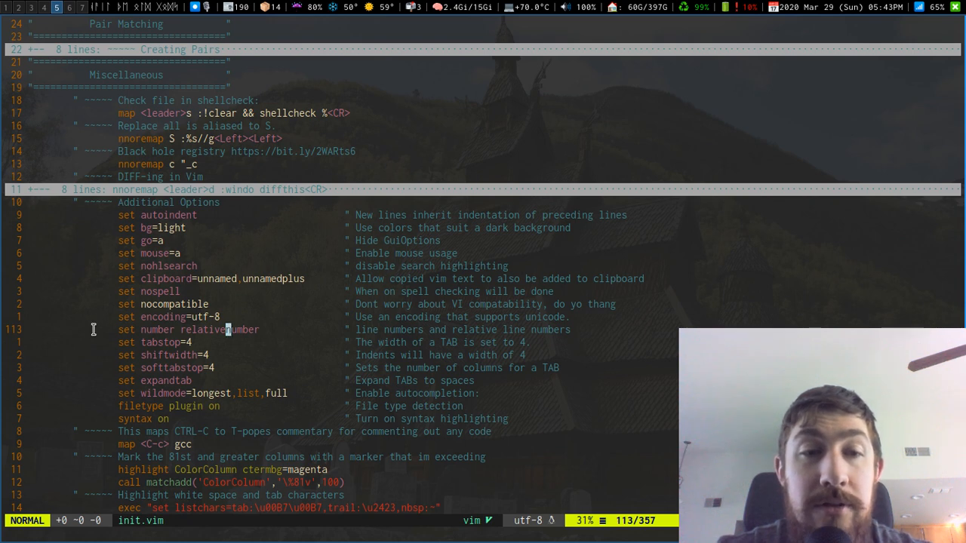
mouse_move(238, 335)
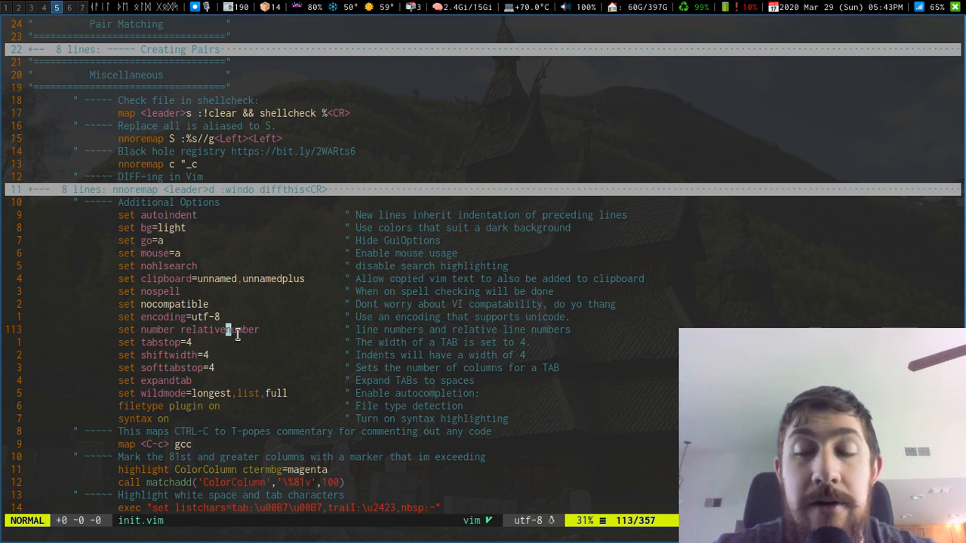
key(v)
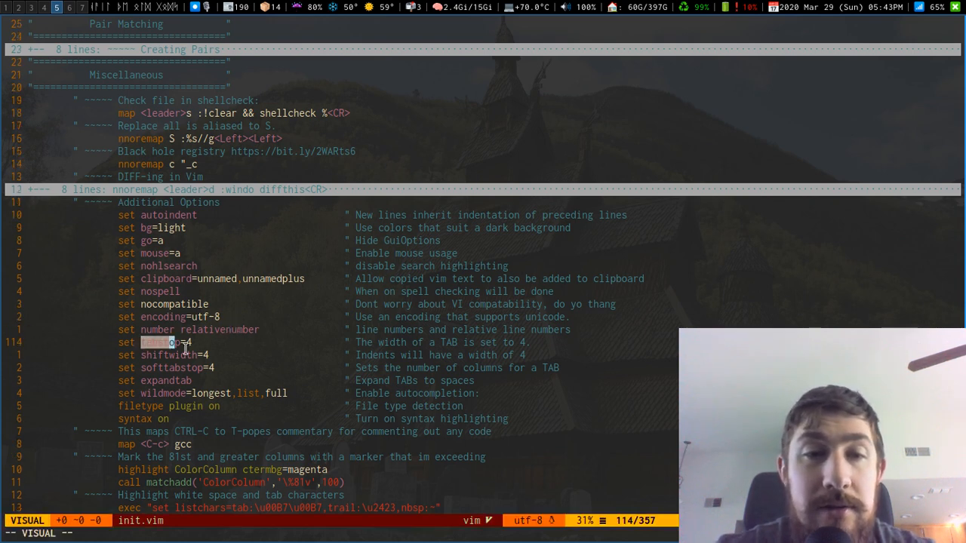
key(j)
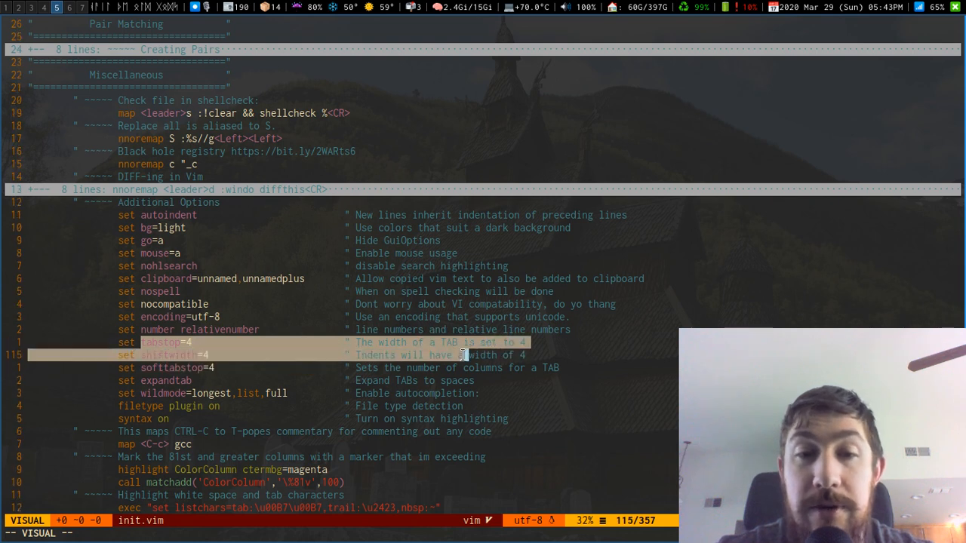
key(j)
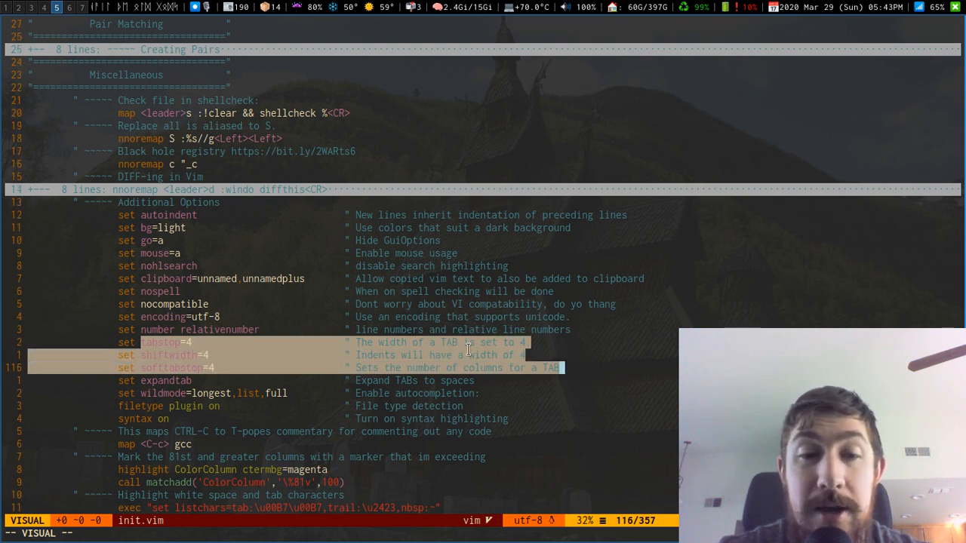
scroll(down, 3)
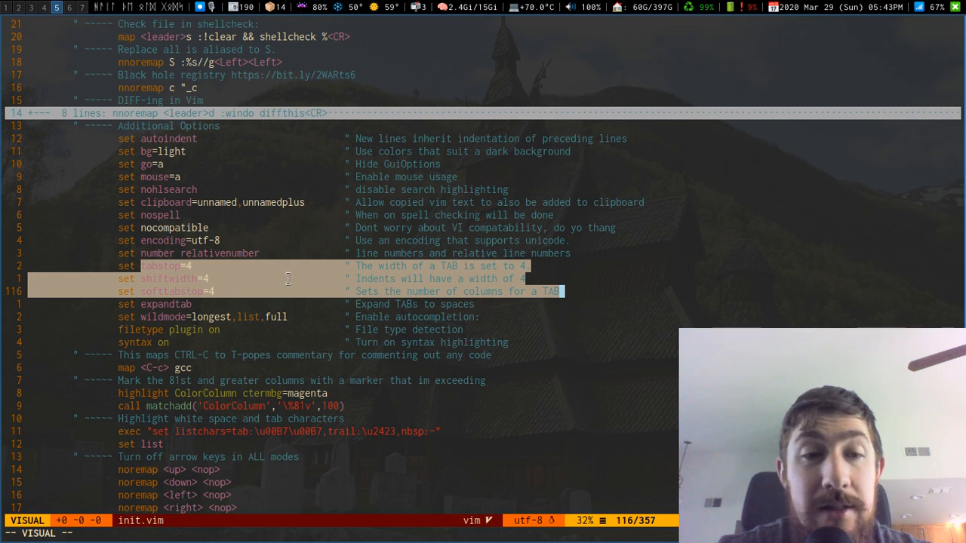
mouse_move(188, 256)
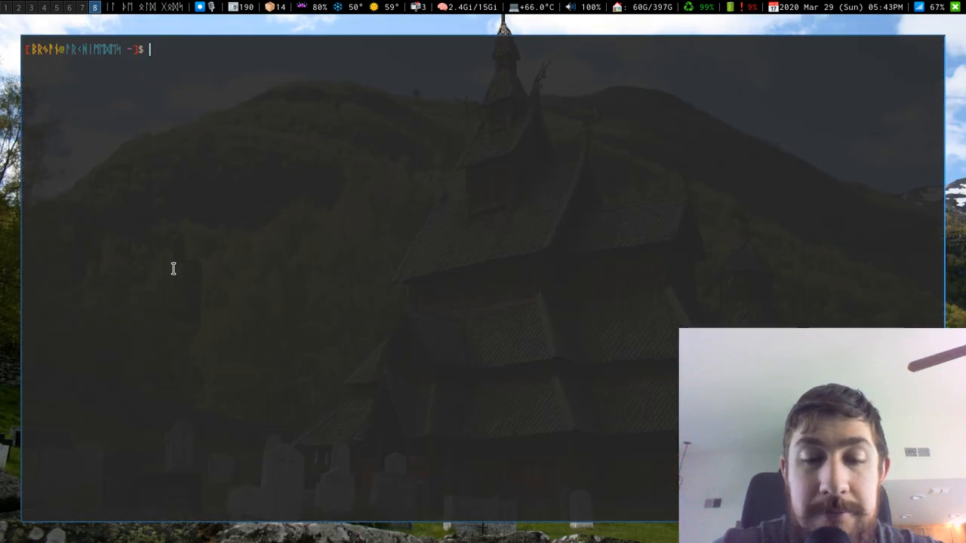
text(v Git)
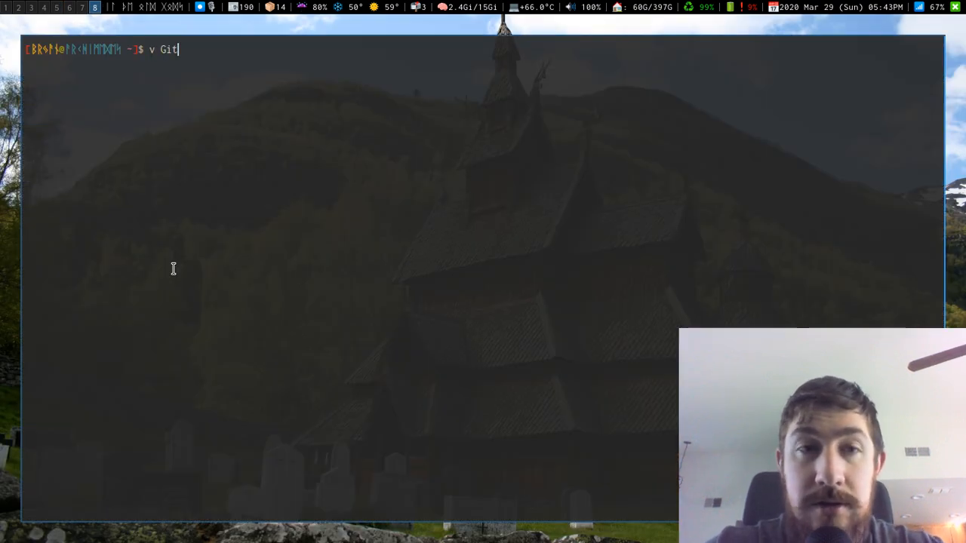
text(hubRepos/dotFiles/)
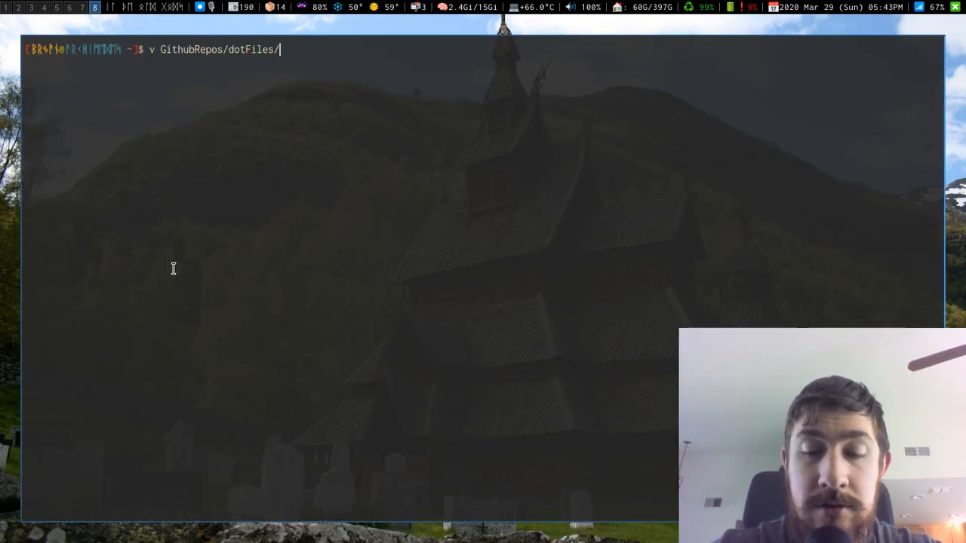
text(.config/in)
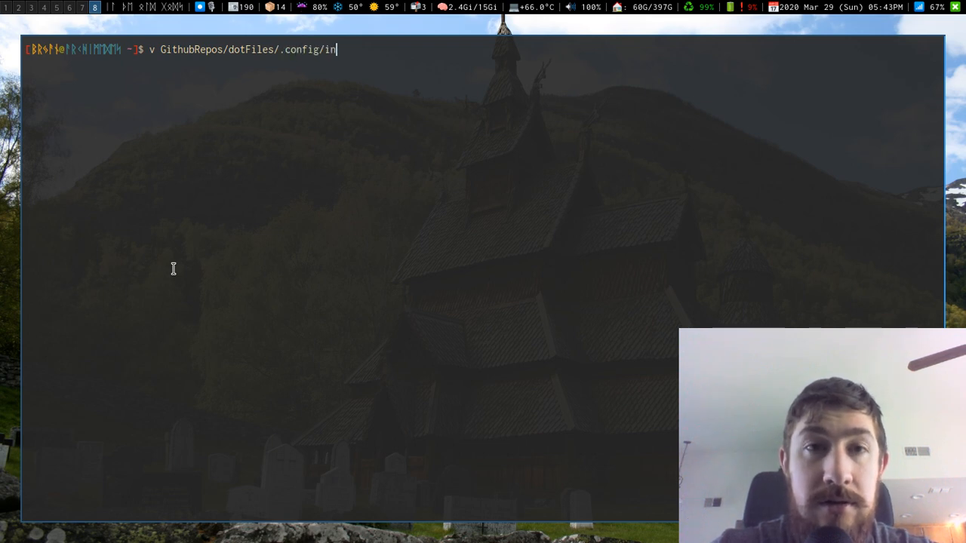
key(Tab)
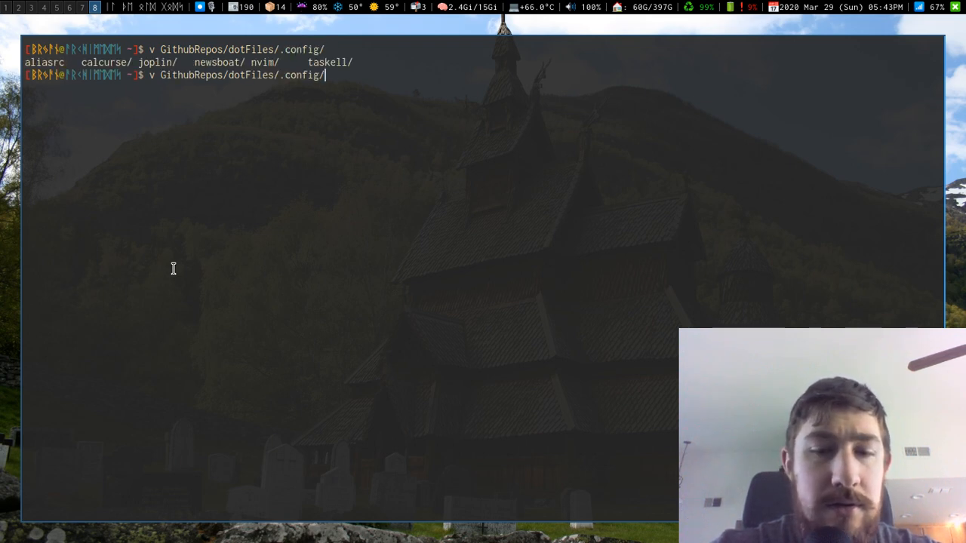
text(nvim/)
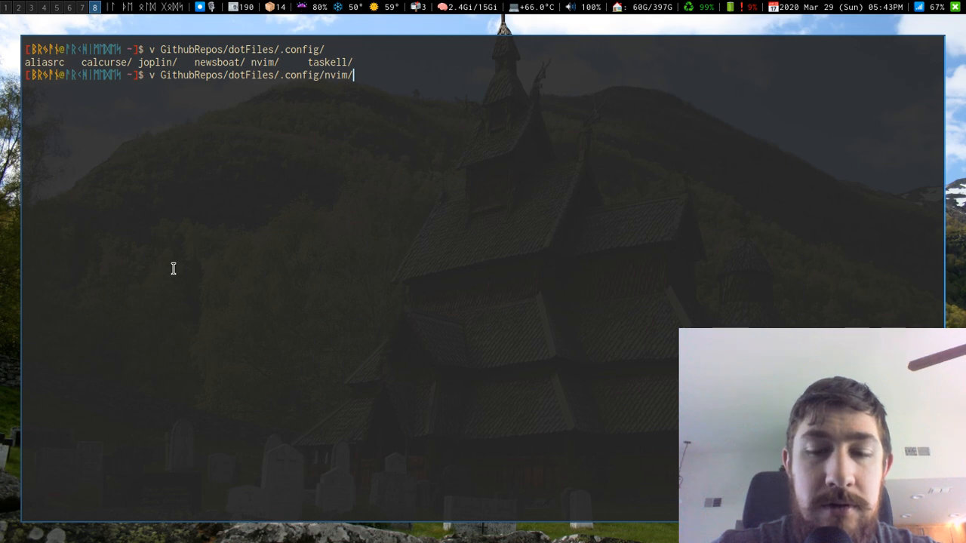
key(Return)
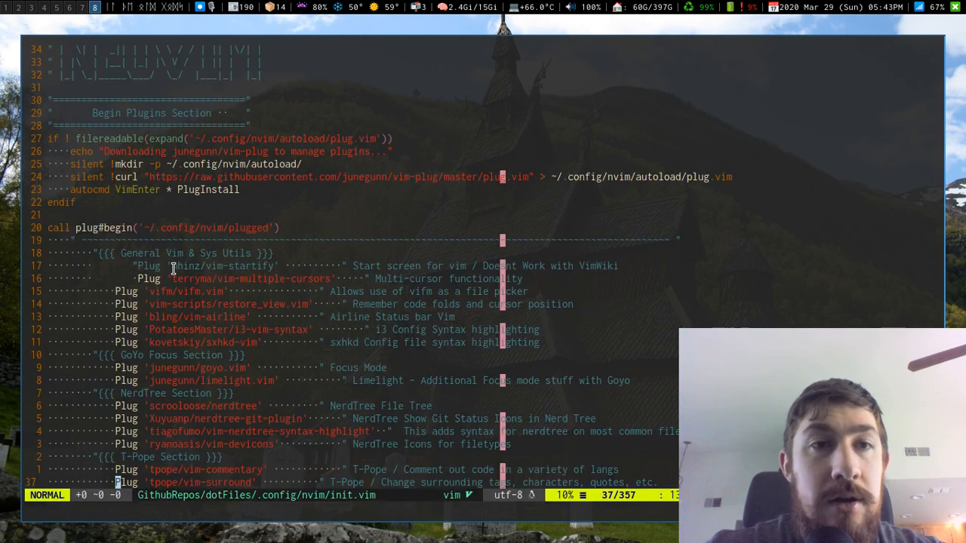
key(V)
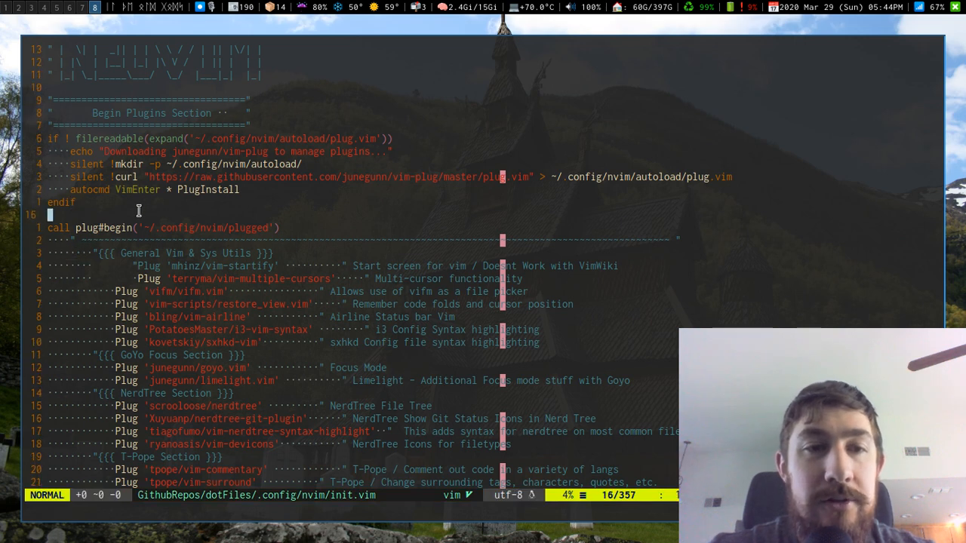
key(i)
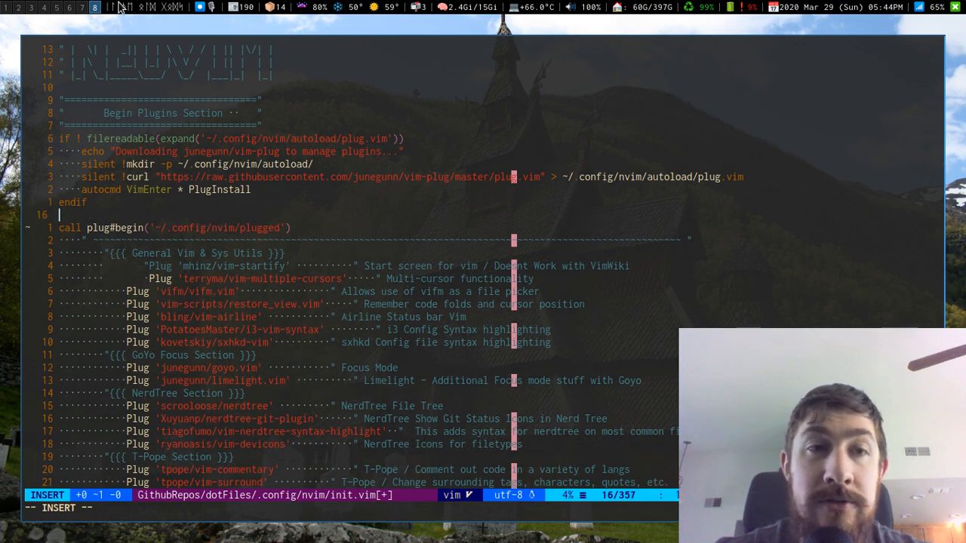
click(94, 6)
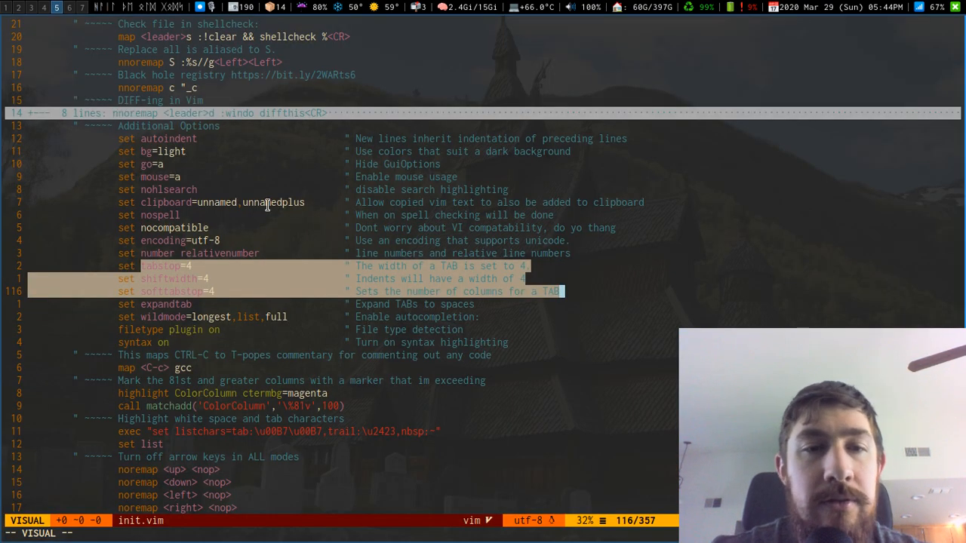
Step: Review the expandtab, commentary mapping and ColorColumn highlight lines by selecting them
scroll(down, 3)
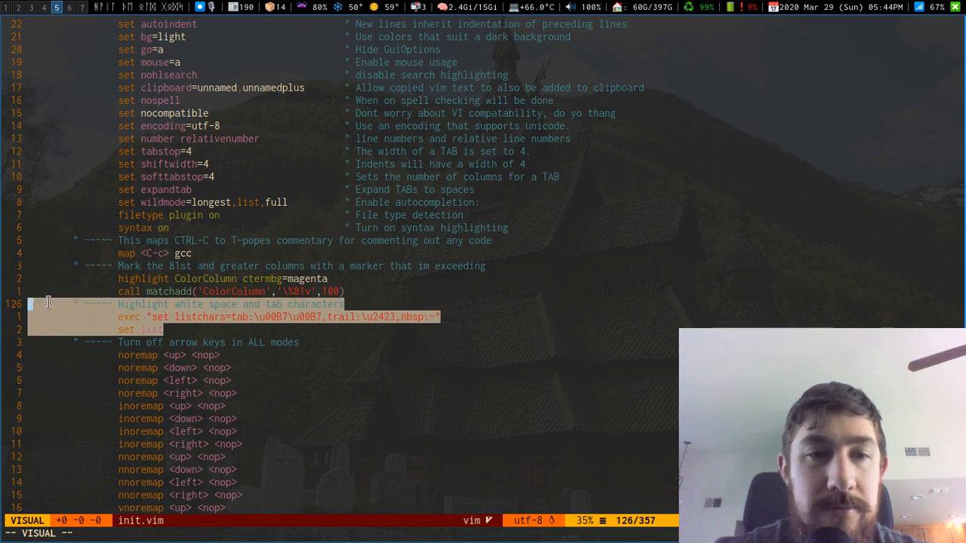
key(Escape)
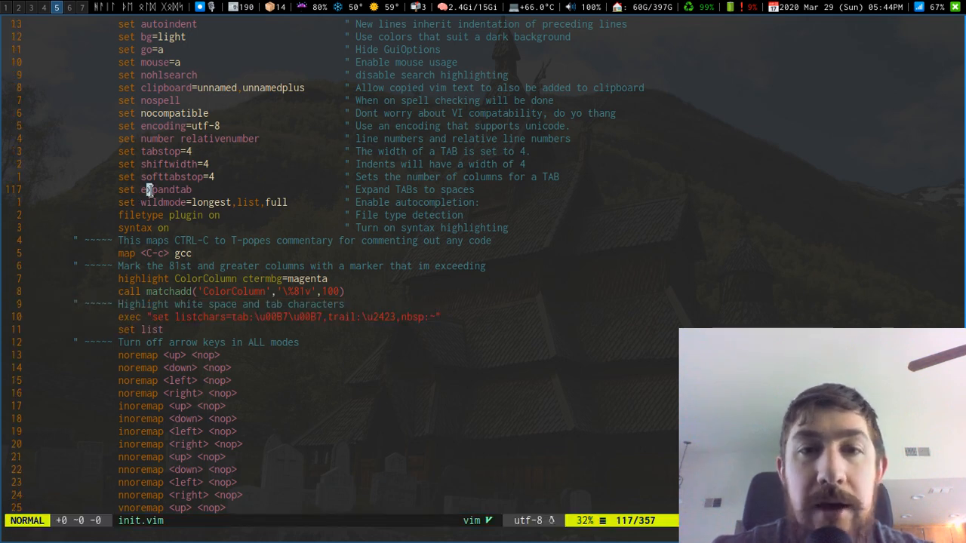
key(v)
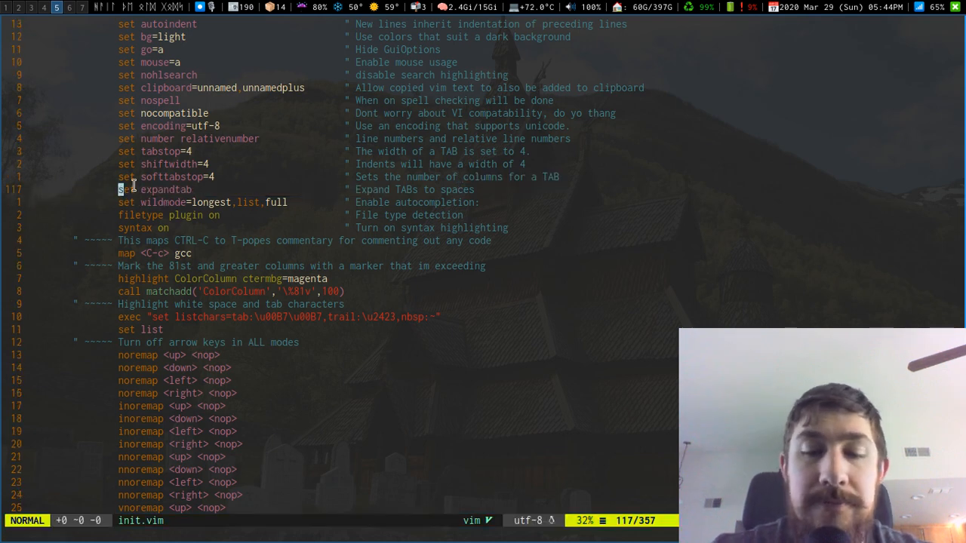
key(V)
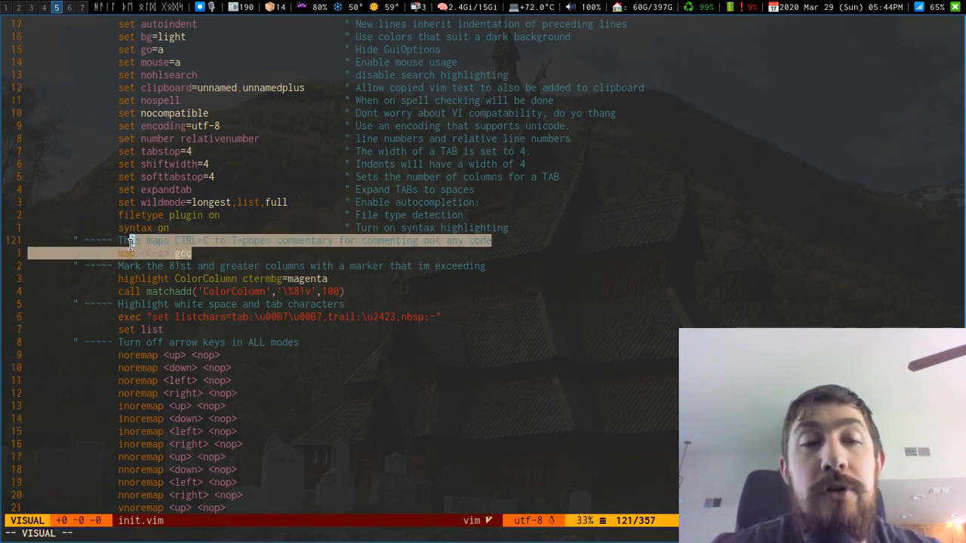
key(j)
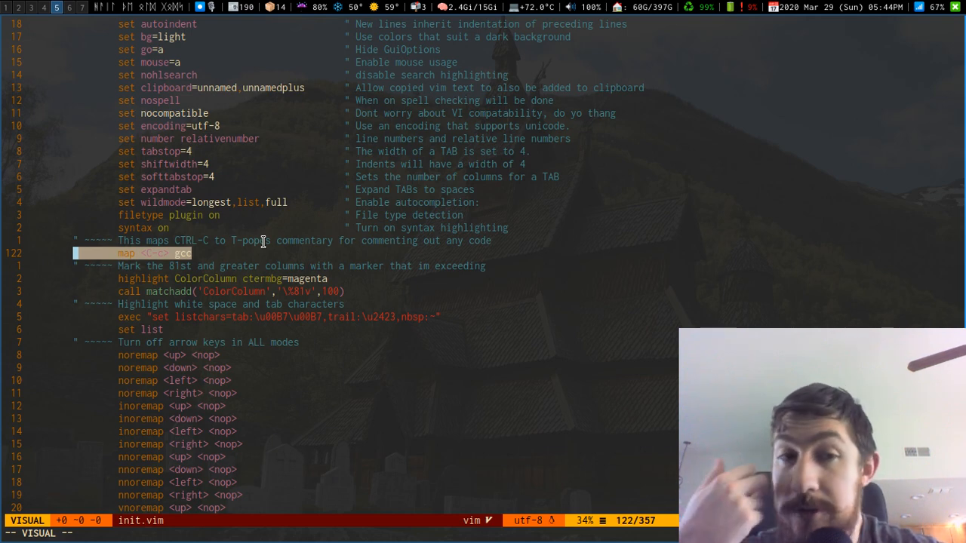
key(Escape)
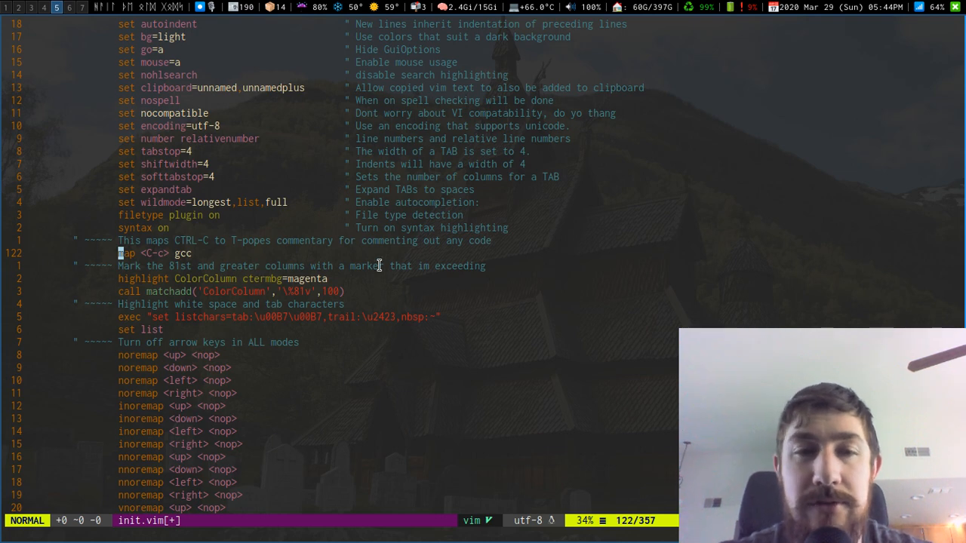
key(j)
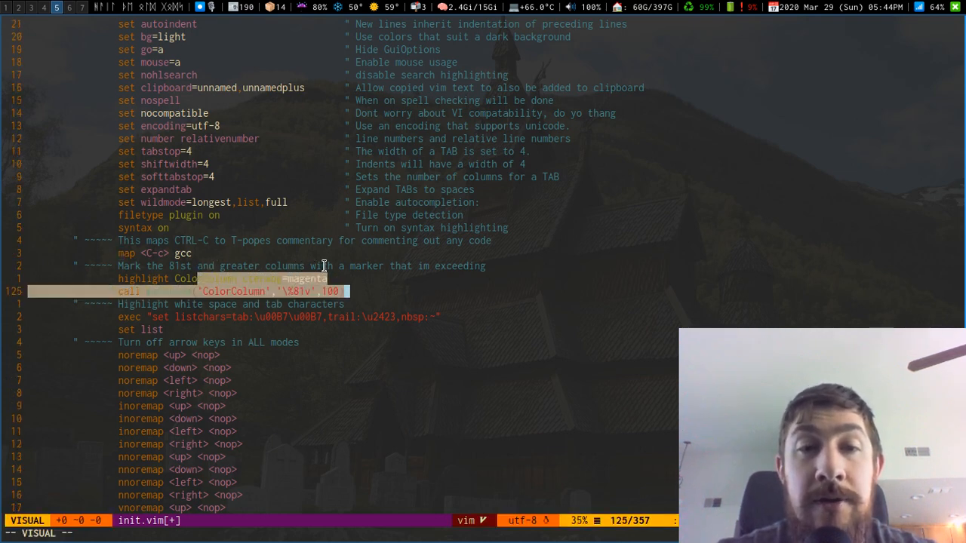
key(Escape)
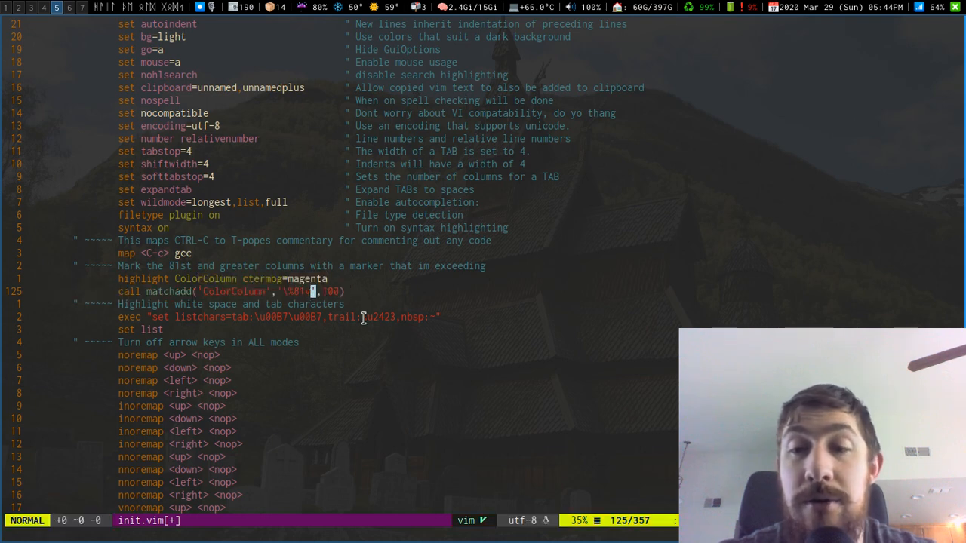
mouse_move(370, 226)
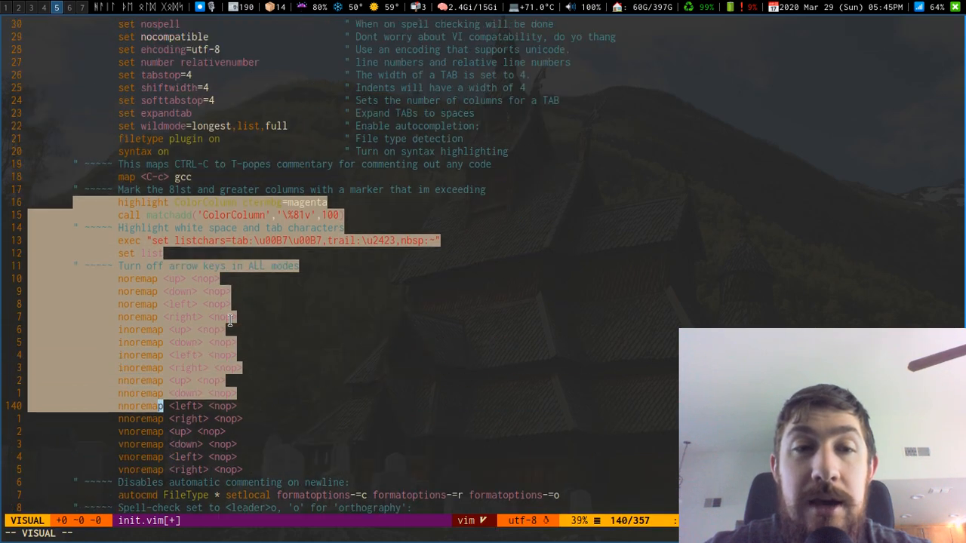
Step: Delete the test characters typed past the column-81 marker
key(Escape)
text( sddddddddddddddddddddddddddddddddddddddddddddddddddddddddddddddddddddddddddddddd)
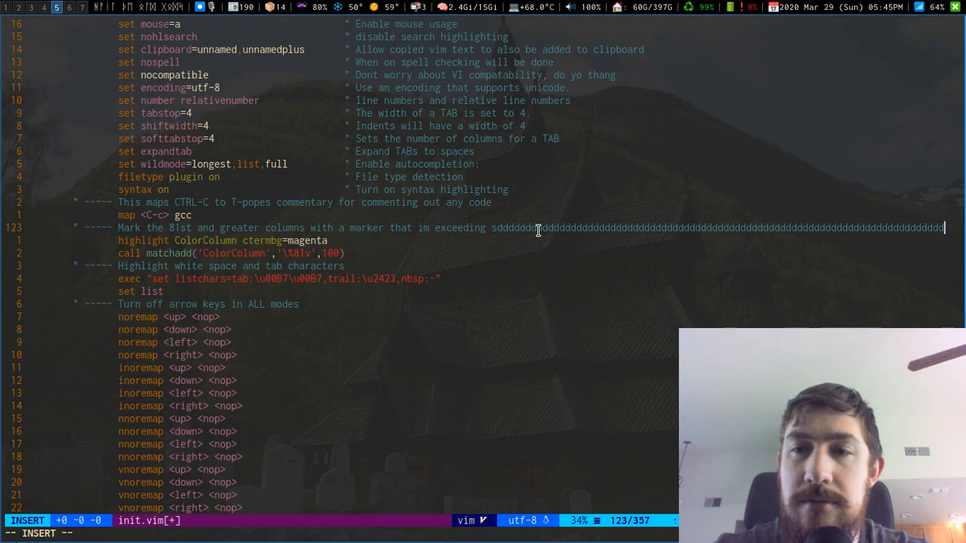
key(BackSpace)
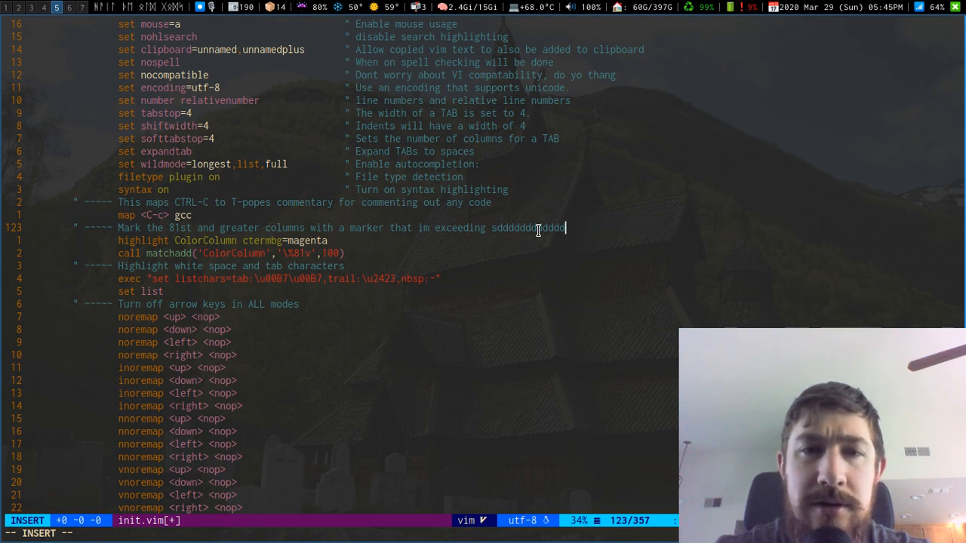
key(BackSpace)
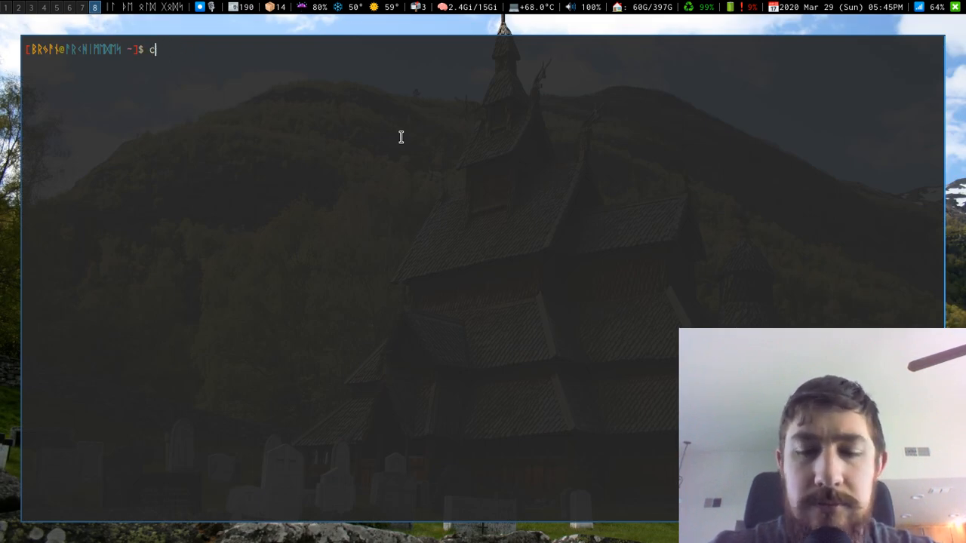
Step: List the home directory in long format with ls -la and ls -l, then cd home
text(ls)
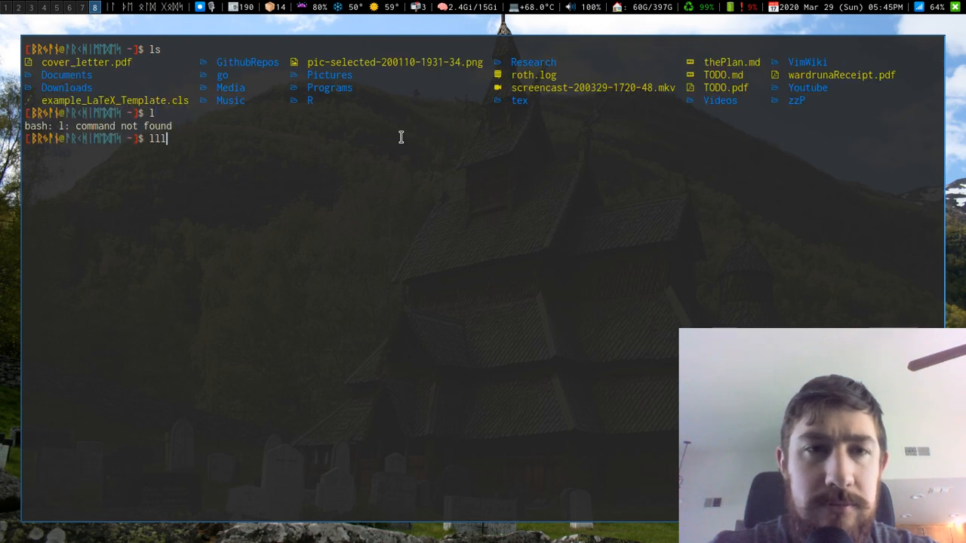
key(Return)
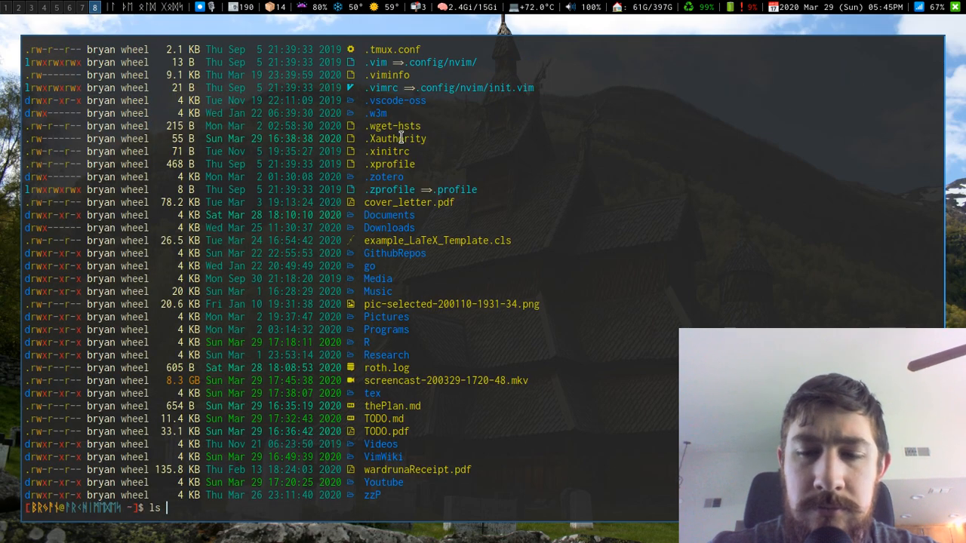
key(Return)
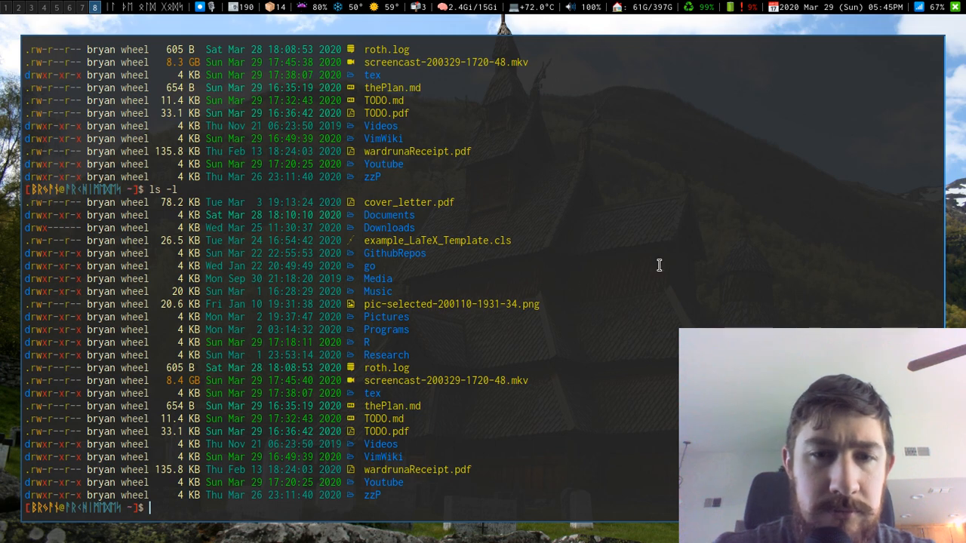
mouse_move(671, 253)
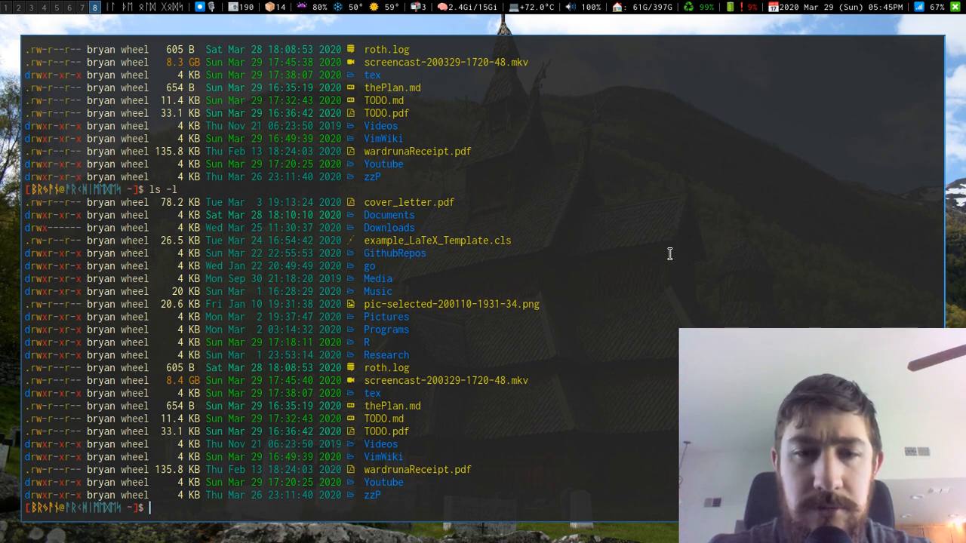
mouse_move(431, 297)
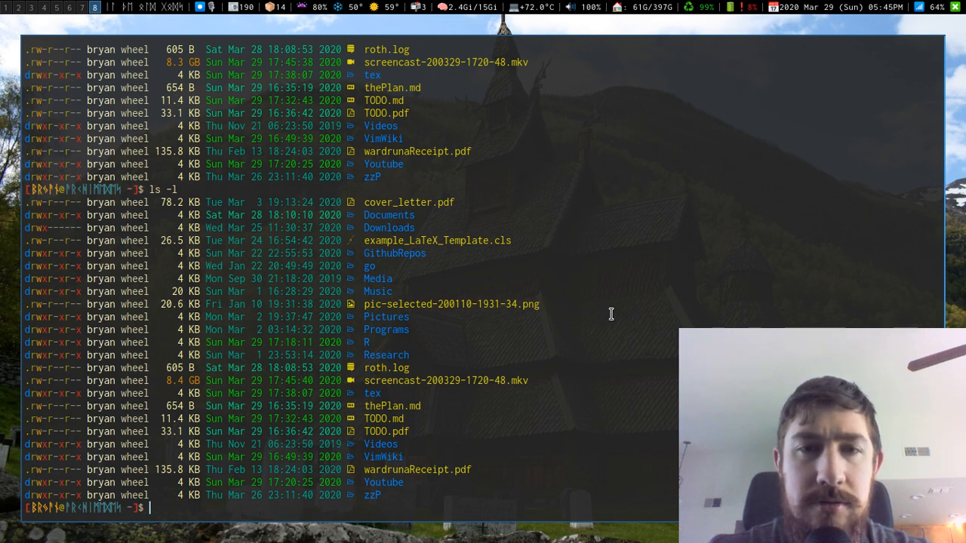
text(cd)
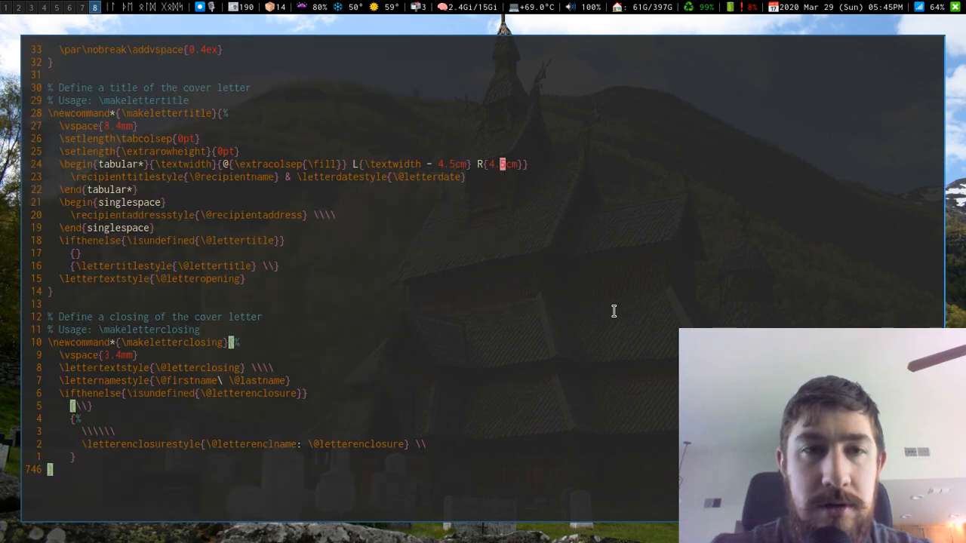
Step: Move through the cover-letter class file and select two lines of its tabular block
key(Escape)
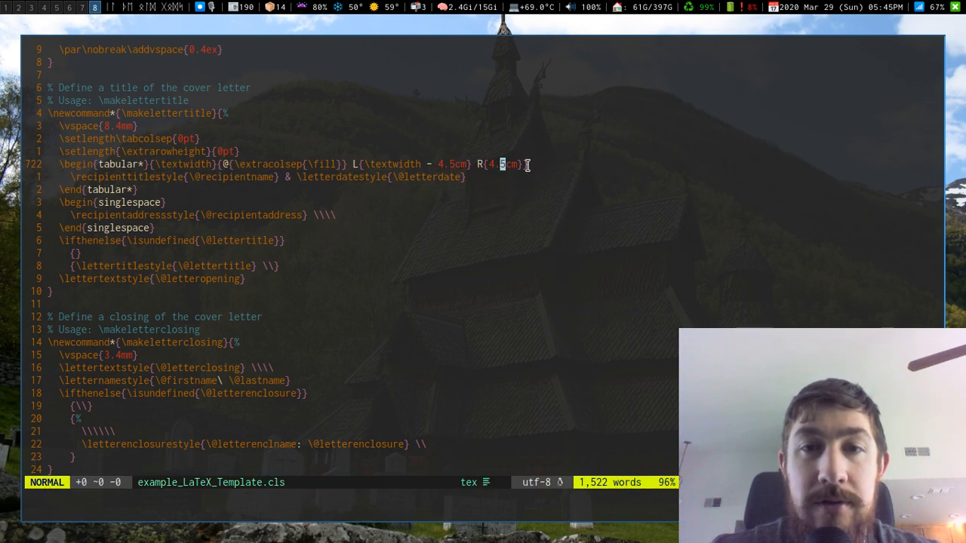
key(v)
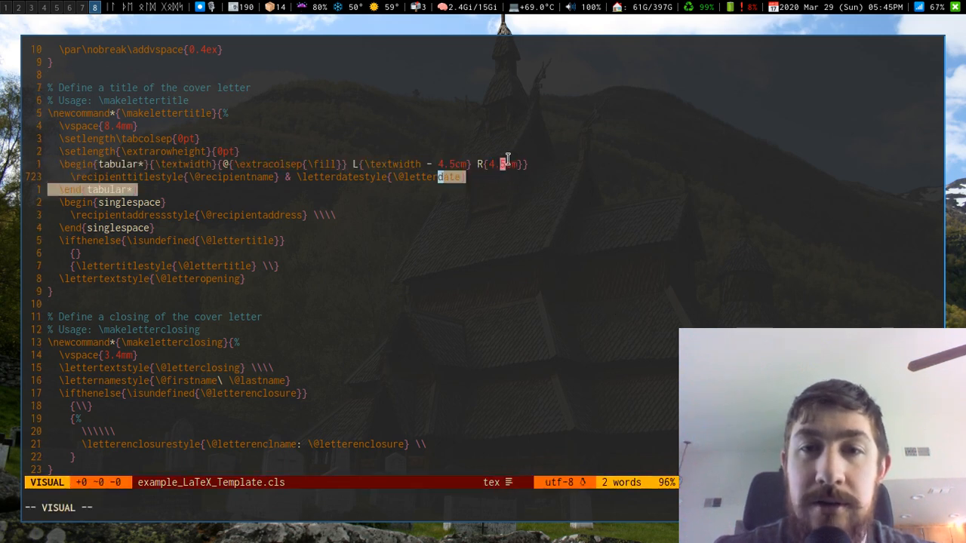
key(Escape)
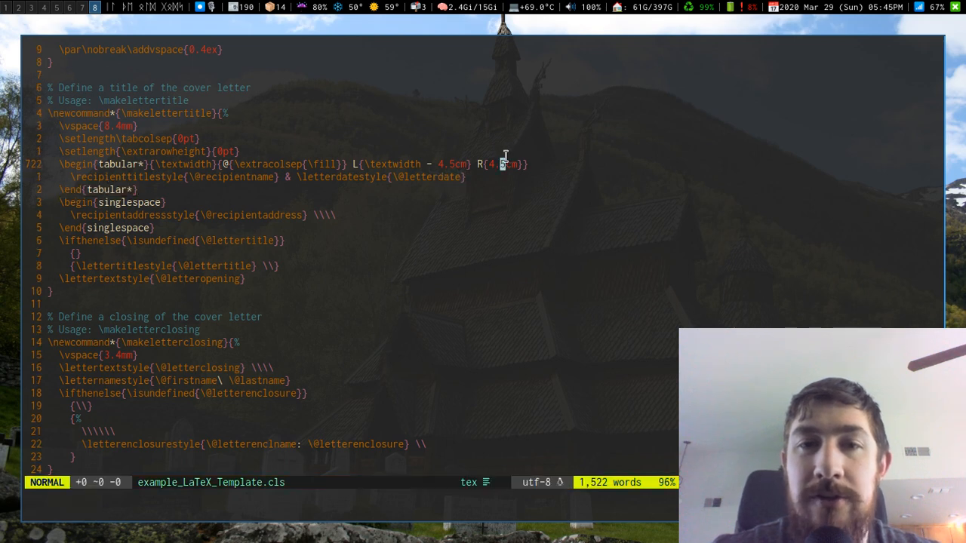
mouse_move(556, 116)
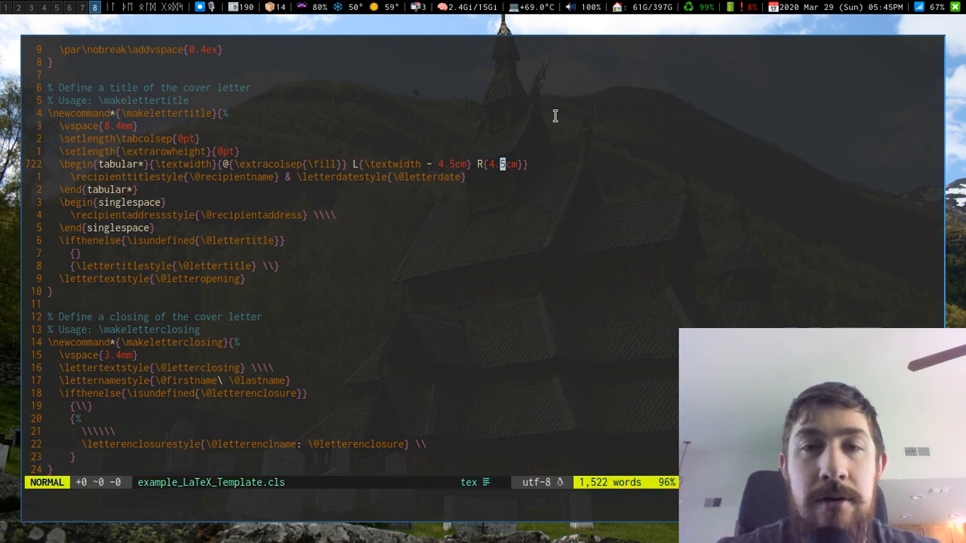
mouse_move(729, 200)
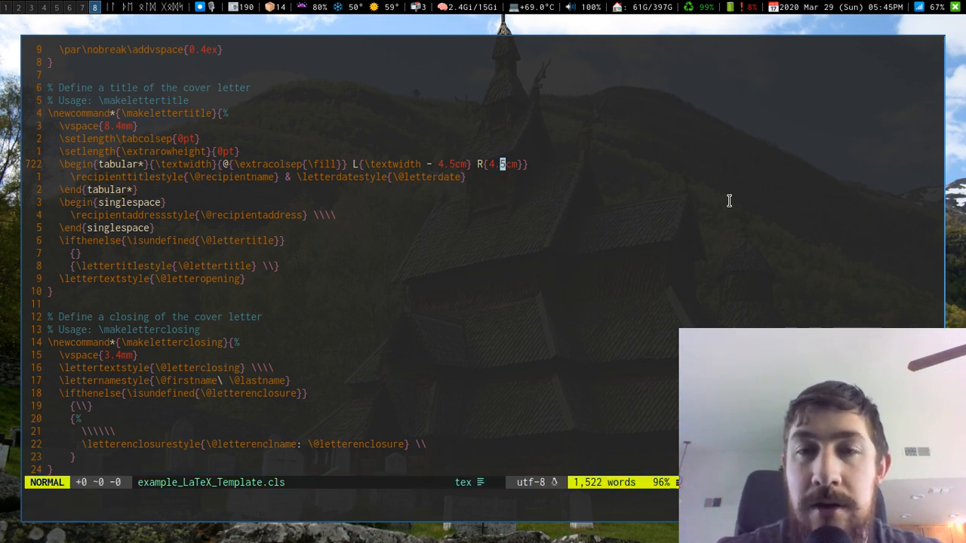
Step: Scroll up and down through the rest of the class file
scroll(down, 3)
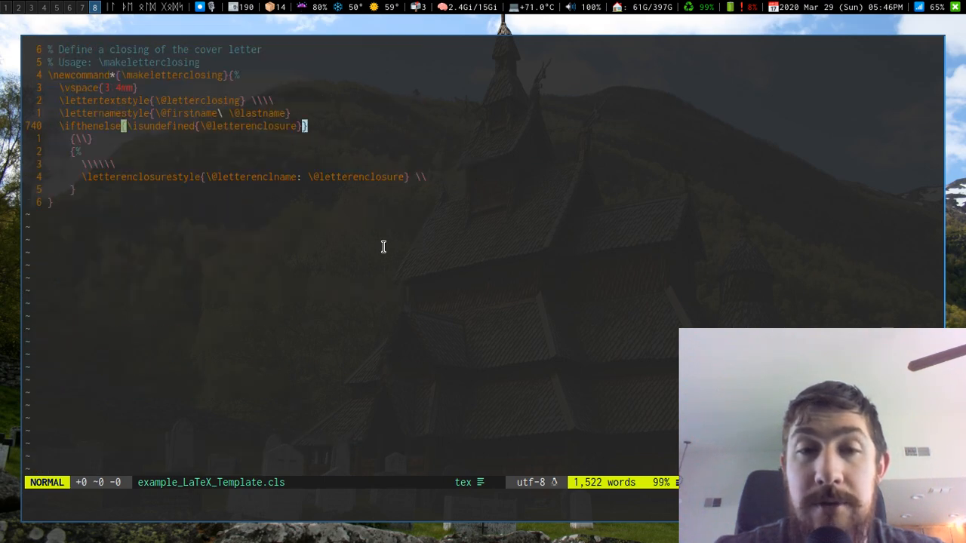
scroll(up, 3)
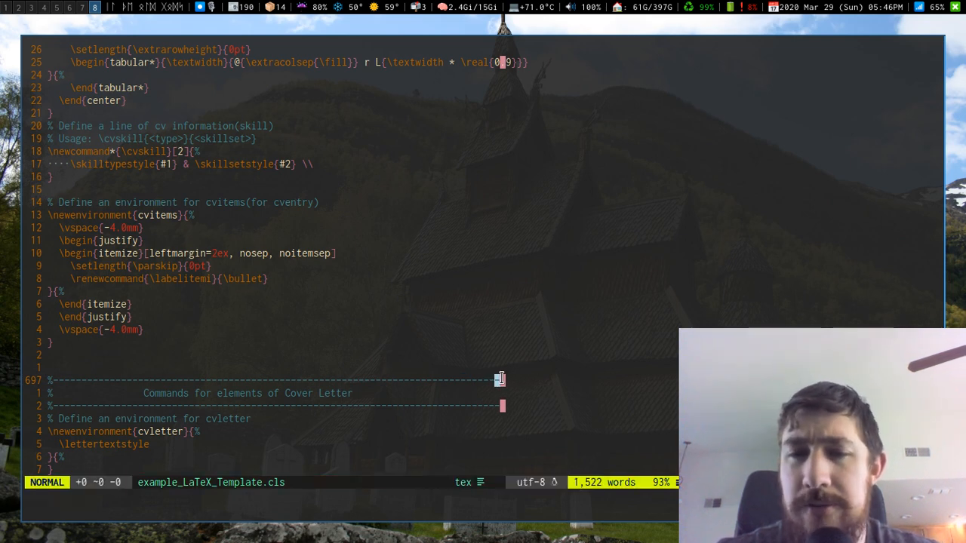
scroll(up, 3)
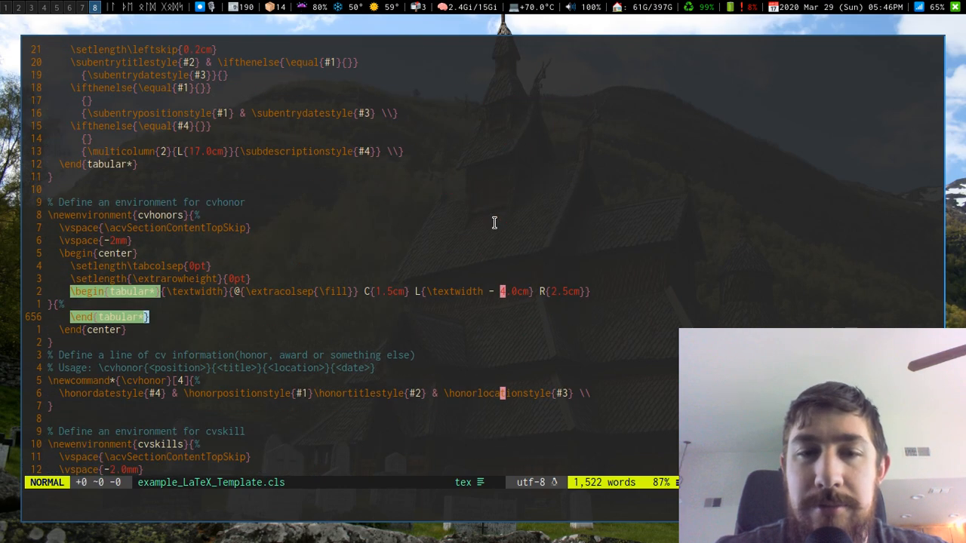
scroll(down, 3)
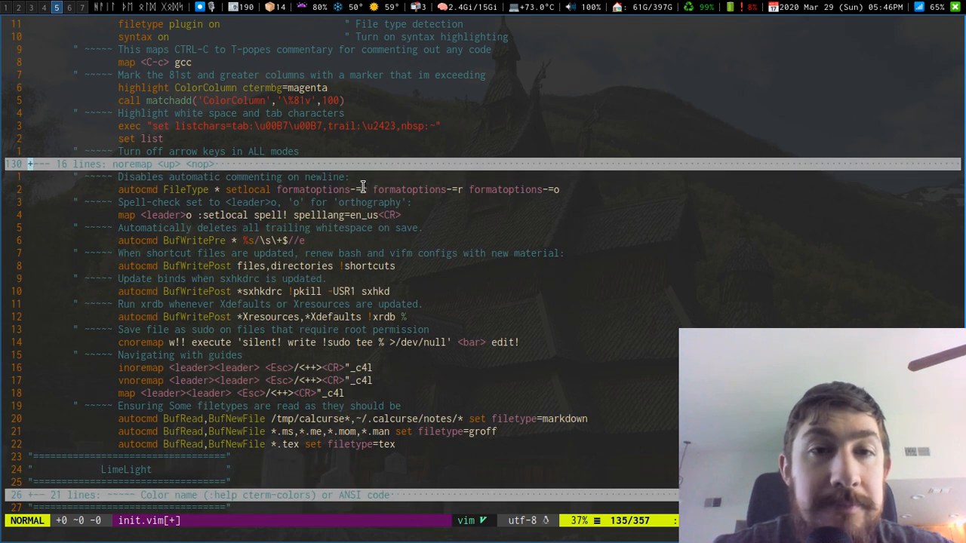
key(v)
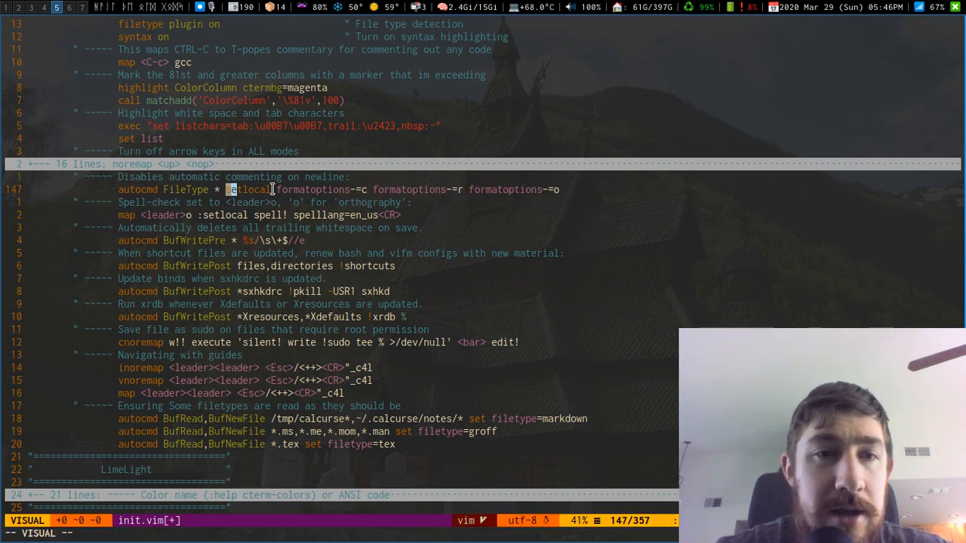
key(Escape)
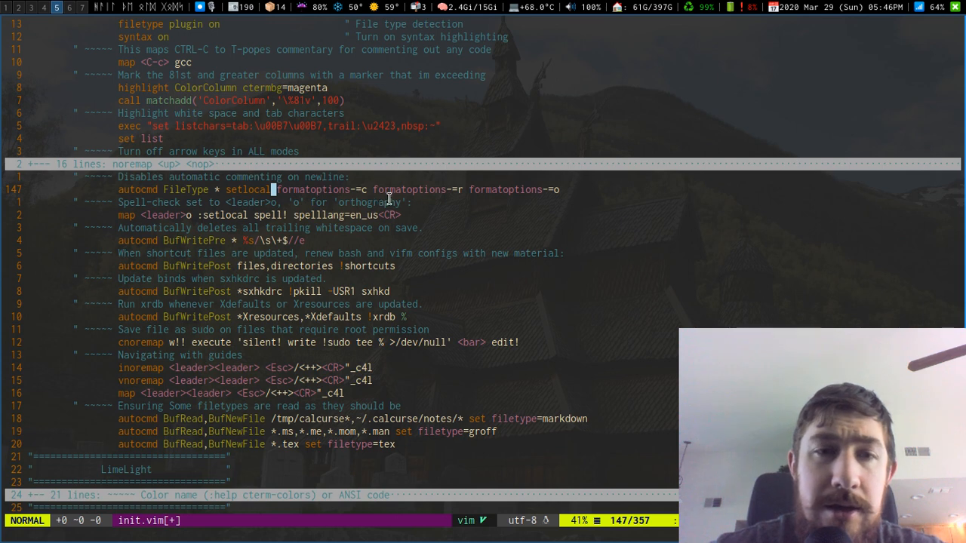
mouse_move(279, 43)
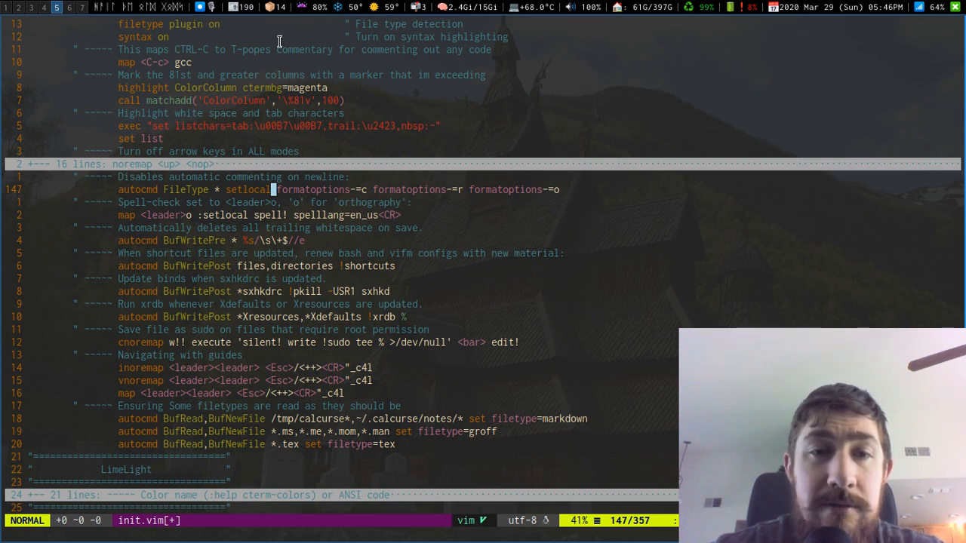
scroll(down, 3)
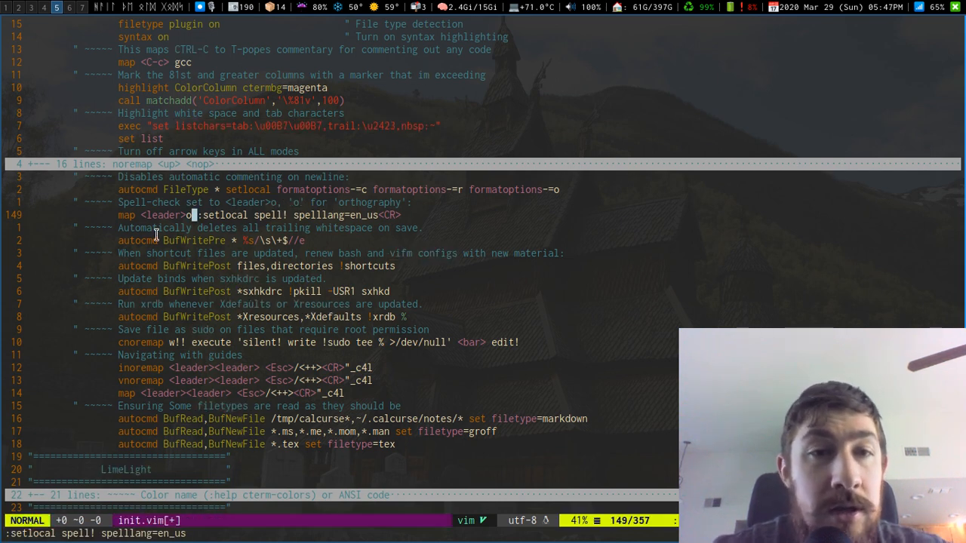
key(v)
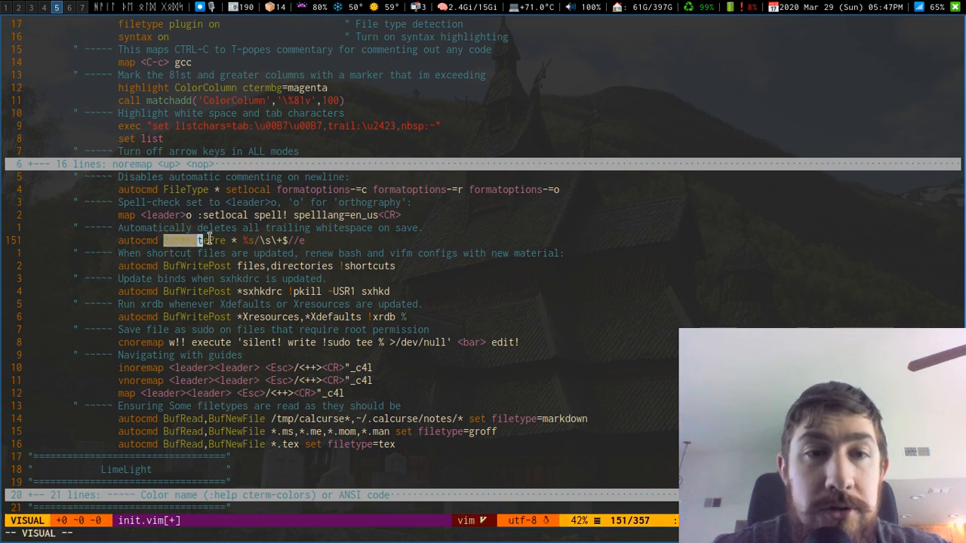
scroll(down, 3)
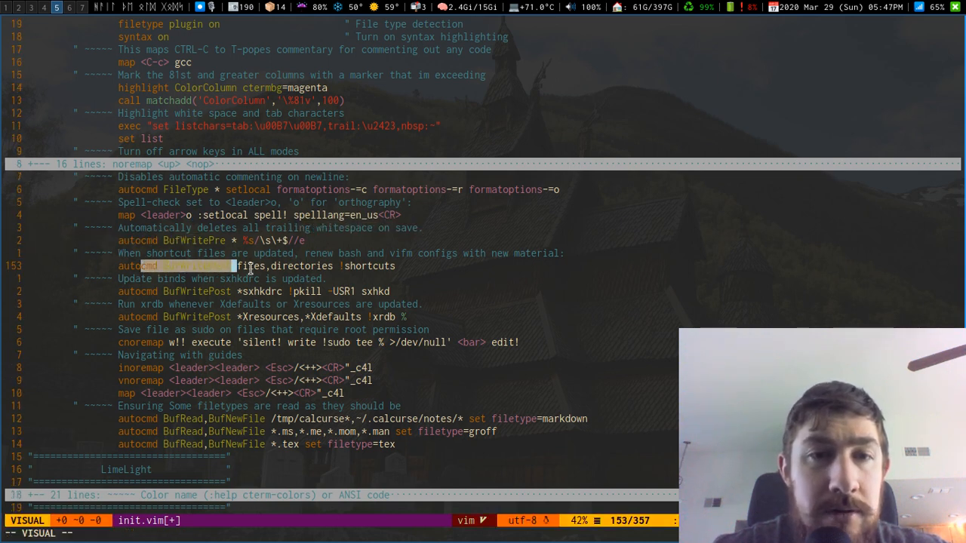
key(Escape)
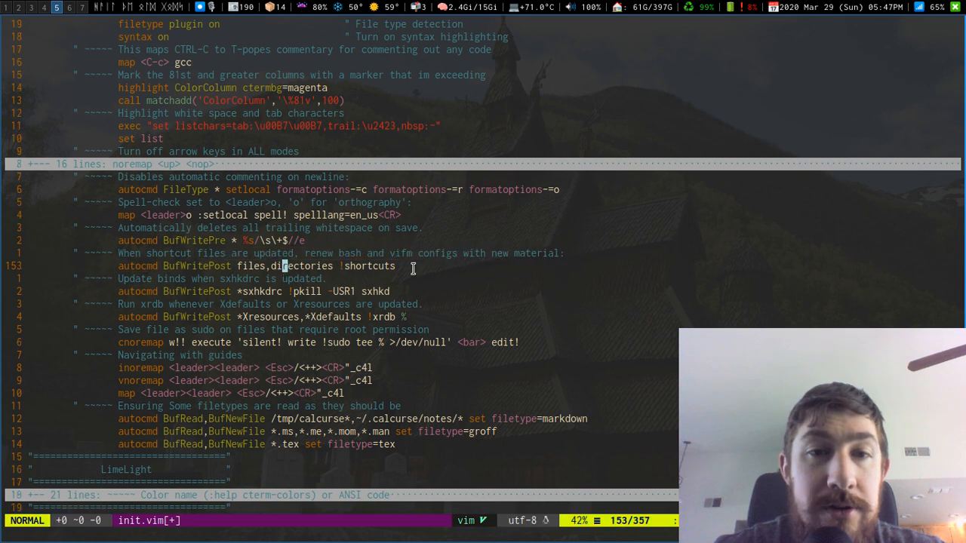
key(v)
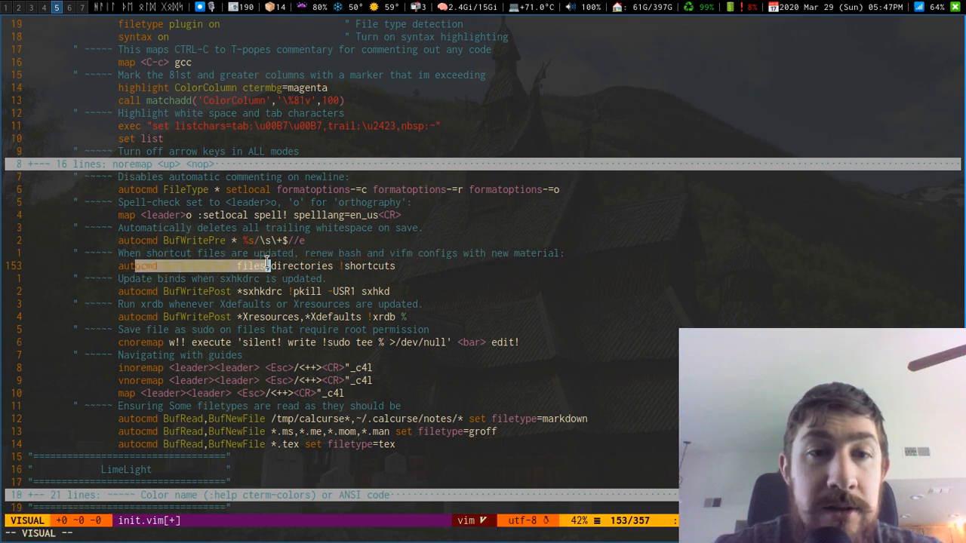
key(Escape)
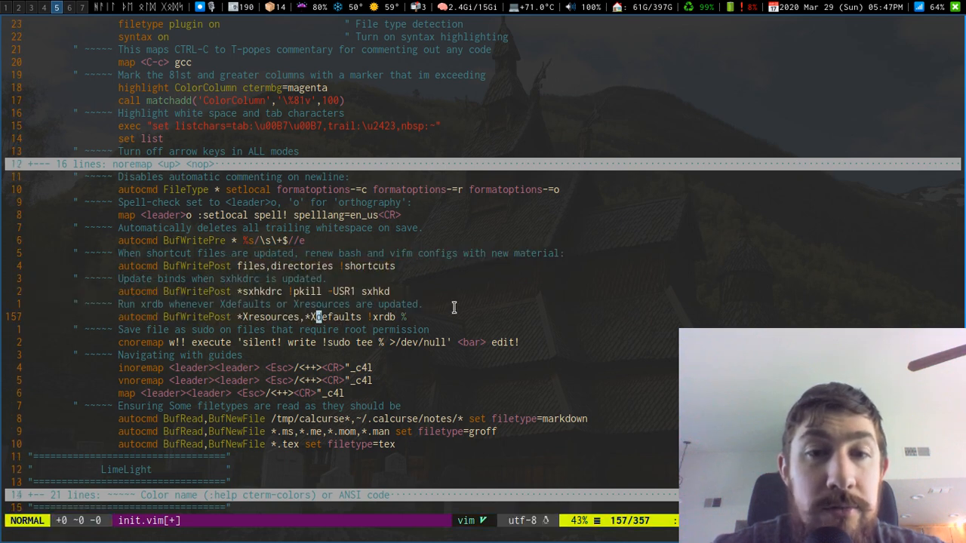
key(v)
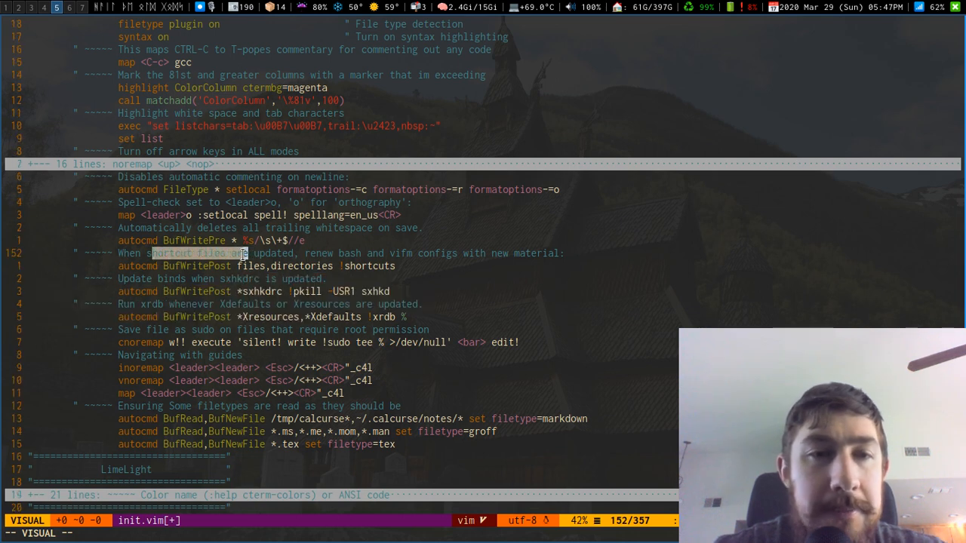
mouse_move(363, 254)
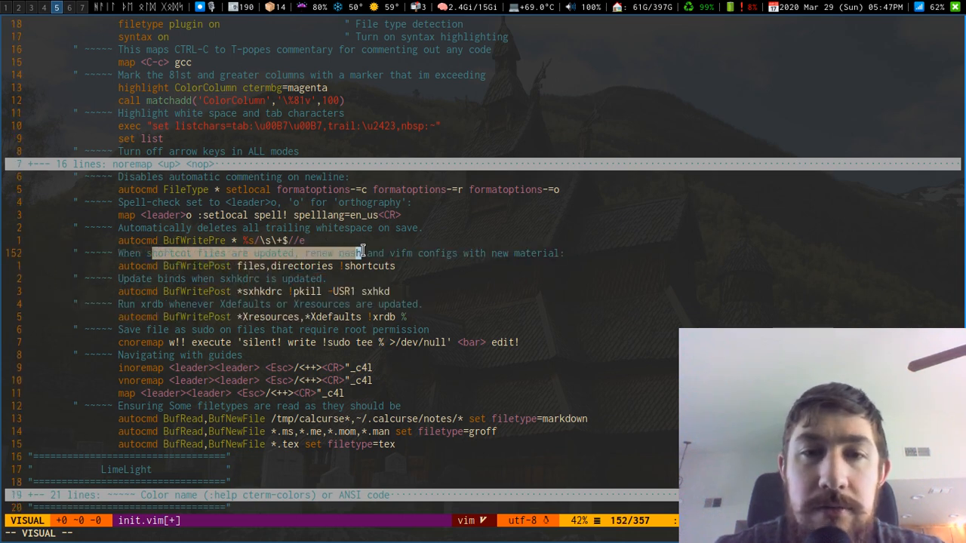
key(j)
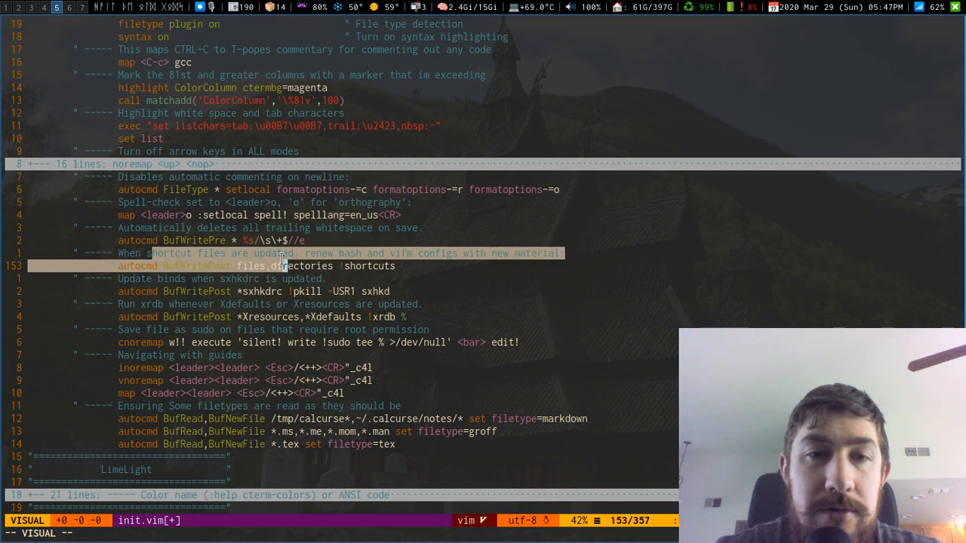
key(Escape)
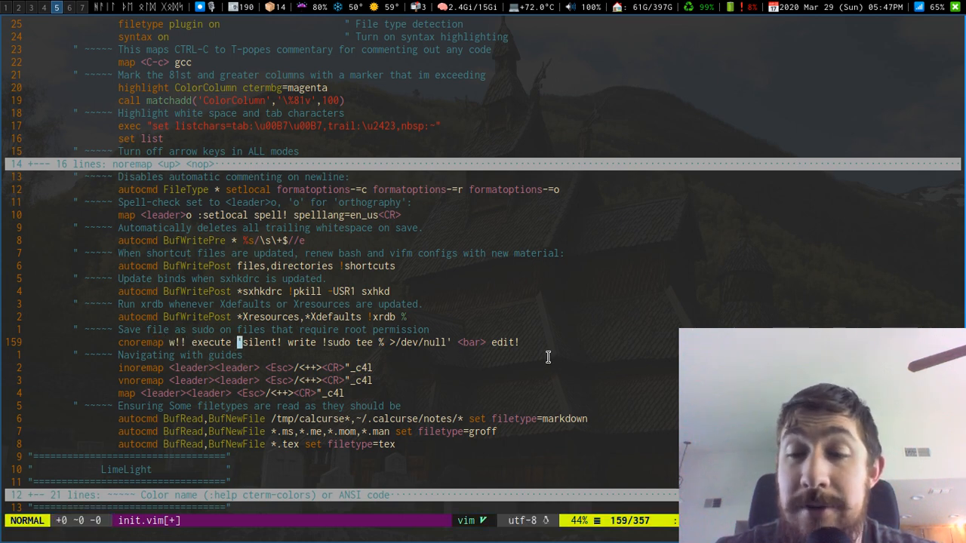
scroll(down, 3)
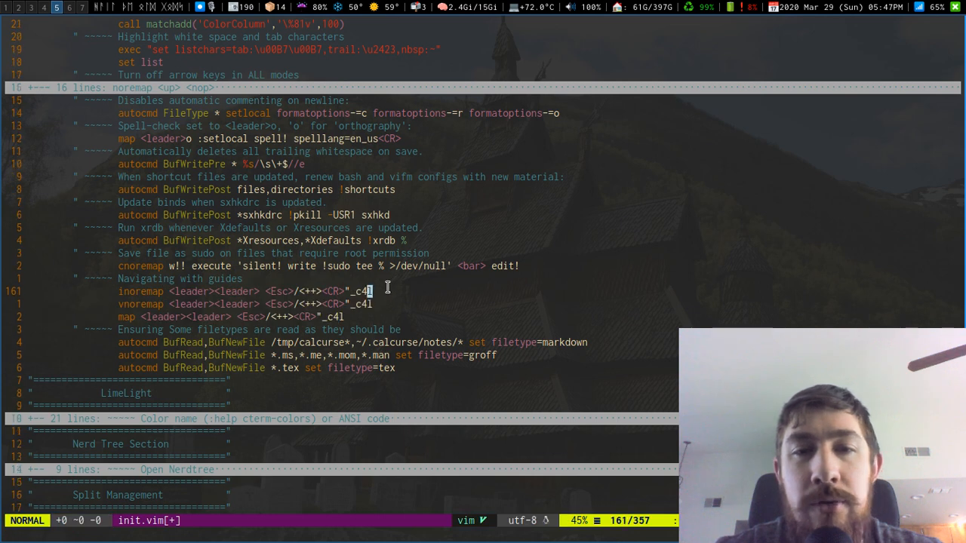
Step: Move past the guide navigation mappings and select the filetype detection autocmd lines
key(k)
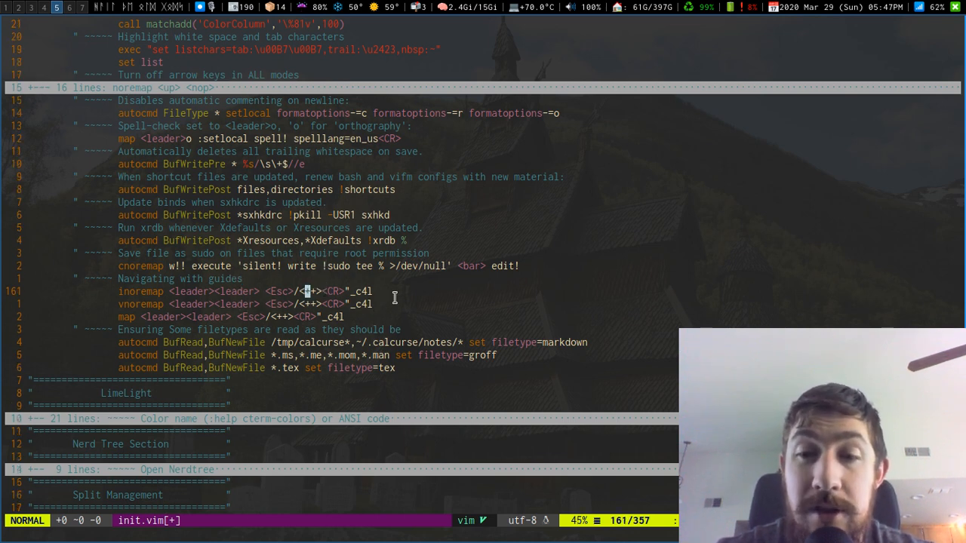
mouse_move(308, 266)
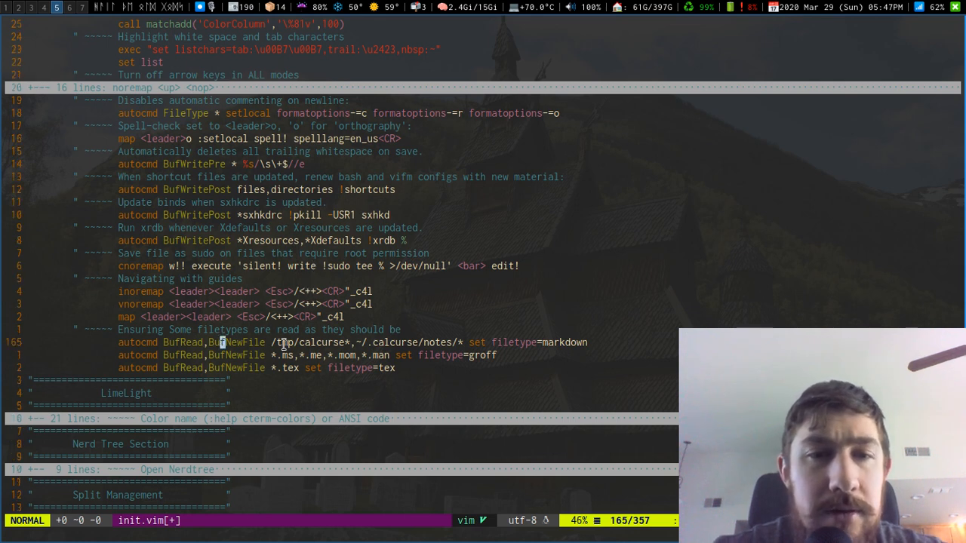
key(v)
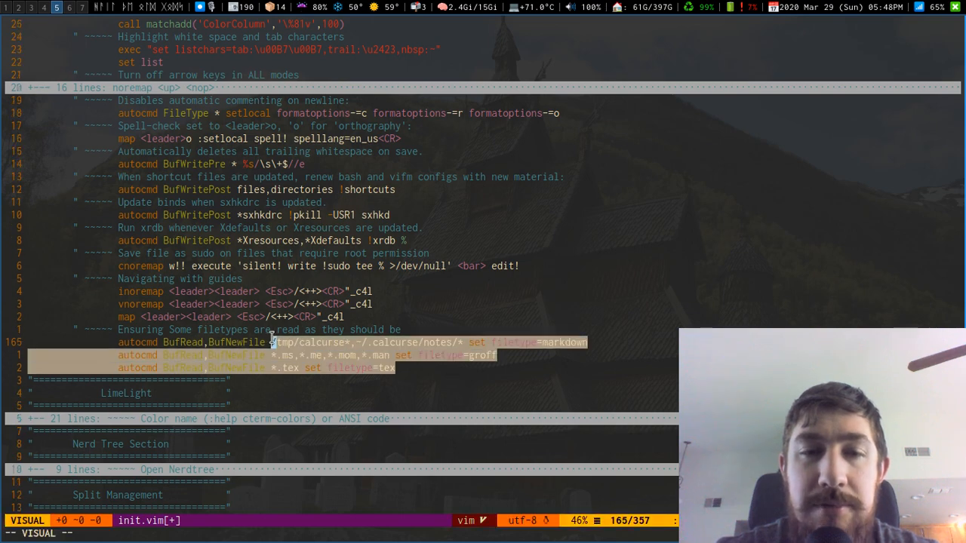
key(Escape)
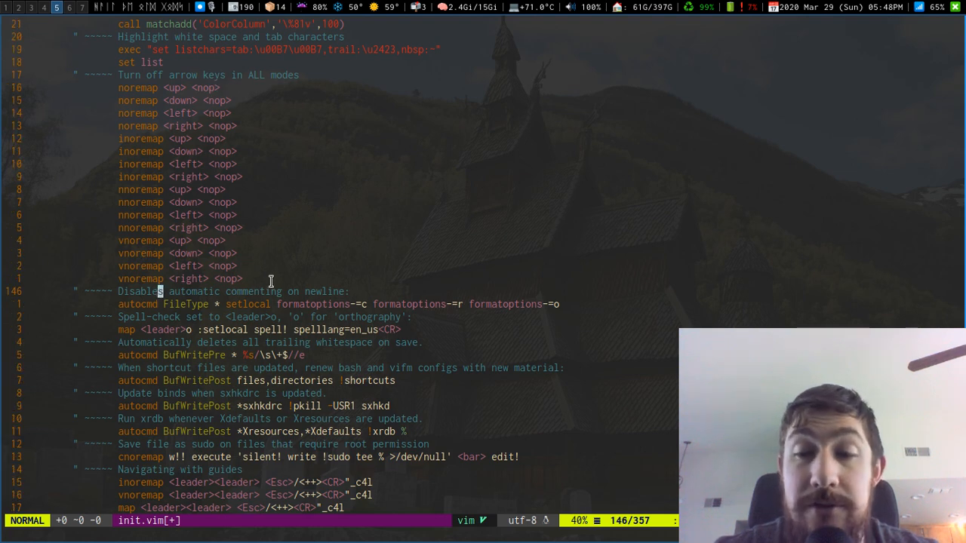
Step: Scroll down to the LimeLight section with its colour, coefficient and Goyo settings
scroll(down, 3)
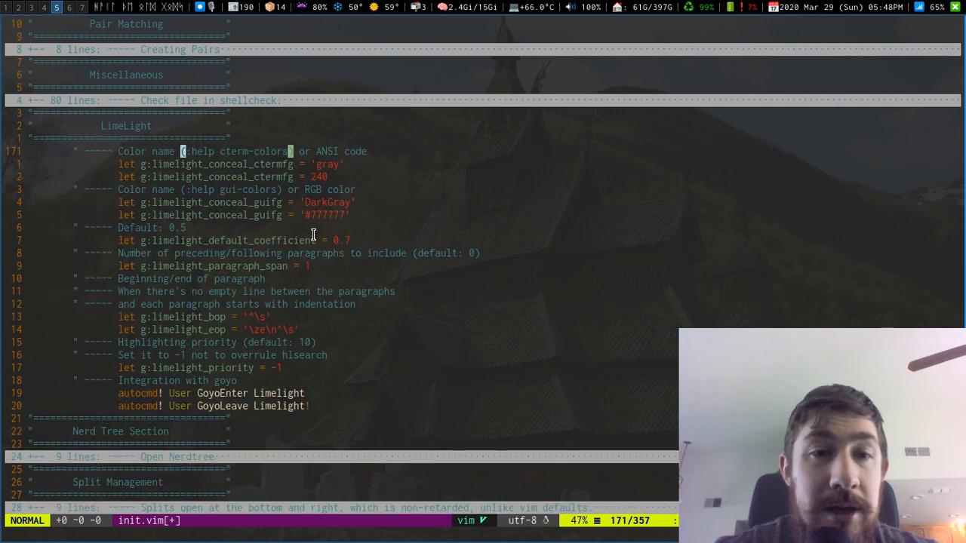
mouse_move(259, 196)
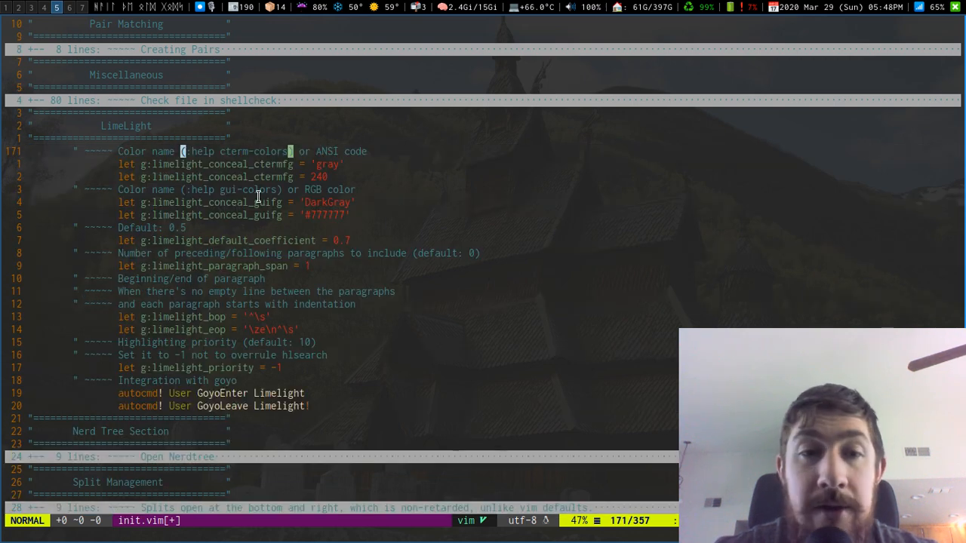
mouse_move(318, 190)
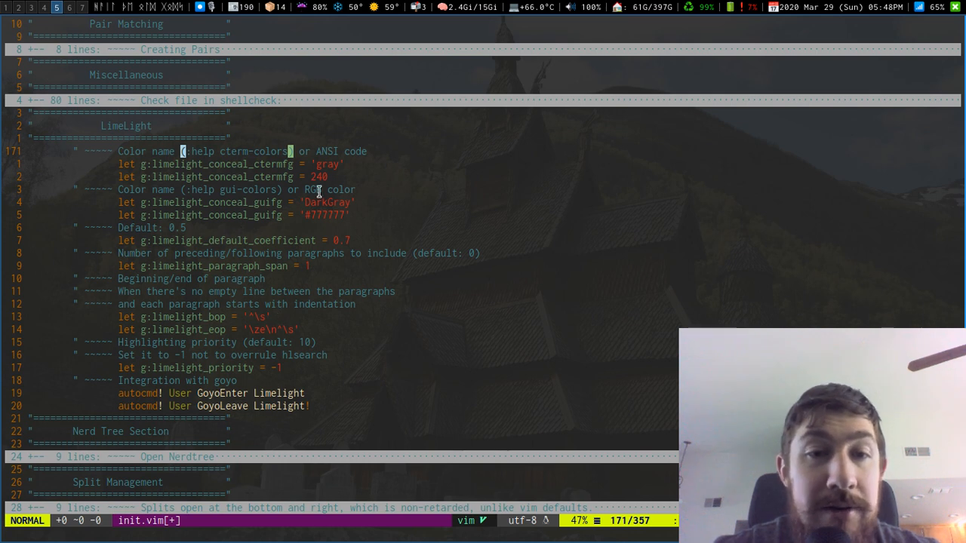
mouse_move(394, 154)
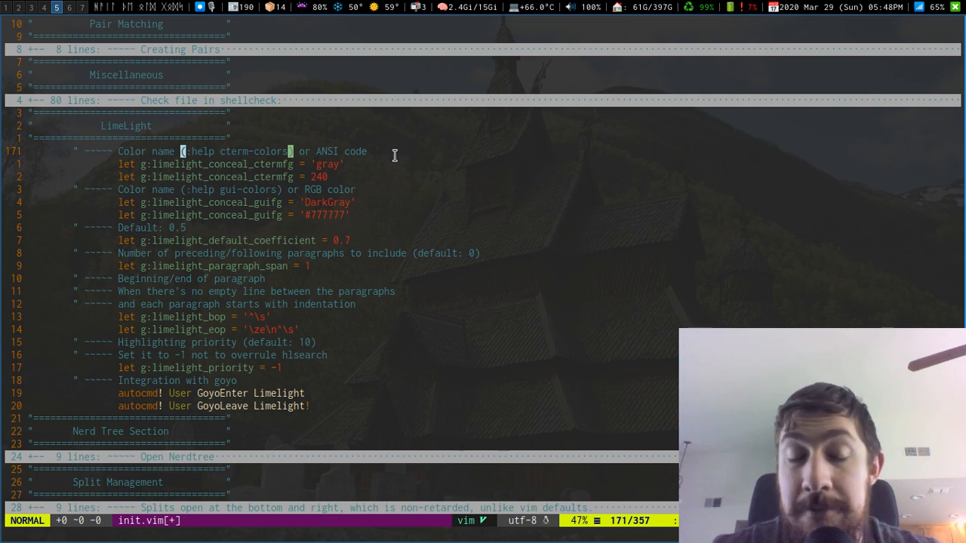
mouse_move(311, 426)
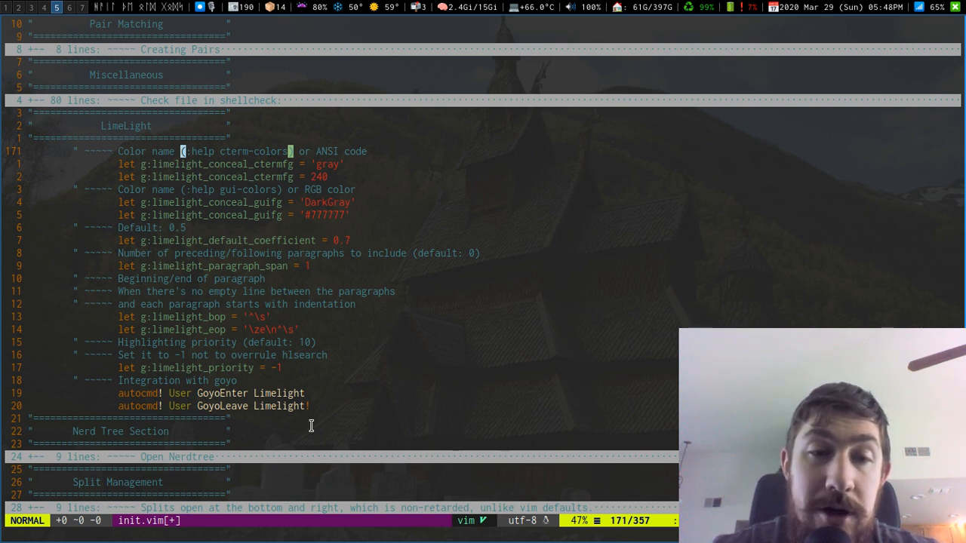
mouse_move(323, 244)
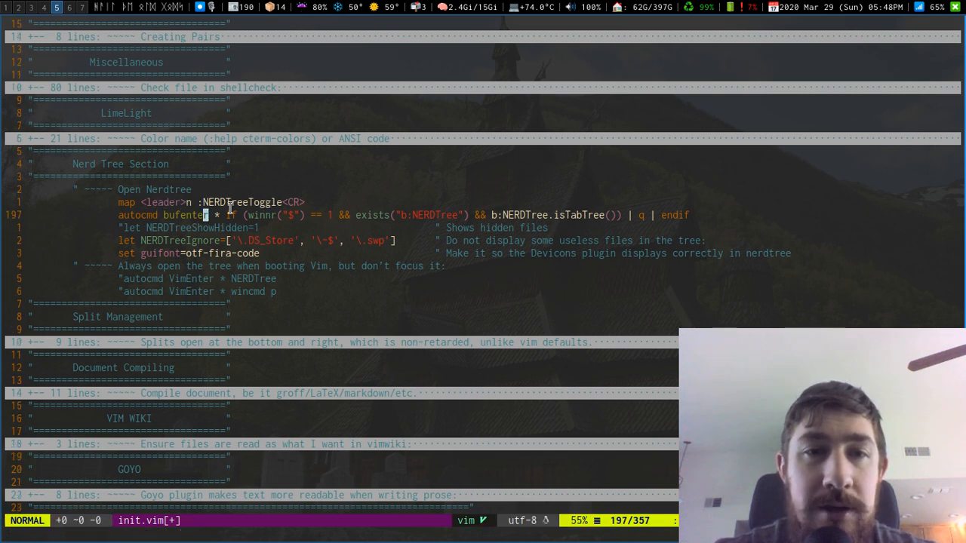
Step: Test :NERDTreeToggle, close the split, and uncomment let NERDTreeShowHidden=1 then save with :w
key(V)
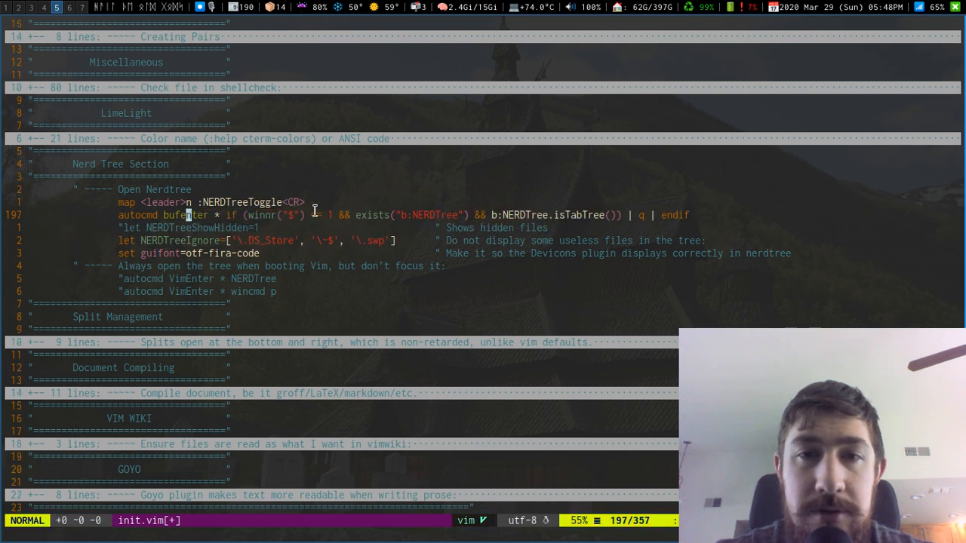
key(j)
text(:NERDTreeToggle)
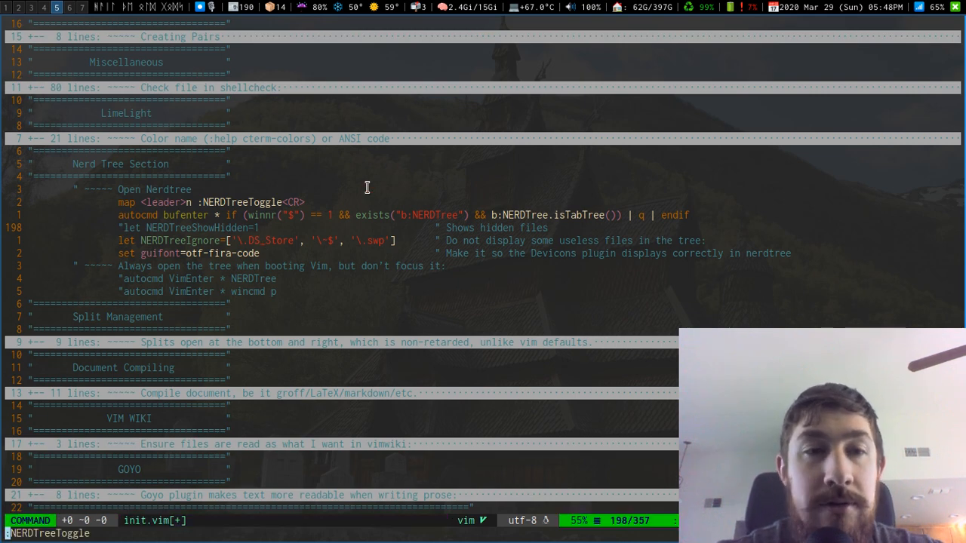
key(Return)
text(:NERDTreeToggle)
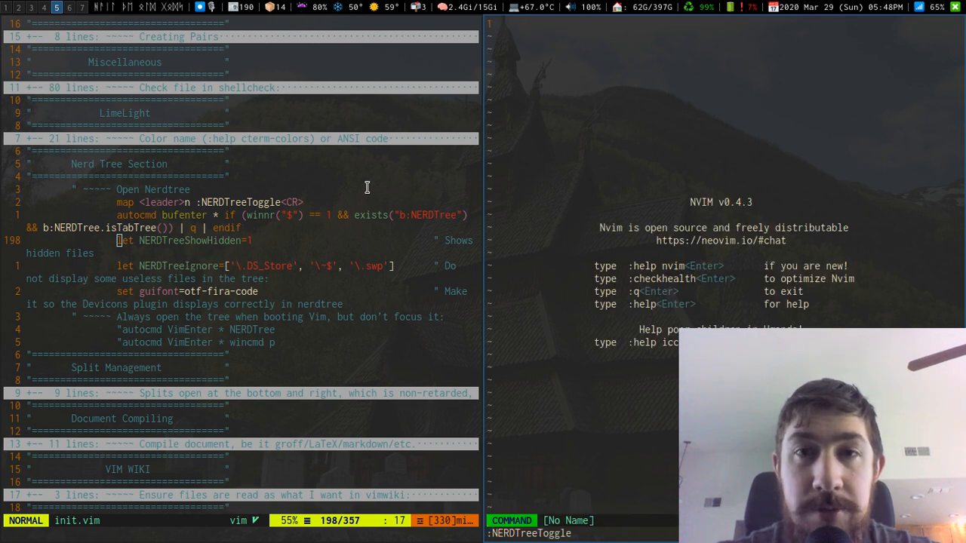
key(Return)
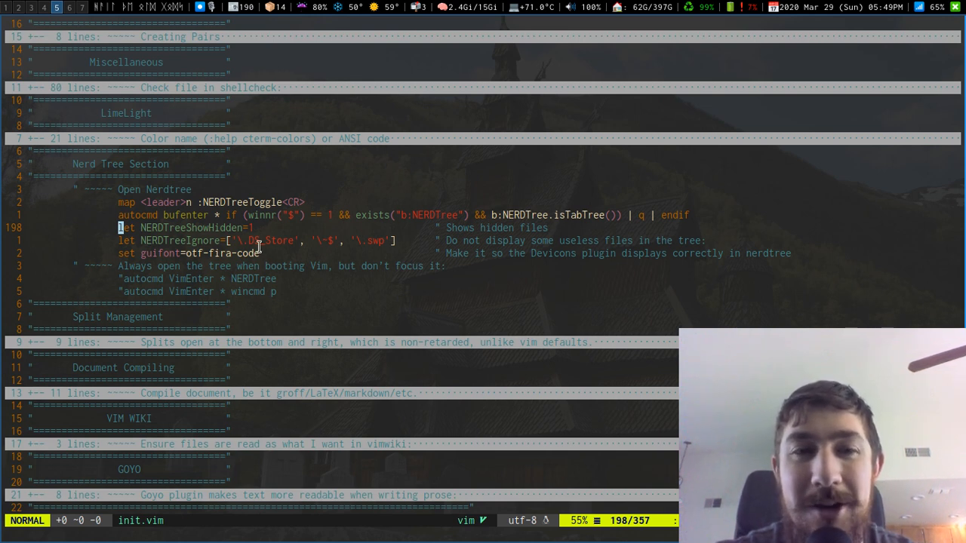
mouse_move(299, 169)
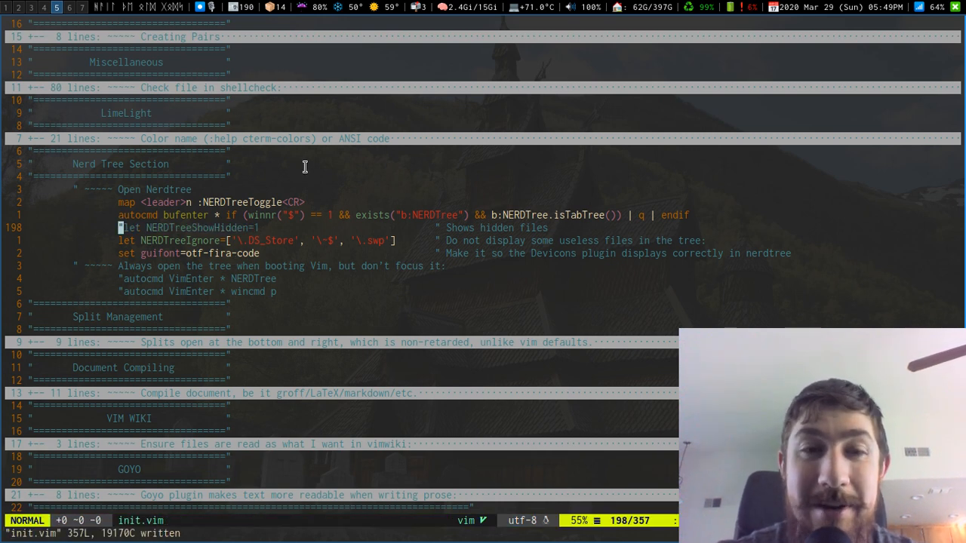
mouse_move(217, 206)
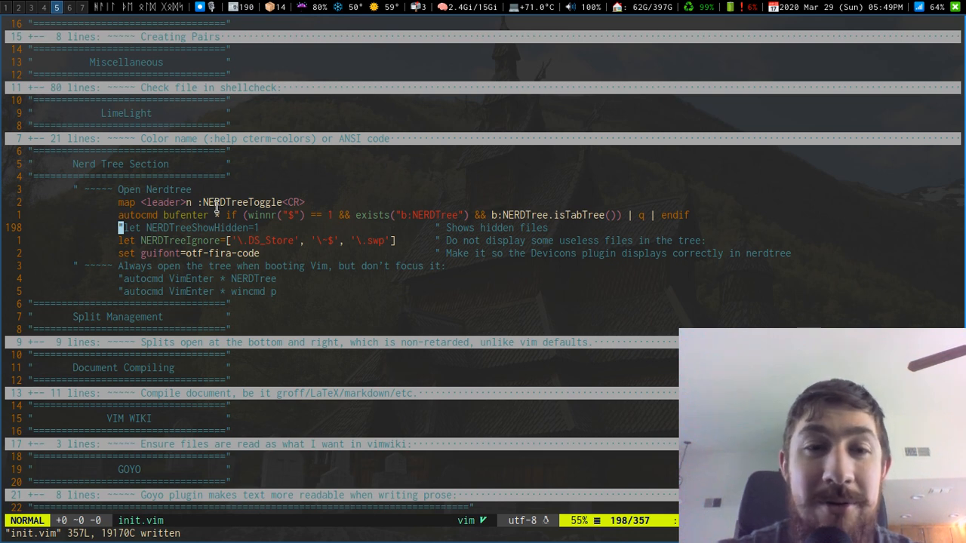
scroll(down, 3)
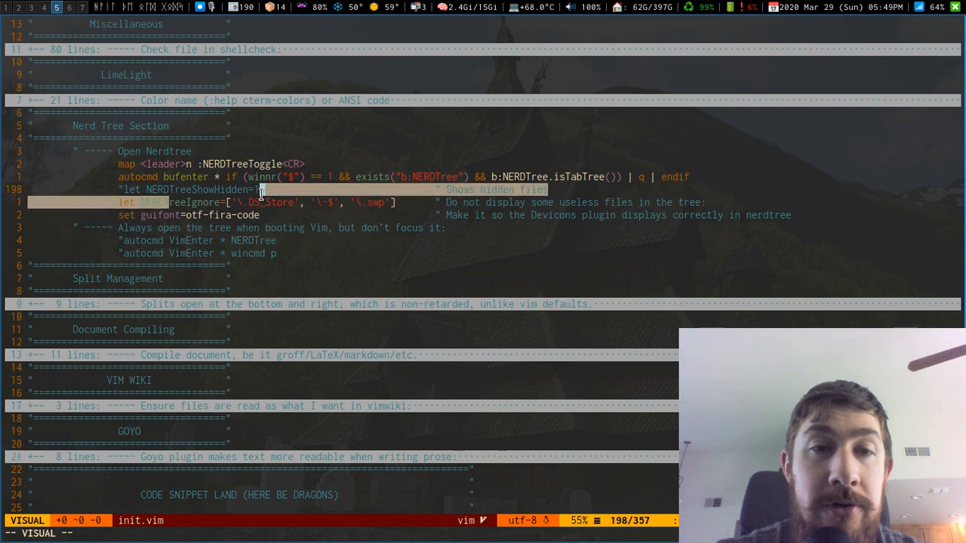
Step: Re-comment let NERDTreeShowHidden=1, test the file tree toggle, then fold Nerd Tree and unfold Split Management
key(j)
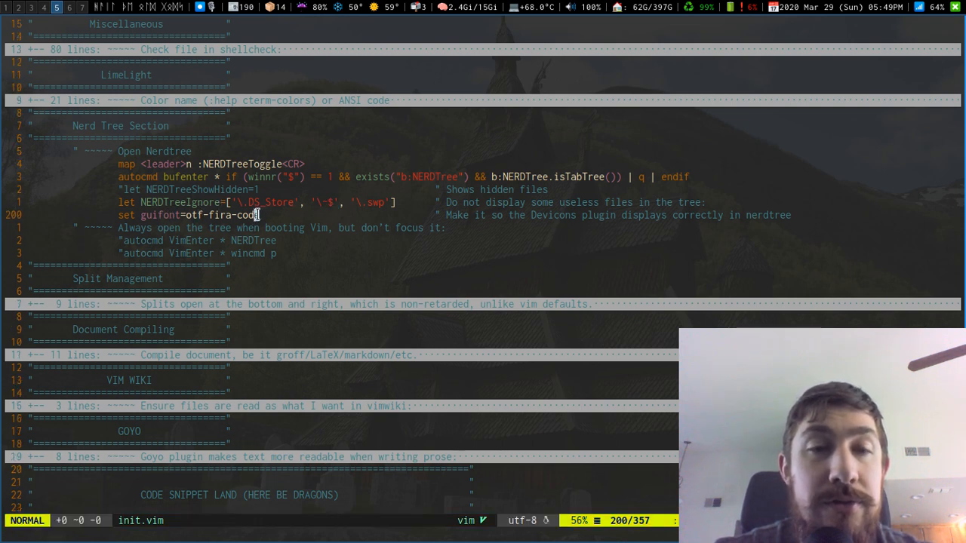
mouse_move(270, 209)
text(:NERDTreeToggle)
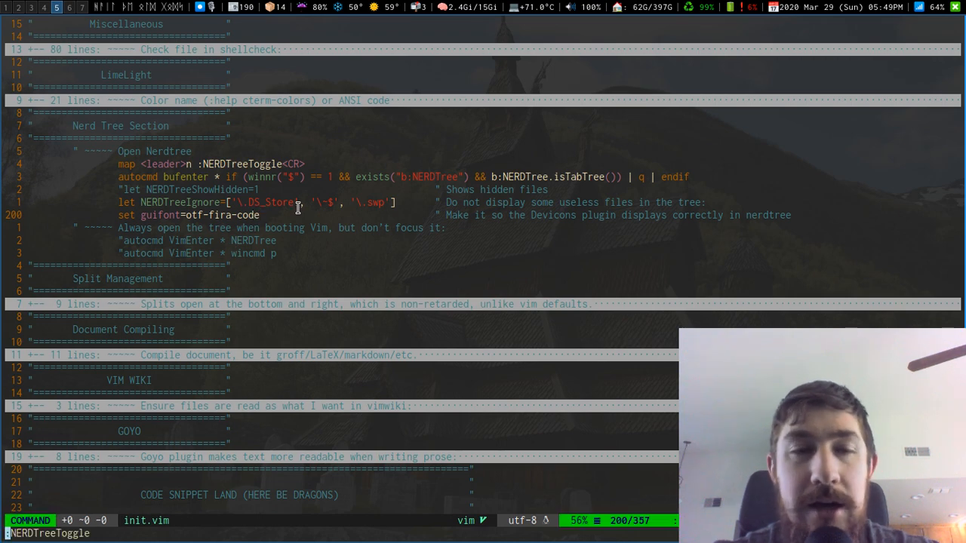
key(Return)
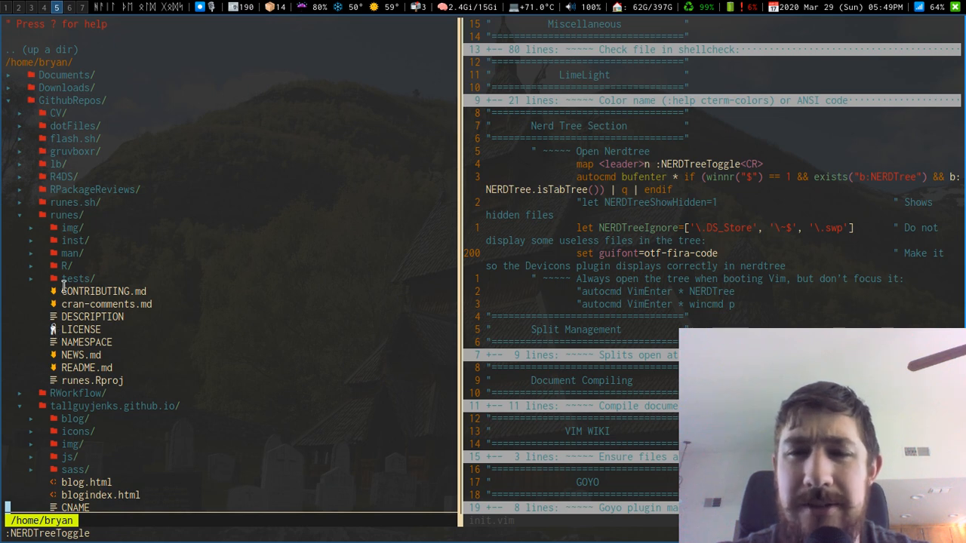
mouse_move(279, 190)
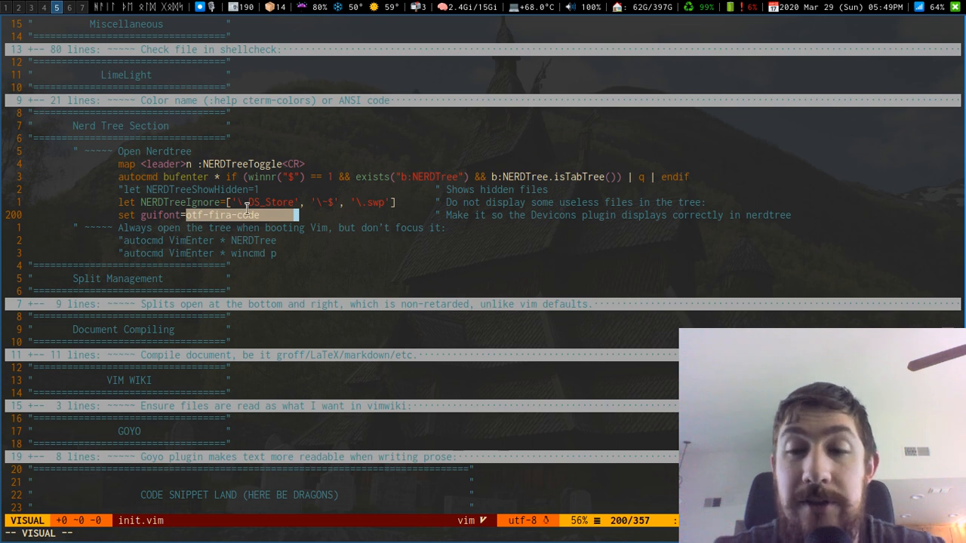
mouse_move(332, 204)
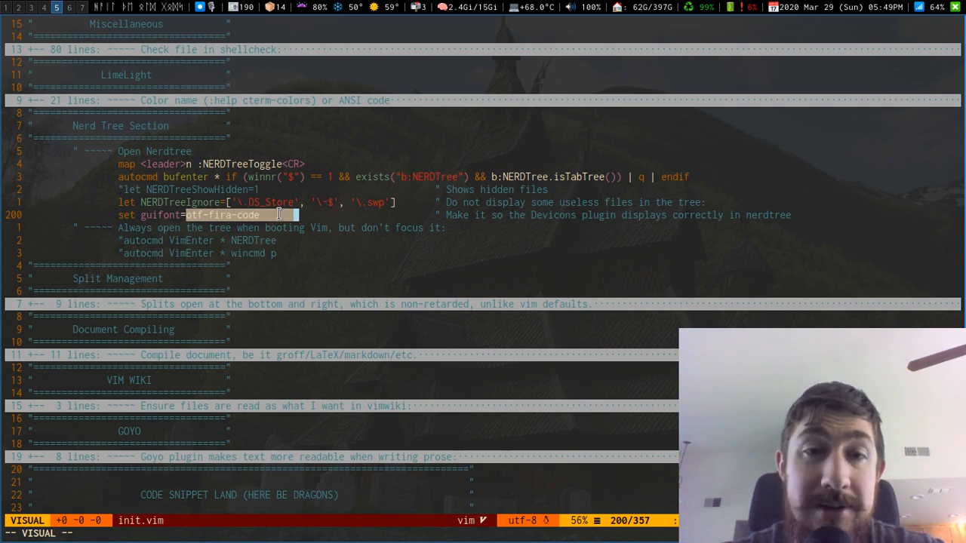
key(Escape)
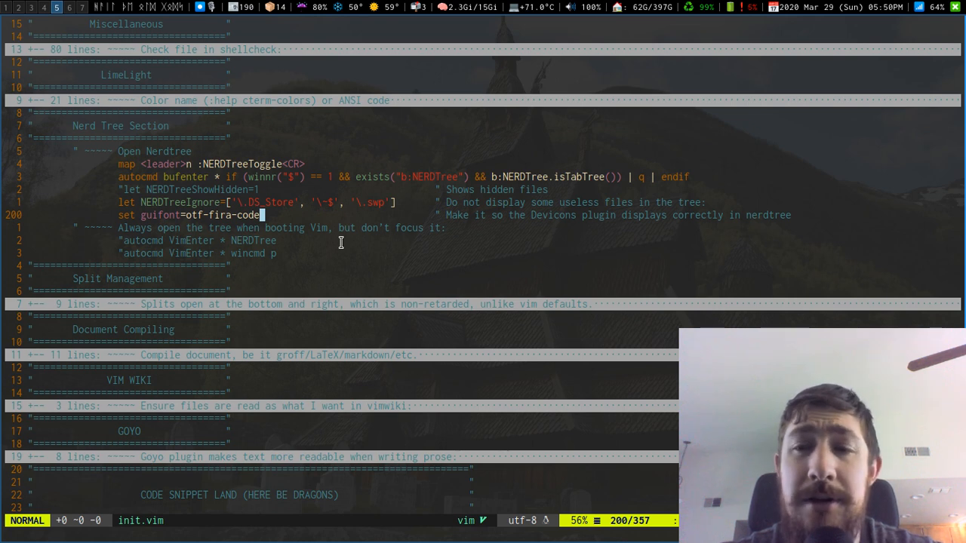
mouse_move(175, 190)
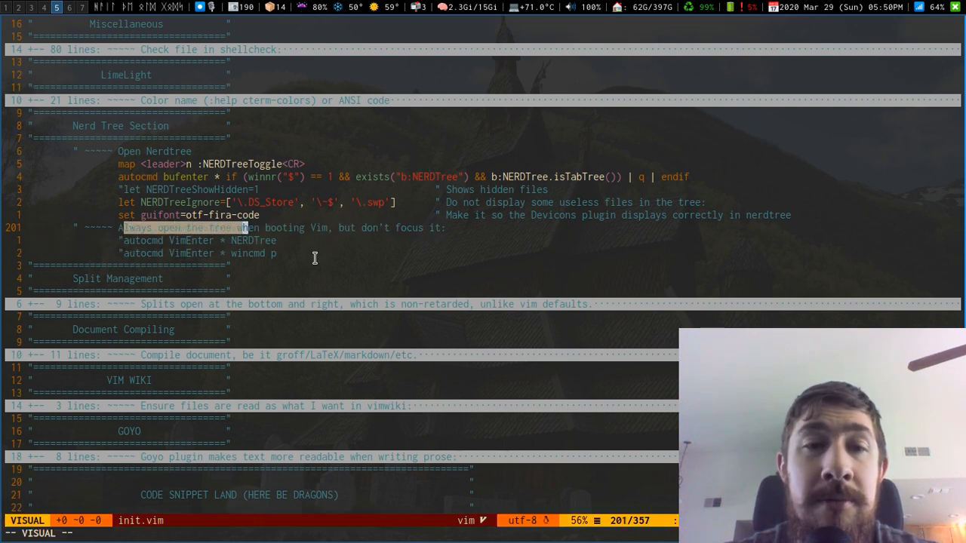
key(Escape)
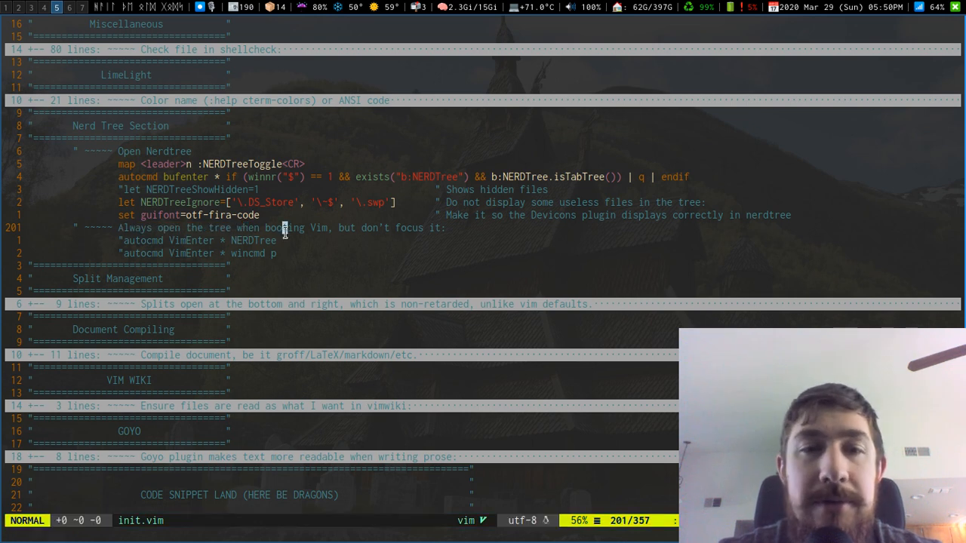
mouse_move(383, 290)
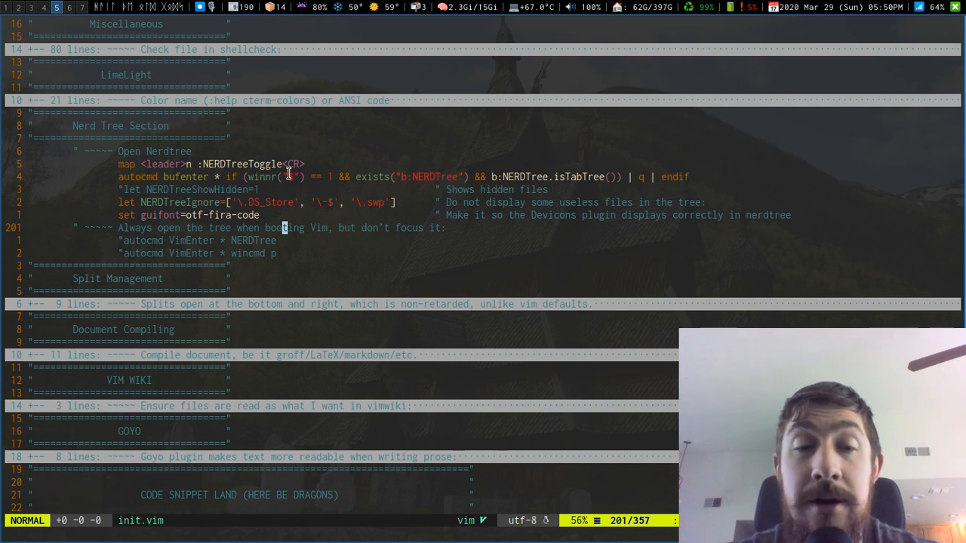
mouse_move(317, 226)
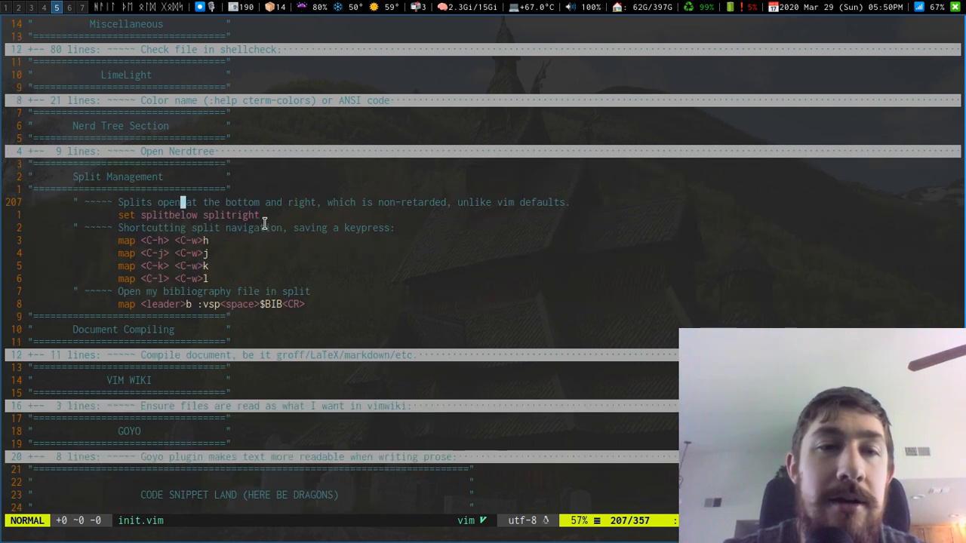
key(j)
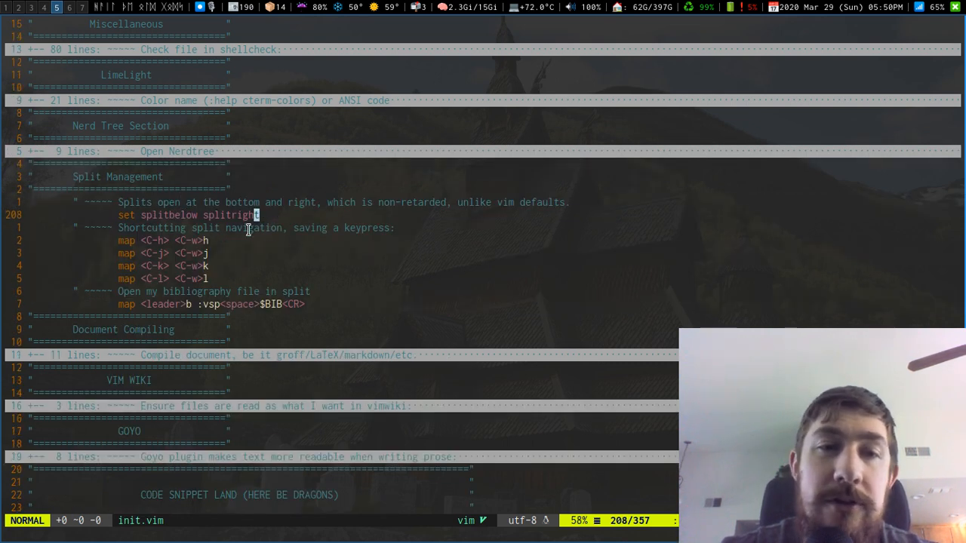
key(k)
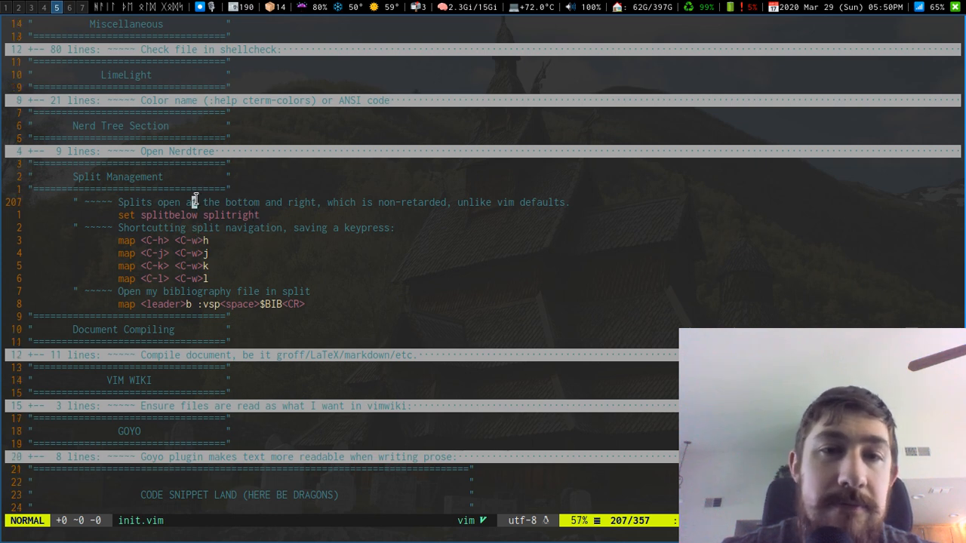
key(j)
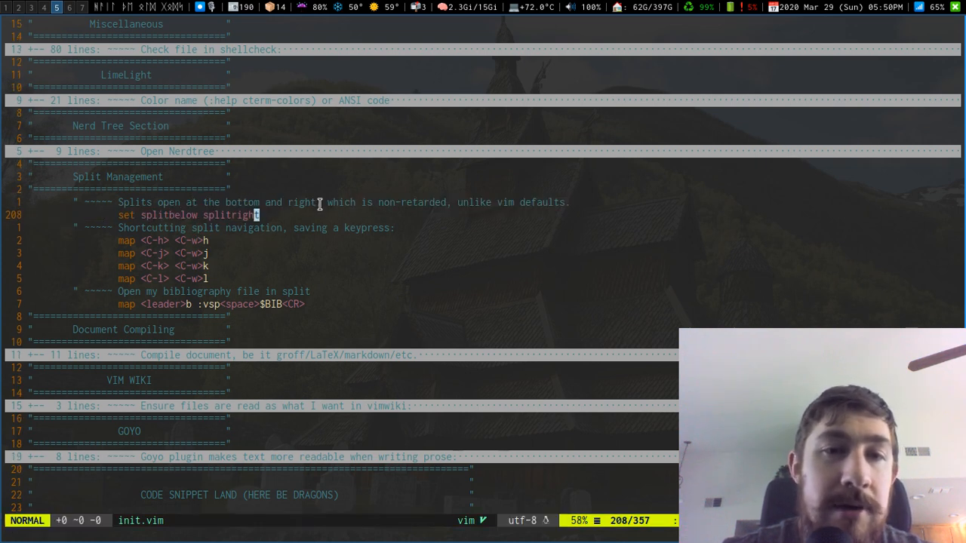
mouse_move(268, 224)
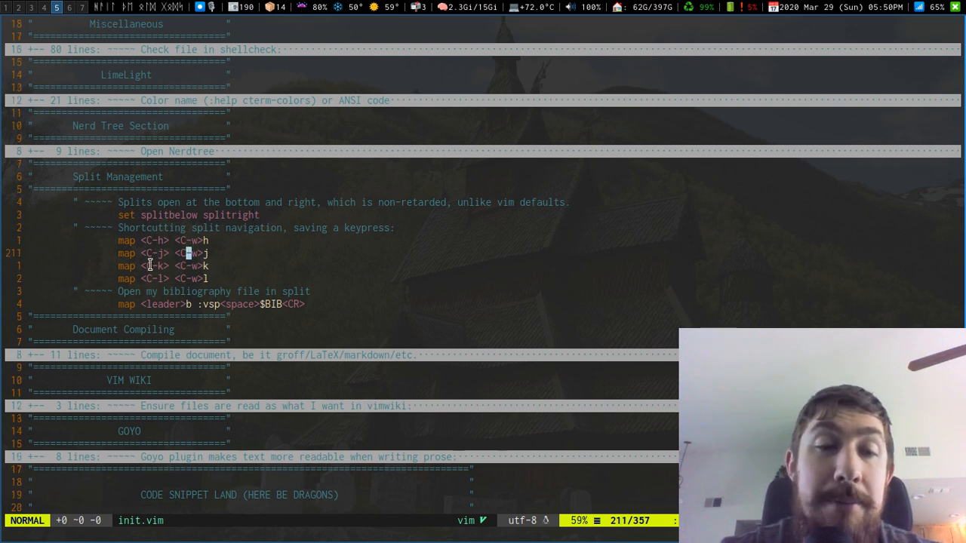
mouse_move(178, 246)
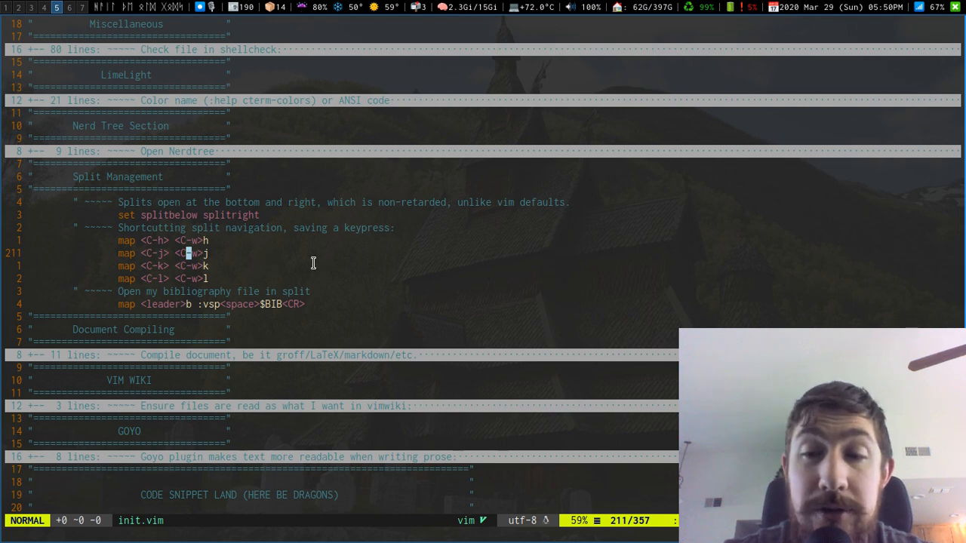
mouse_move(332, 266)
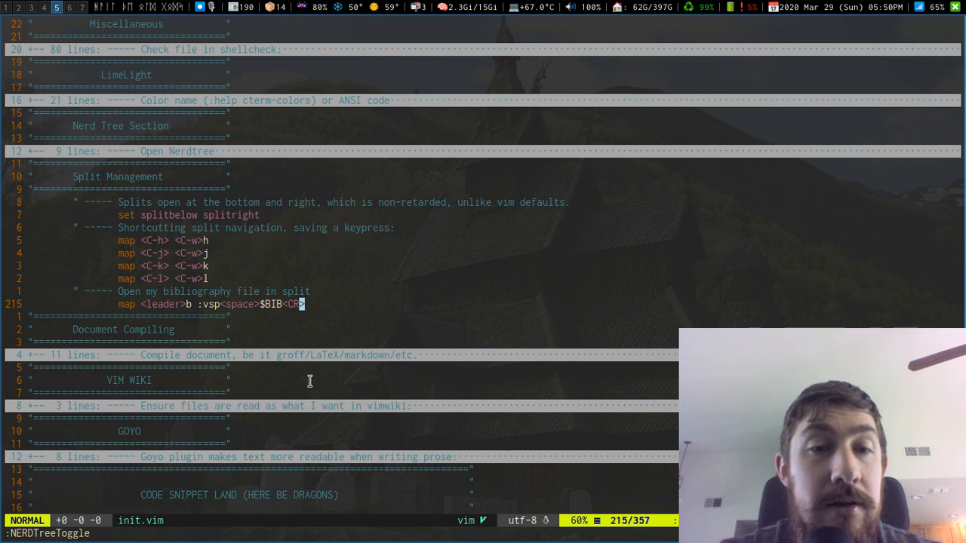
mouse_move(359, 300)
text(:q)
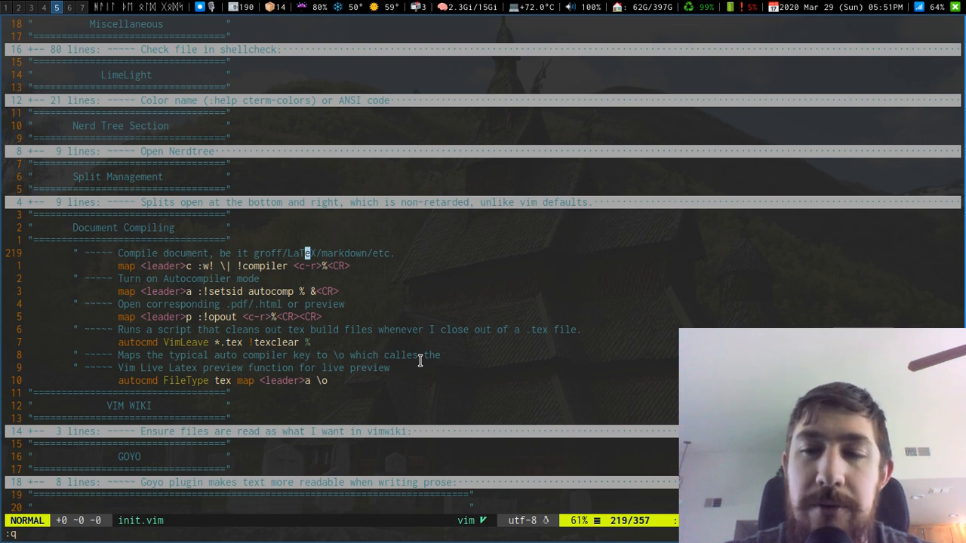
Step: Fold Split Management, unfold Document Compiling and highlight the autocompiler and live preview mappings
key(j)
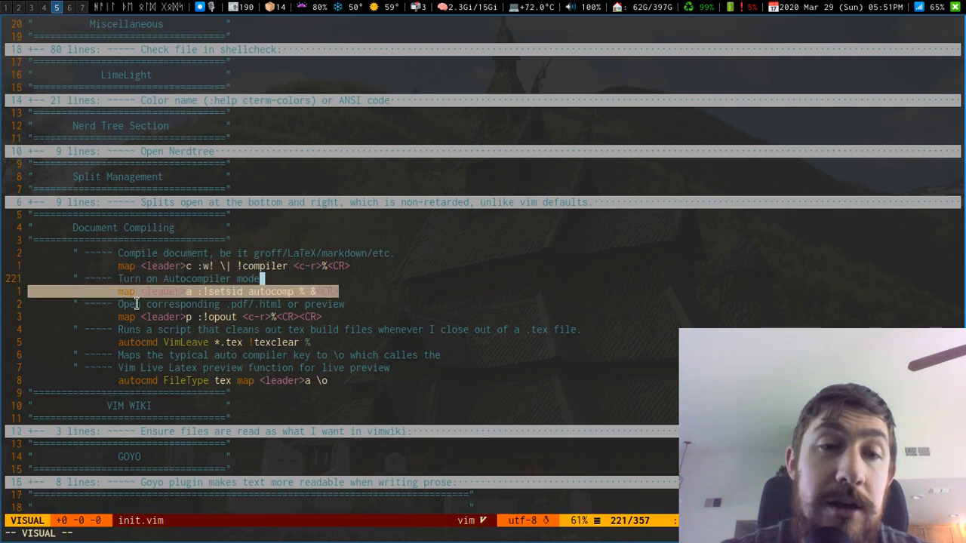
key(Escape)
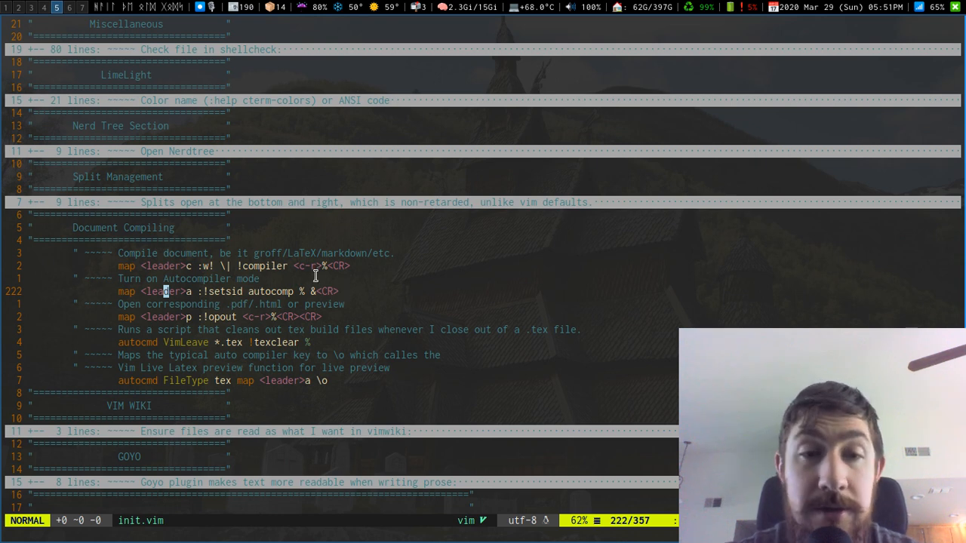
mouse_move(362, 293)
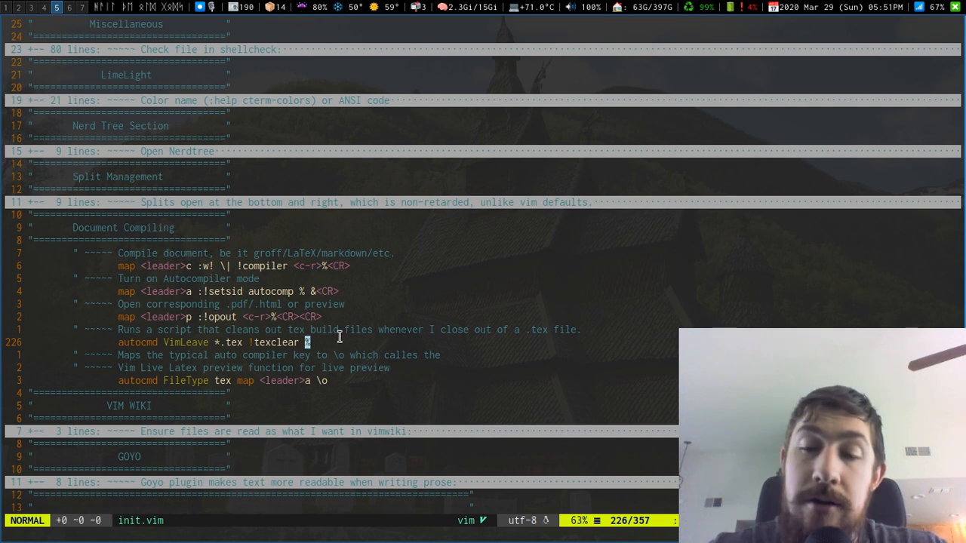
mouse_move(344, 342)
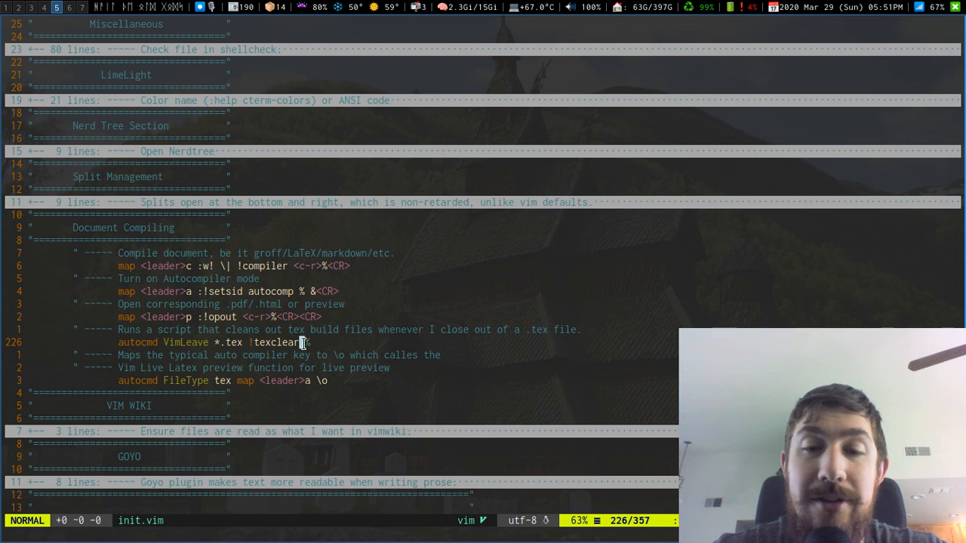
mouse_move(355, 344)
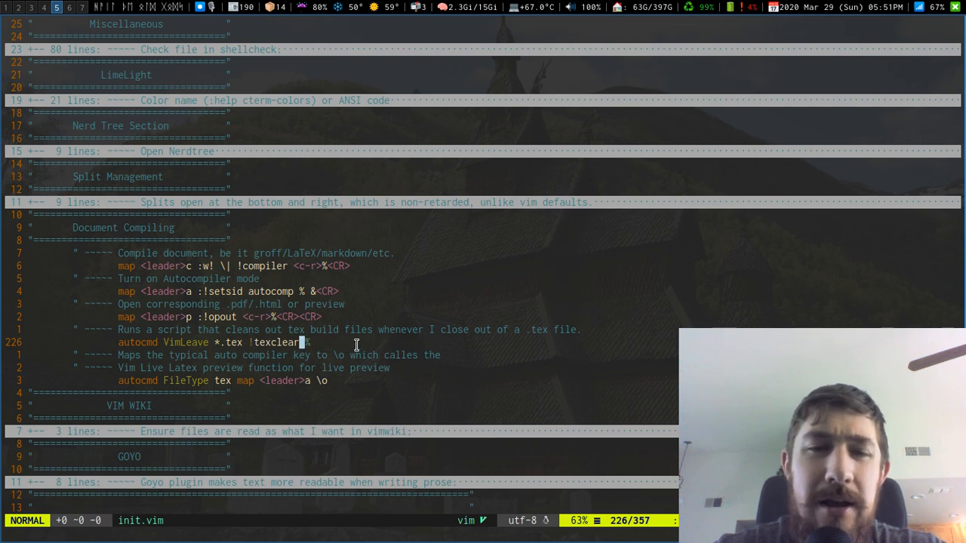
mouse_move(356, 387)
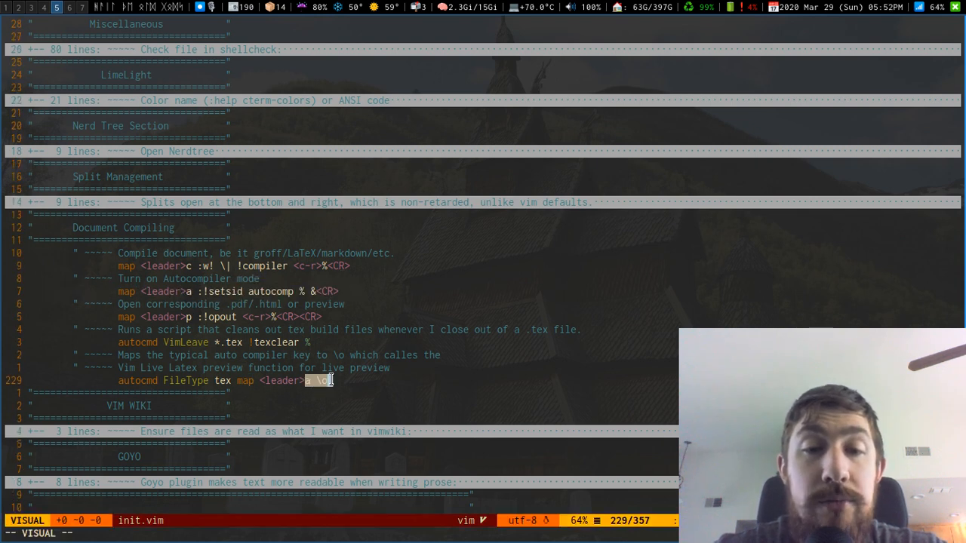
key(Escape)
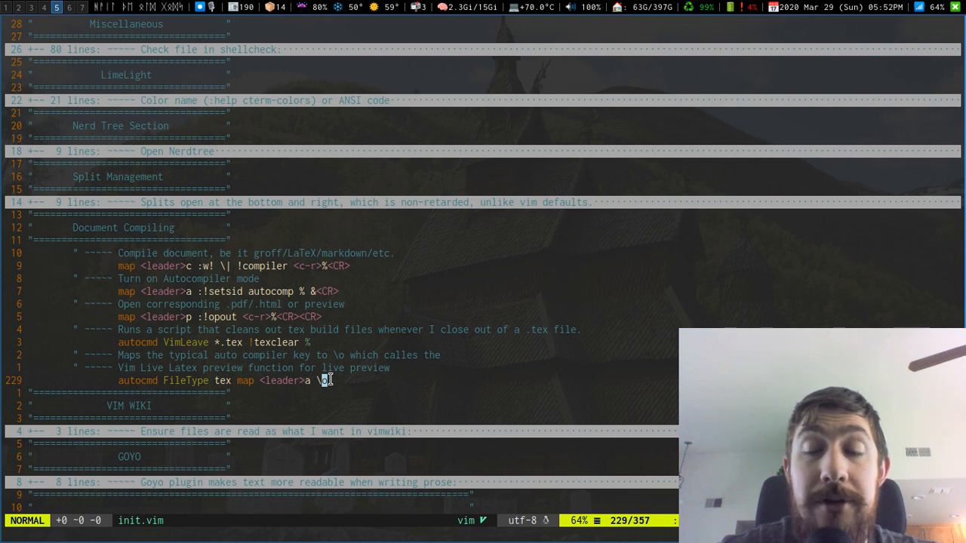
mouse_move(308, 370)
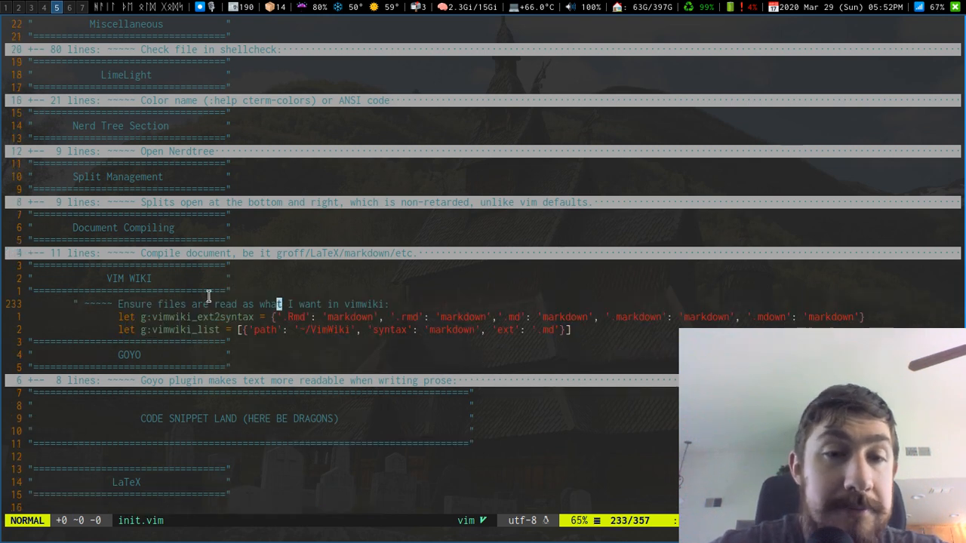
Step: Fold Document Compiling, look over the Vim Wiki markdown settings and move down to the Goyo heading
key(j)
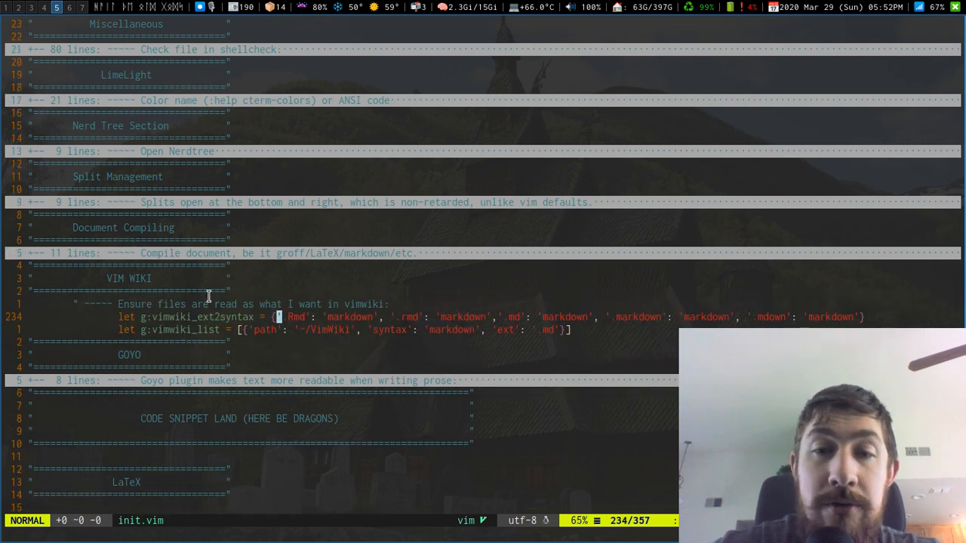
key(j)
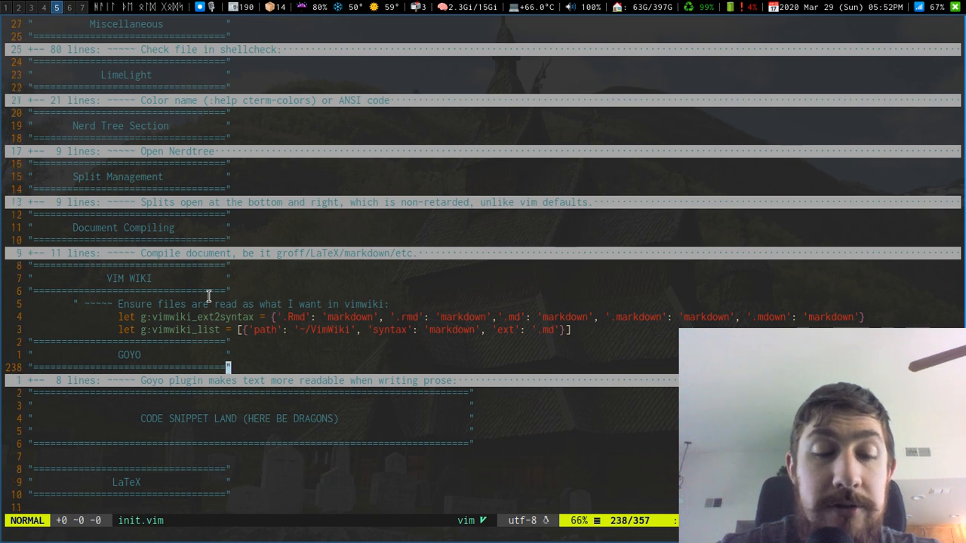
scroll(down, 3)
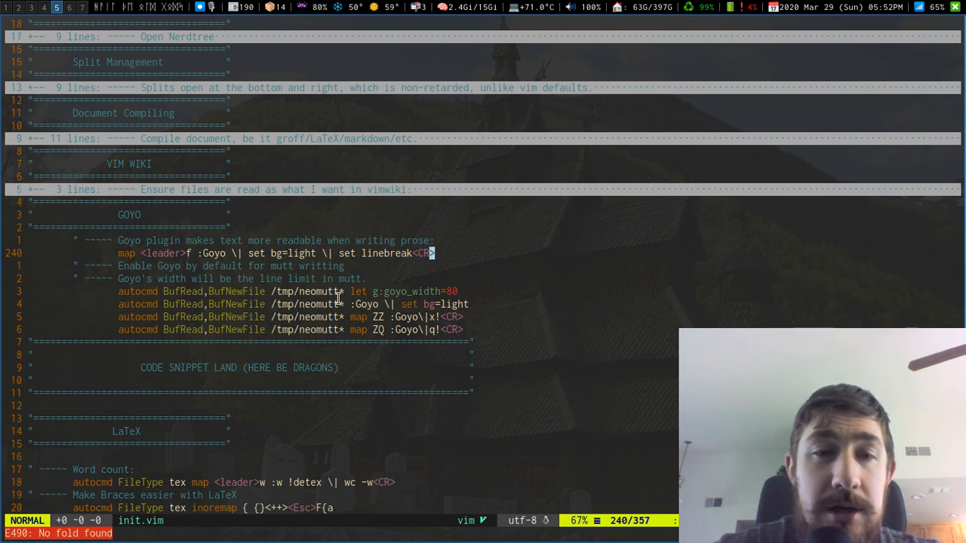
Step: Fold the Goyo section back and move down into the Code Snippet Land LaTeX mappings
key(V)
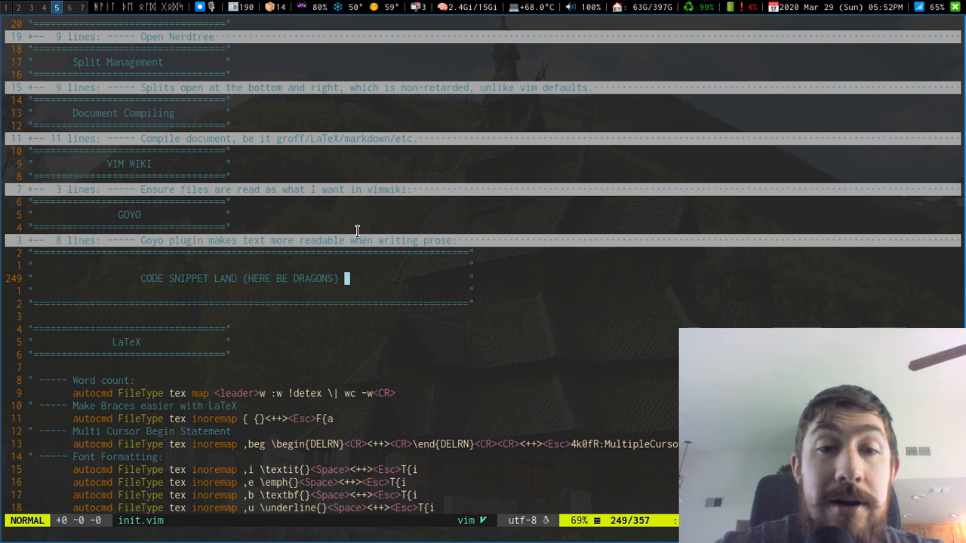
key(j)
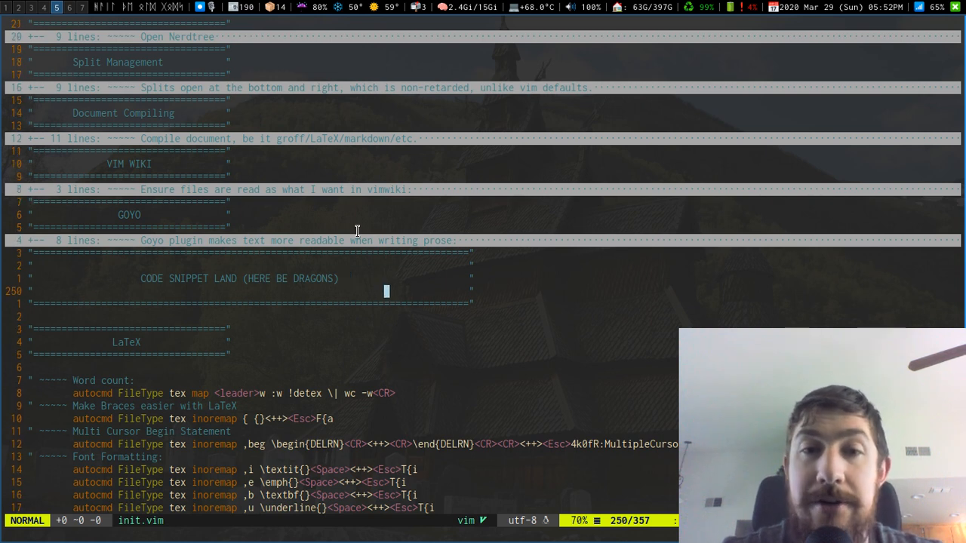
key(j)
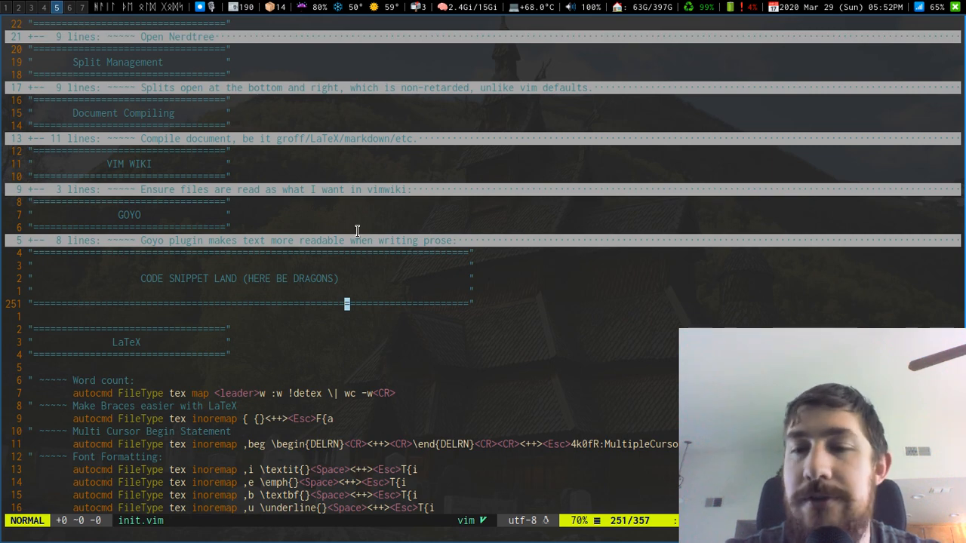
Step: Scroll through the LaTeX autocmd inoremap snippets down to the folded HTML section
scroll(down, 3)
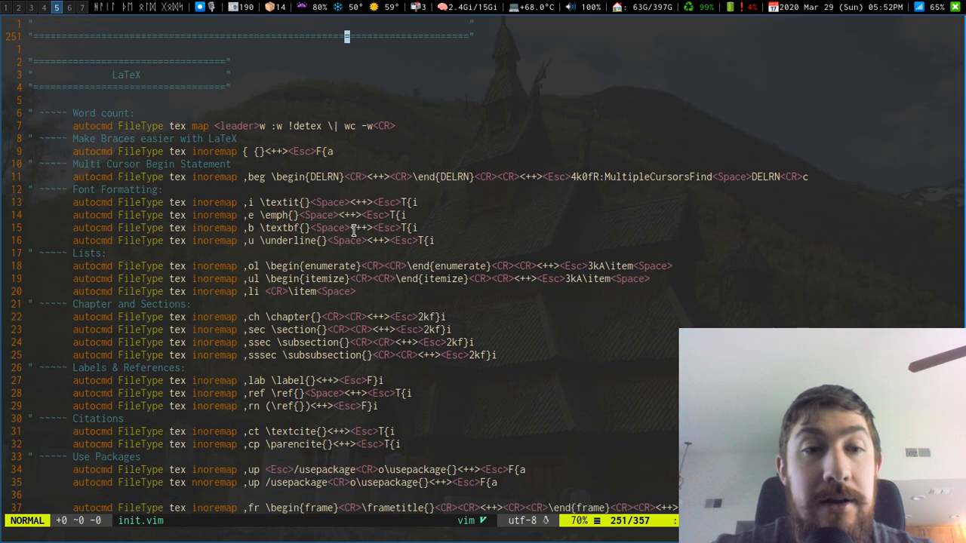
scroll(down, 3)
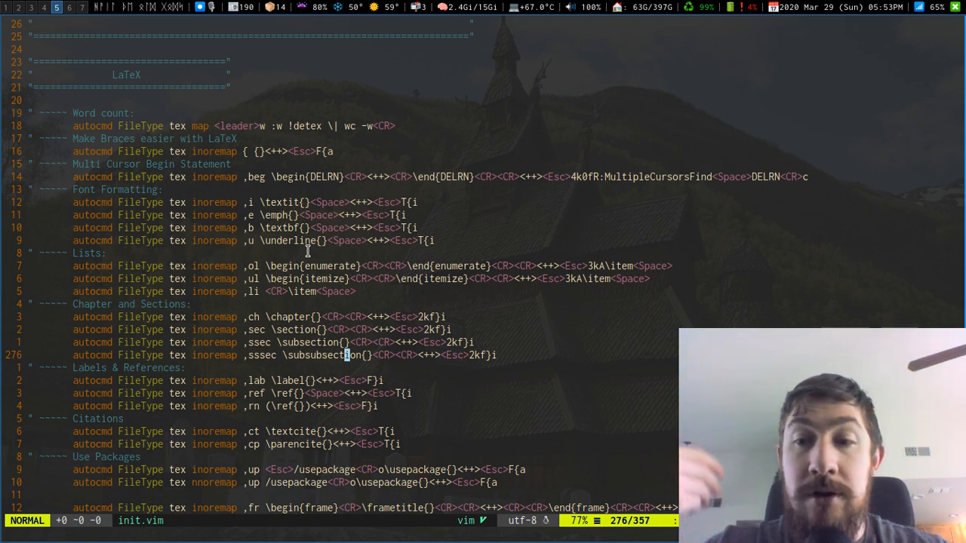
scroll(down, 3)
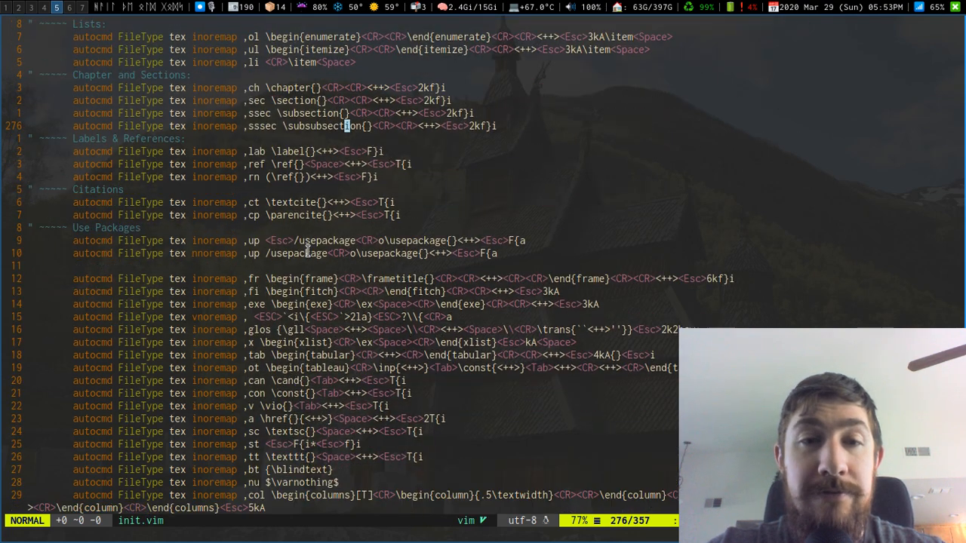
scroll(down, 3)
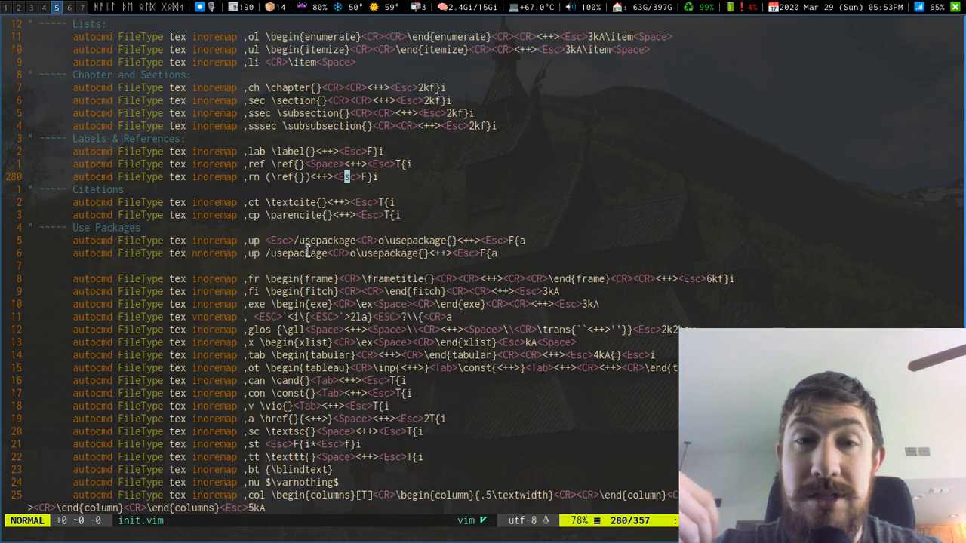
scroll(up, 3)
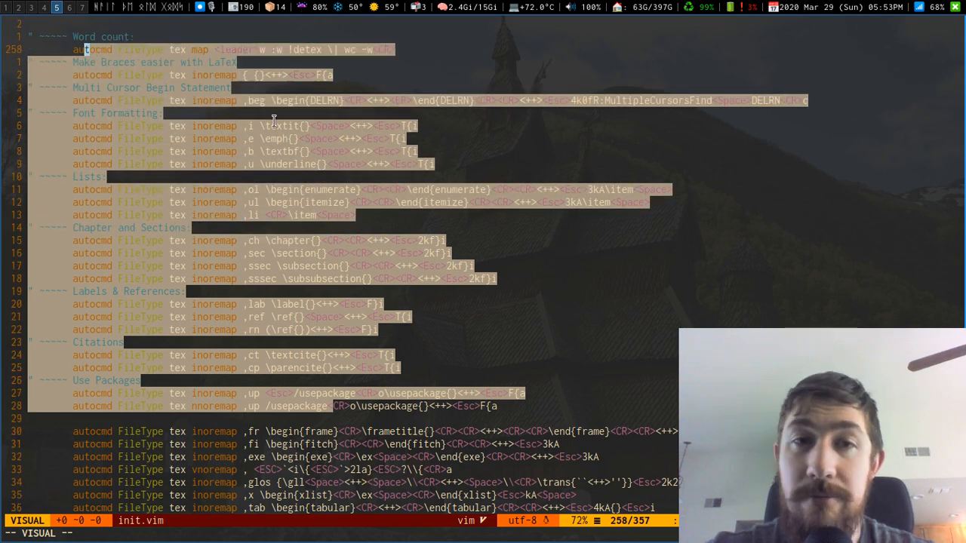
scroll(down, 3)
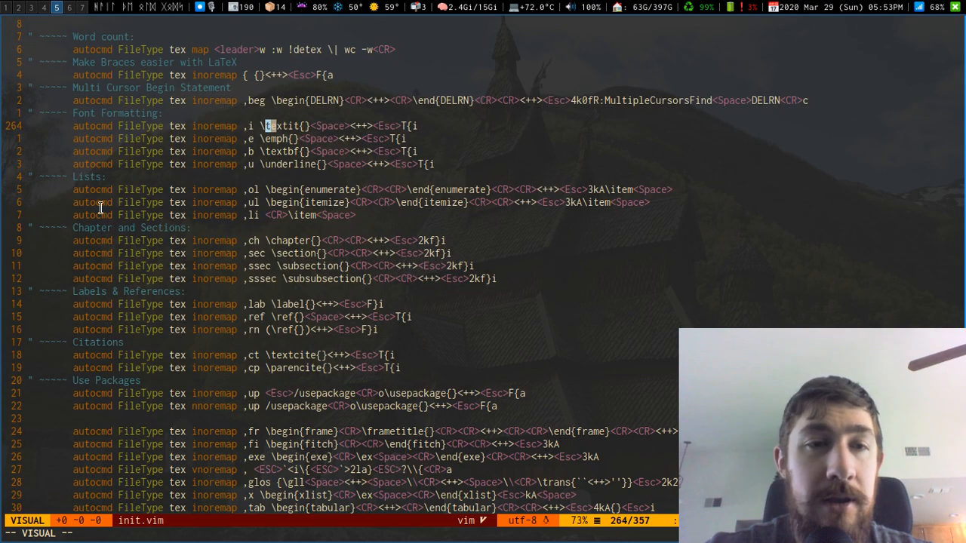
scroll(down, 3)
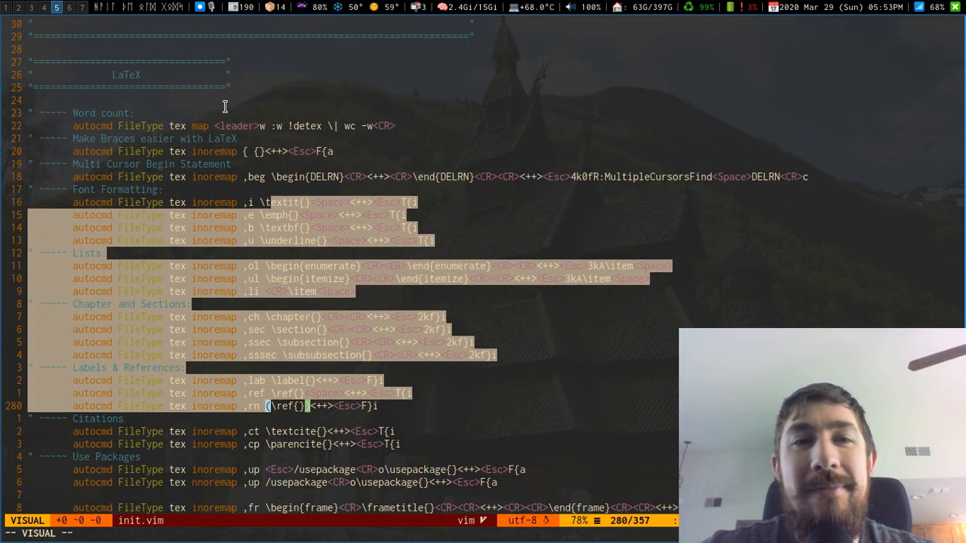
key(Escape)
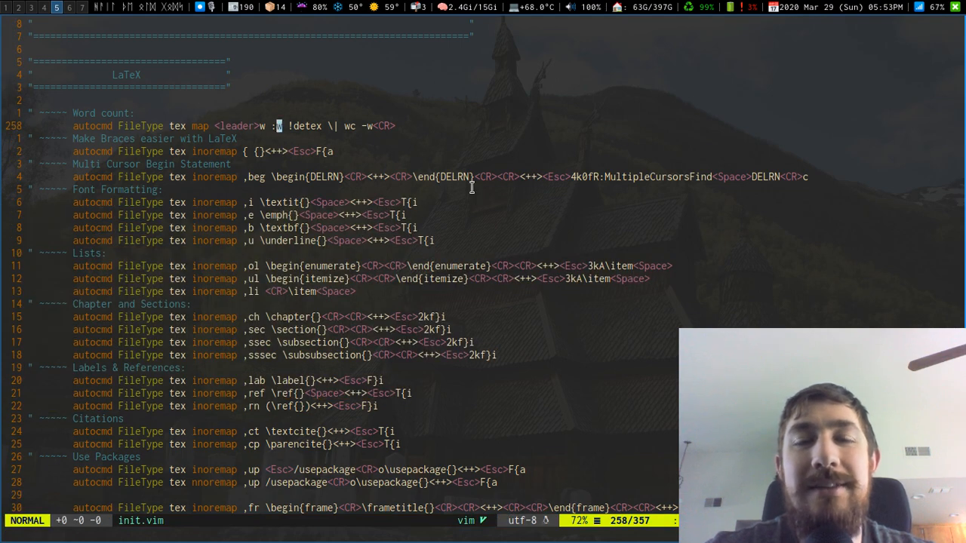
mouse_move(567, 215)
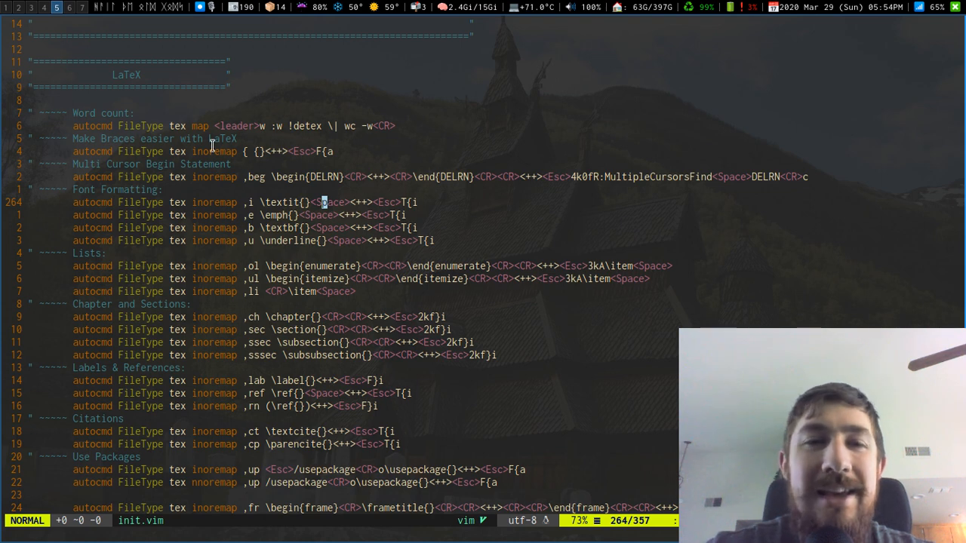
mouse_move(444, 118)
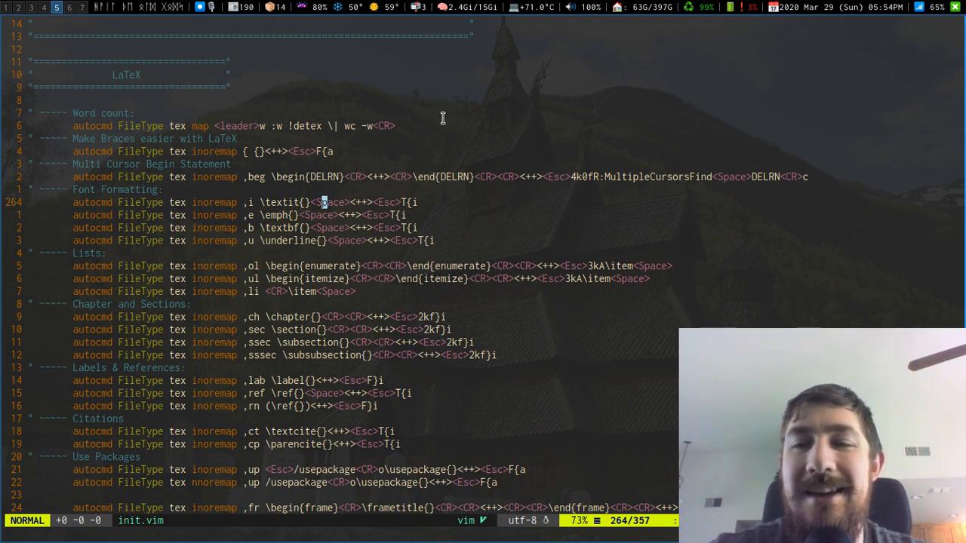
mouse_move(356, 127)
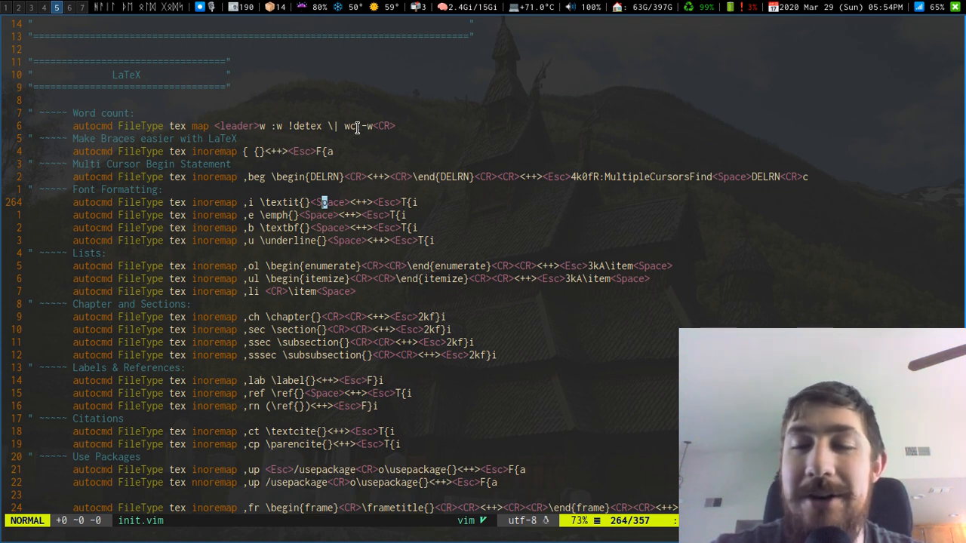
mouse_move(403, 143)
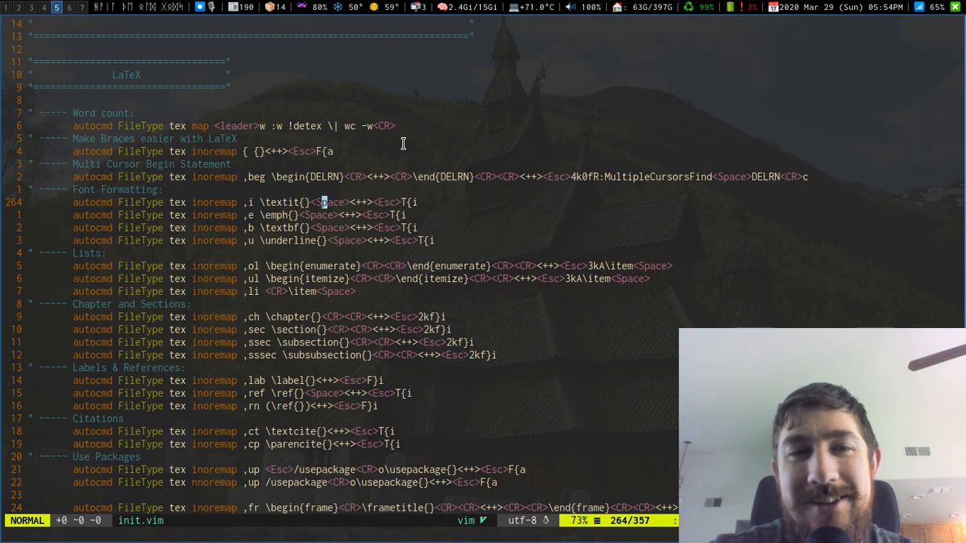
mouse_move(450, 127)
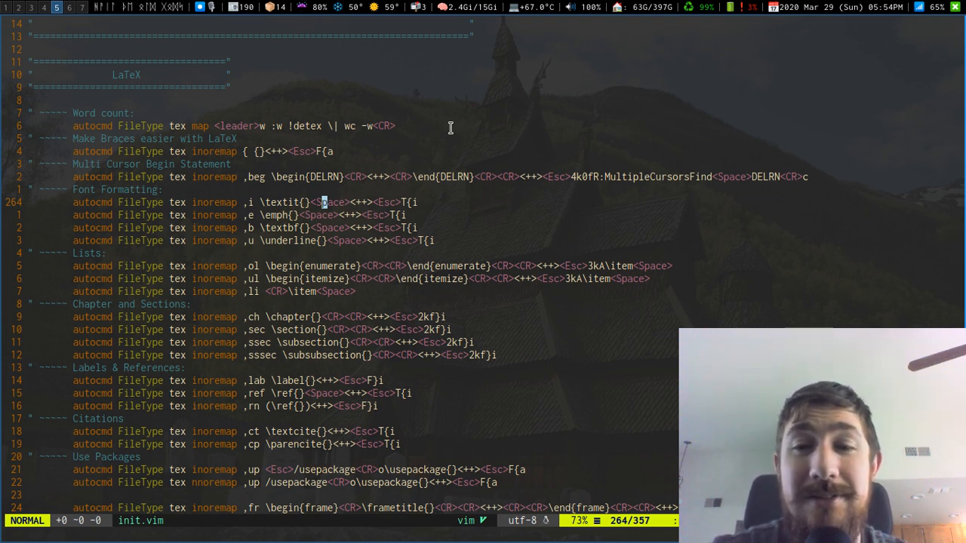
mouse_move(385, 155)
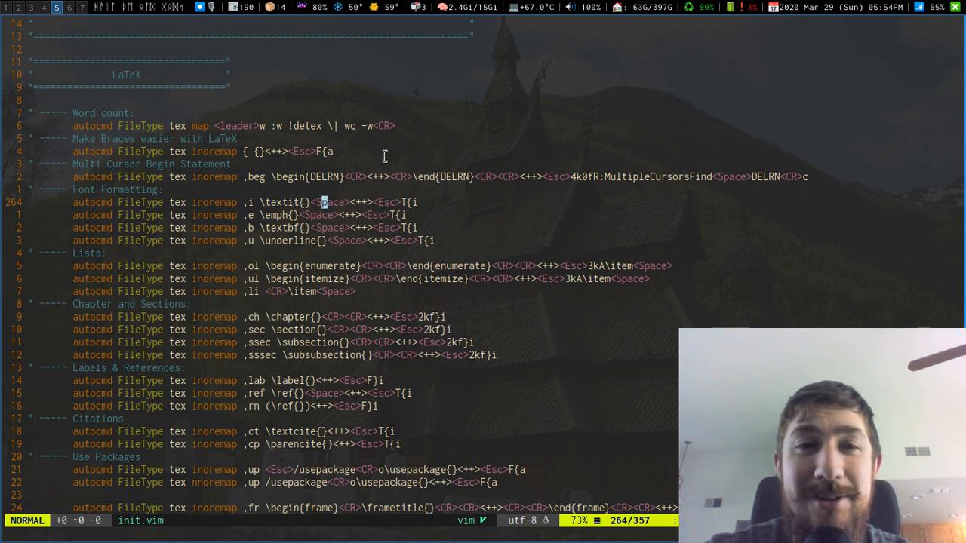
scroll(down, 3)
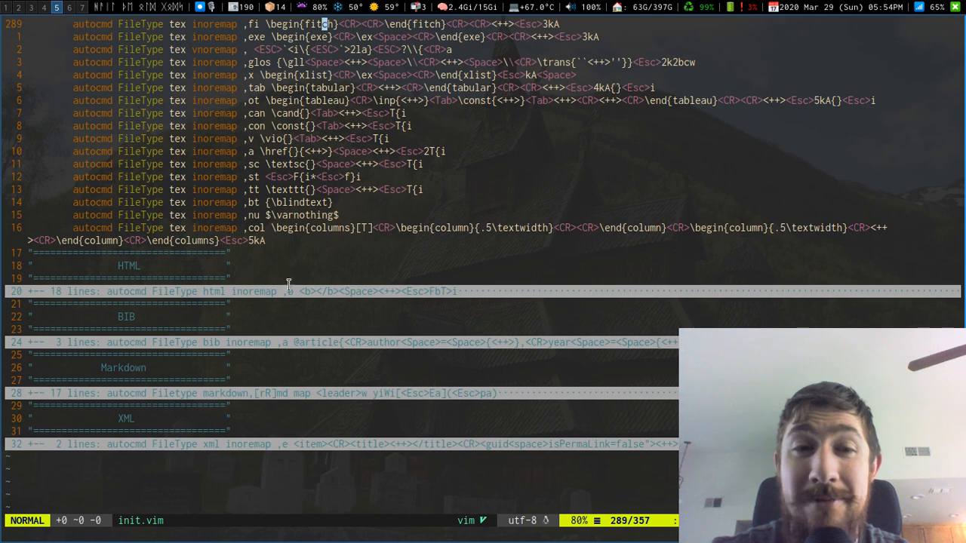
Step: Review the HTML code-tag and ampersand mappings and the BIB snippets, then unfold the Markdown section
scroll(down, 3)
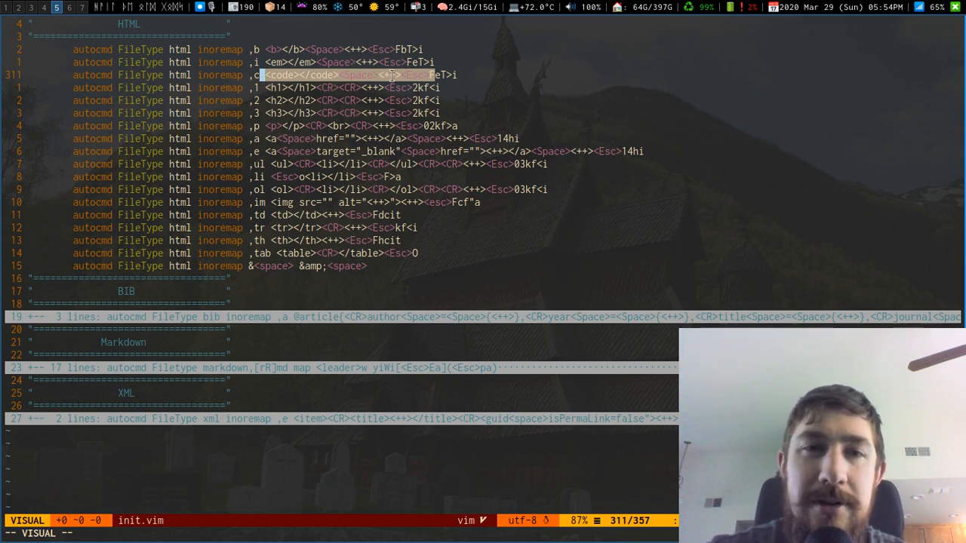
key(Escape)
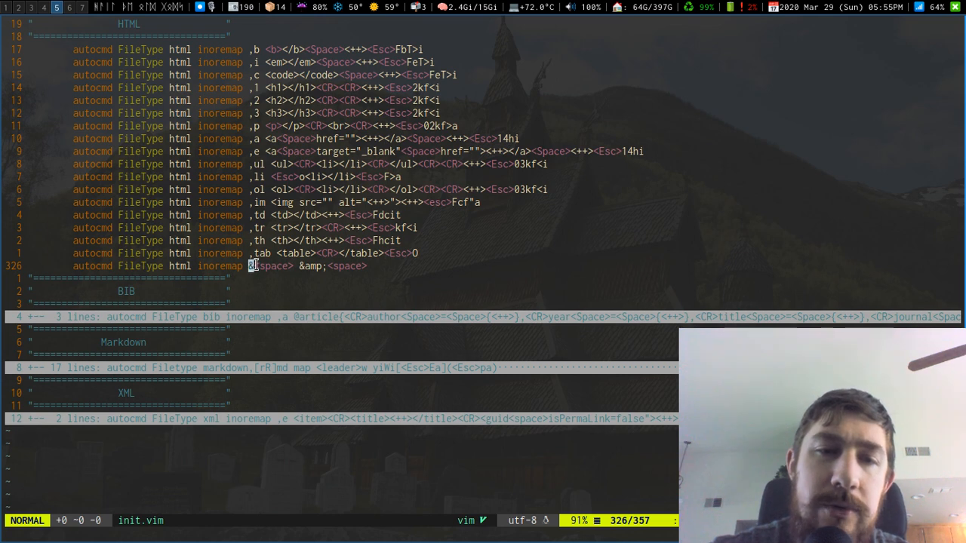
key(v)
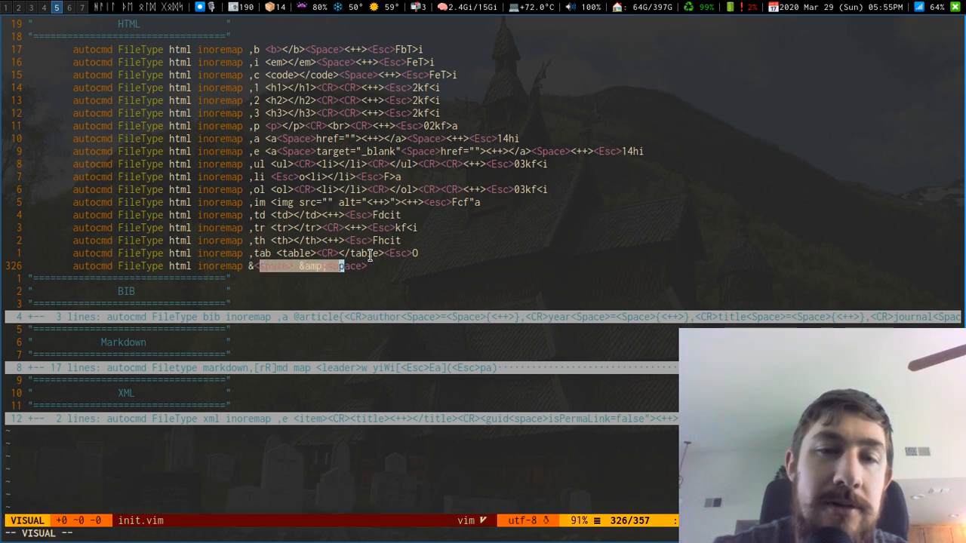
mouse_move(372, 266)
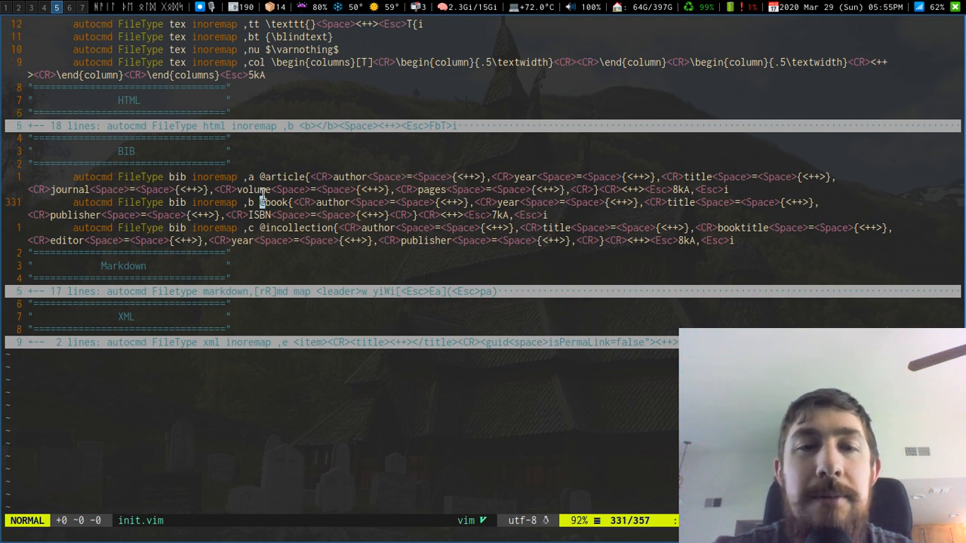
scroll(down, 3)
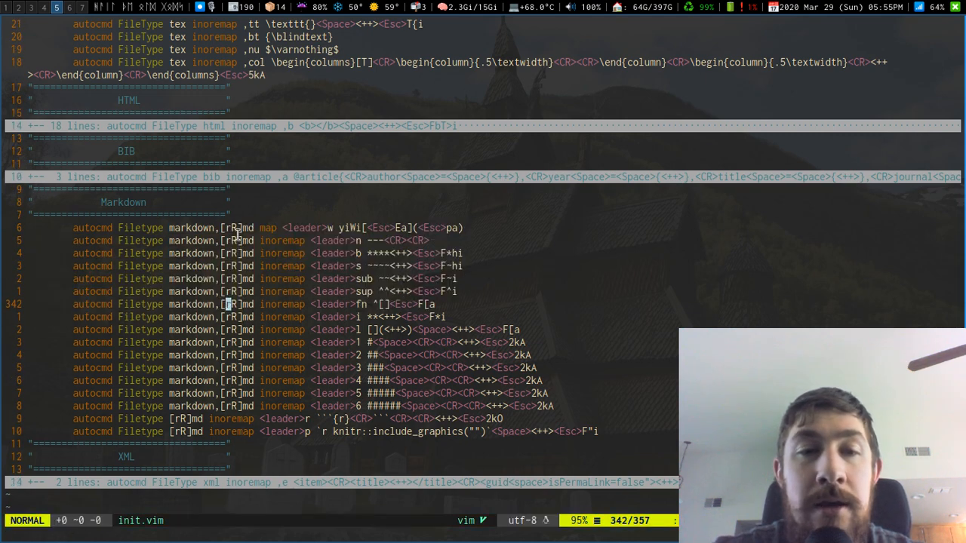
mouse_move(326, 228)
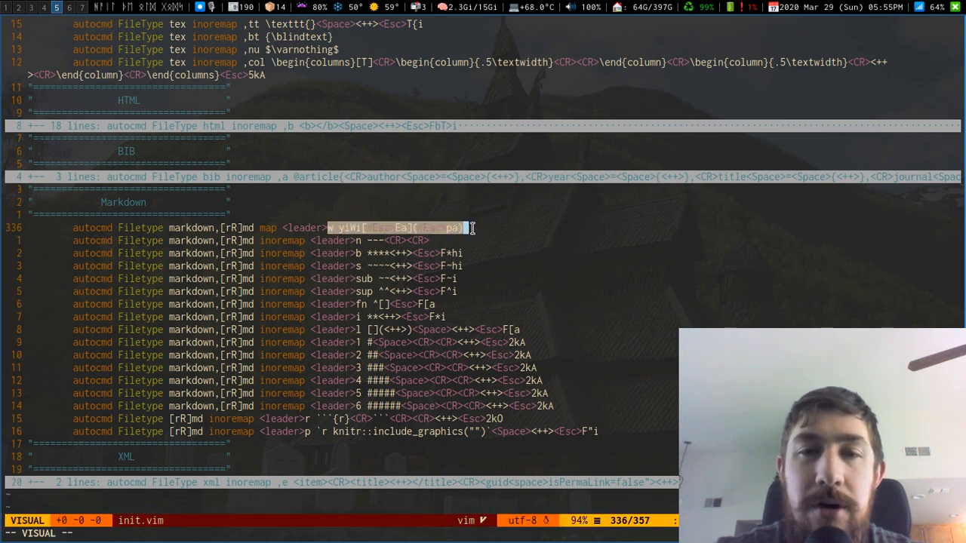
Step: Highlight the Markdown link, R chunk and include_graphics mappings, then fold Markdown and unfold XML
key(Escape)
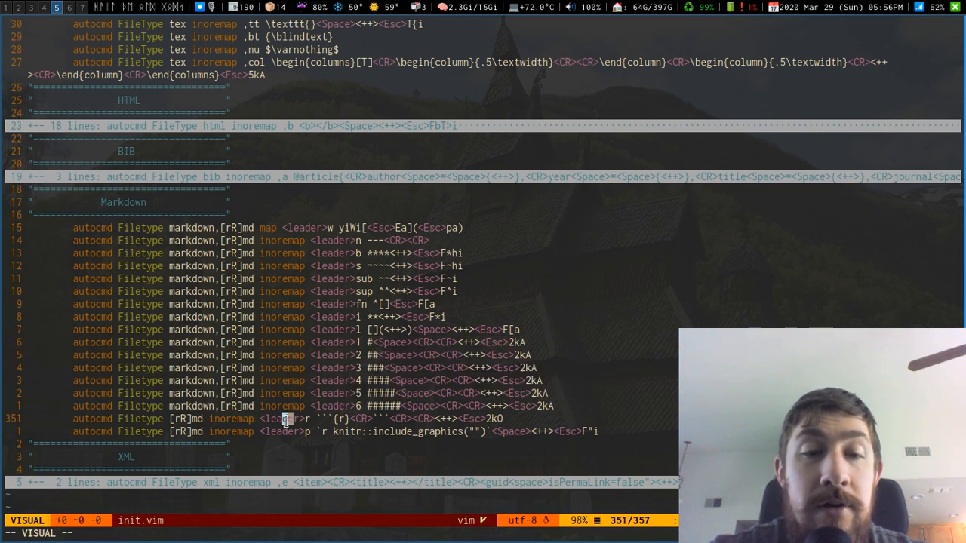
key(Escape)
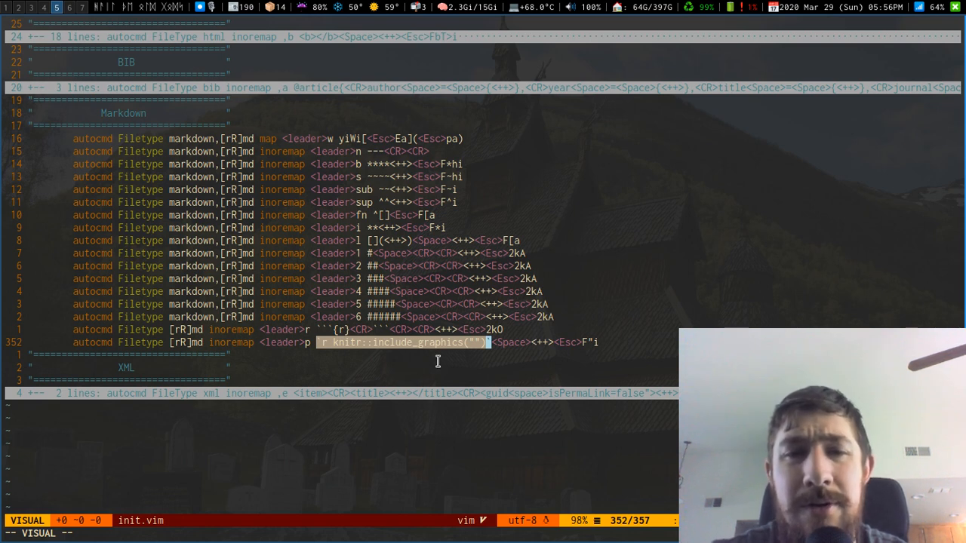
key(Escape)
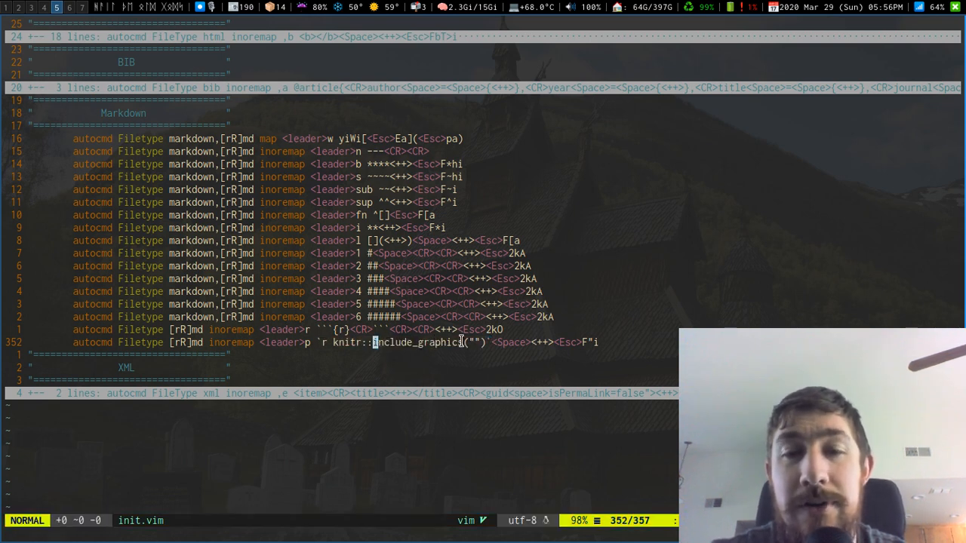
key(v)
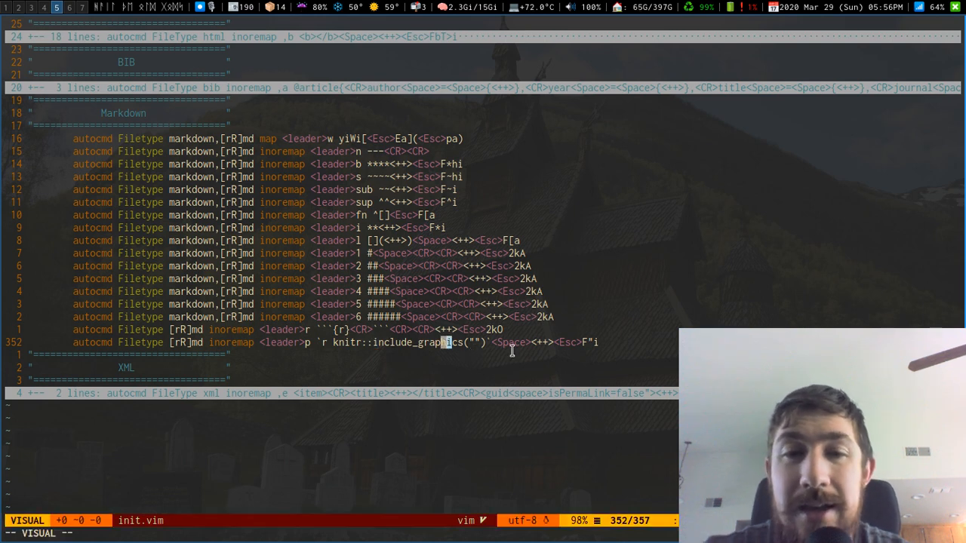
key(Escape)
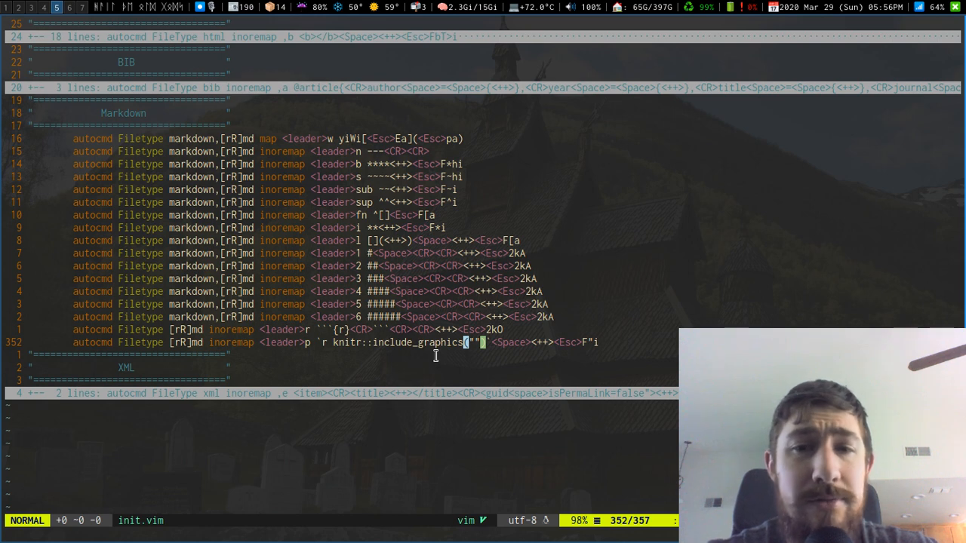
mouse_move(518, 329)
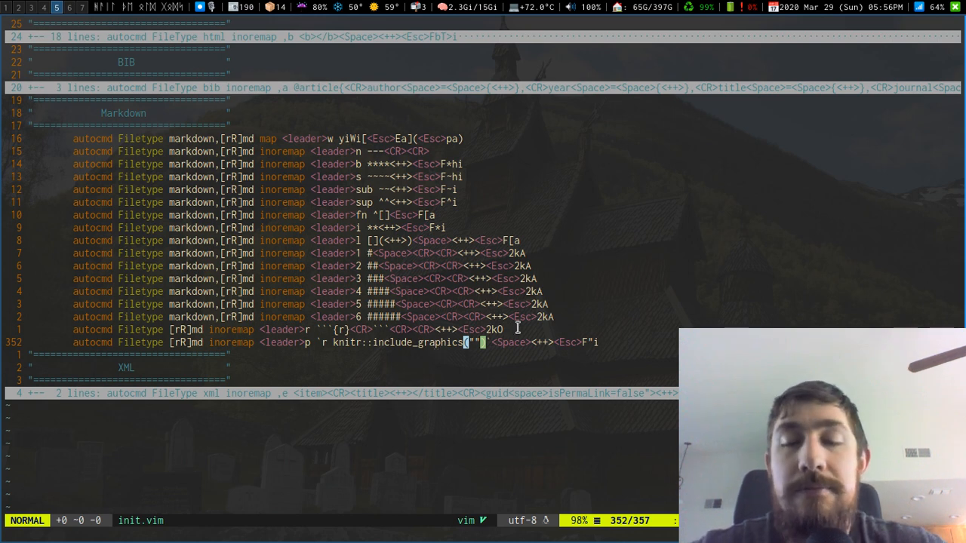
mouse_move(290, 339)
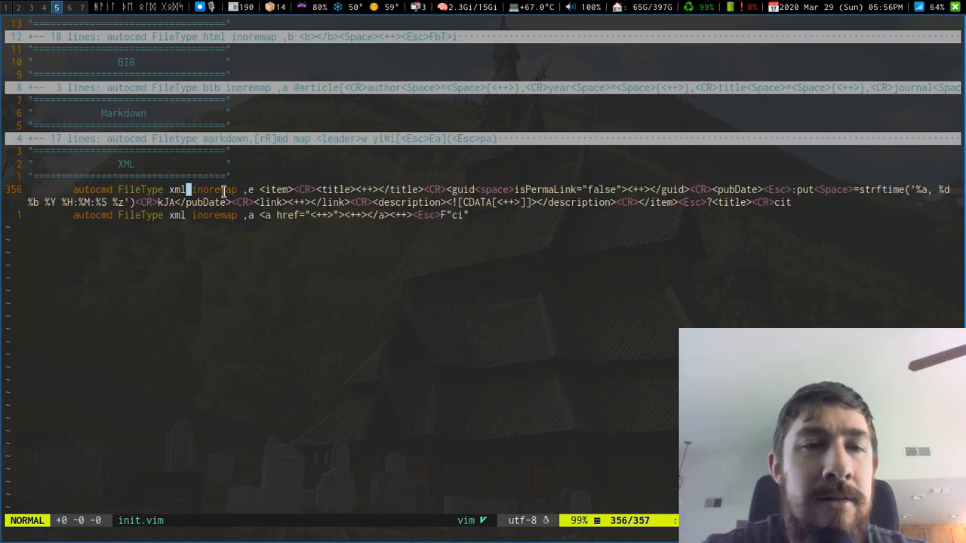
mouse_move(274, 249)
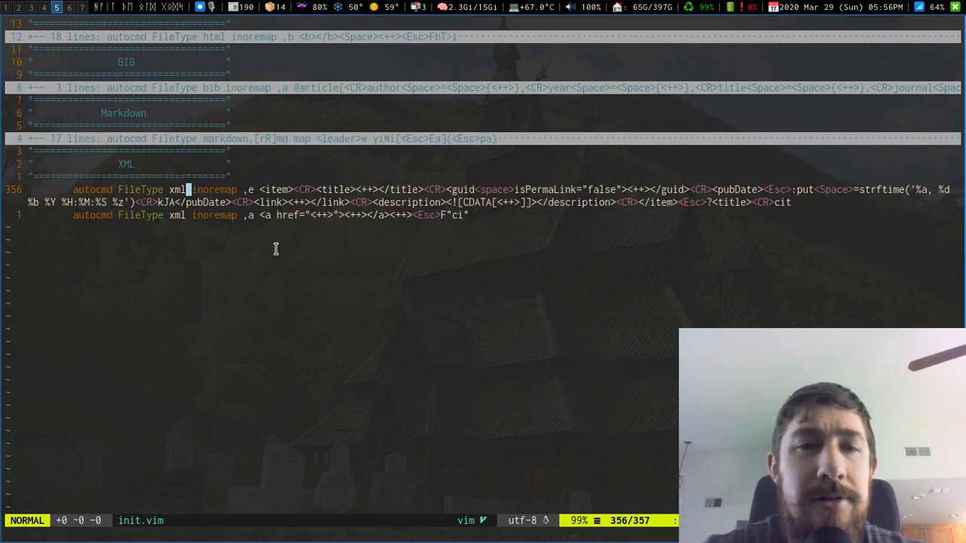
mouse_move(468, 265)
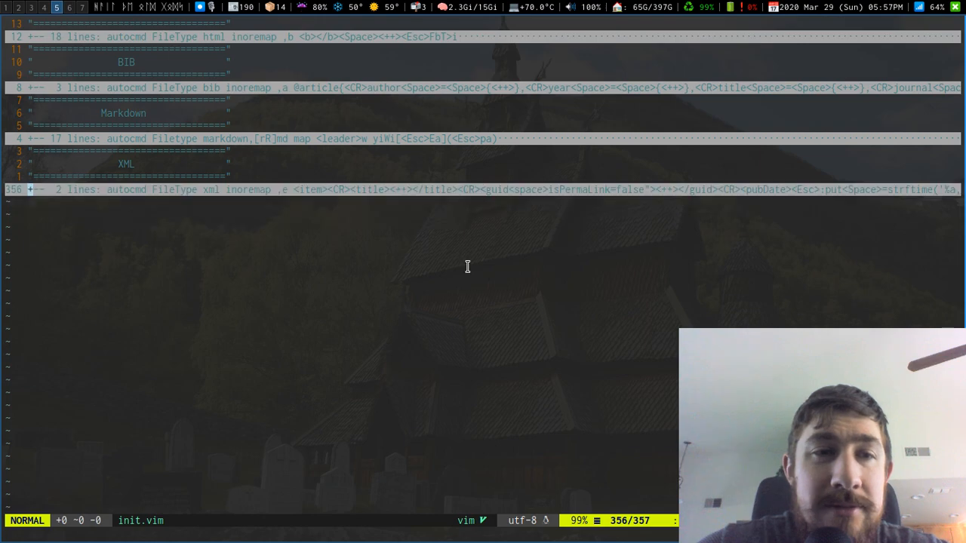
Step: Fold the XML RSS snippets so all snippet sections show collapsed
scroll(down, 3)
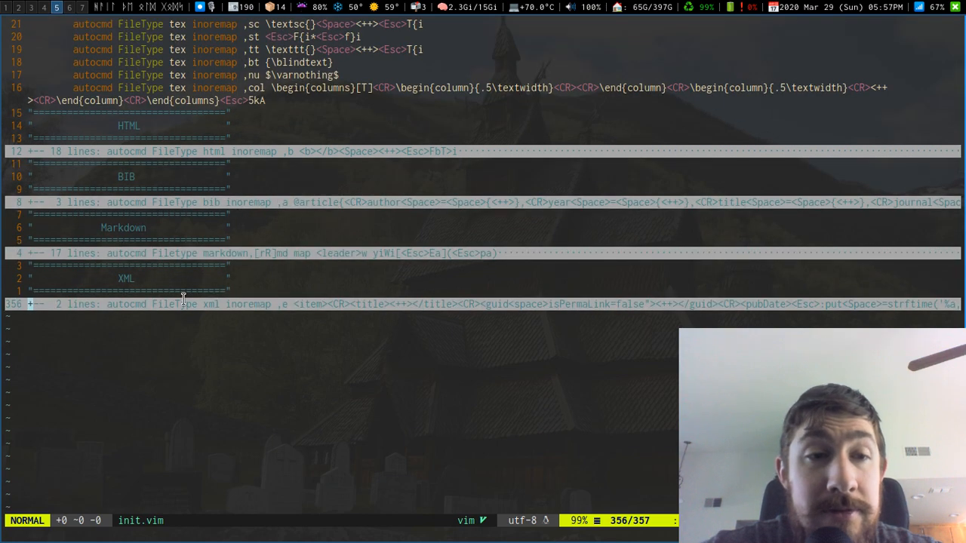
Step: Scroll back to the Plugins section and look through the plug#begin plugin groups
scroll(up, 3)
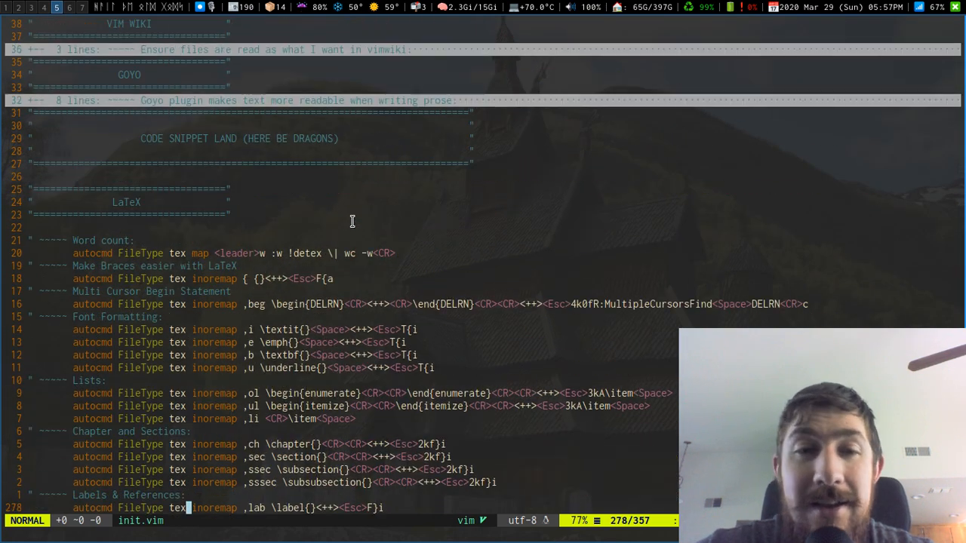
scroll(up, 3)
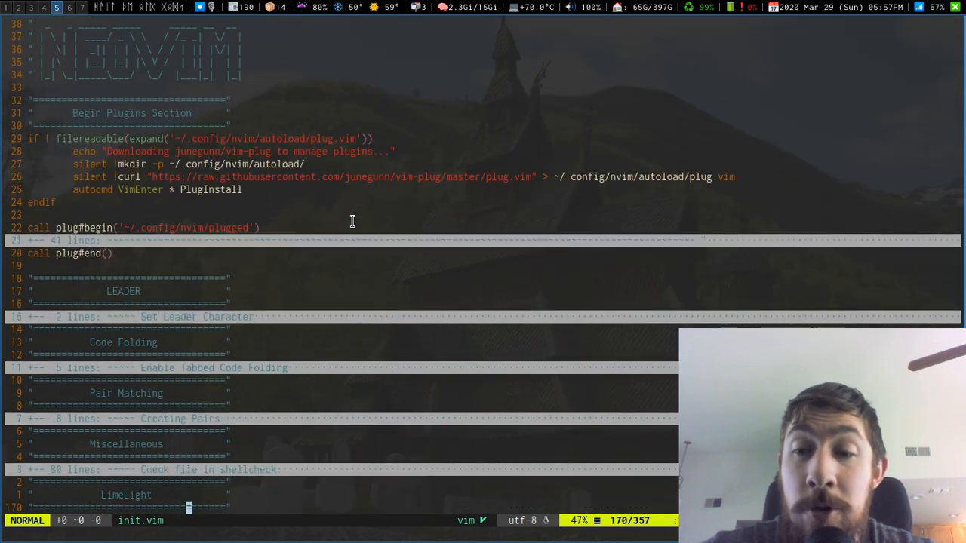
scroll(down, 3)
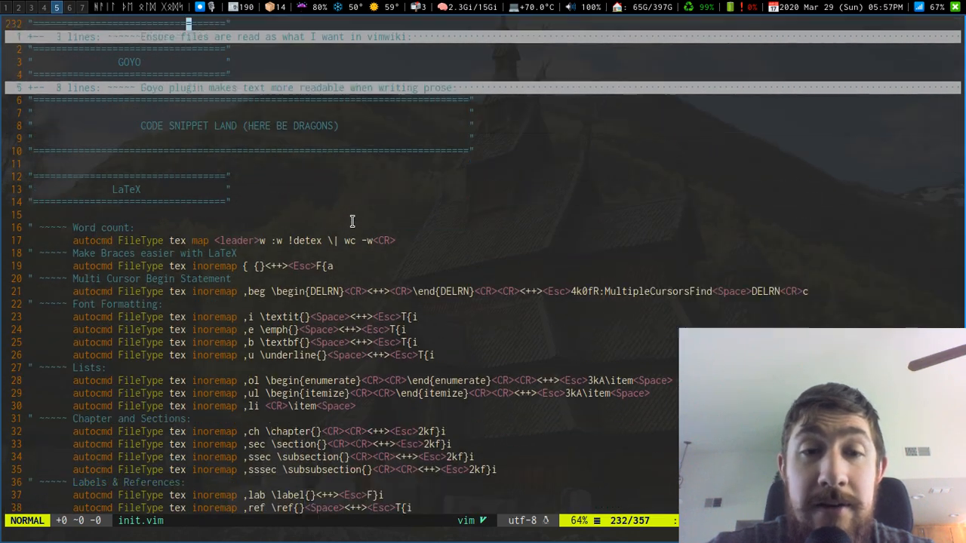
scroll(down, 3)
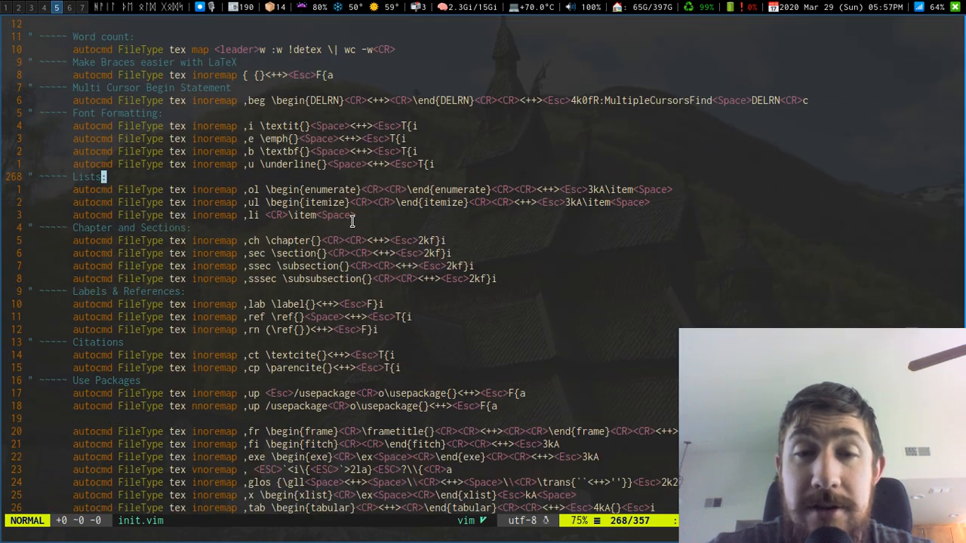
scroll(down, 3)
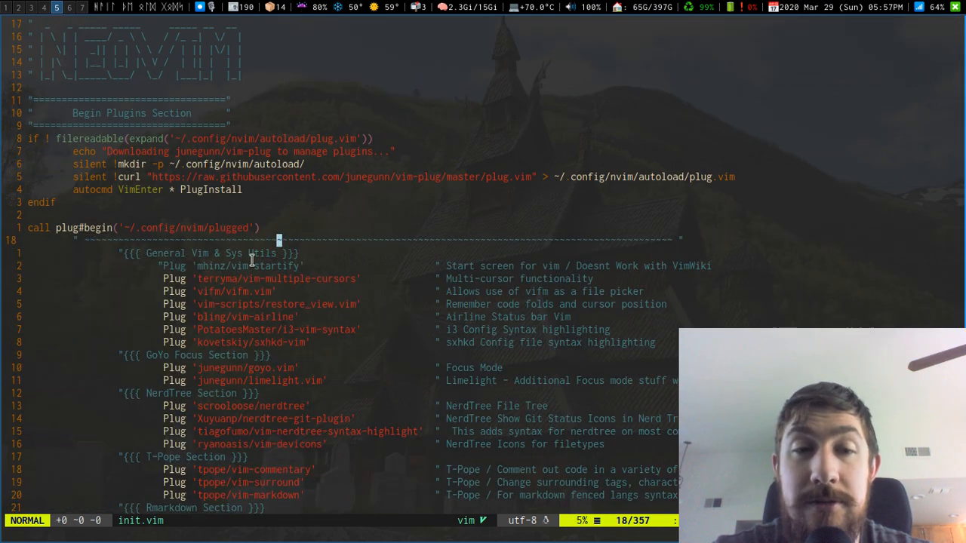
scroll(down, 3)
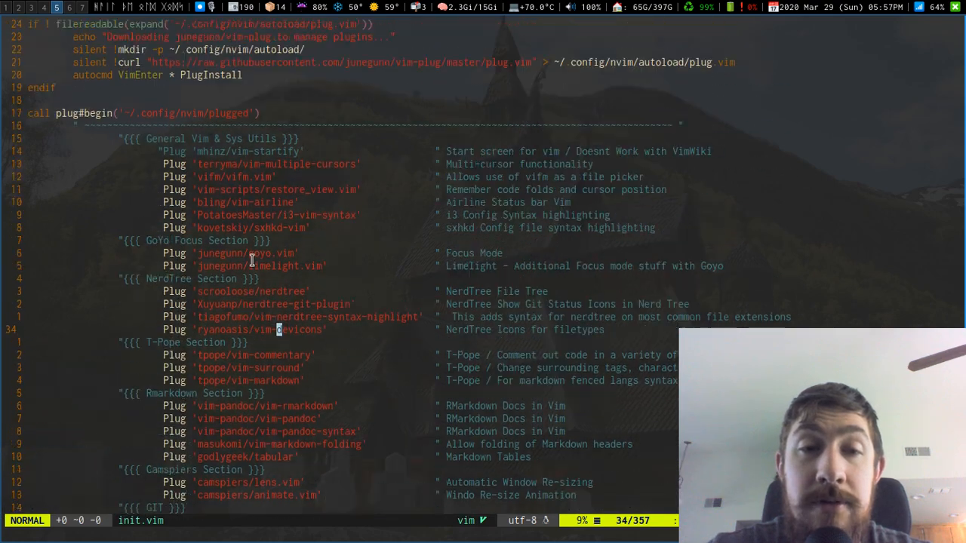
scroll(up, 3)
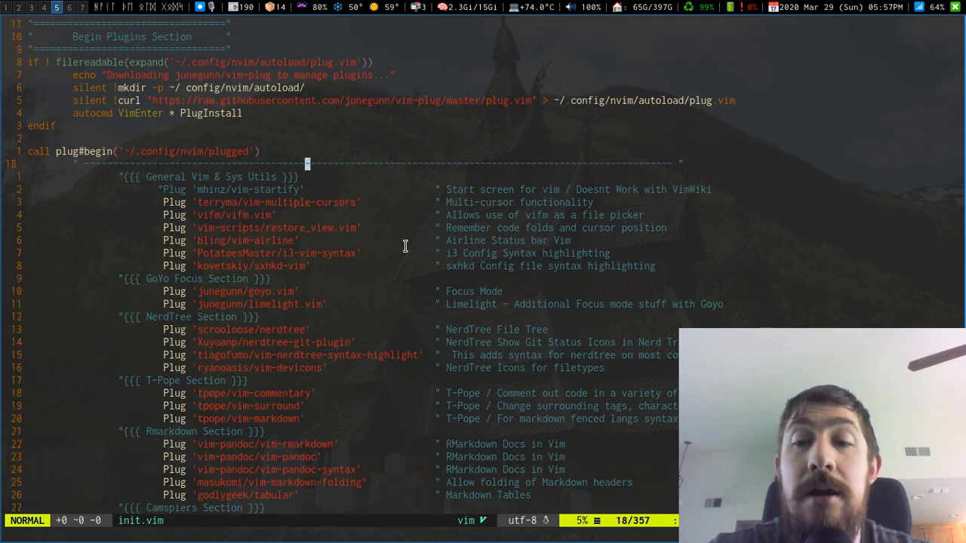
mouse_move(399, 164)
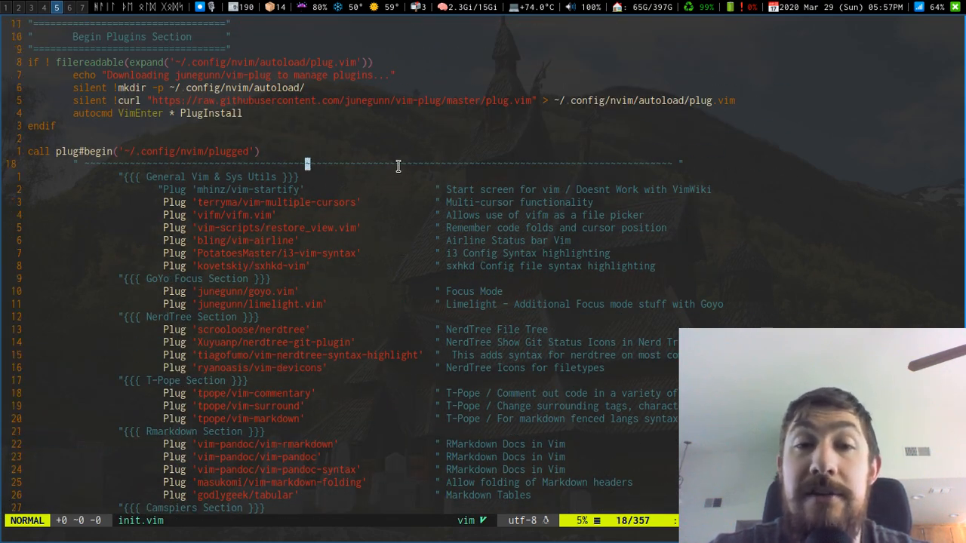
key(j)
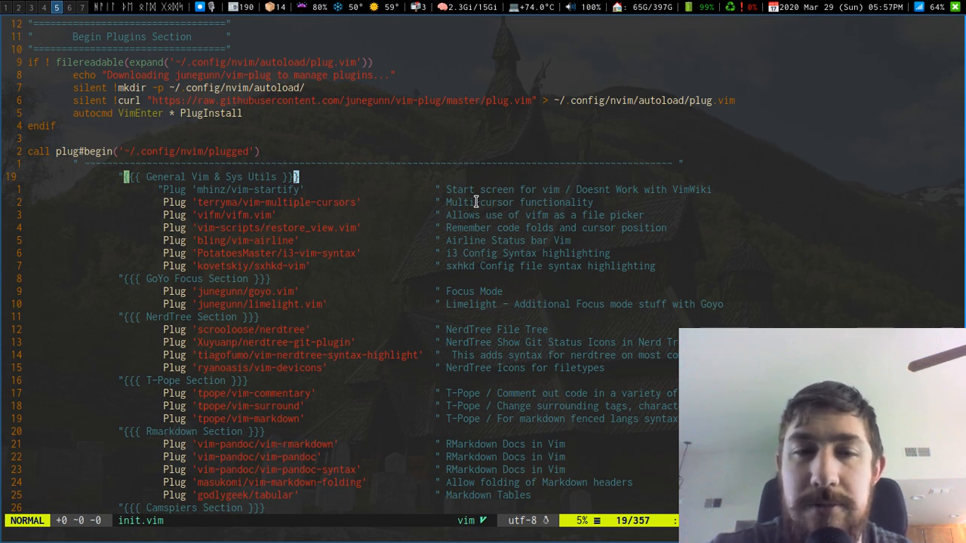
scroll(down, 3)
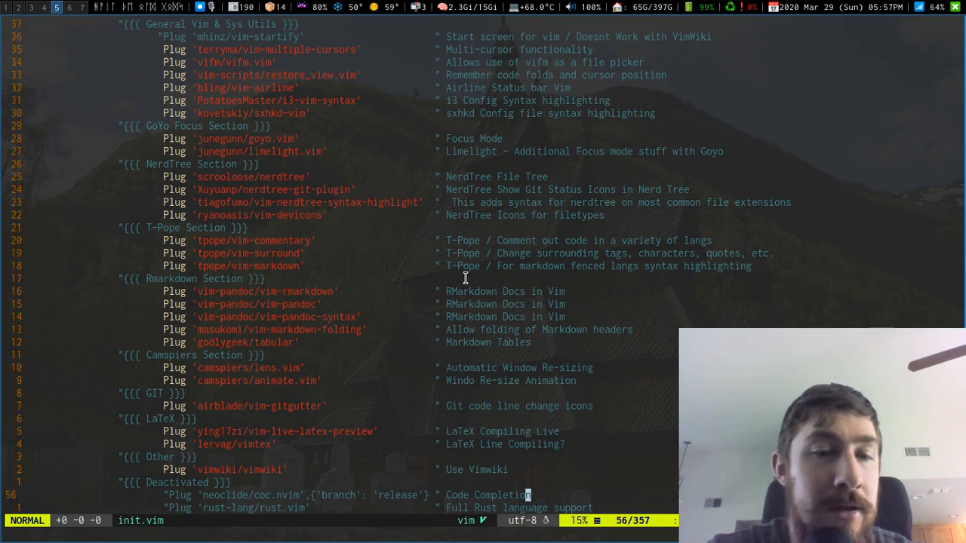
mouse_move(317, 193)
text(:Goyo | set bg=light | set linebreak)
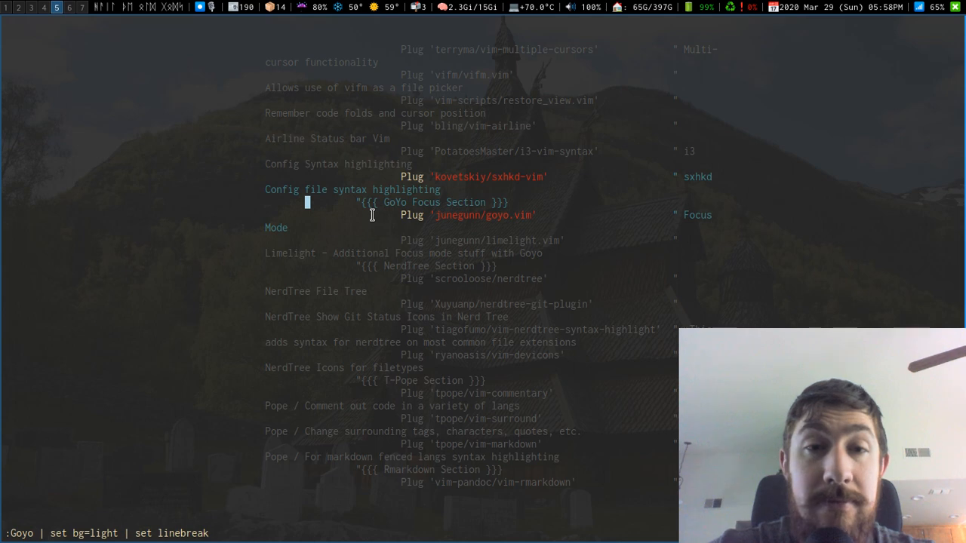
Step: Run :Goyo | set bg=light | set linebreak for light-background focus writing mode
key(zM)
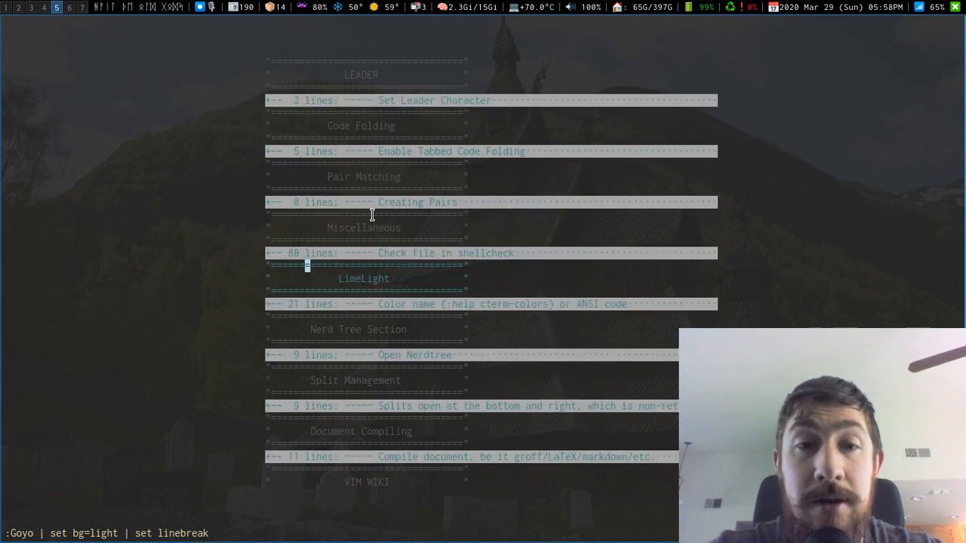